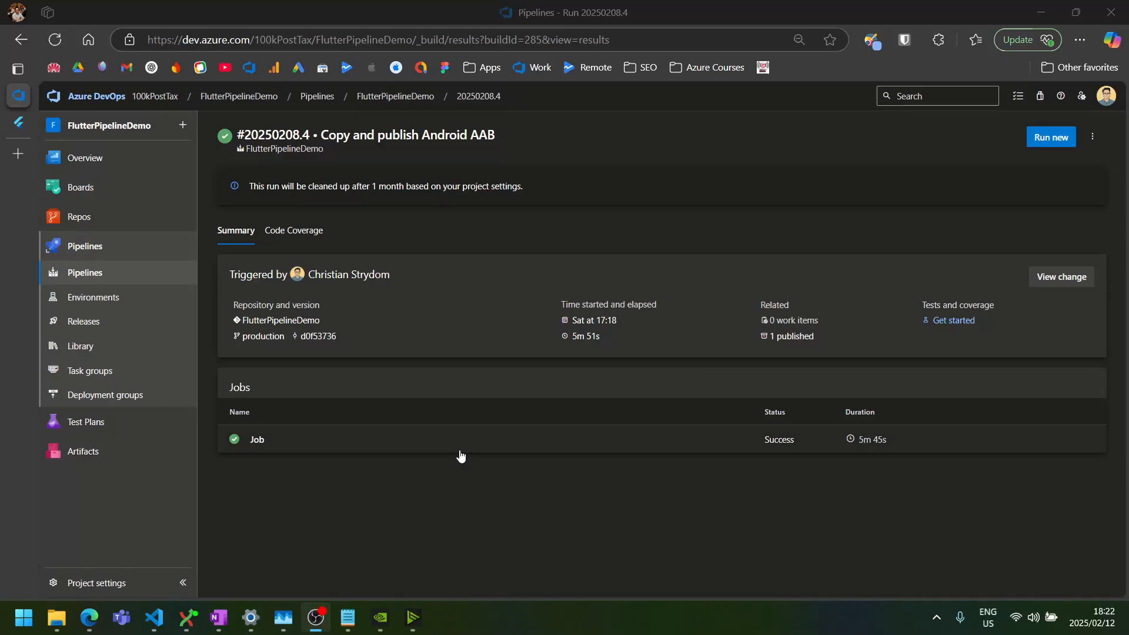
Step: Confirm run 20250208.4 published one 19 MB app-release.aab, then reopen its job log
left_click(257, 440)
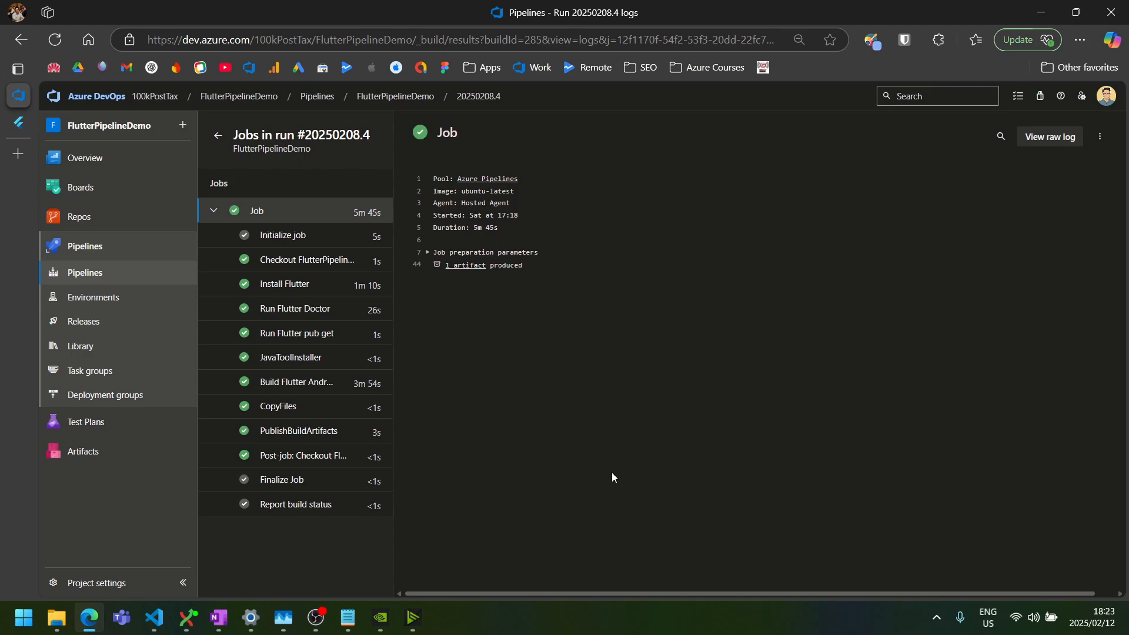
mouse_move(420, 482)
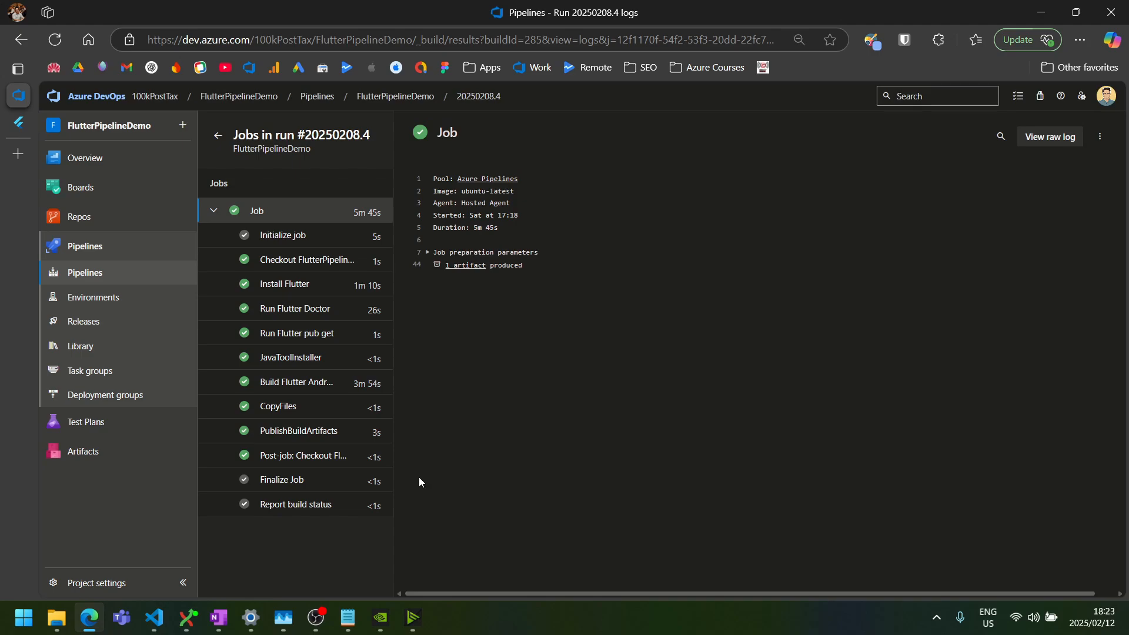
left_click(298, 430)
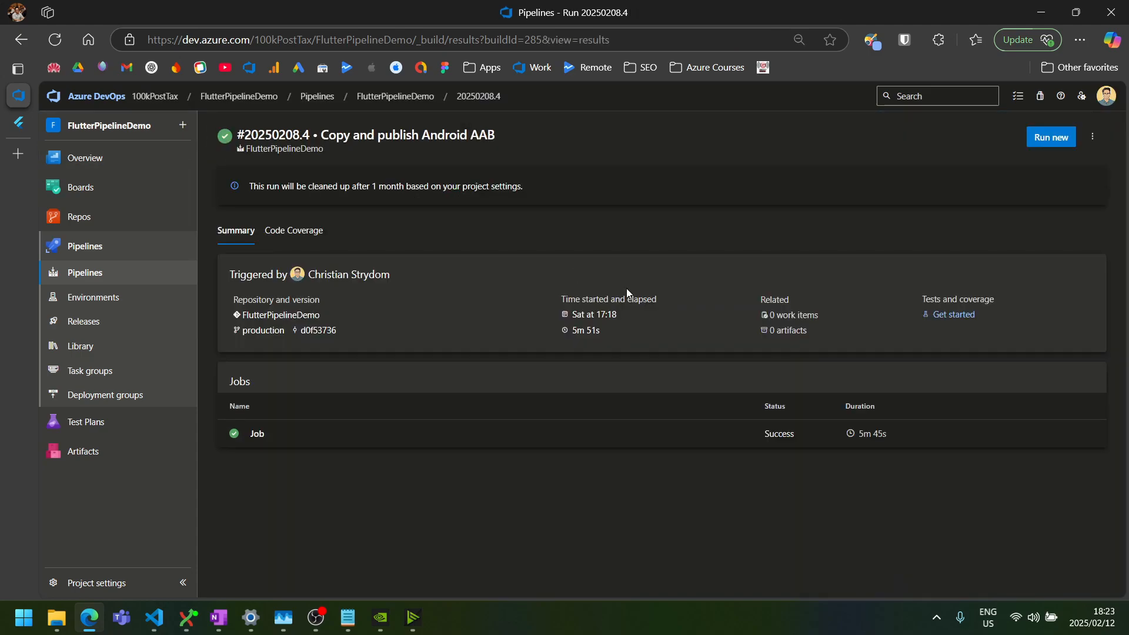
left_click(788, 330)
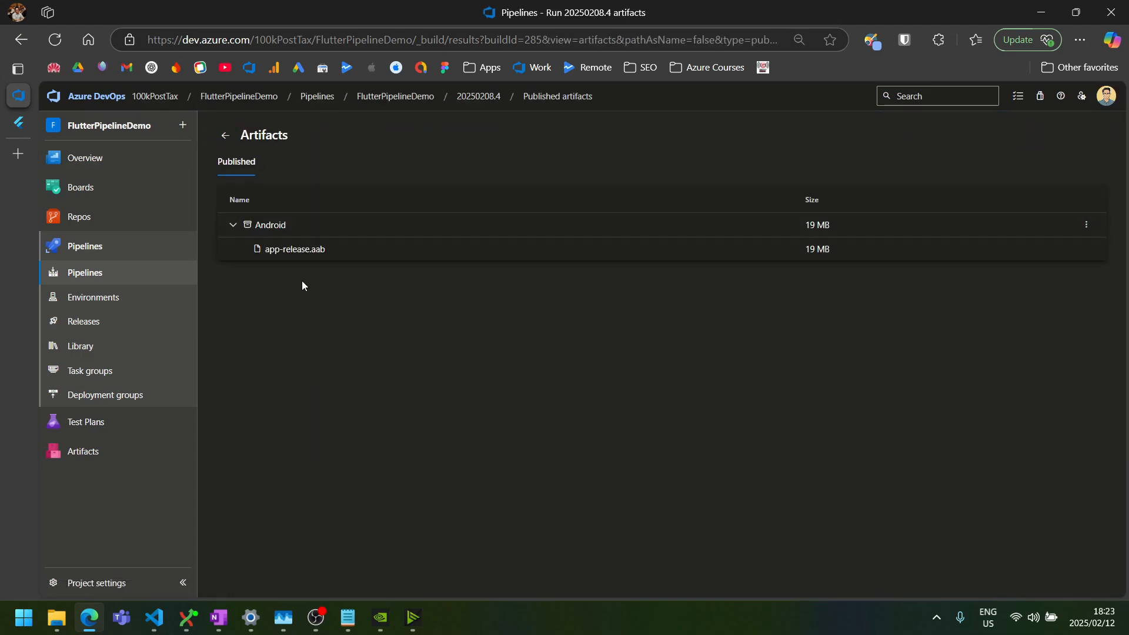
mouse_move(333, 254)
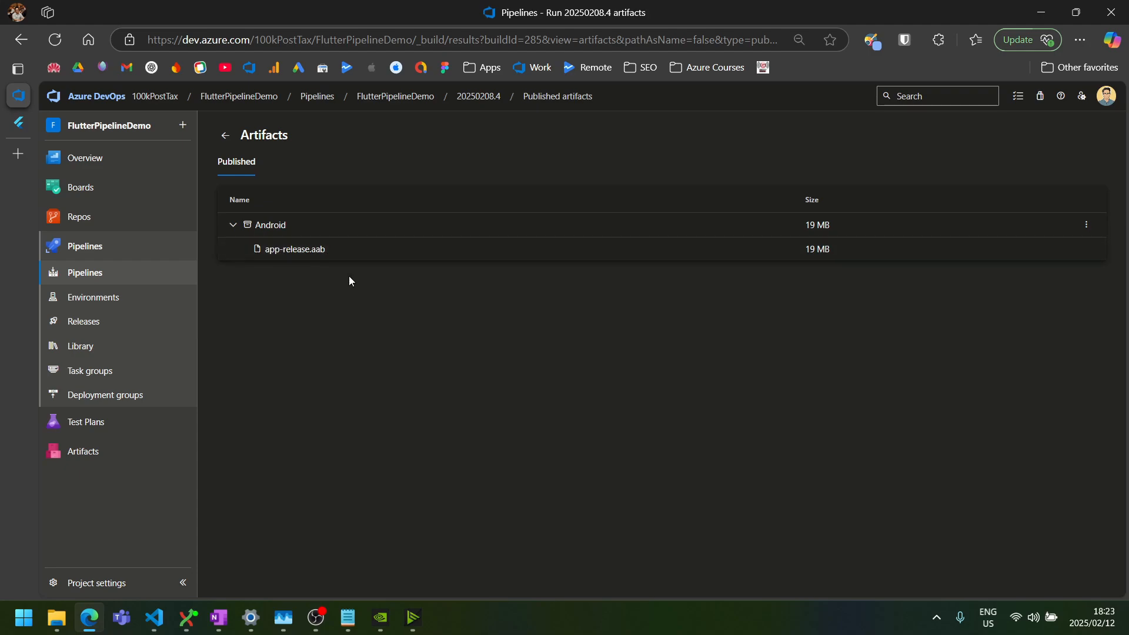
mouse_move(225, 136)
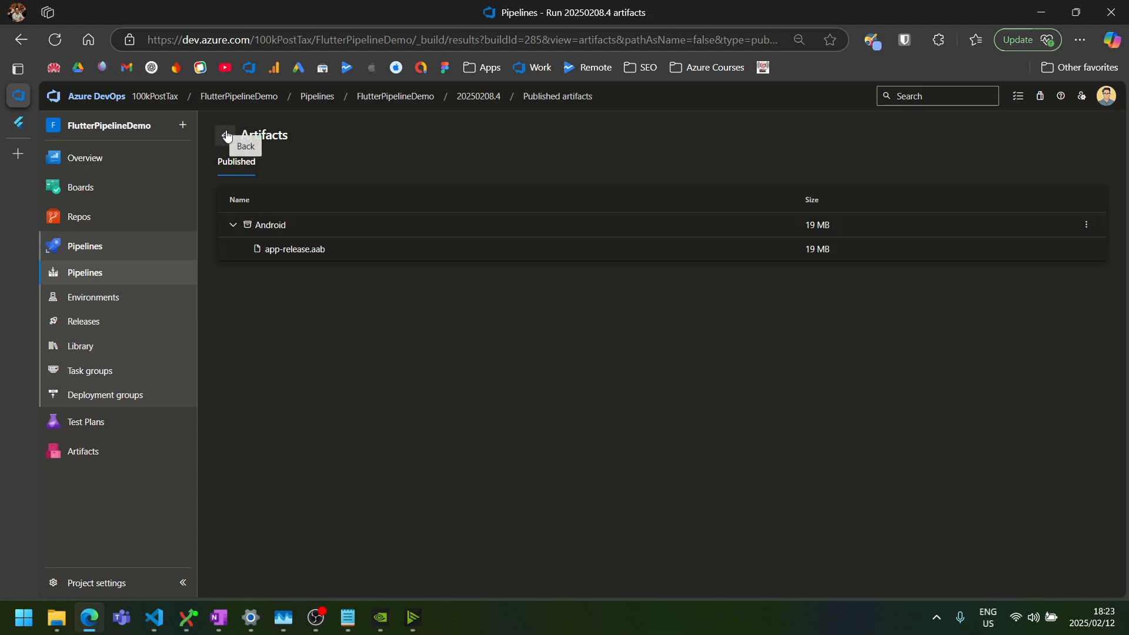
mouse_move(229, 138)
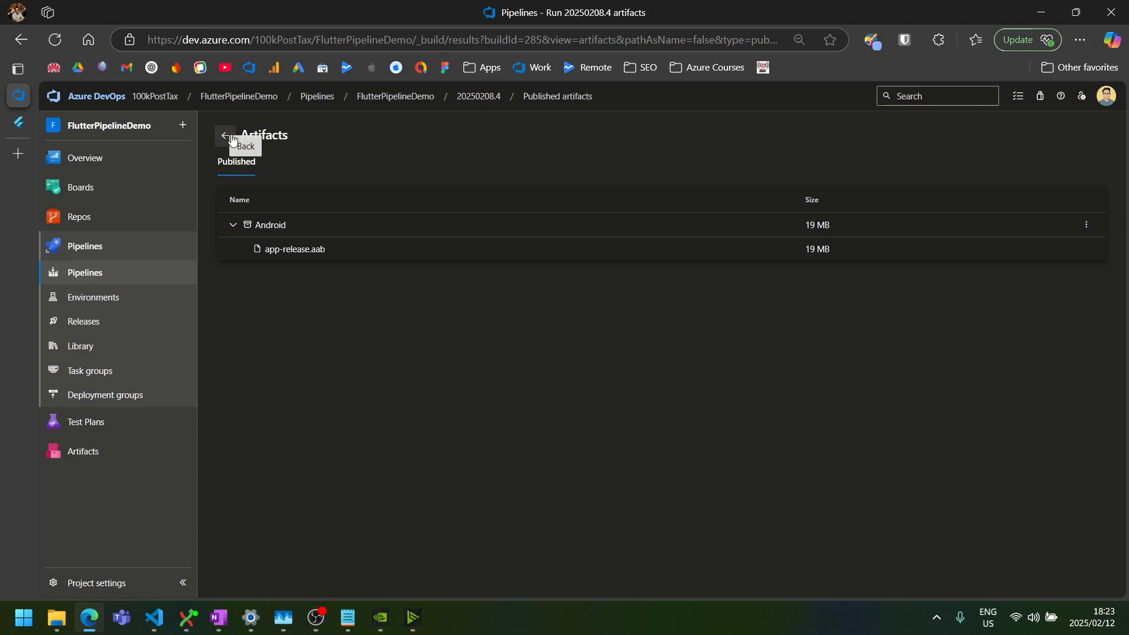
left_click(225, 137)
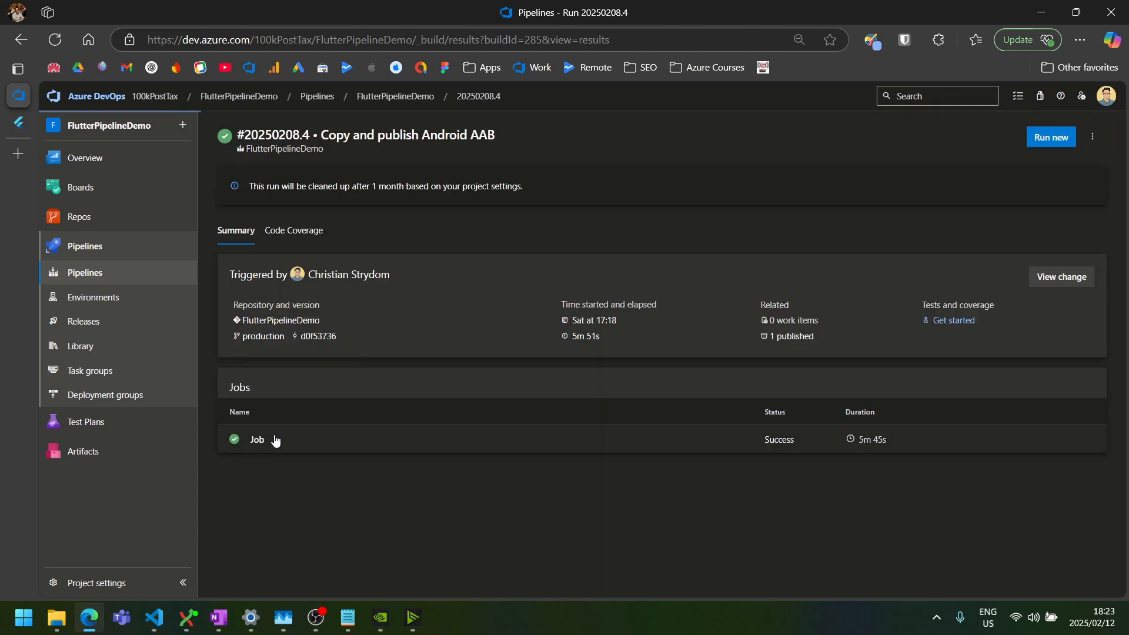
left_click(257, 440)
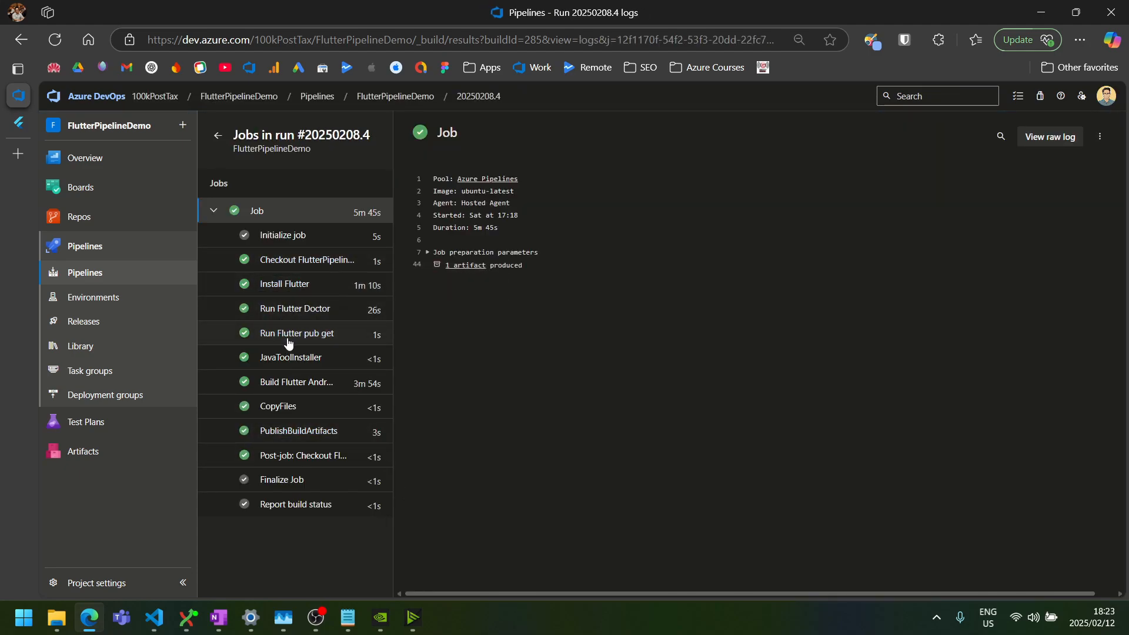
mouse_move(296, 333)
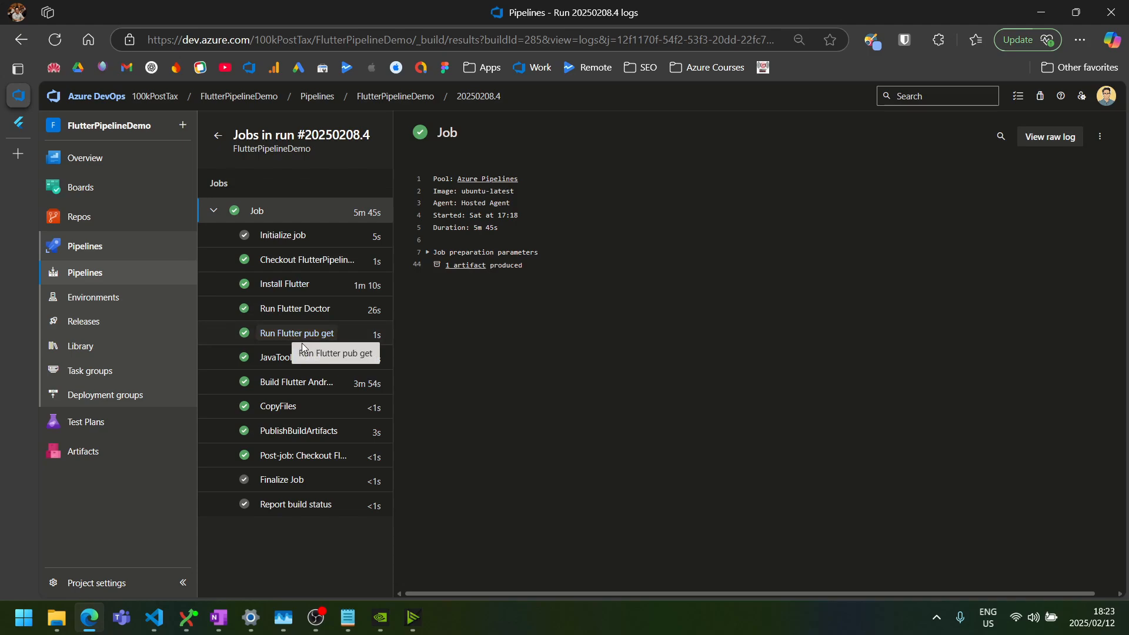
mouse_move(286, 283)
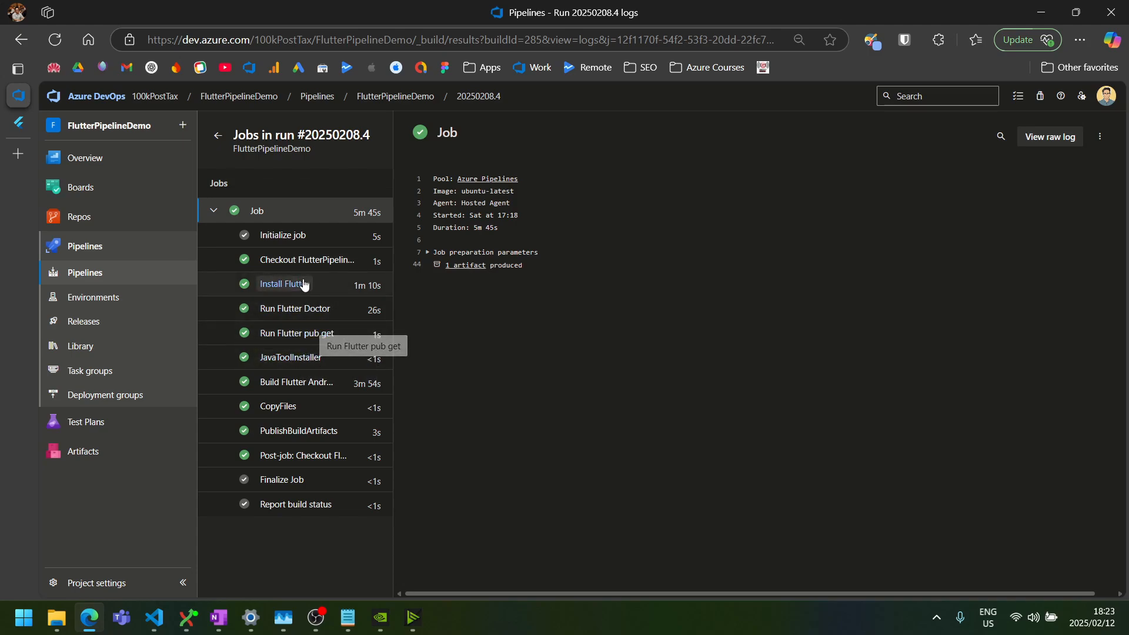
mouse_move(292, 284)
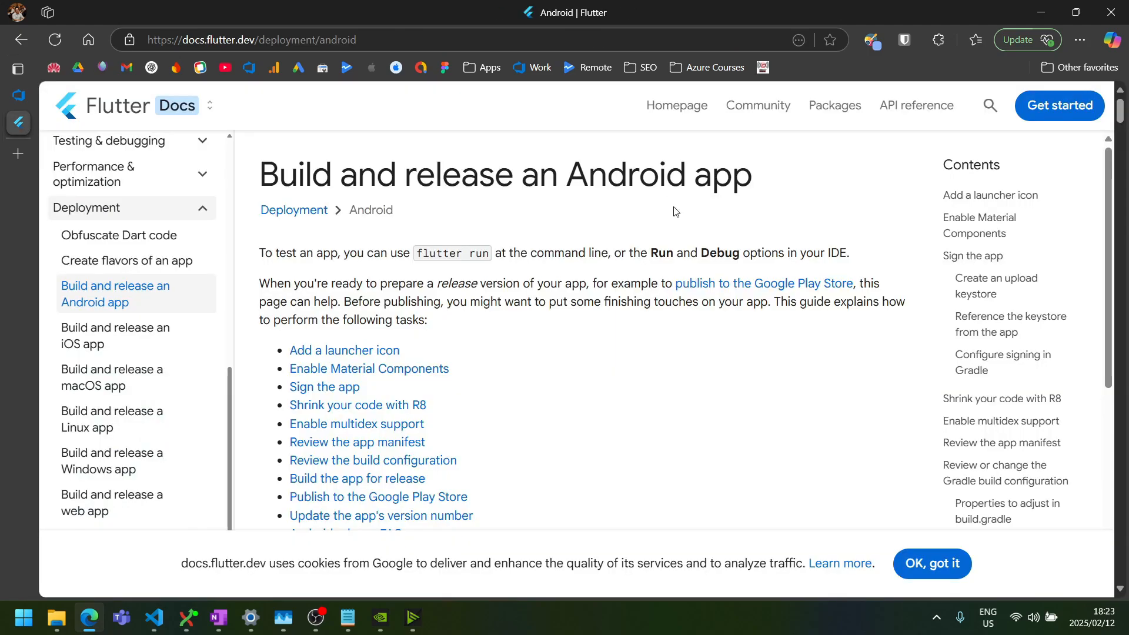
Step: Read the Windows keytool upload-keystore commands and highlight the -storetype JKS note
double_click(292, 174)
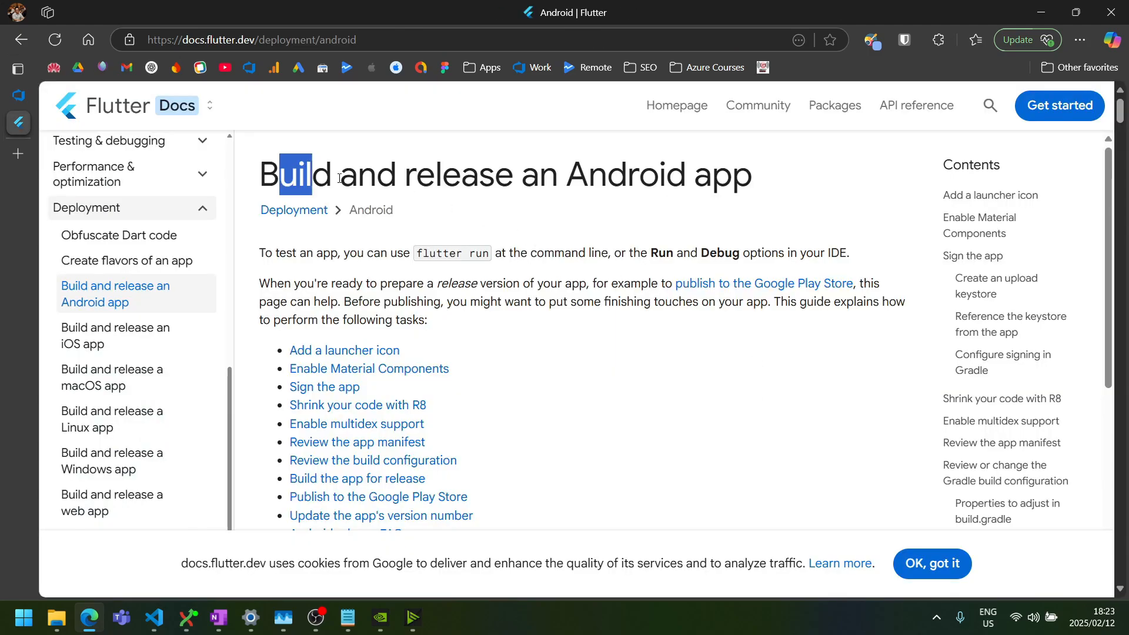
scroll("down", 3)
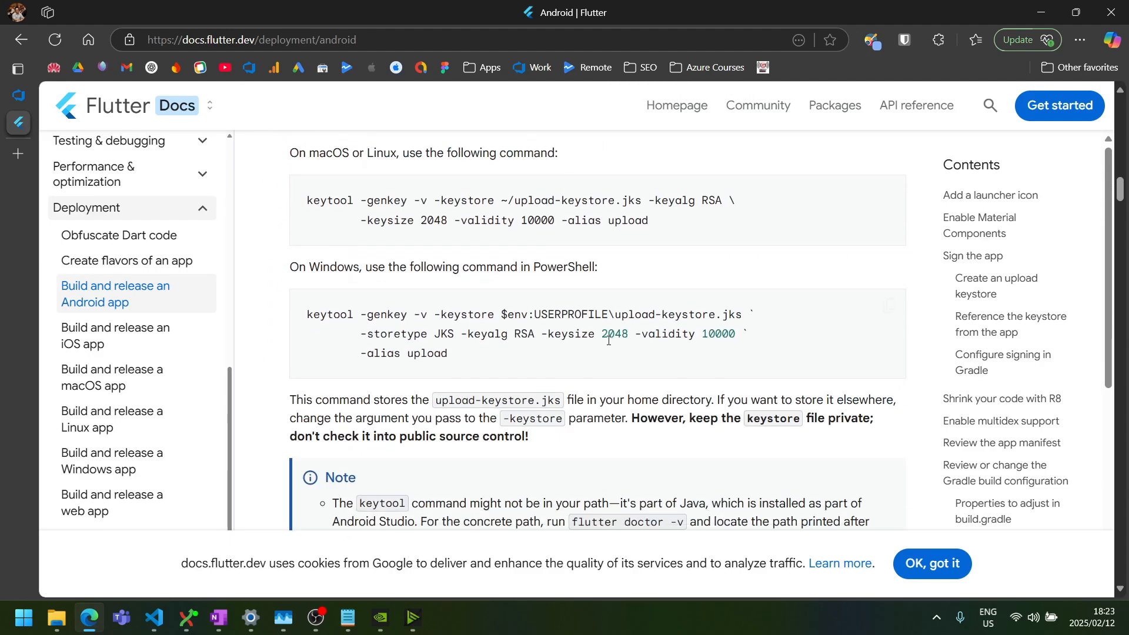
mouse_move(590, 324)
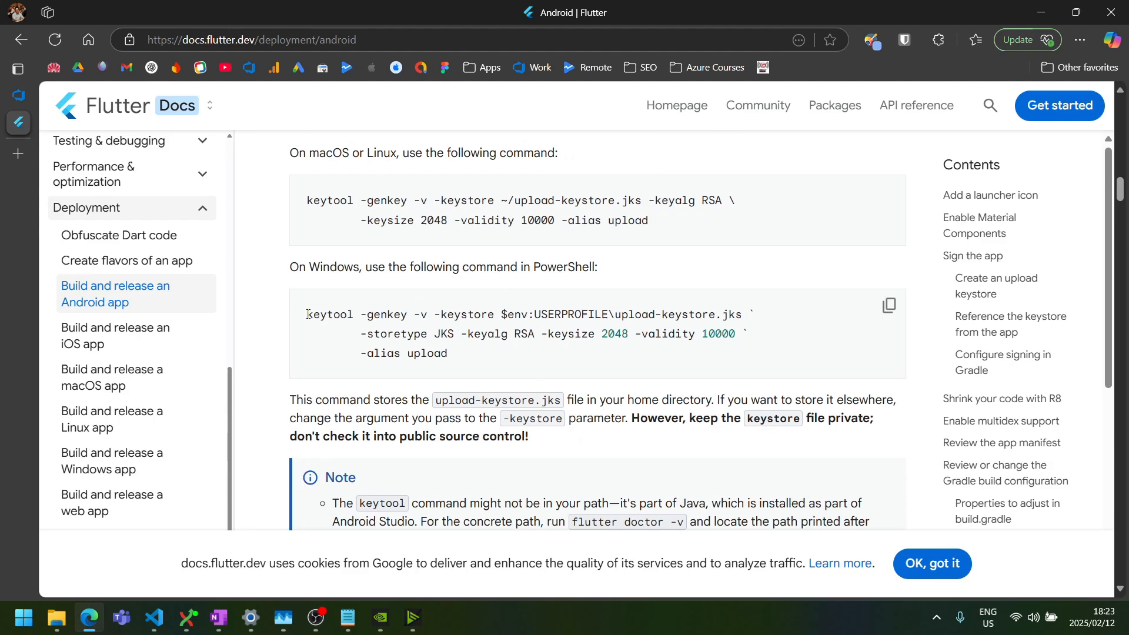
double_click(328, 314)
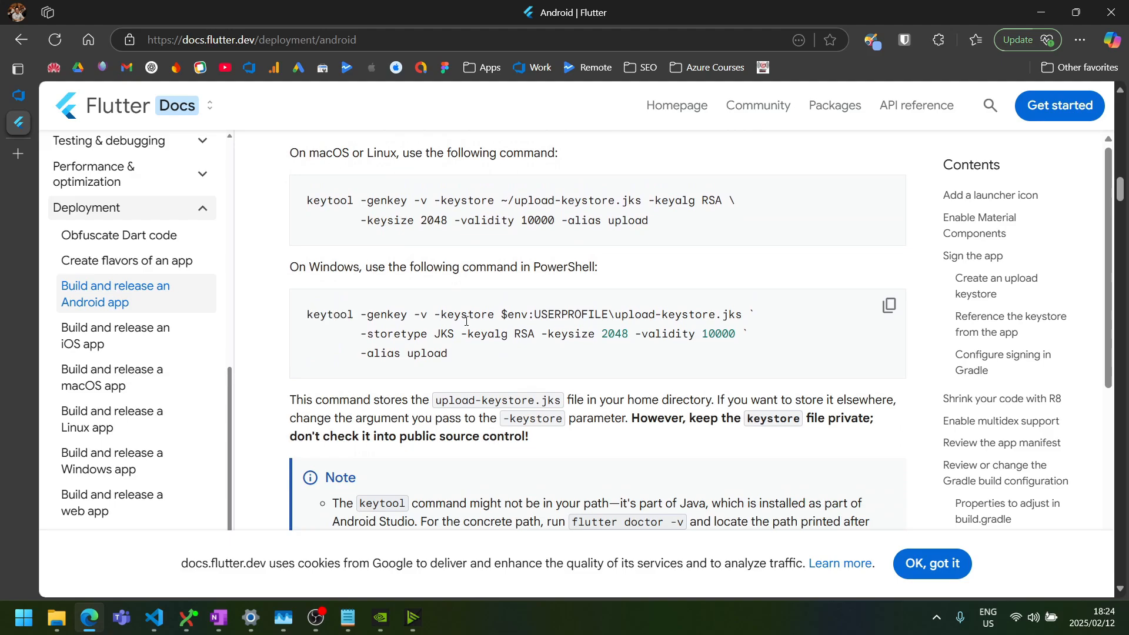
scroll("down", 3)
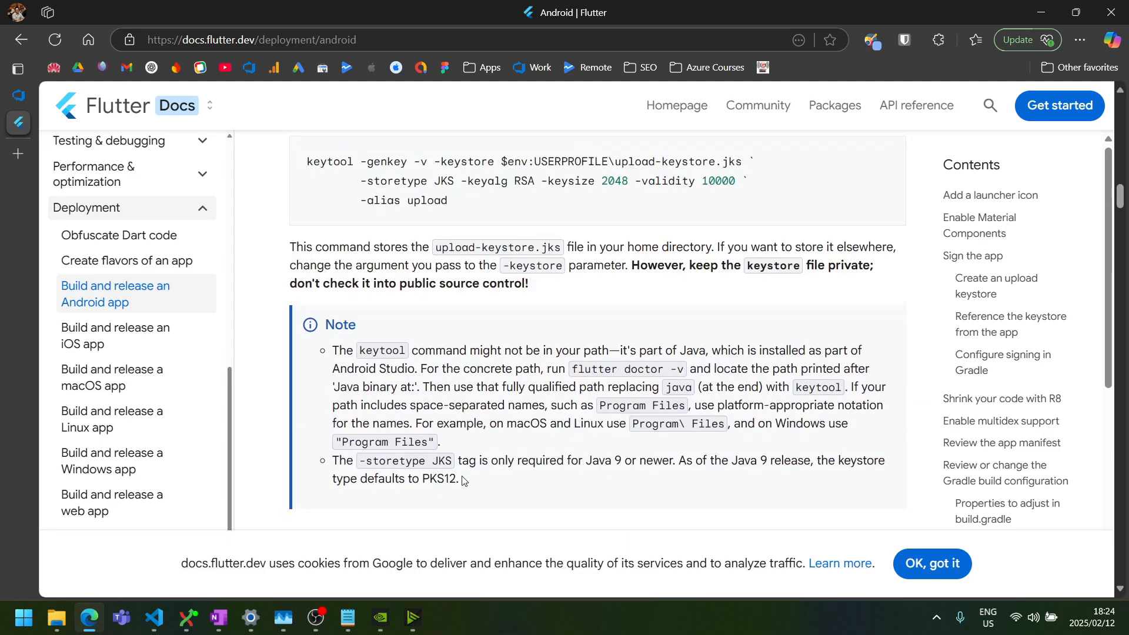
double_click(405, 460)
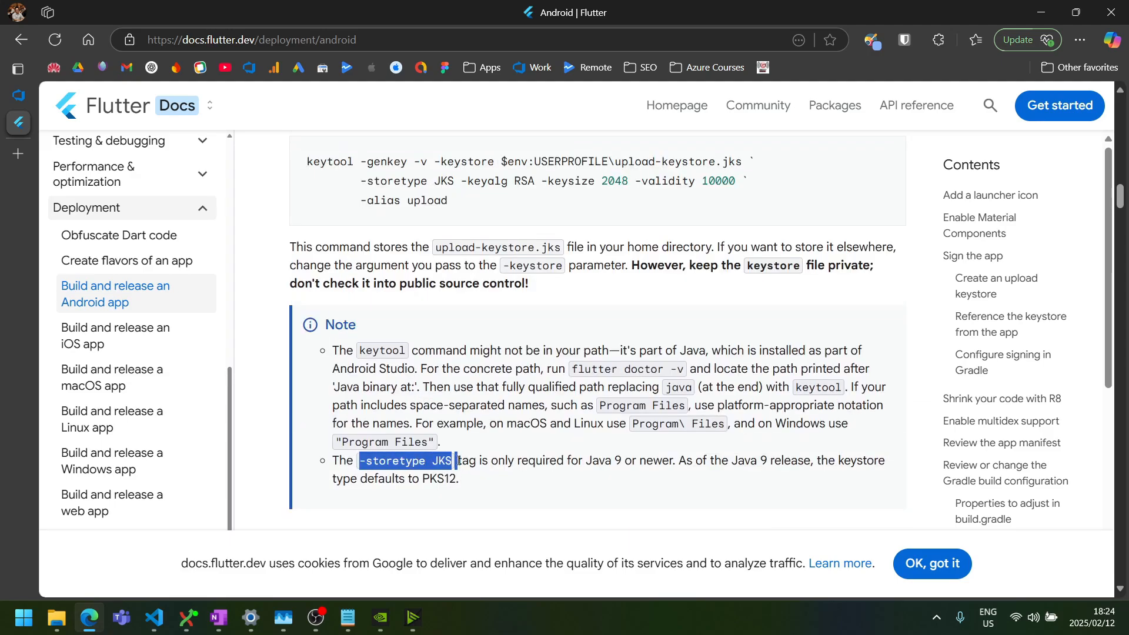
left_click(456, 465)
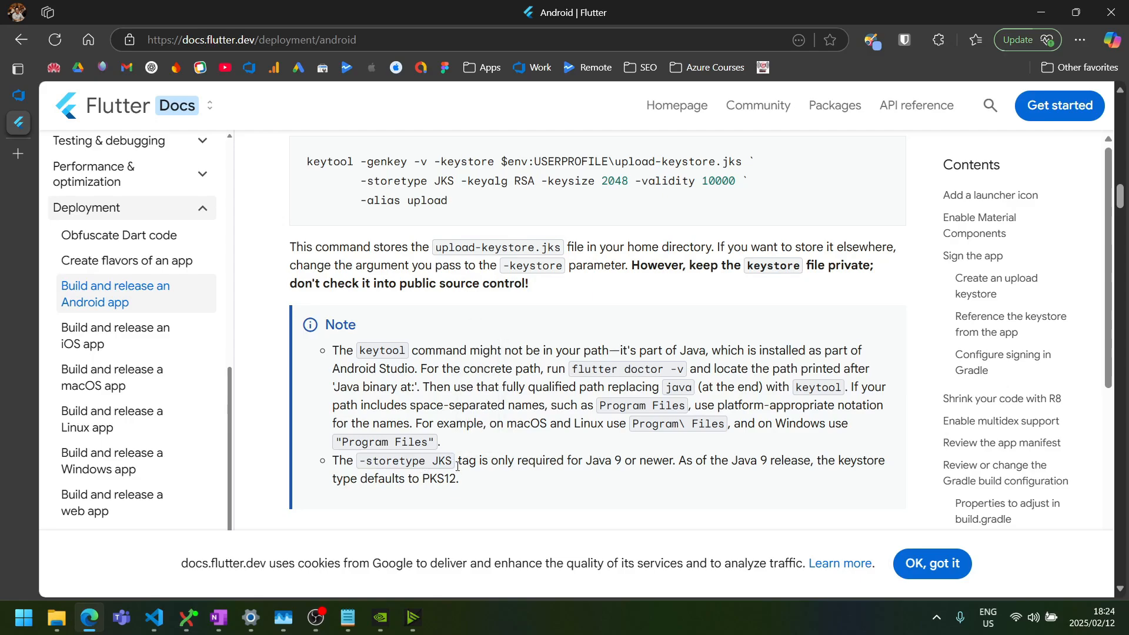
double_click(405, 461)
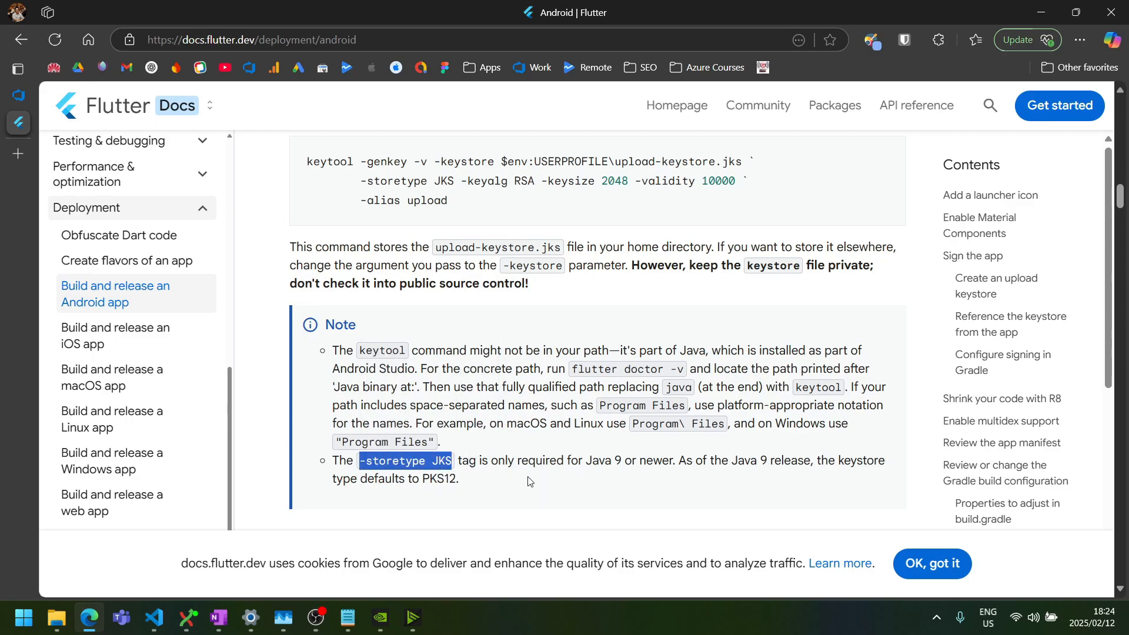
scroll("up", 3)
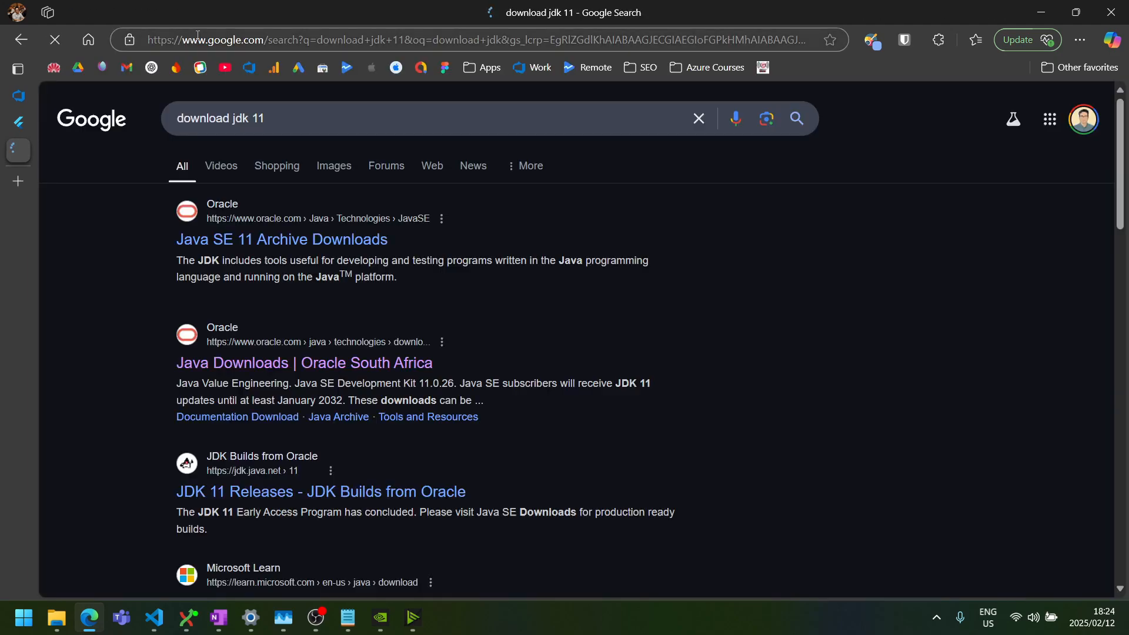
Step: Open Oracle's Java Downloads page and show the JDK 23 Windows downloads
left_click(304, 362)
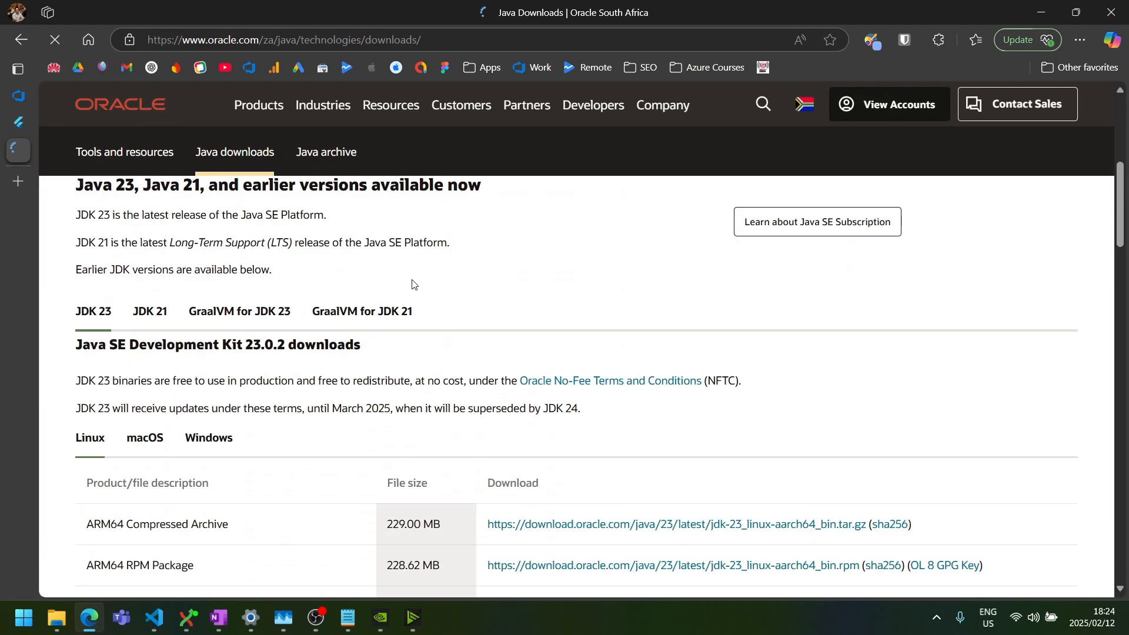
scroll("down", 3)
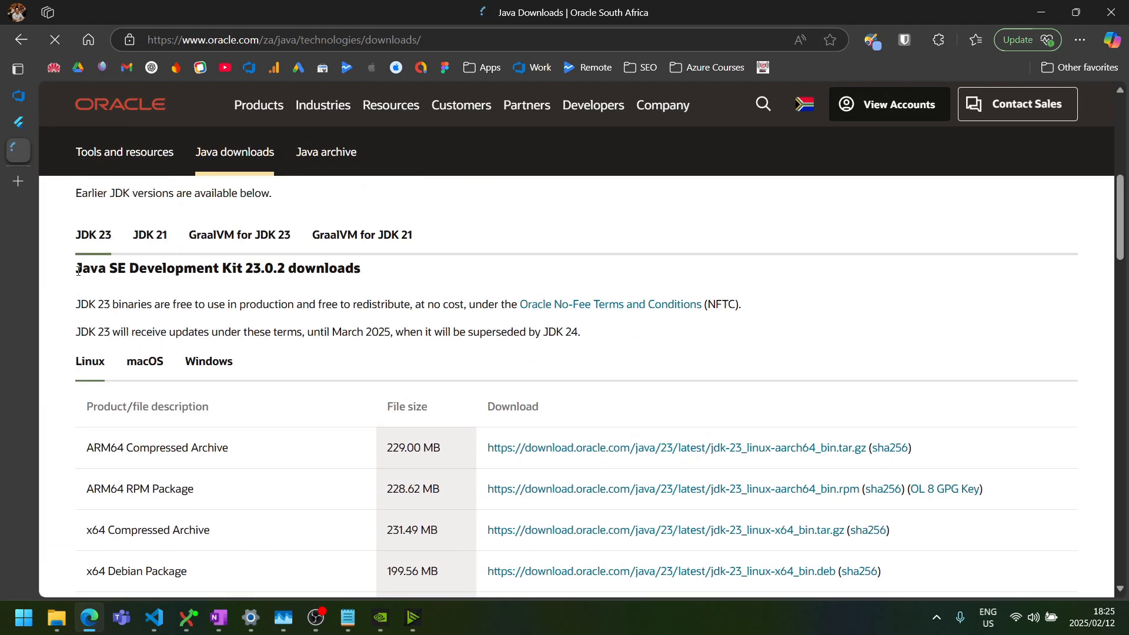
left_click(209, 360)
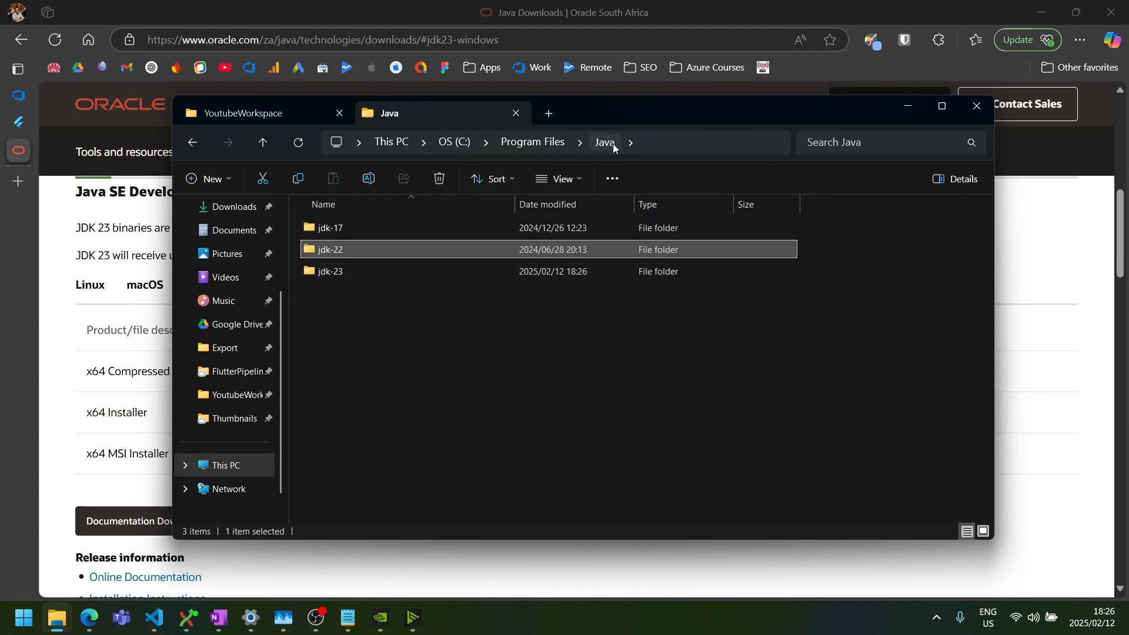
Step: Scroll through jdk-23's bin folder to keytool.exe, then switch to YoutubeWorkspace
left_click(331, 271)
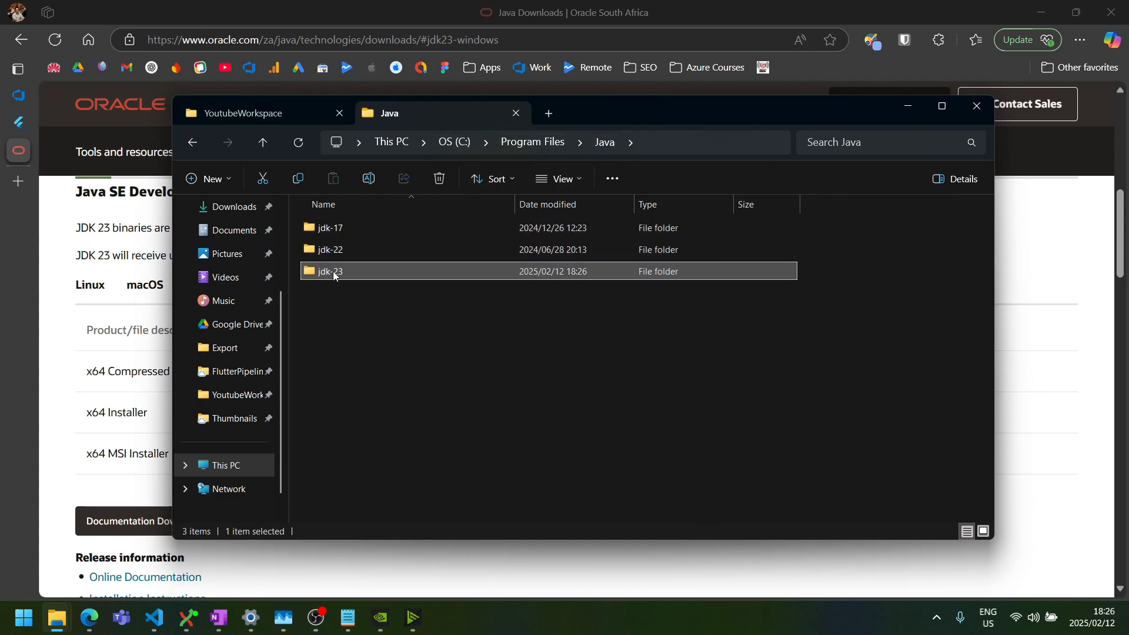
double_click(330, 271)
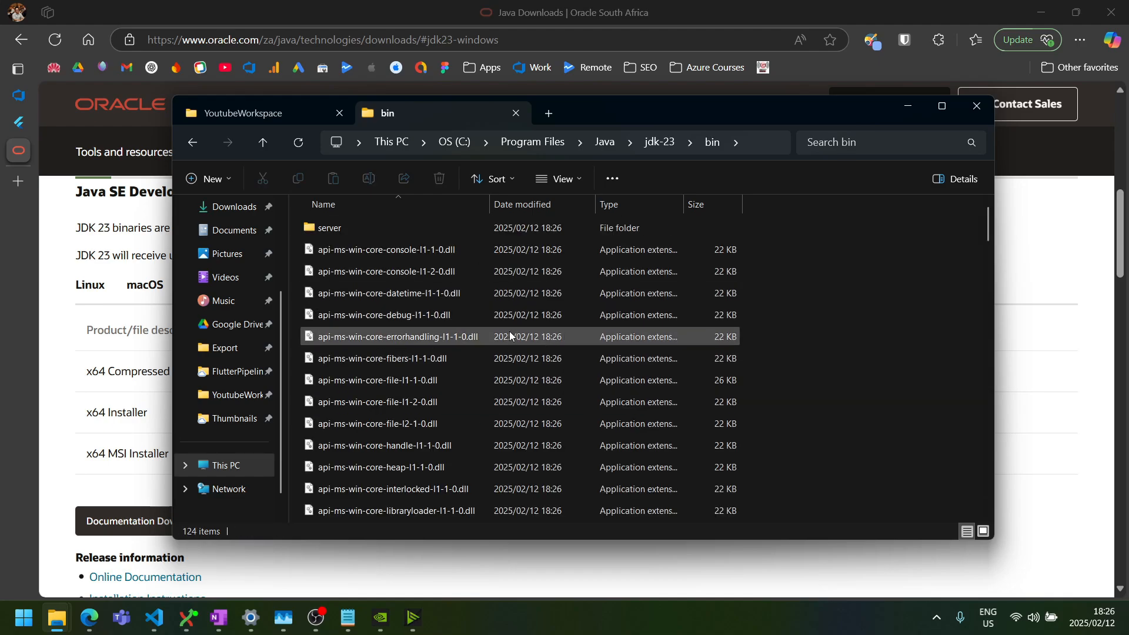
mouse_move(472, 344)
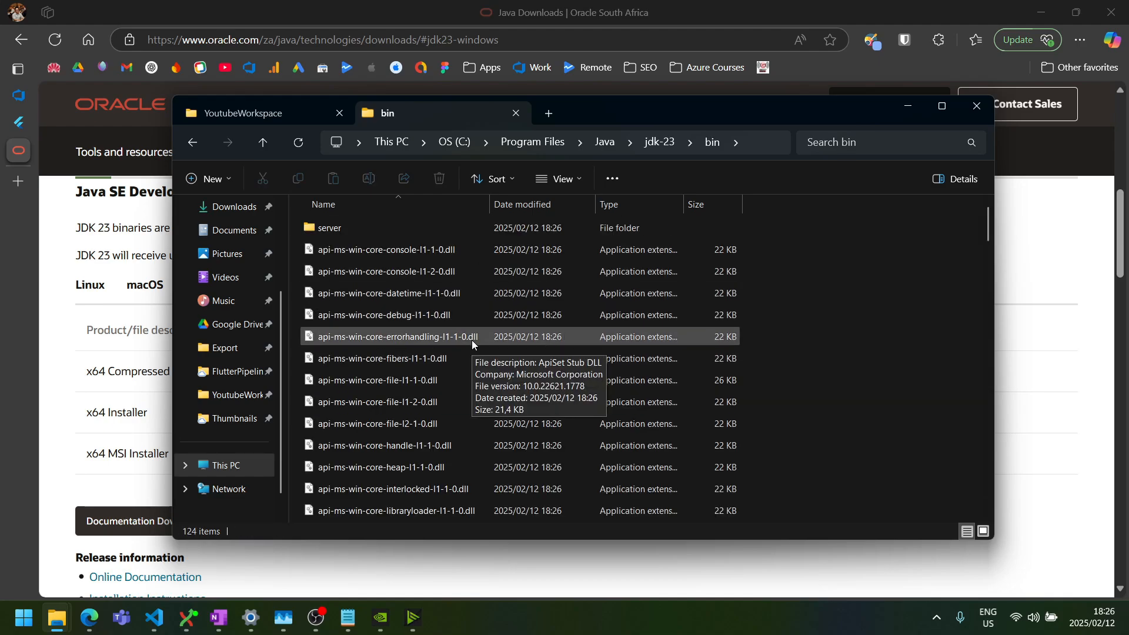
scroll("down", 3)
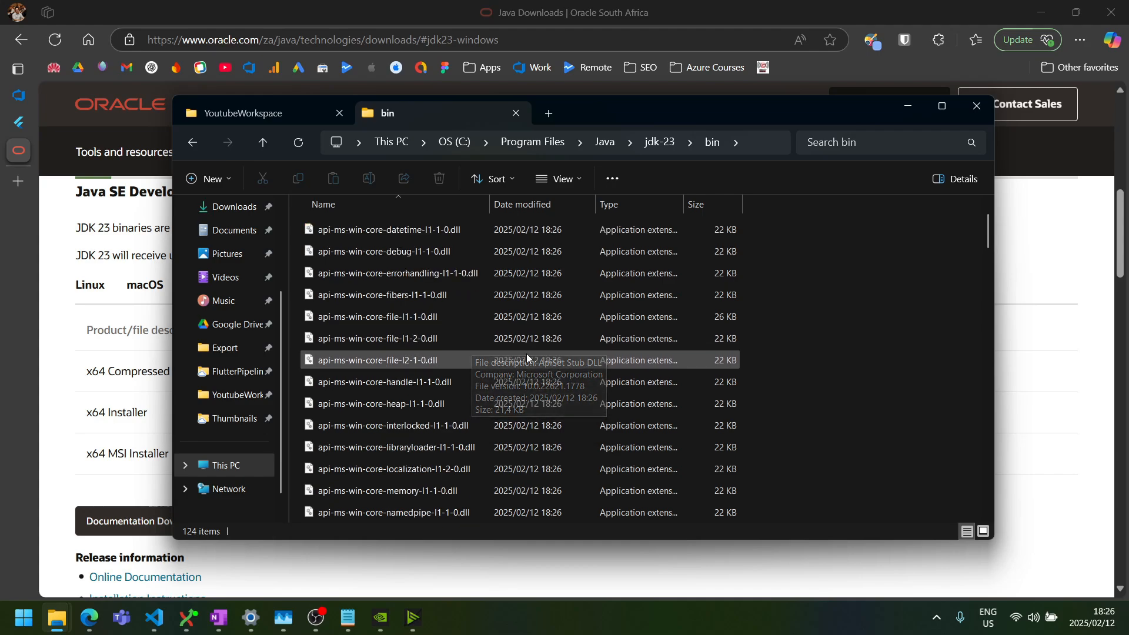
scroll("down", 3)
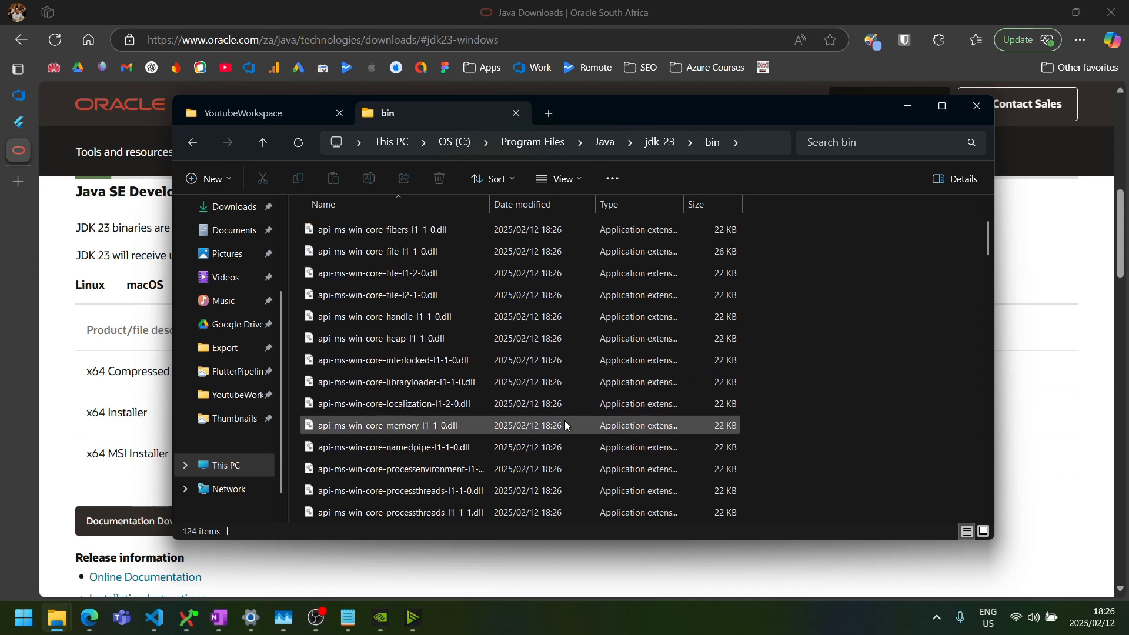
scroll("down", 3)
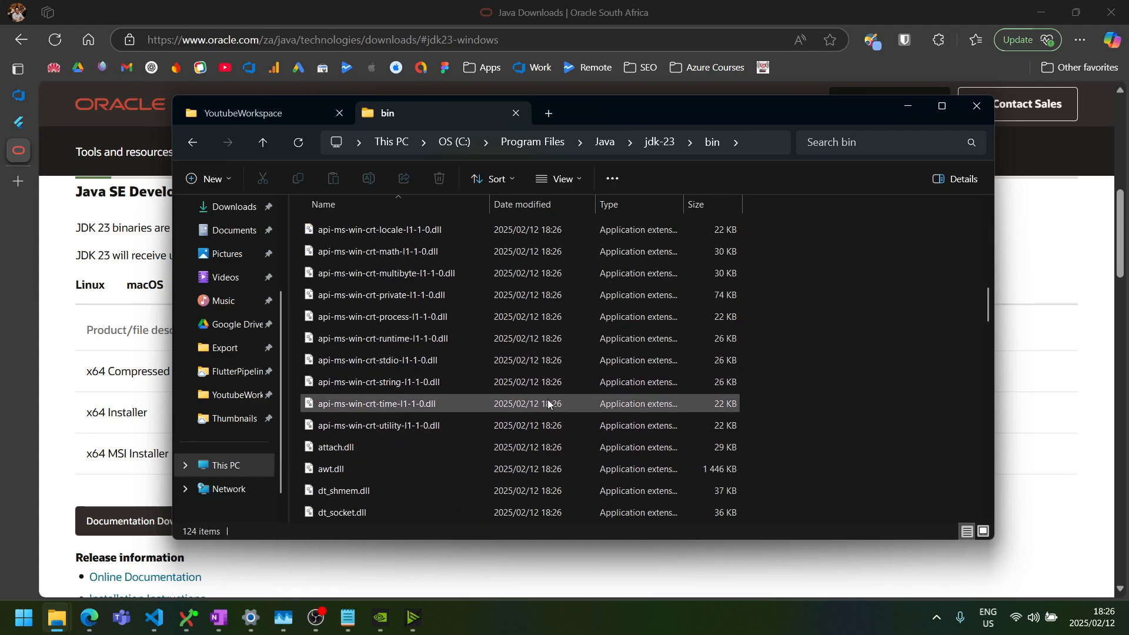
scroll("down", 3)
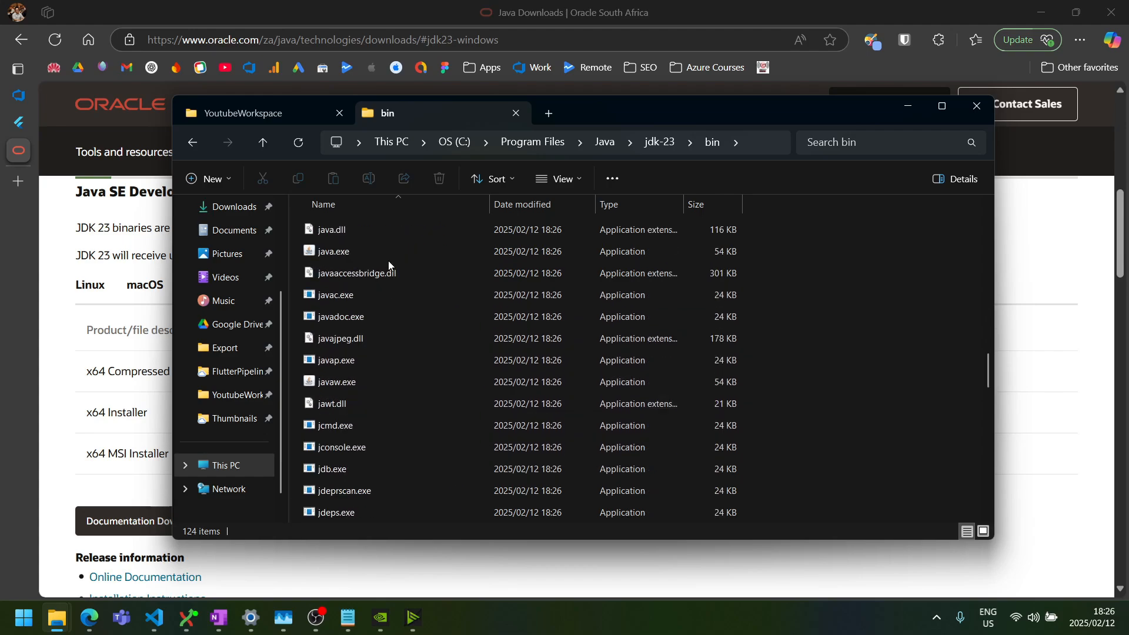
scroll("down", 3)
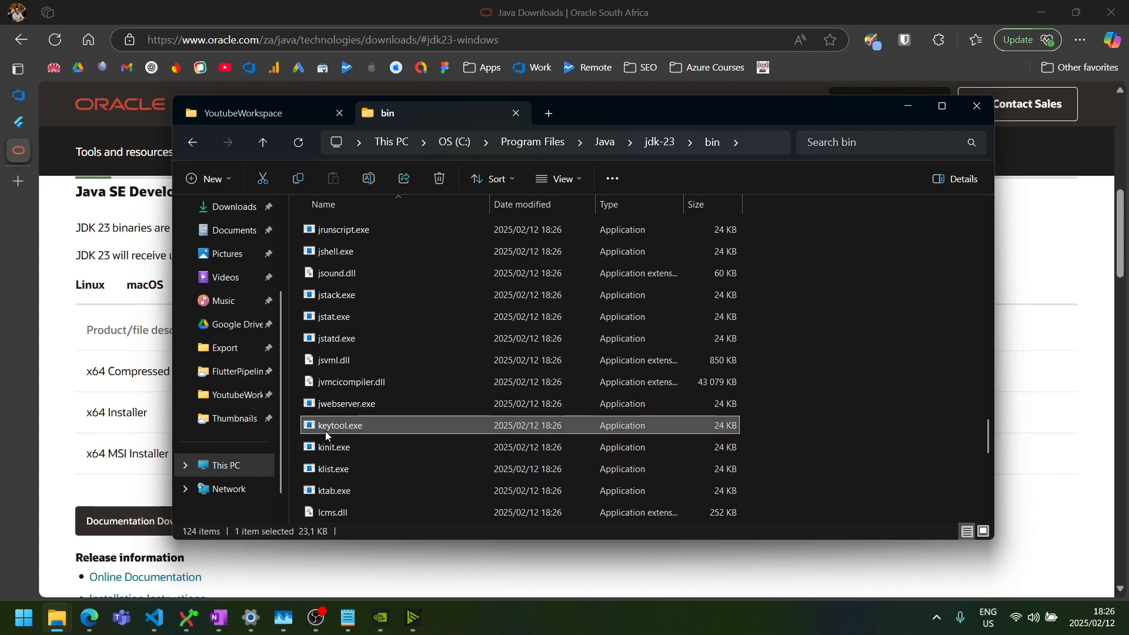
mouse_move(328, 432)
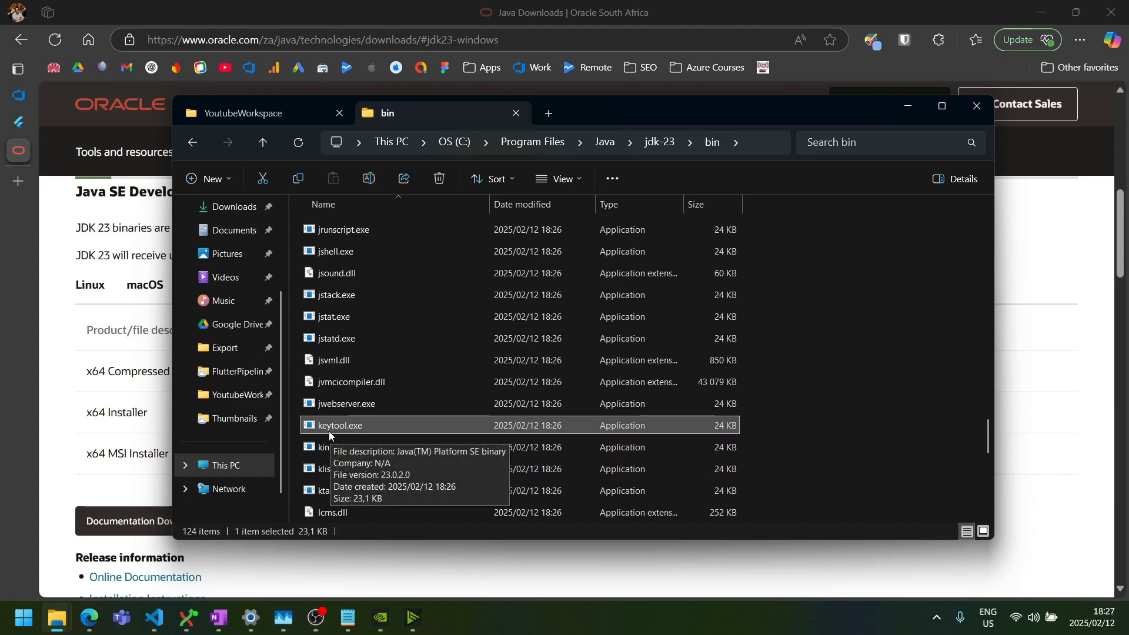
mouse_move(336, 429)
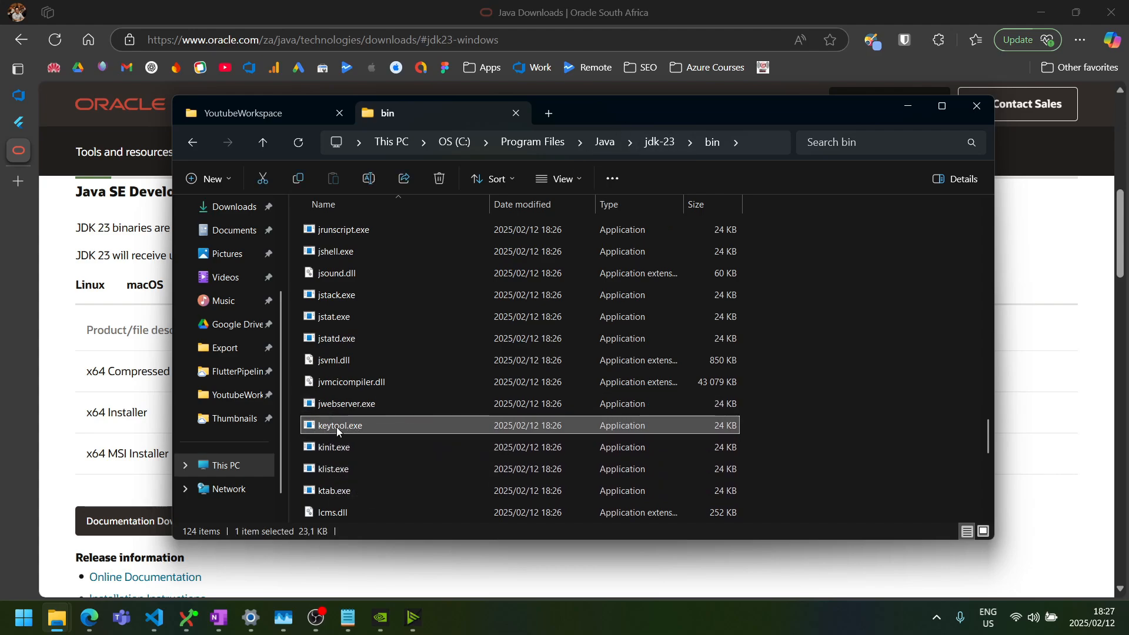
left_click(244, 113)
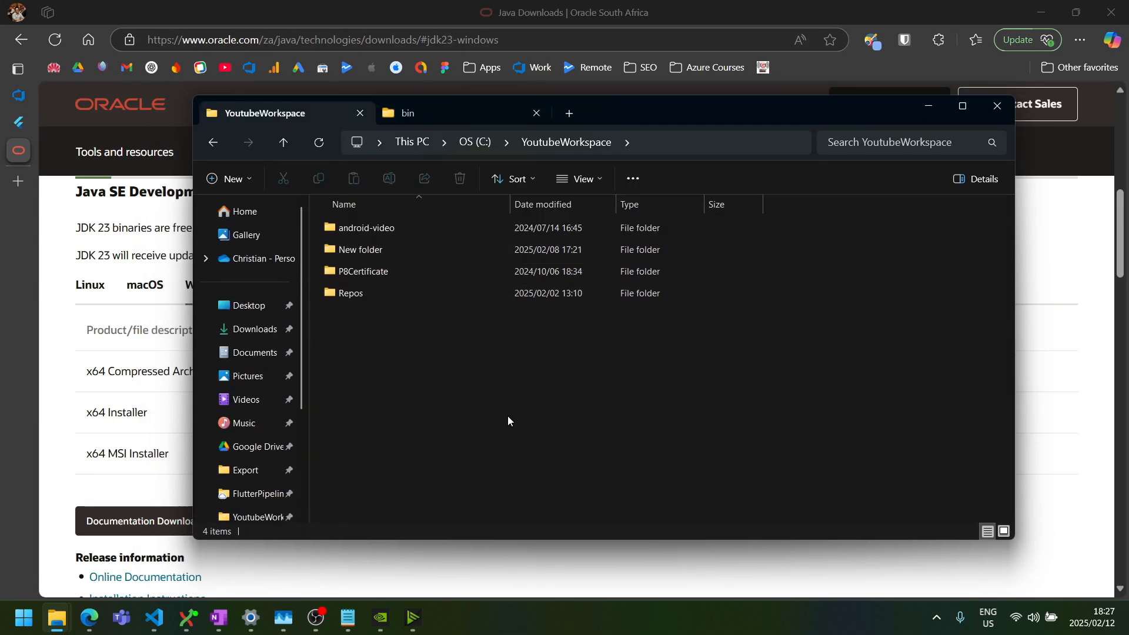
mouse_move(478, 365)
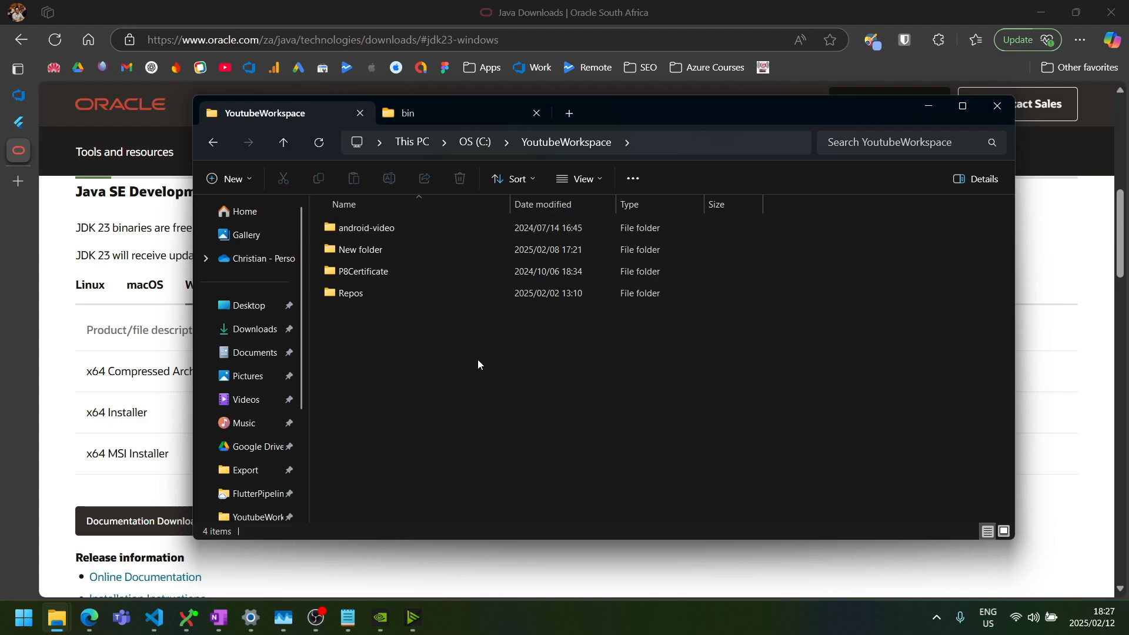
mouse_move(243, 422)
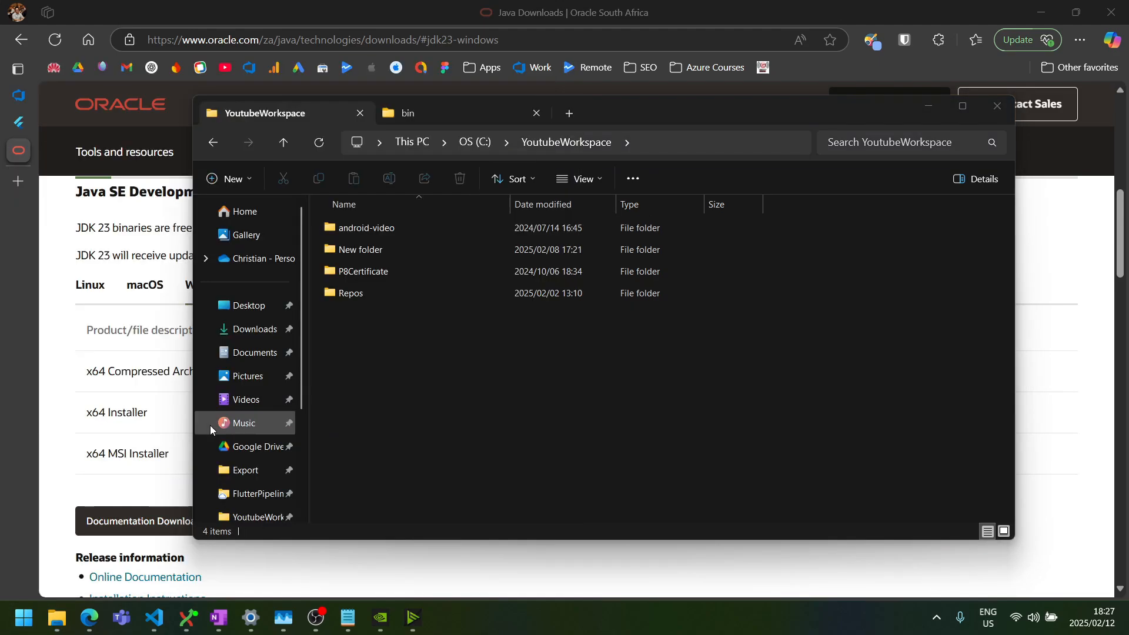
left_click(444, 618)
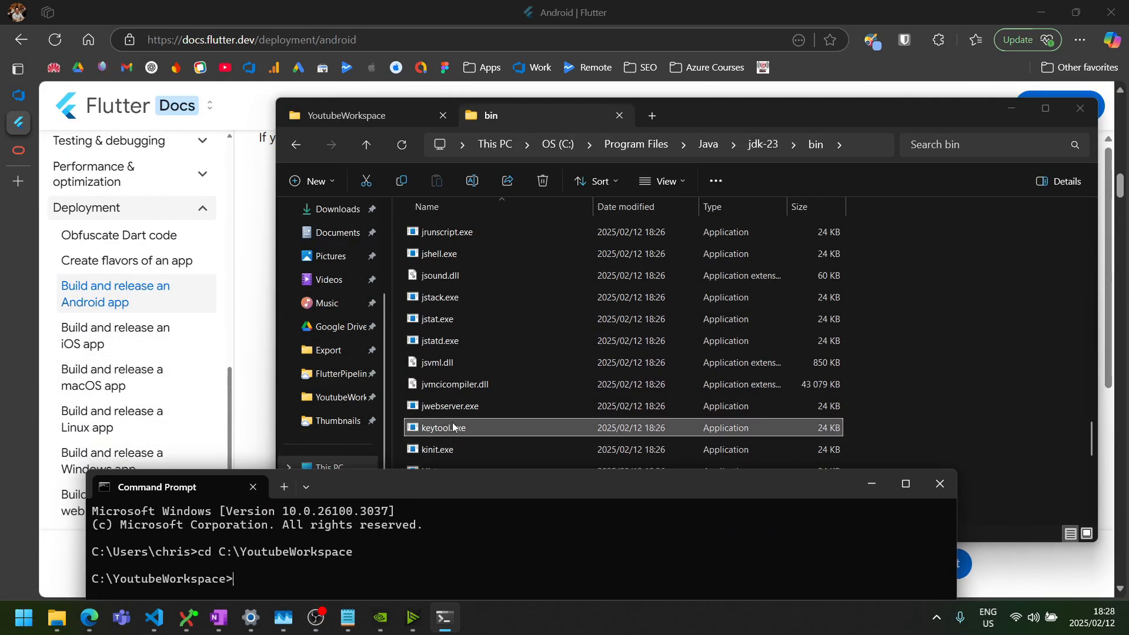
Step: Enter the quoted path "C:\Program Files\Java\jdk-23\bin\keytool.exe" at the prompt
type("\"C:\\Program Files\\Java\\jdk-23\\bin\\keytool.exe\"")
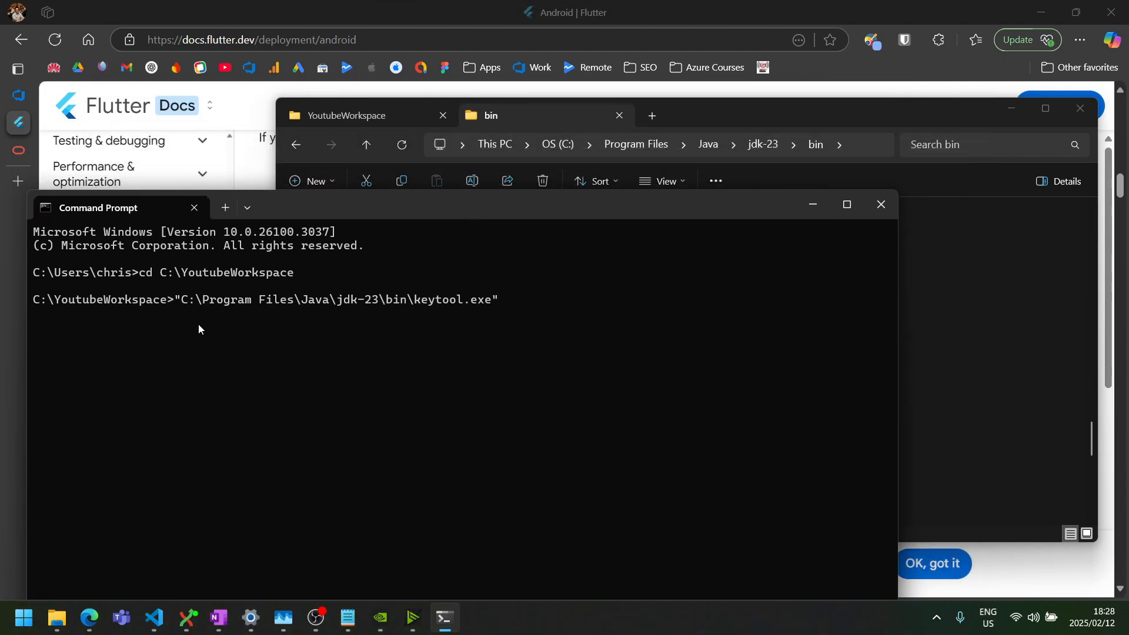
mouse_move(536, 305)
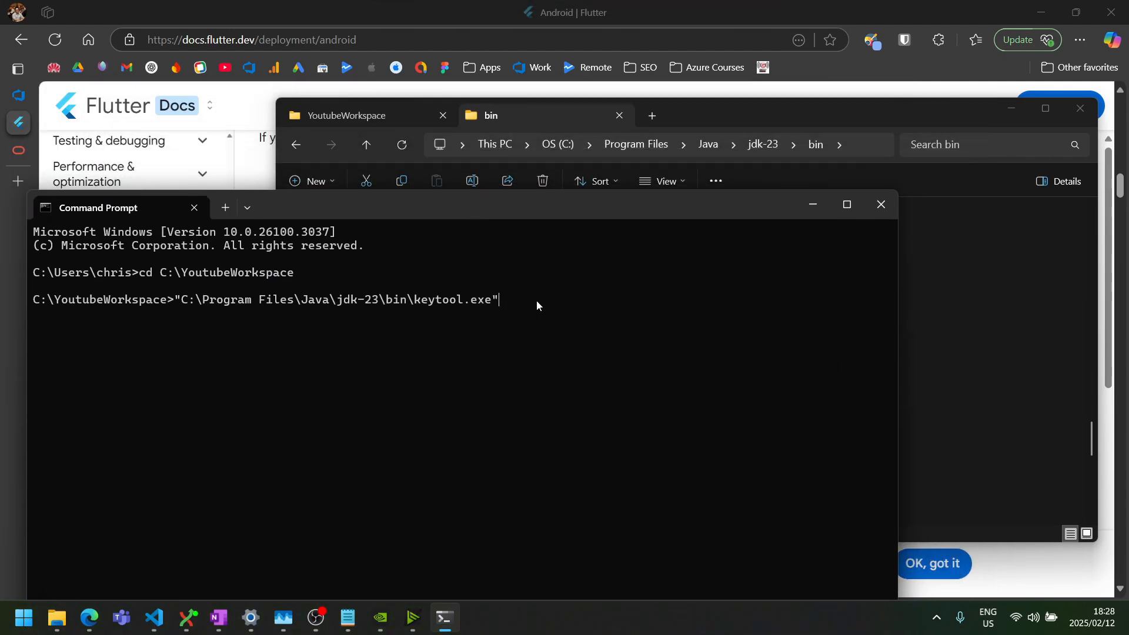
mouse_move(453, 322)
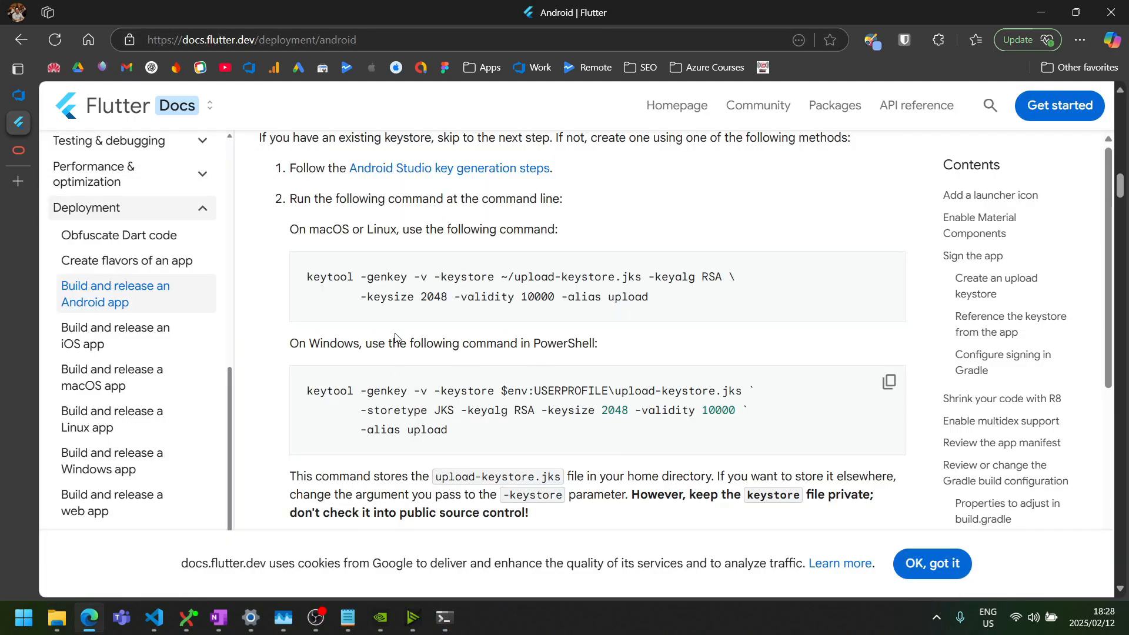
mouse_move(115, 336)
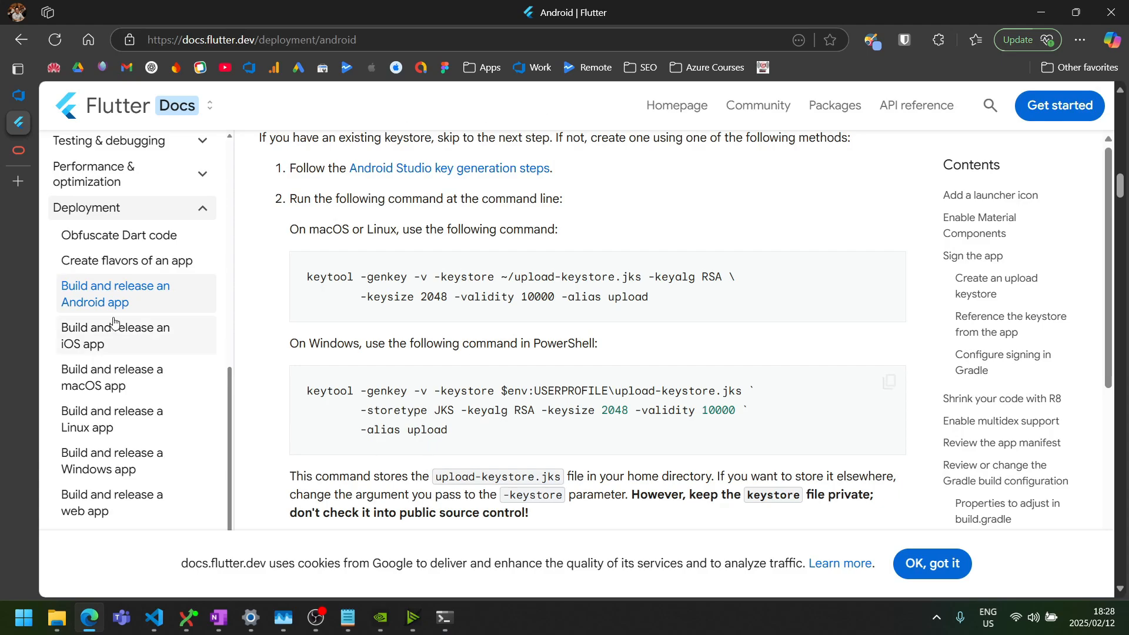
mouse_move(308, 384)
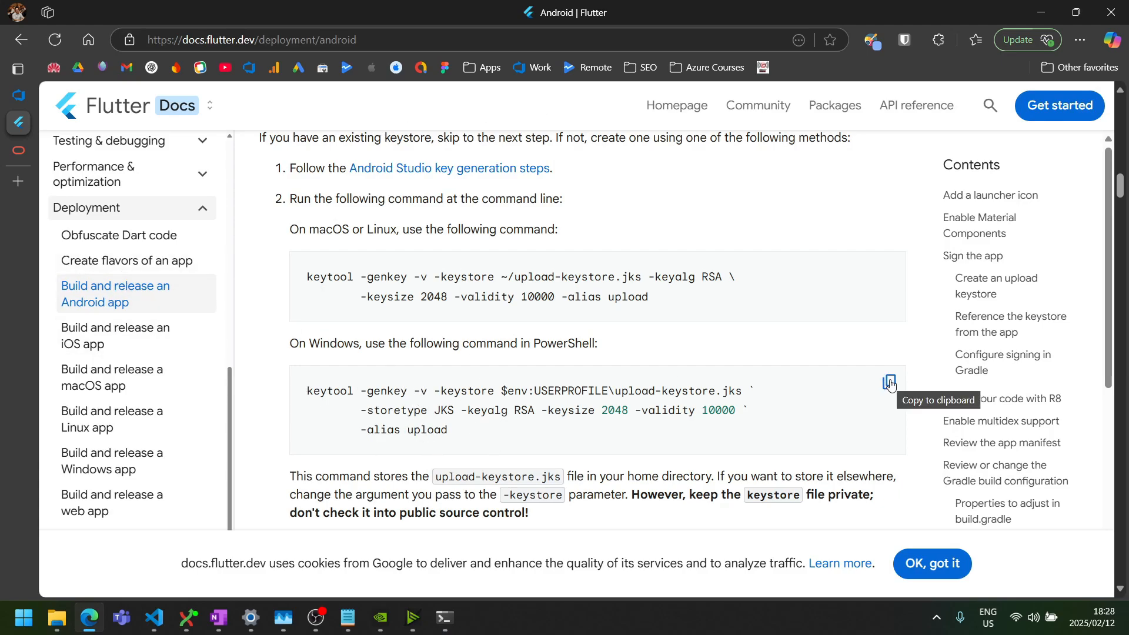
mouse_move(323, 350)
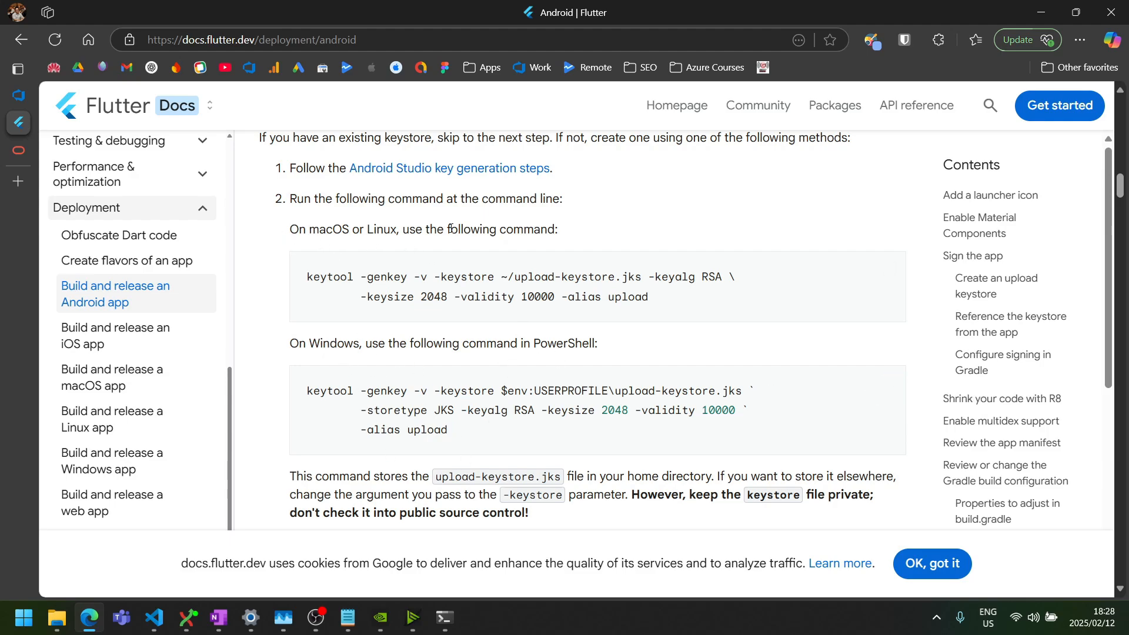
mouse_move(349, 244)
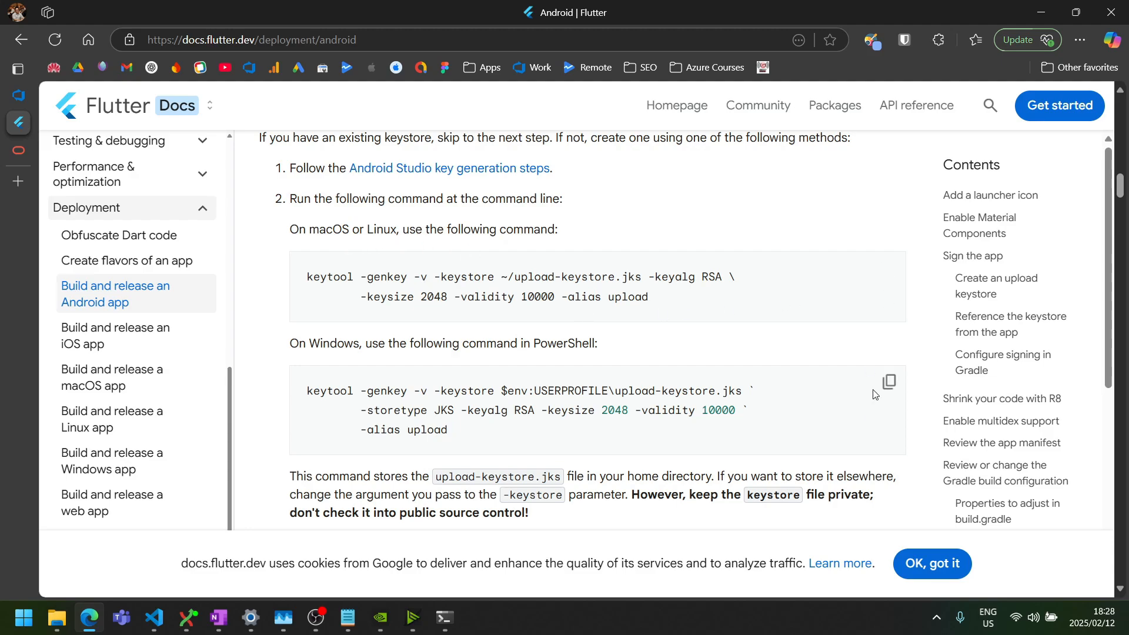
Step: Paste the docs' keytool genkey command into cmd as a single line for upload-keystore.jks
left_click(445, 618)
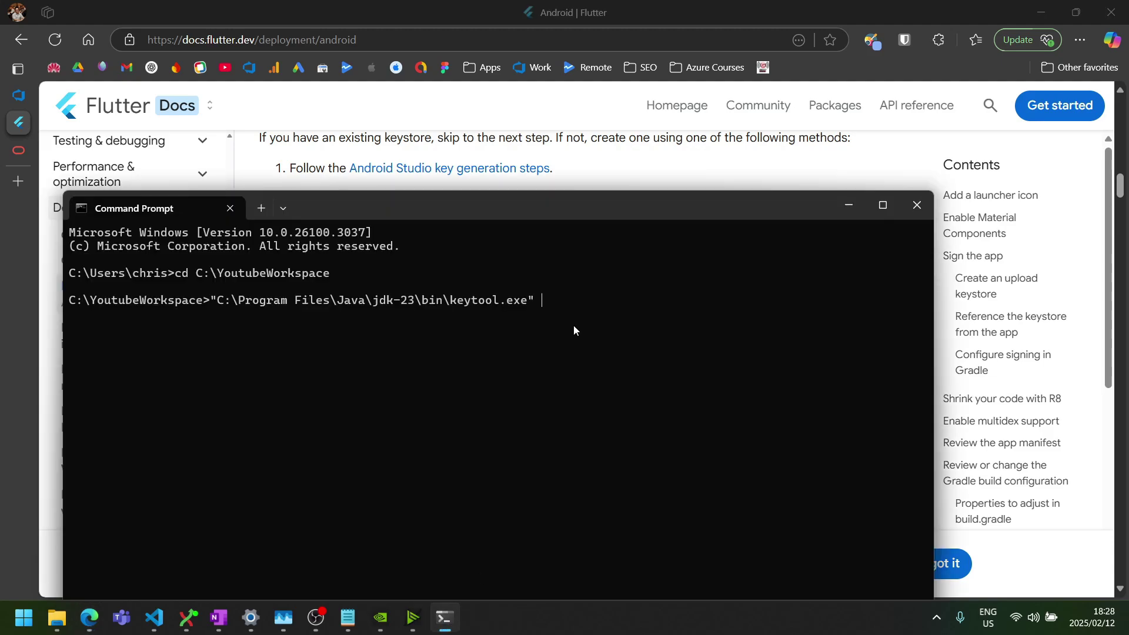
key("ctrl+v")
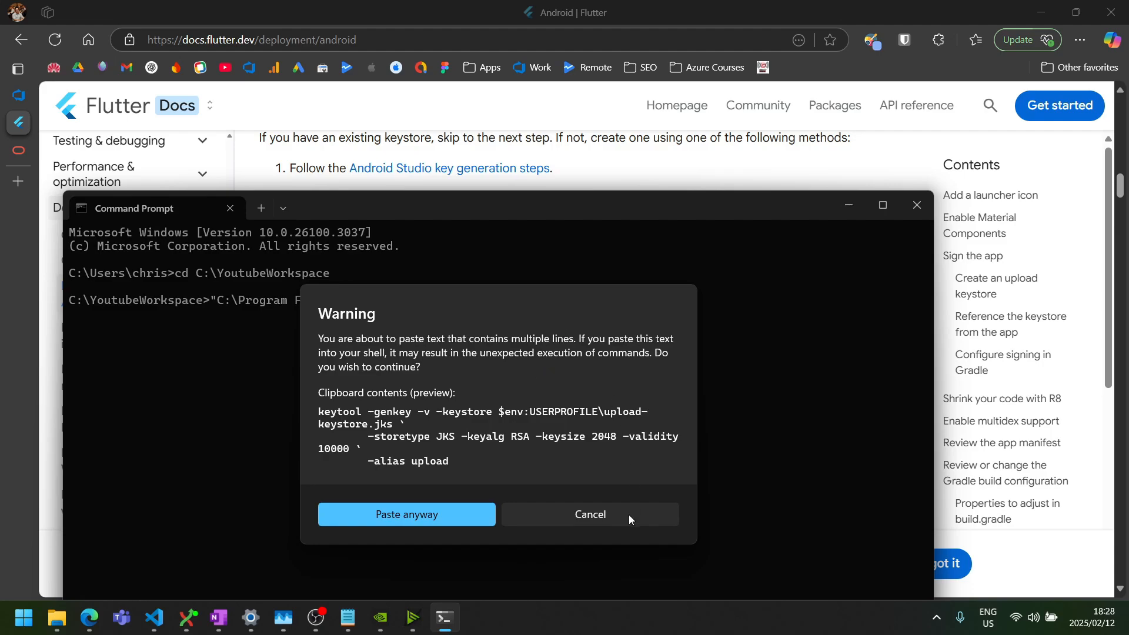
mouse_move(426, 445)
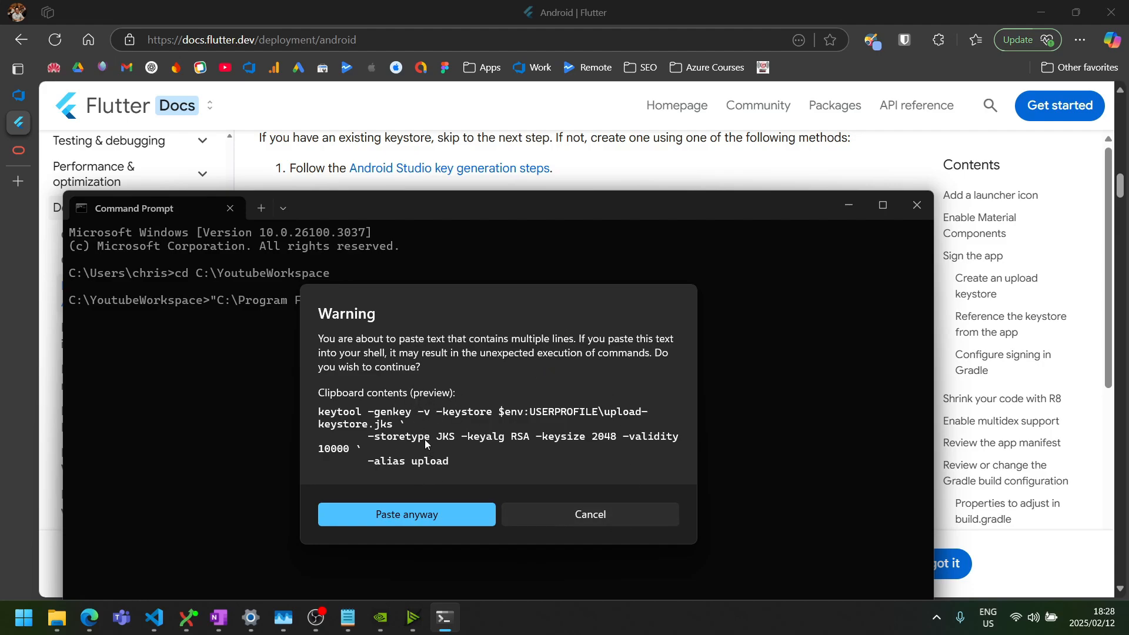
left_click(406, 514)
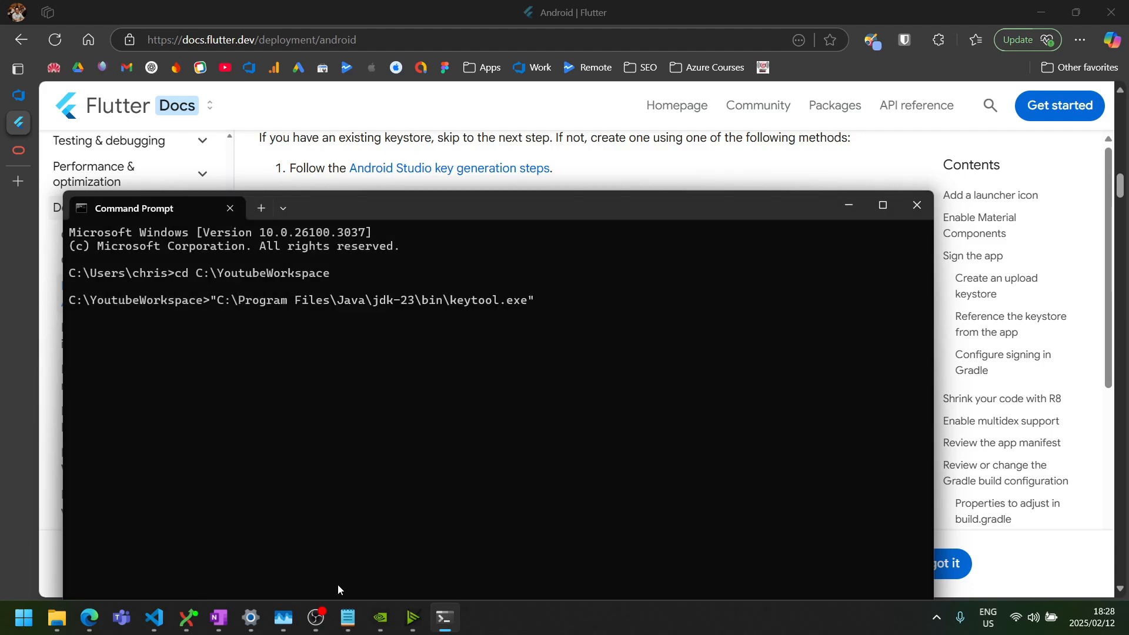
mouse_move(347, 618)
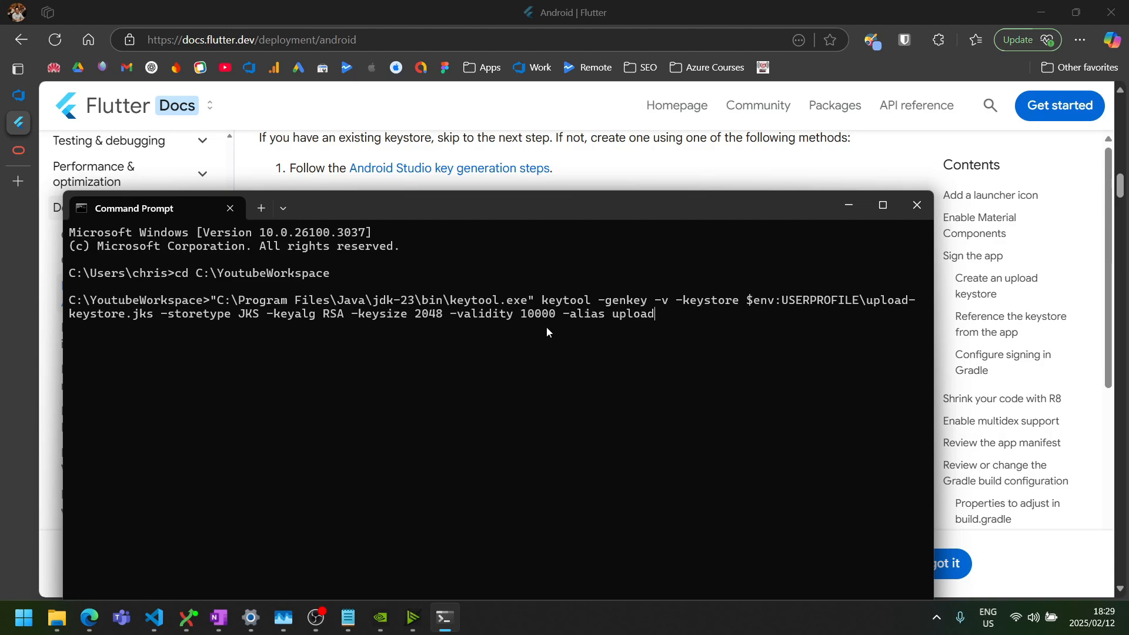
mouse_move(576, 308)
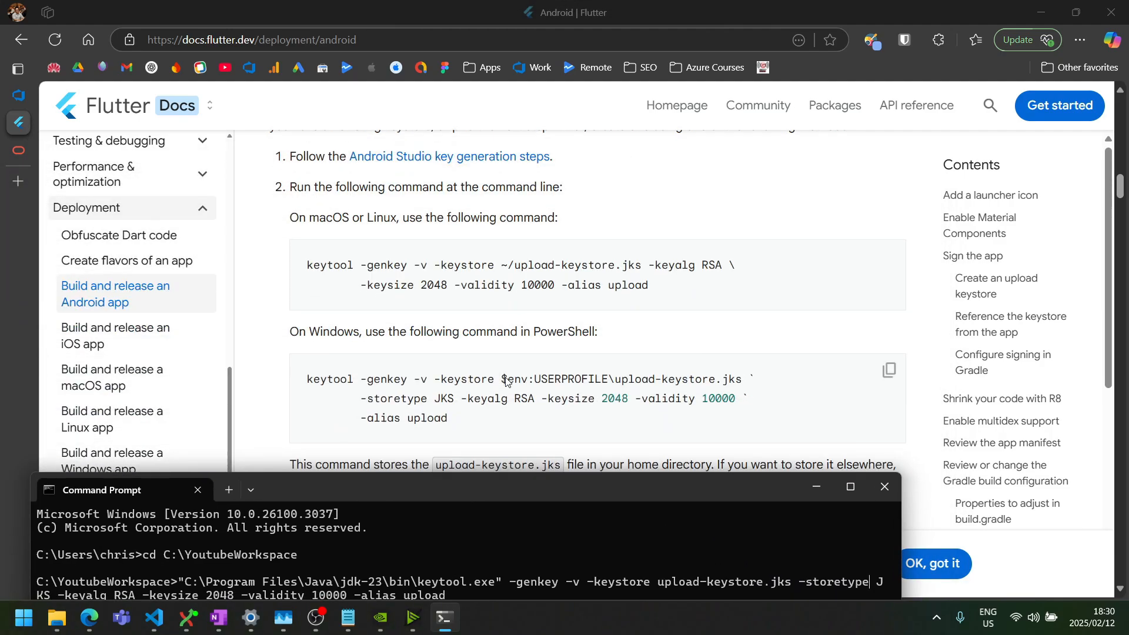
scroll("down", 3)
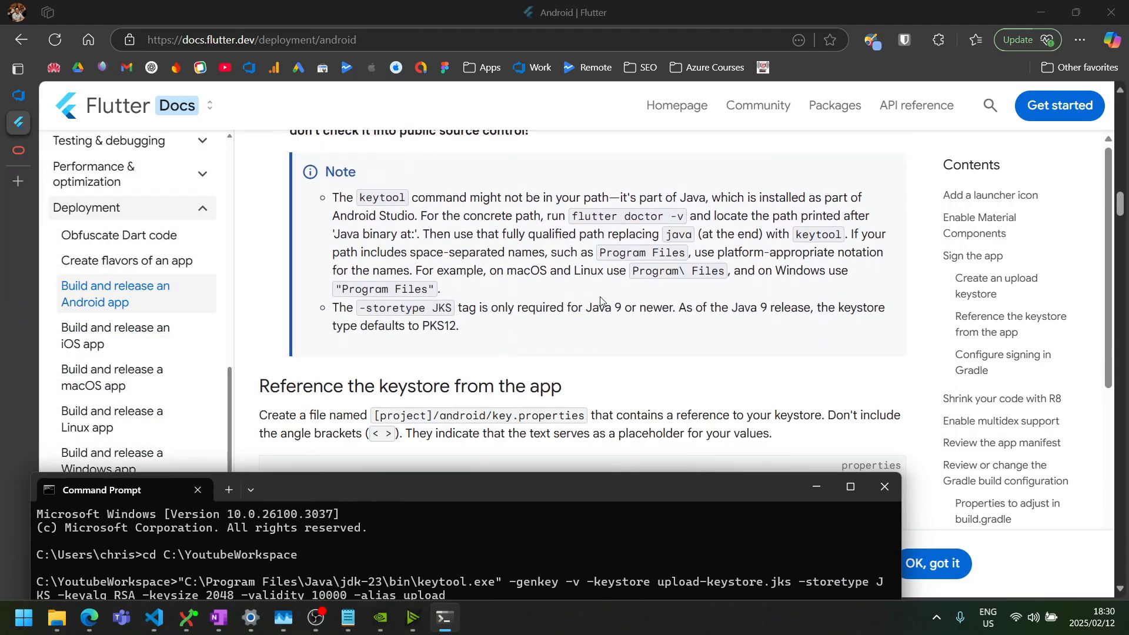
mouse_move(593, 324)
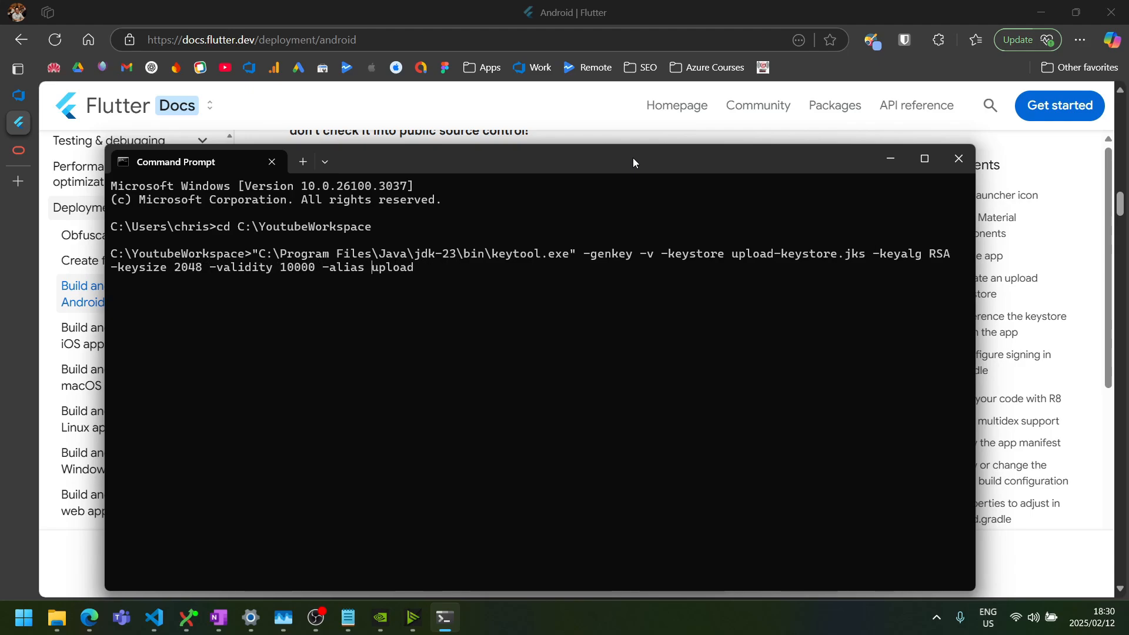
Step: Run keytool with alias appalchemy, answer the name prompts and confirm with yes
key("Backspace")
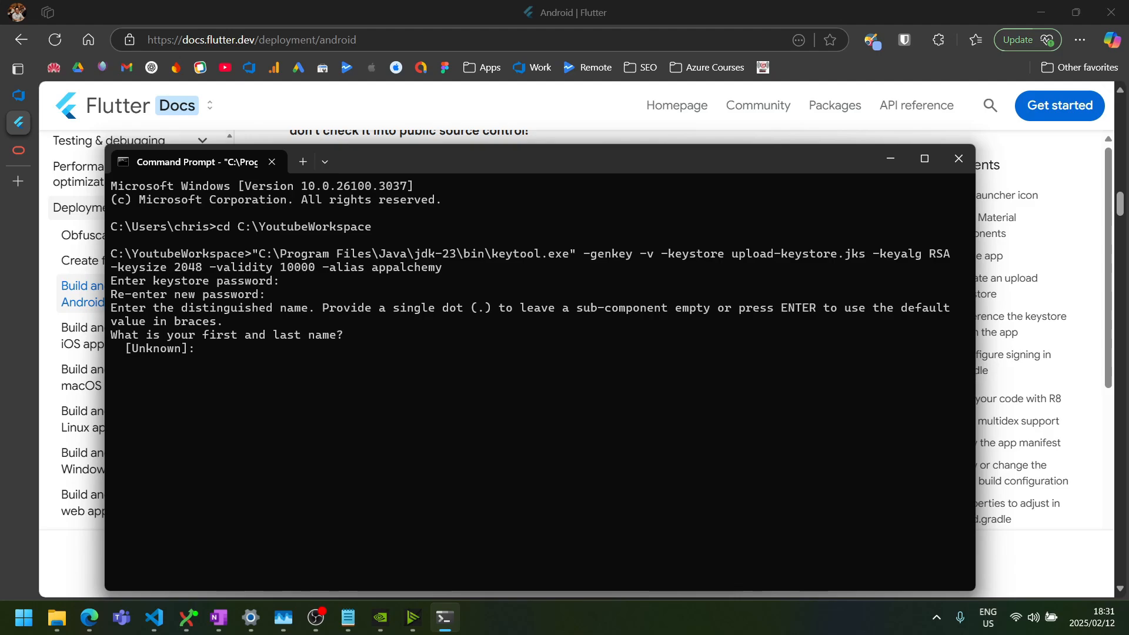
type("Ch")
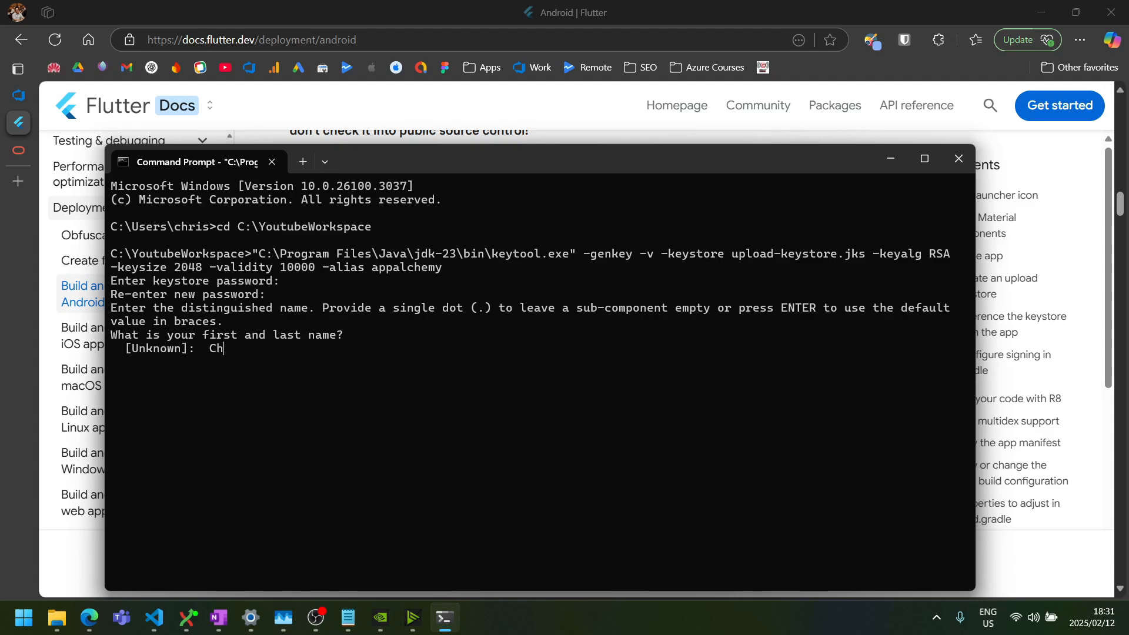
key("Enter")
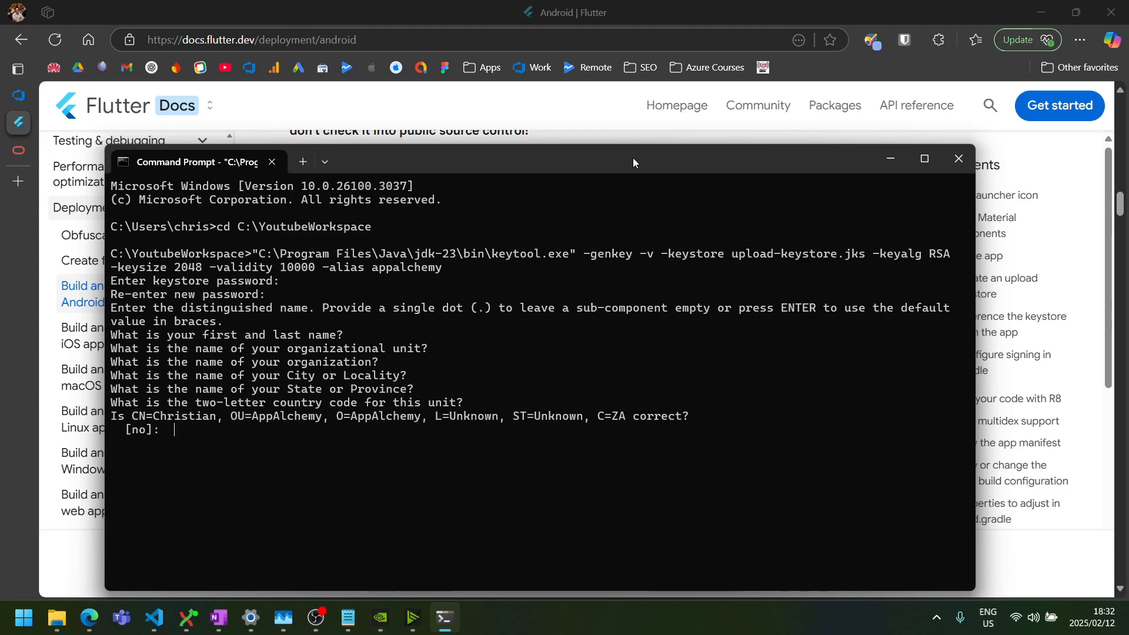
type("yes")
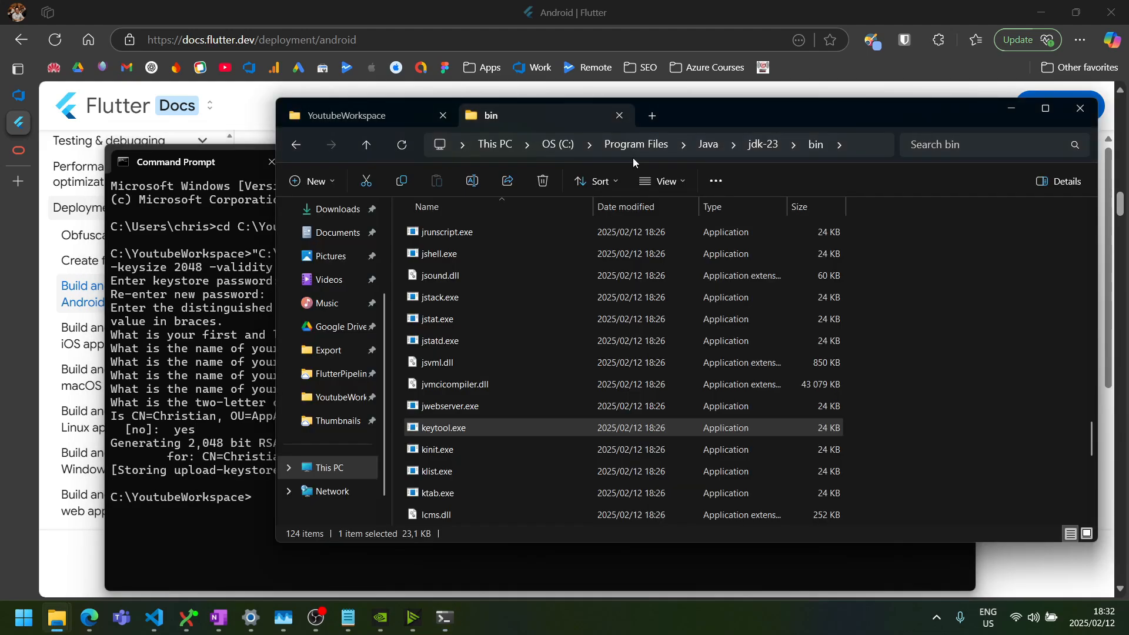
left_click(349, 115)
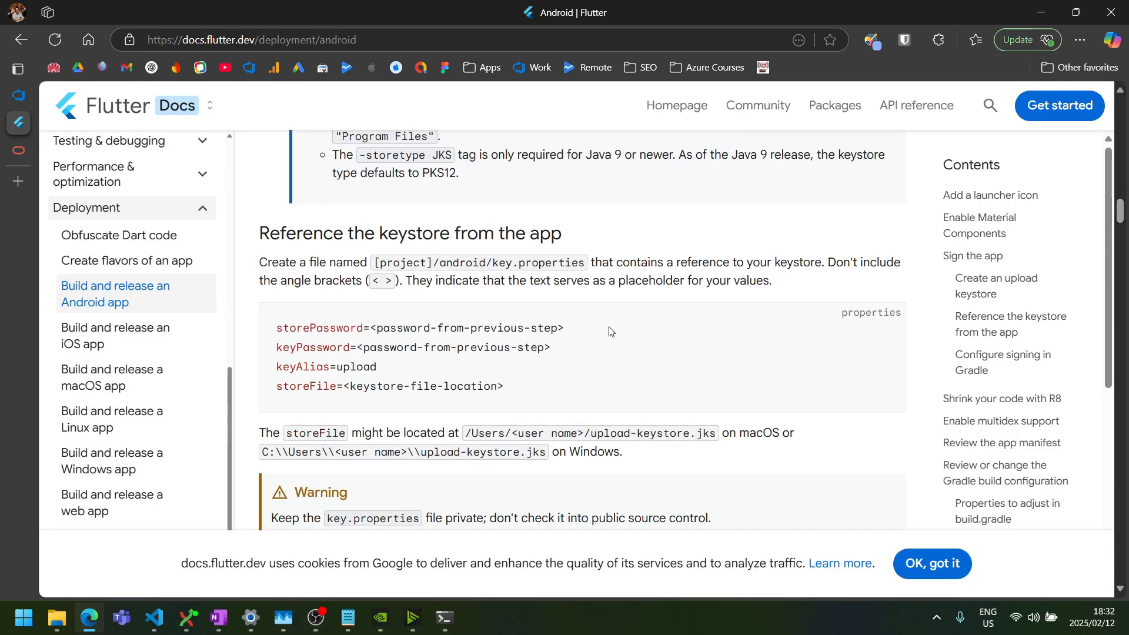
mouse_move(502, 276)
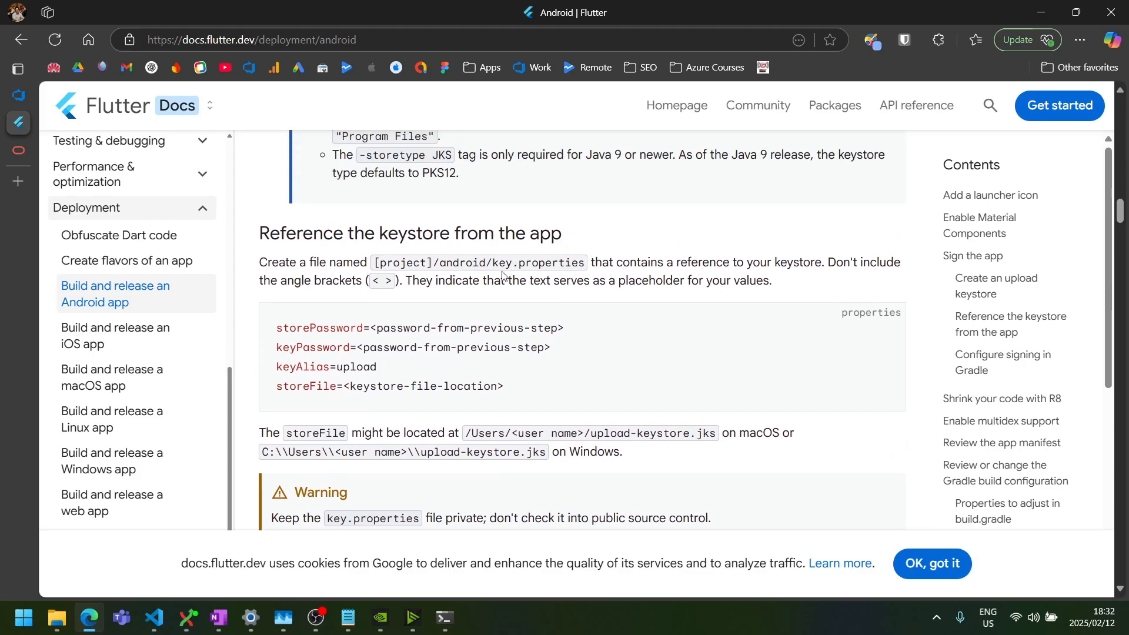
mouse_move(505, 392)
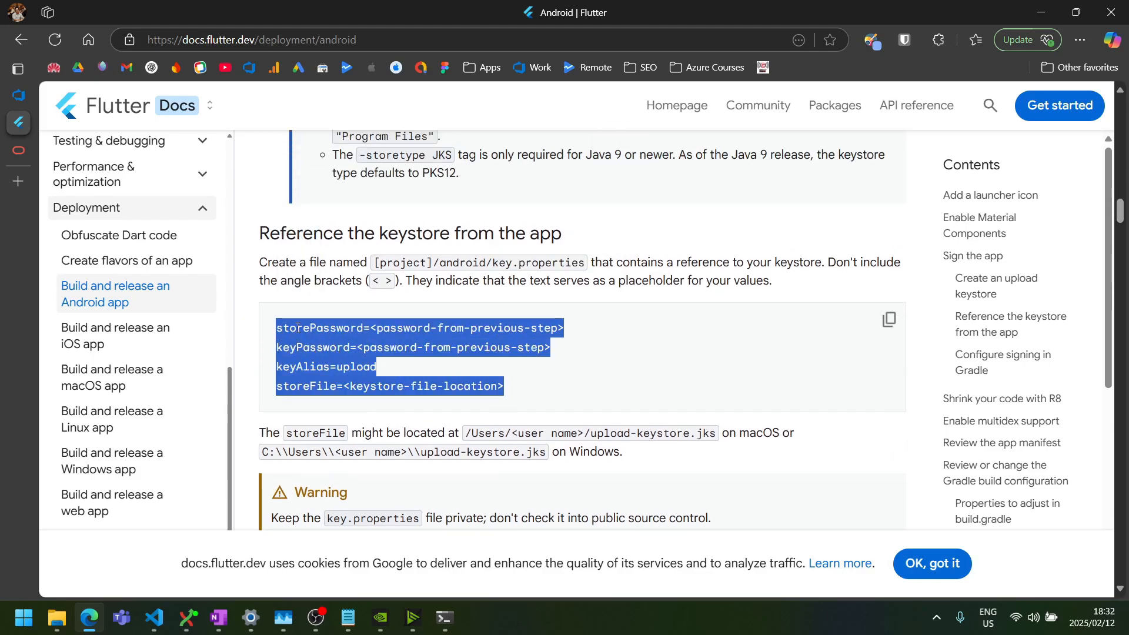
left_click(502, 405)
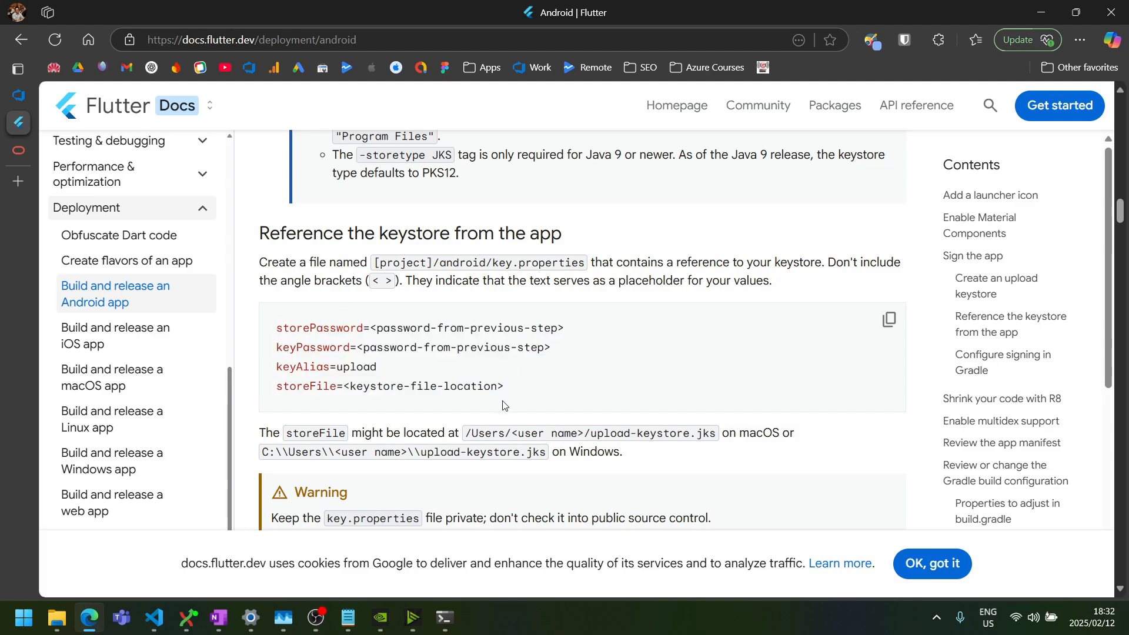
mouse_move(476, 375)
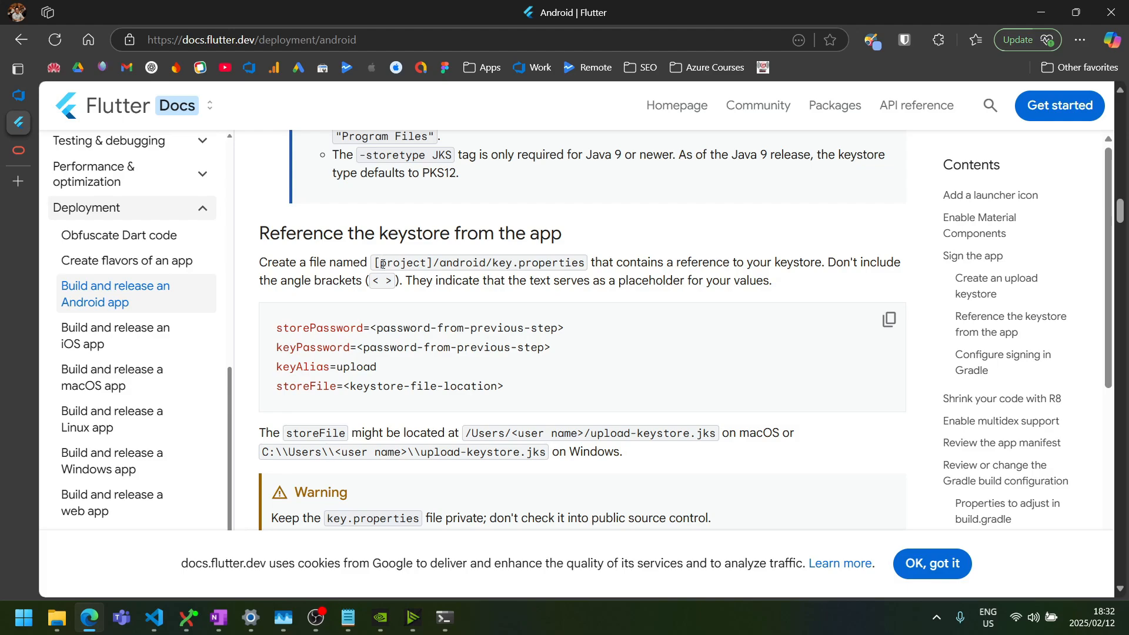
mouse_move(536, 259)
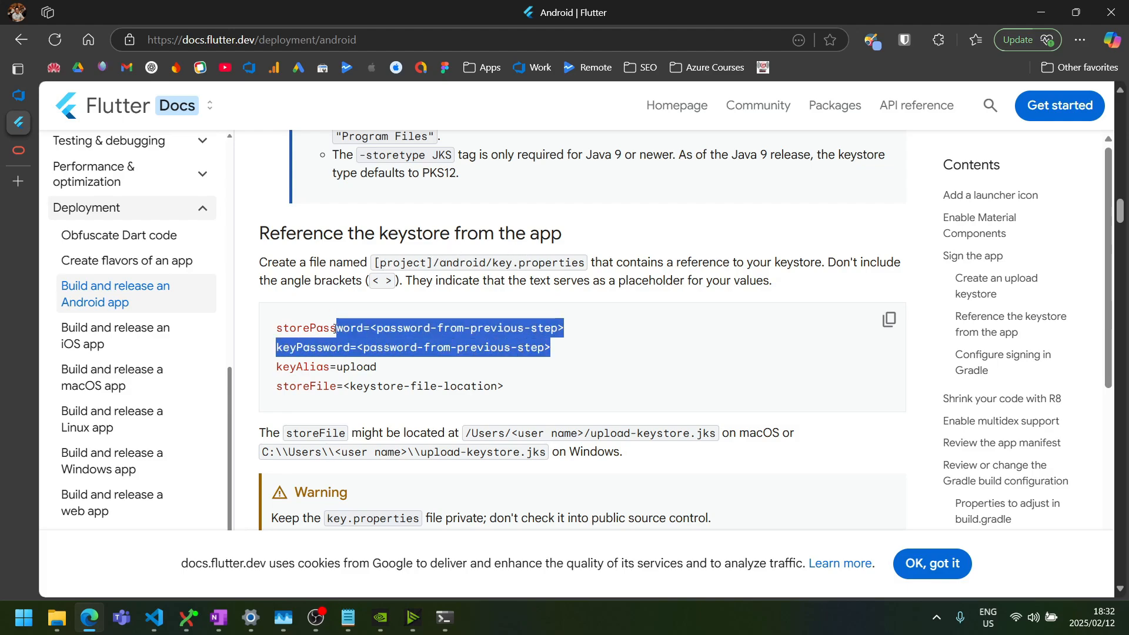
left_click(552, 347)
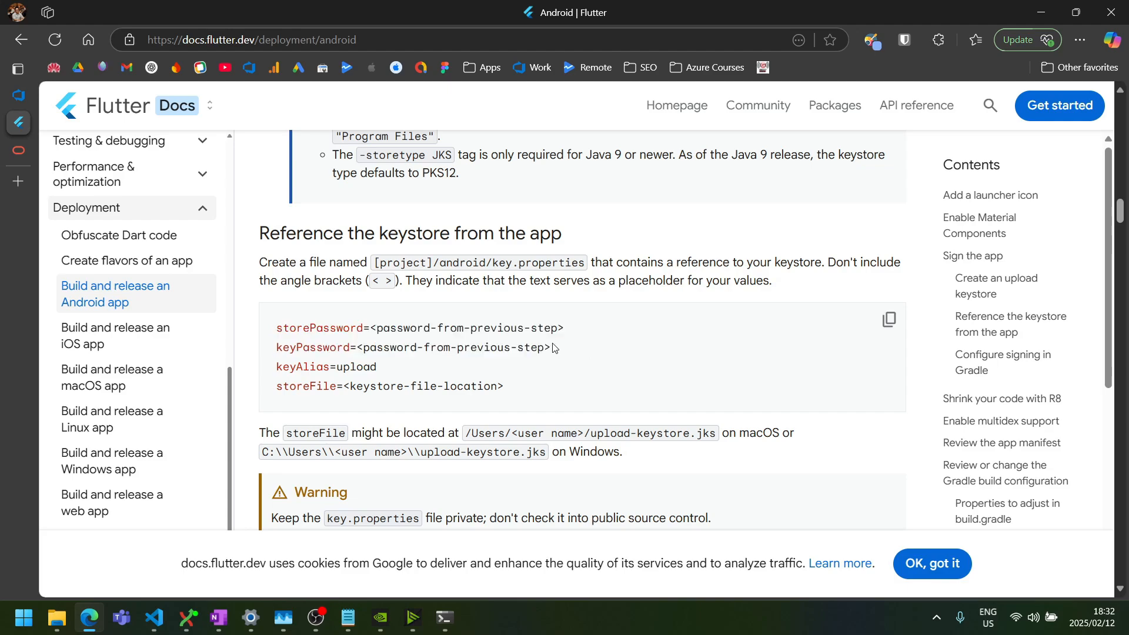
mouse_move(545, 368)
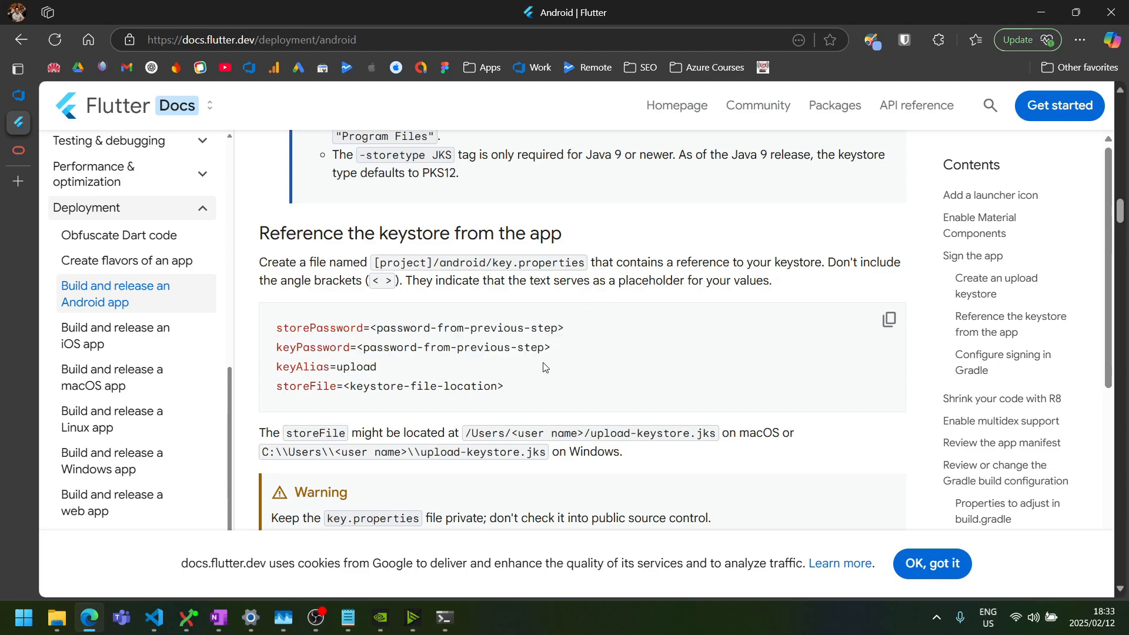
mouse_move(151, 552)
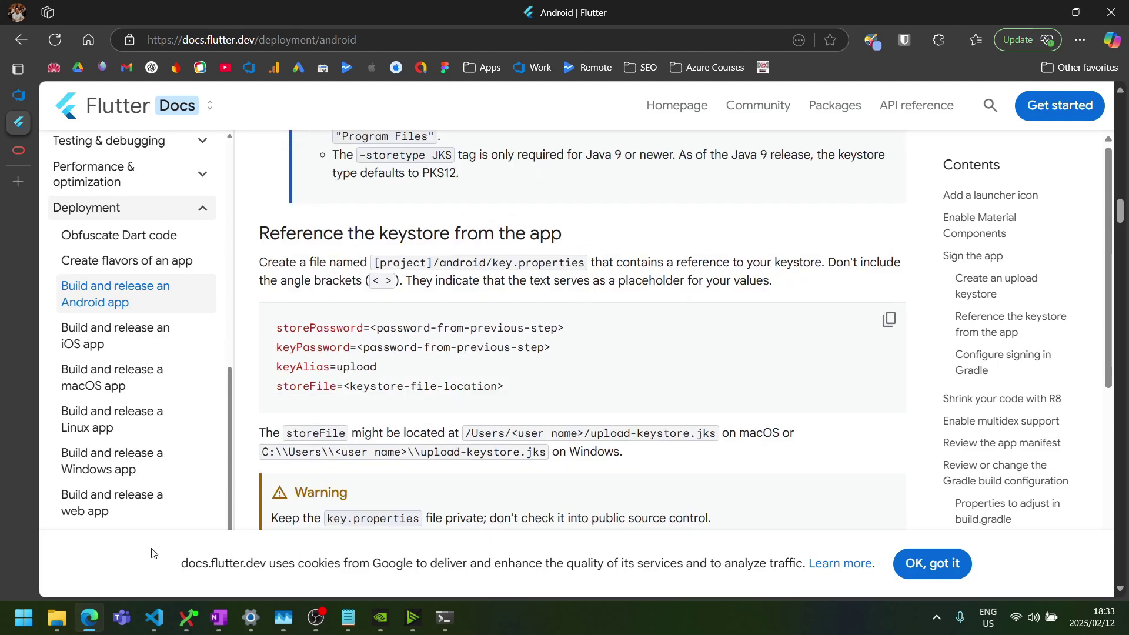
mouse_move(56, 618)
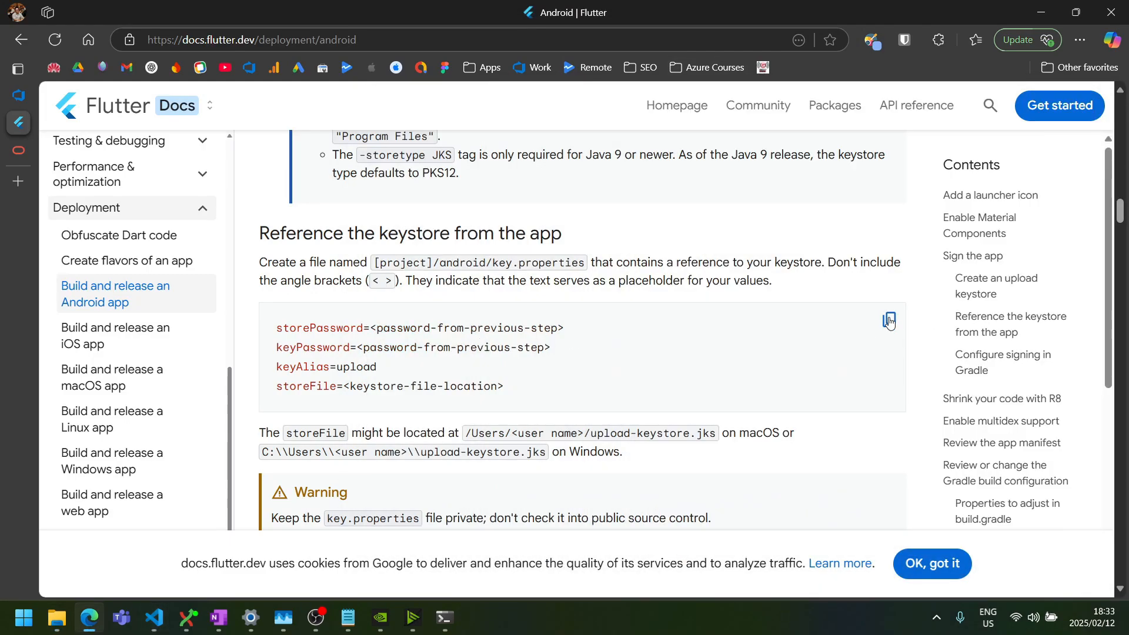
Step: Paste the key.properties sample and replace the upload alias value
left_click(153, 618)
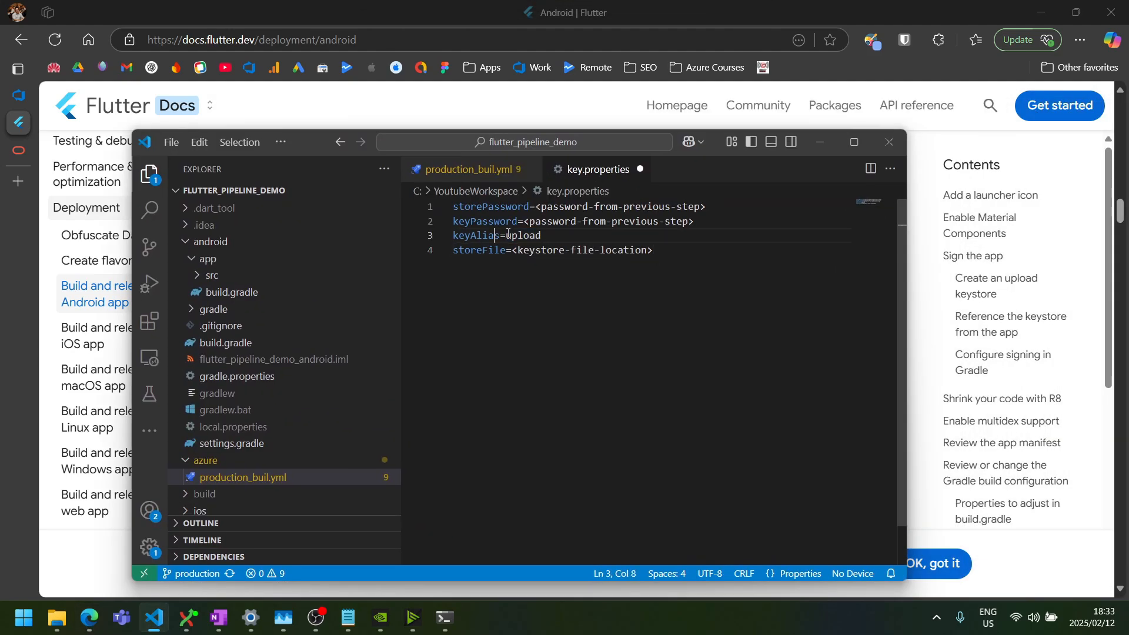
double_click(523, 235)
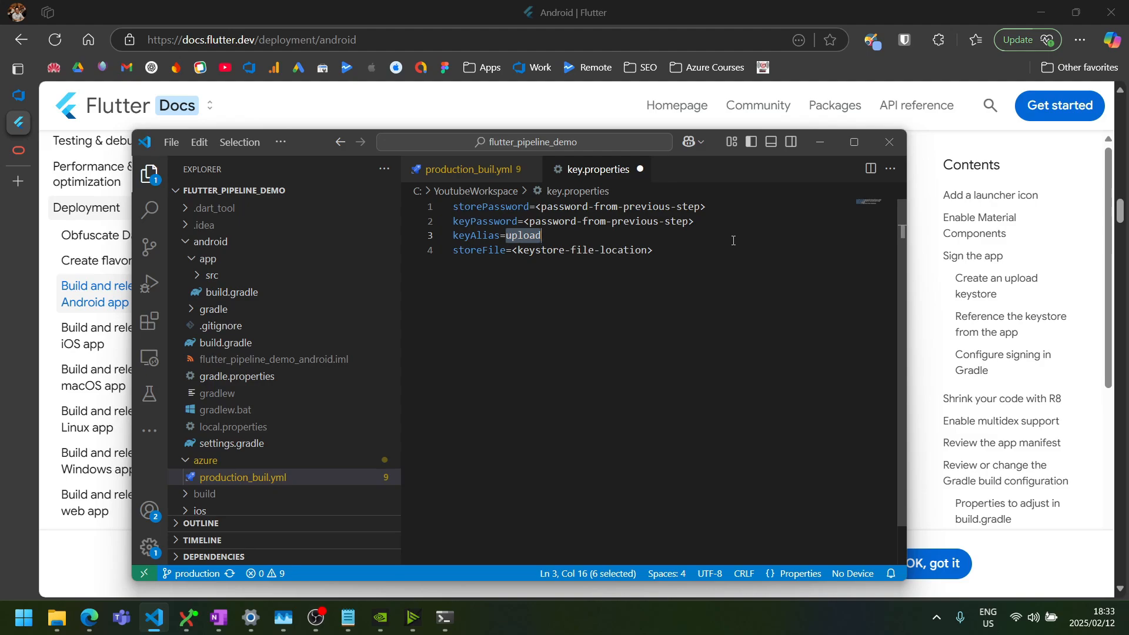
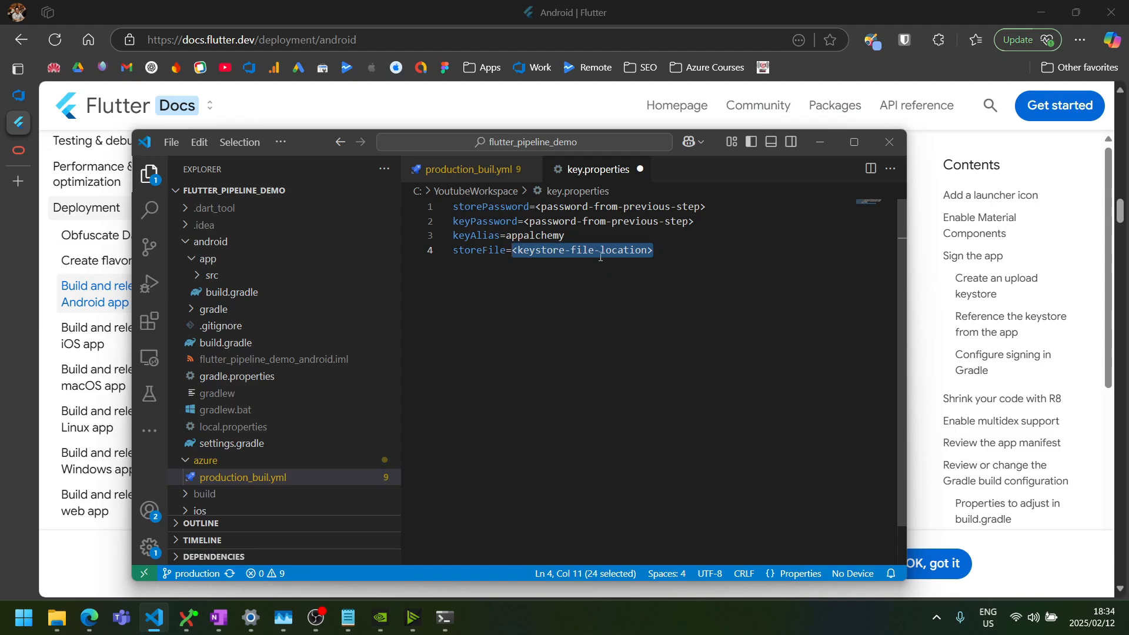
mouse_move(211, 275)
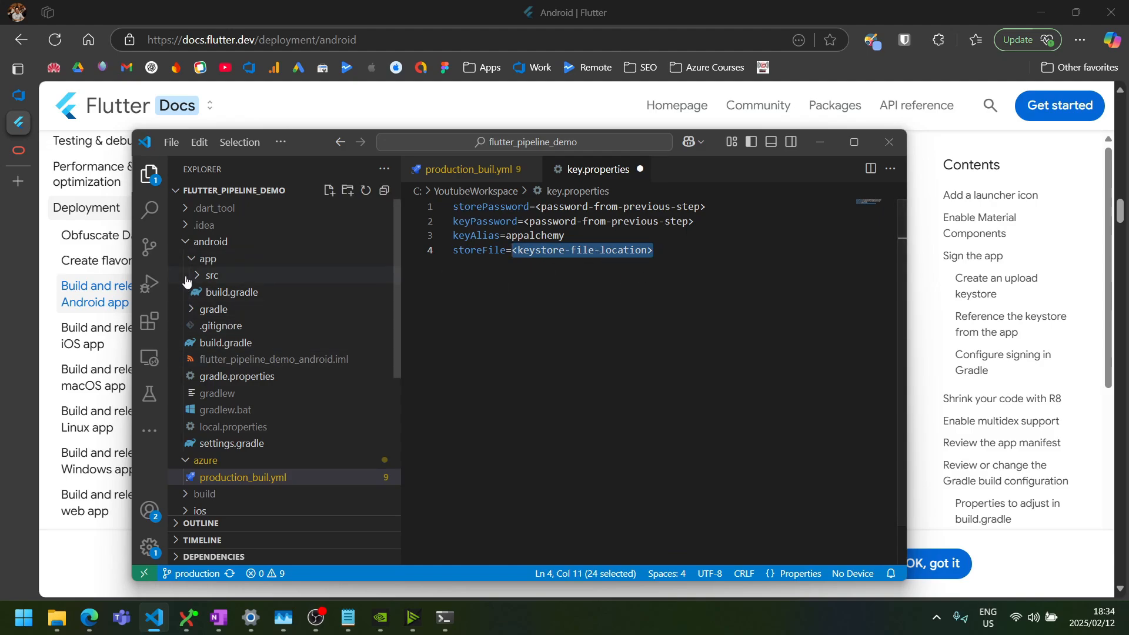
Step: Select the storeFile keystore location placeholder while checking the app folder tree
left_click(208, 258)
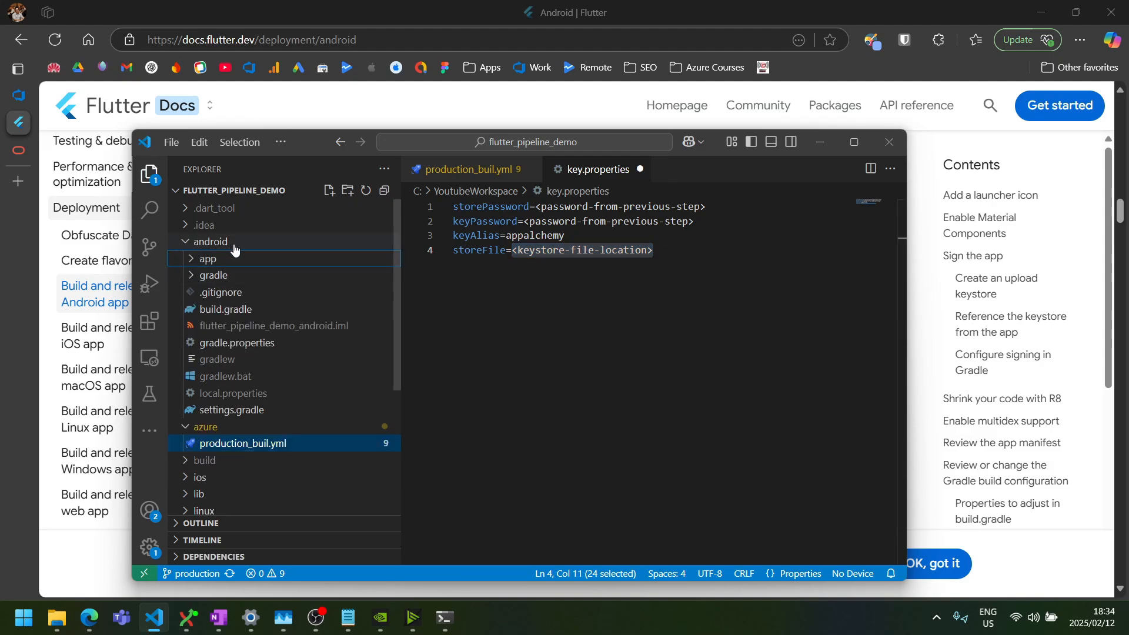
mouse_move(209, 358)
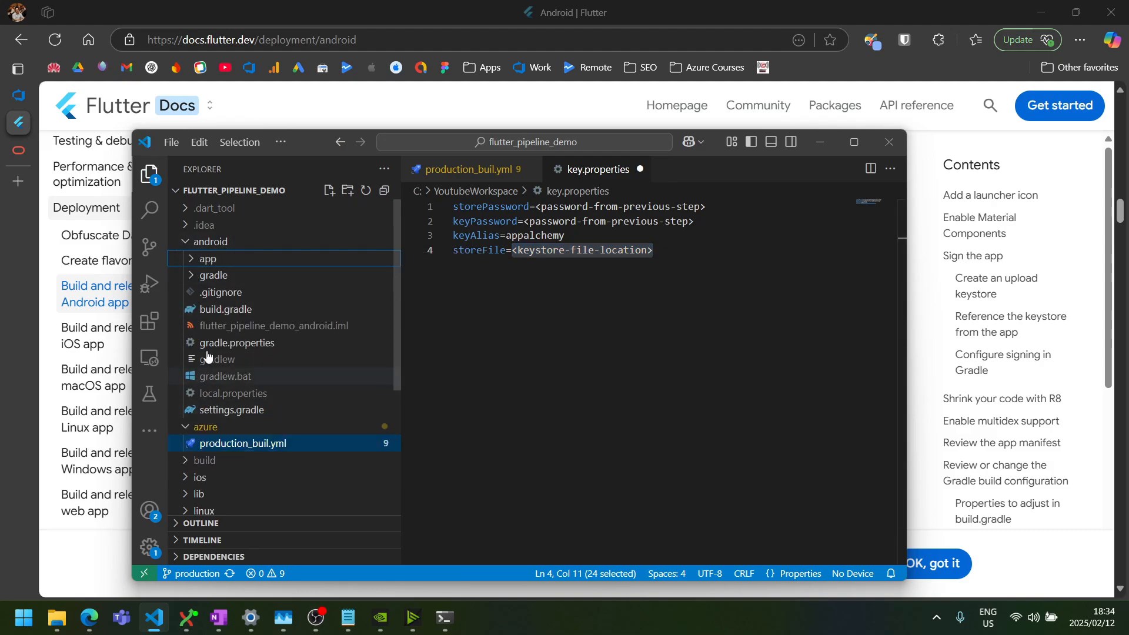
double_click(478, 250)
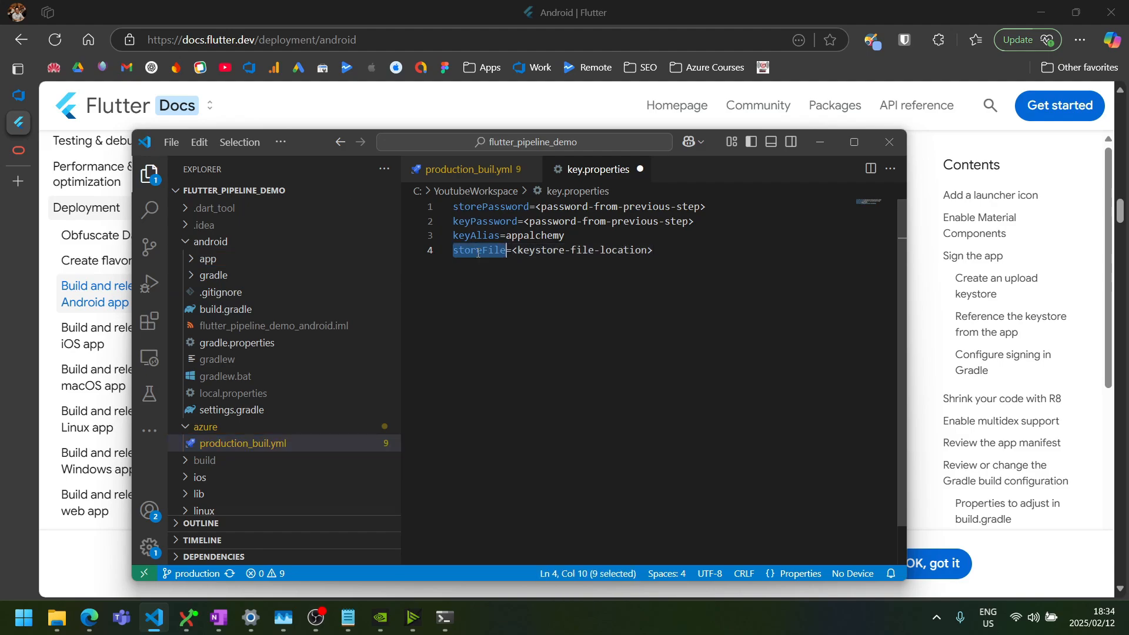
left_click(210, 259)
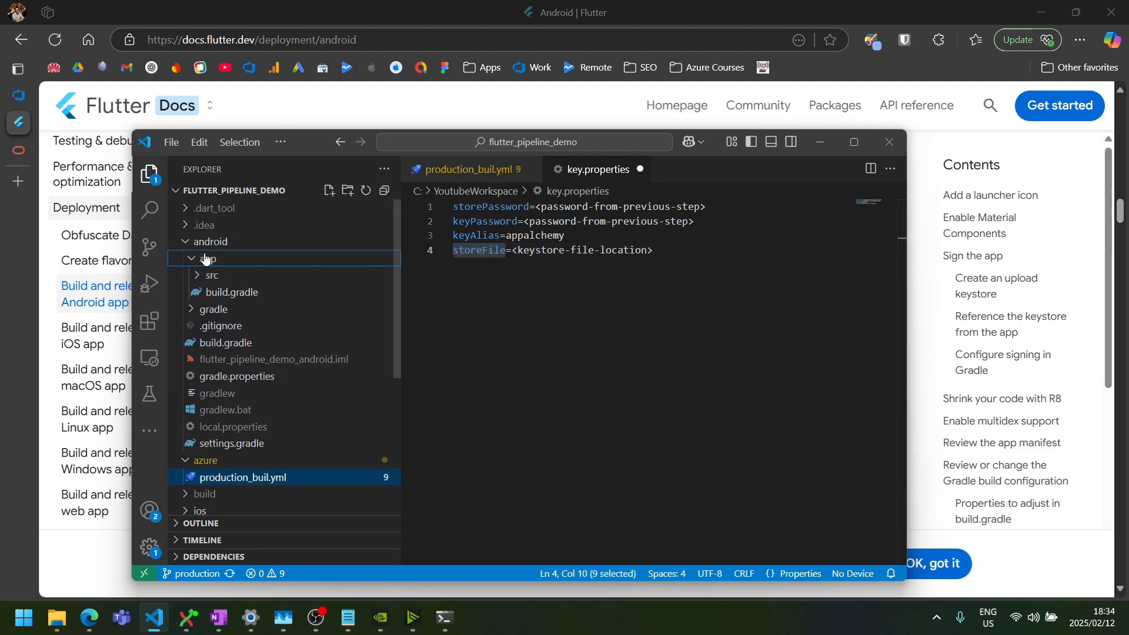
mouse_move(200, 261)
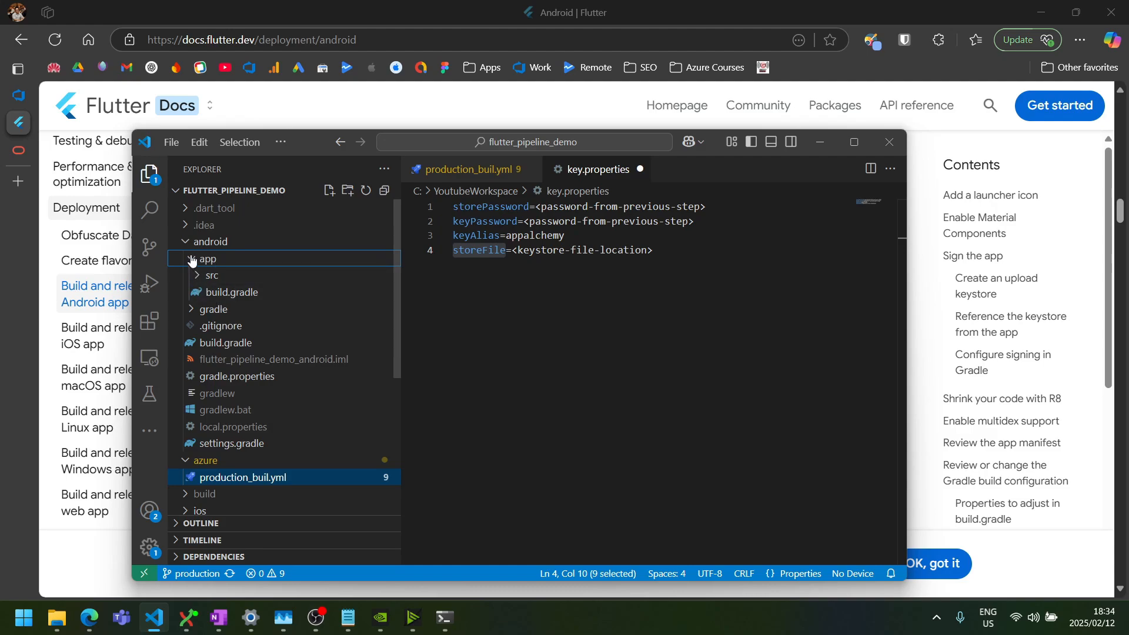
left_click(207, 258)
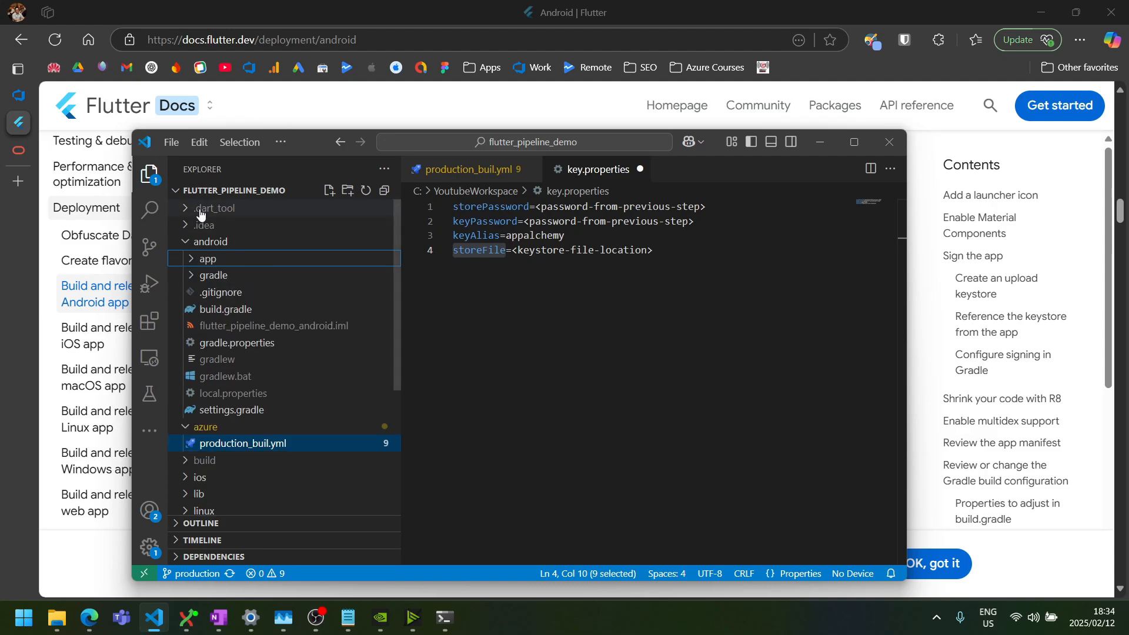
mouse_move(237, 209)
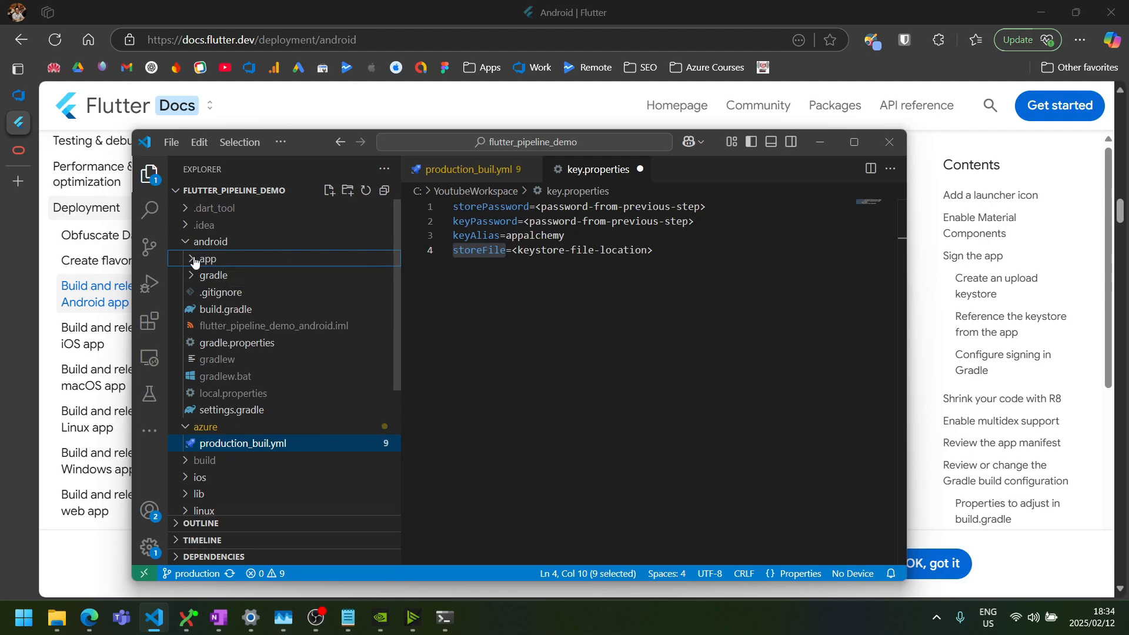
double_click(581, 250)
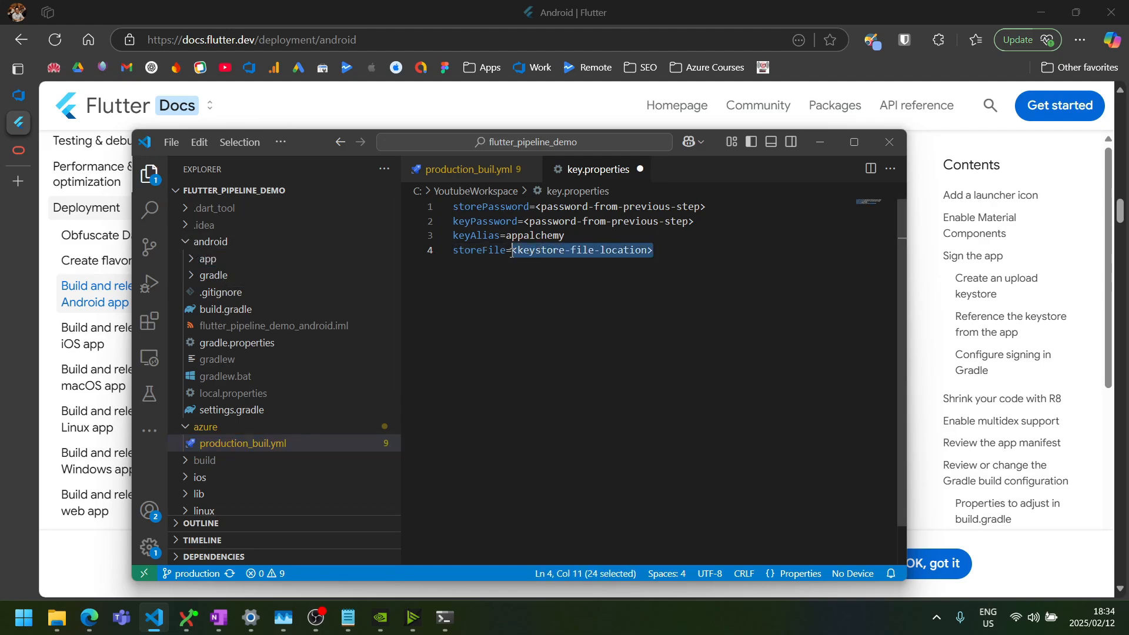
mouse_move(56, 618)
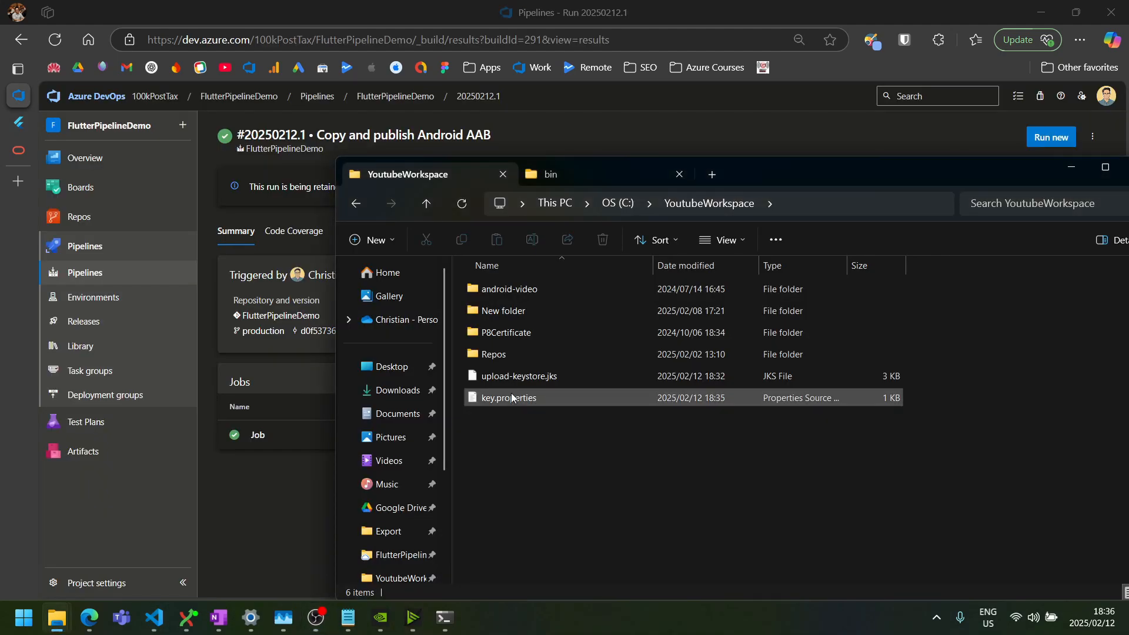
Step: Check key.properties beside upload-keystore.jks, then bring the Azure DevOps run forward
left_click(508, 398)
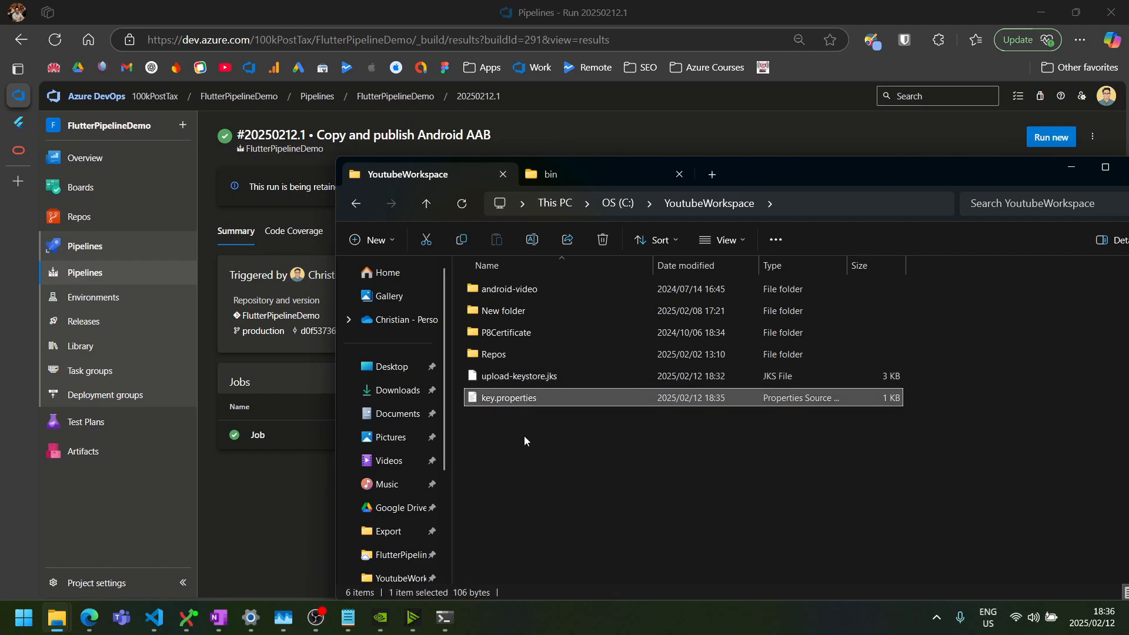
mouse_move(526, 431)
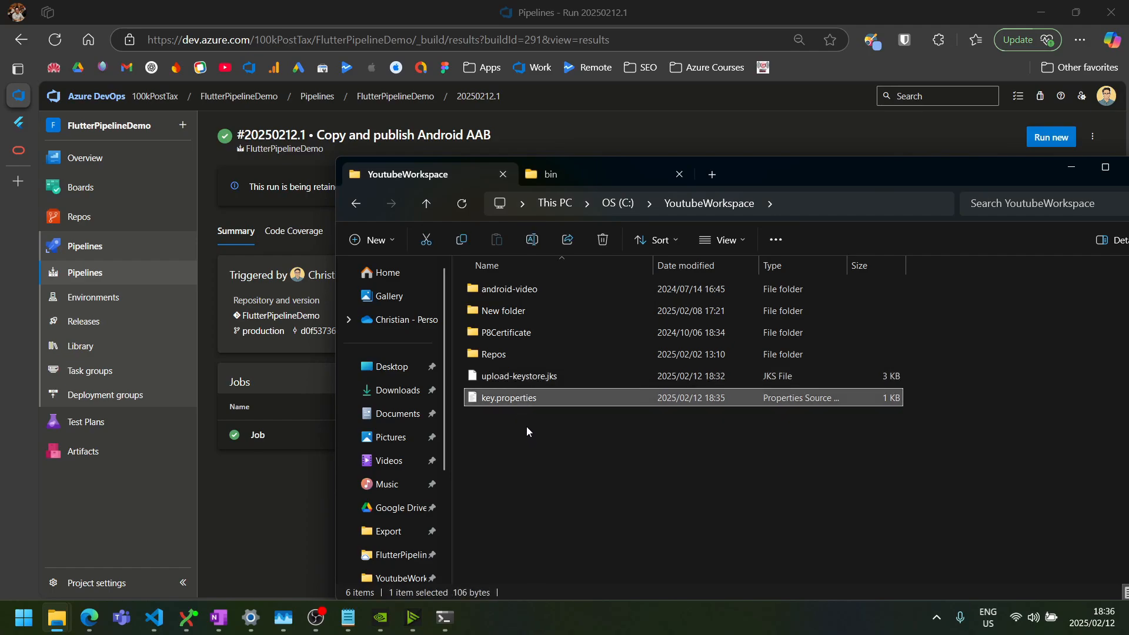
left_click(527, 430)
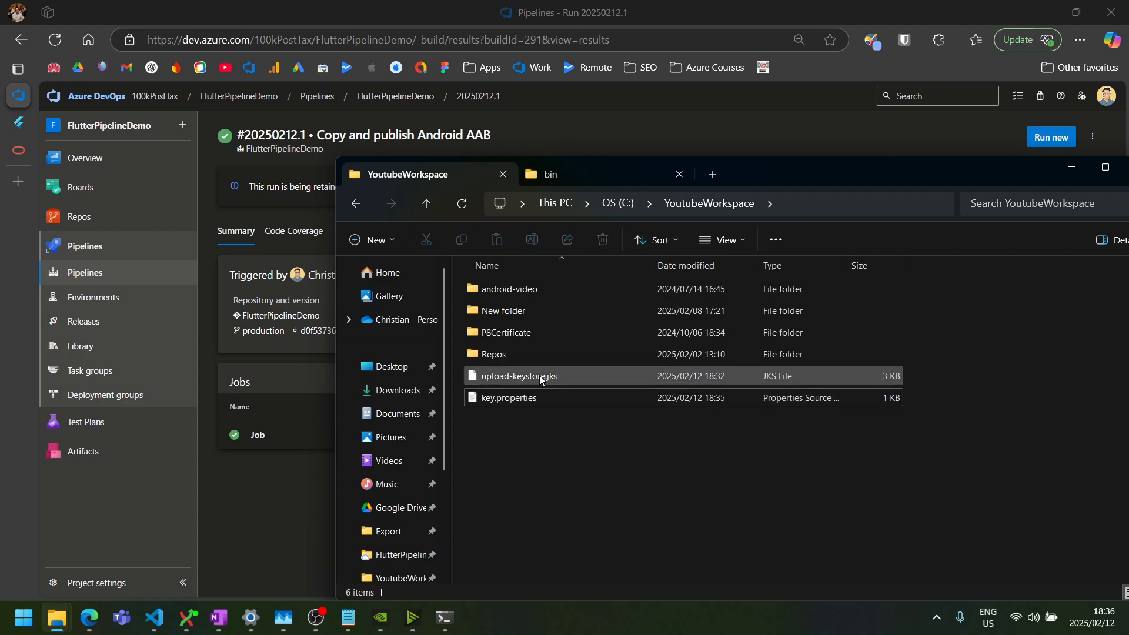
left_click(270, 502)
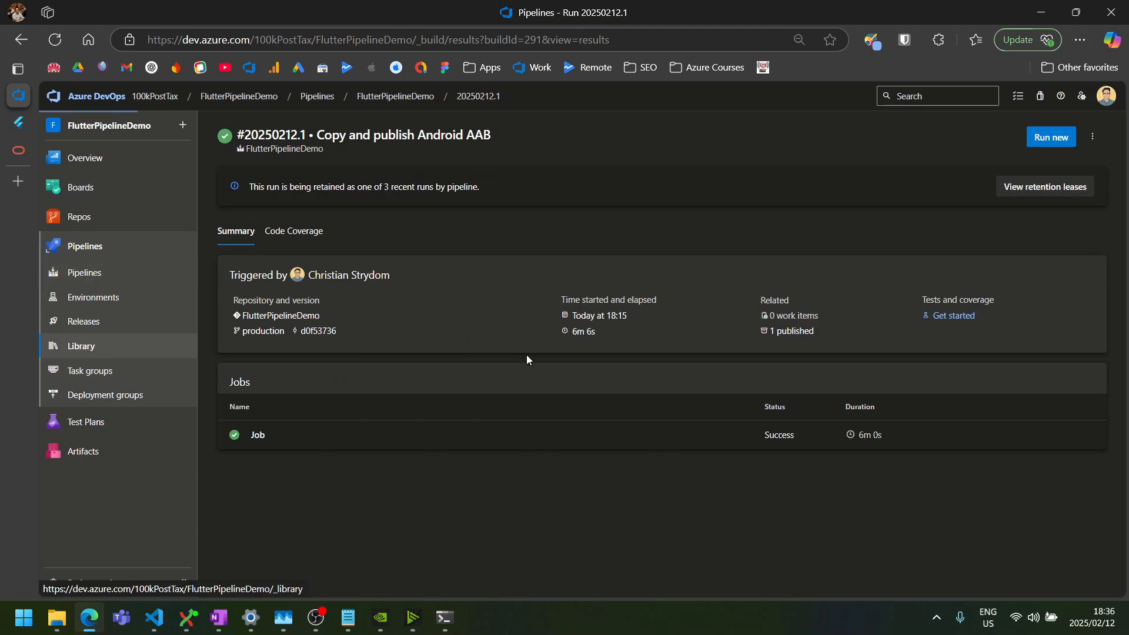
Step: Add upload-keystore.jks and key.properties under Library > Secure files from the workspace folder
left_click(81, 346)
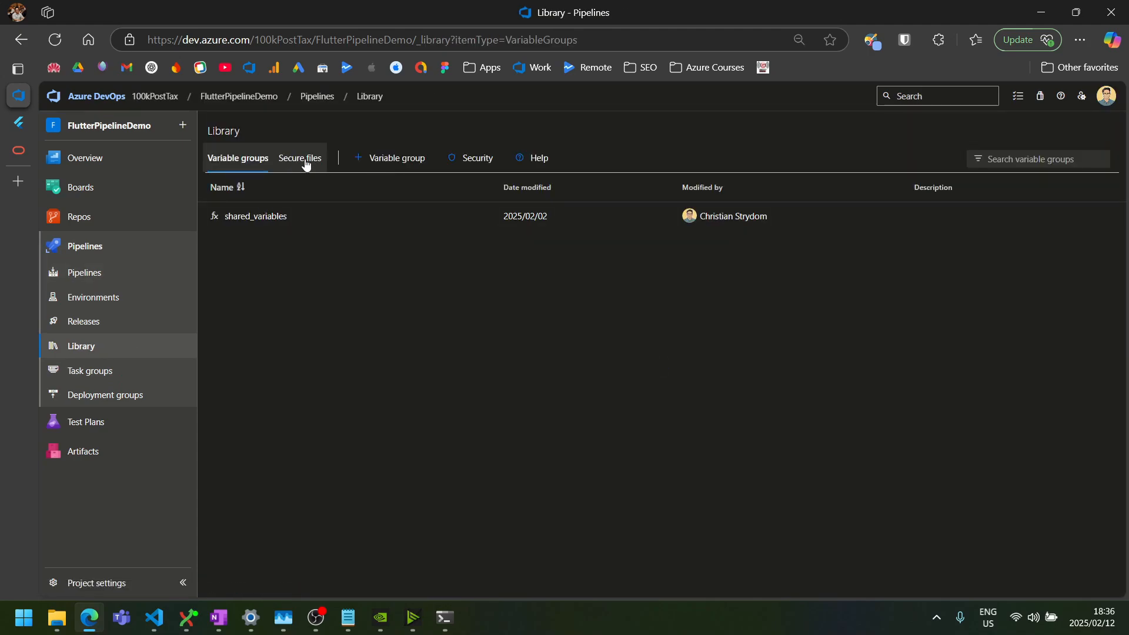
left_click(299, 158)
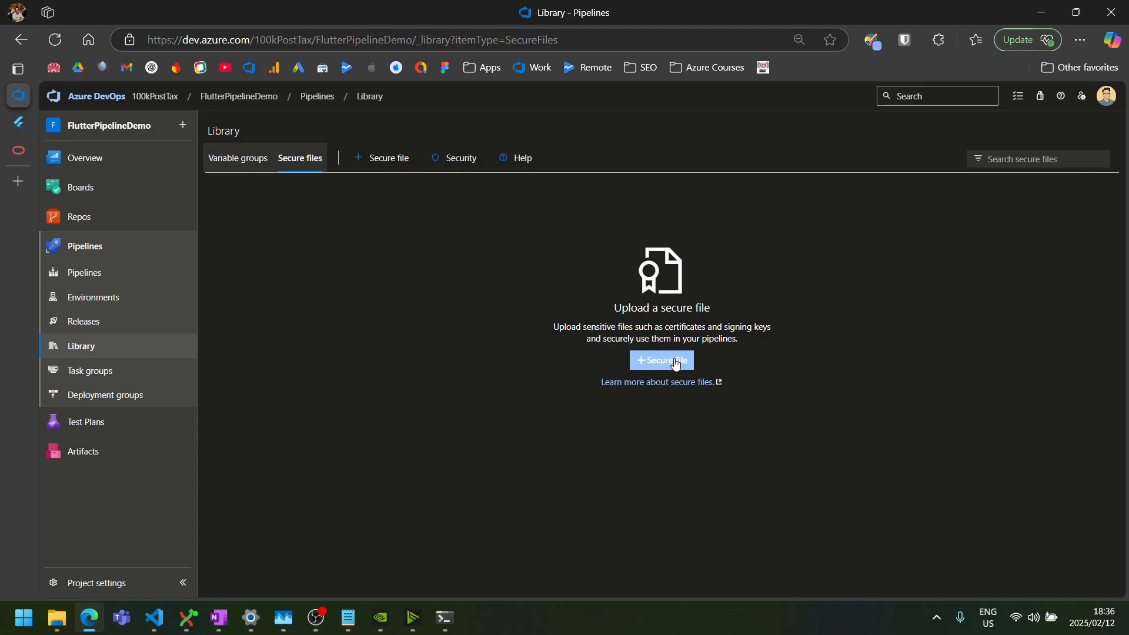
left_click(660, 360)
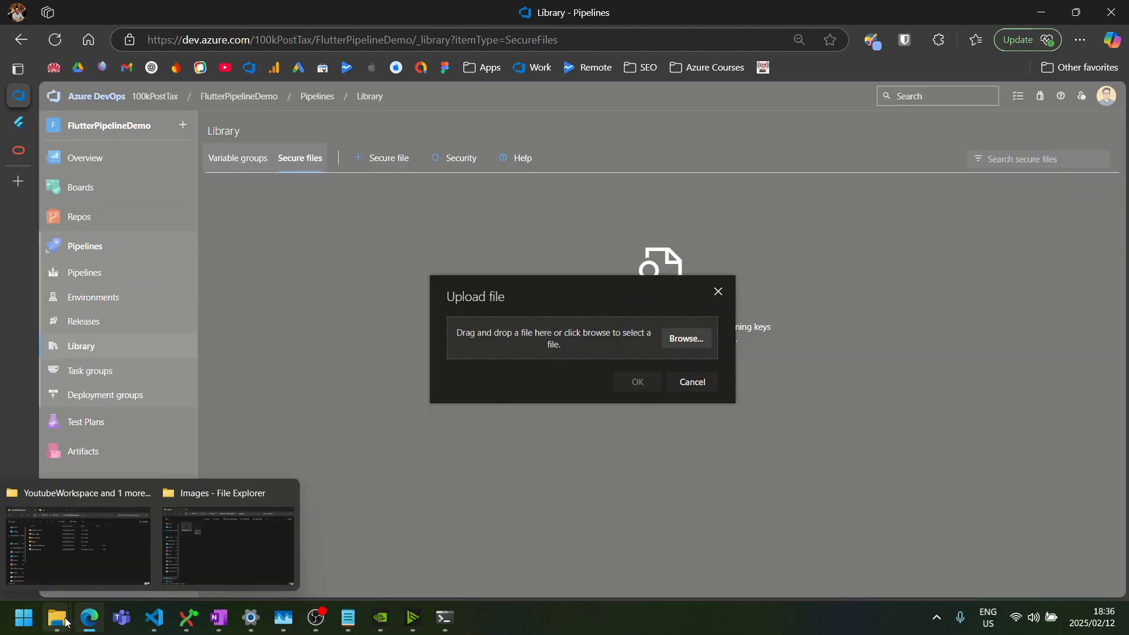
left_click(77, 543)
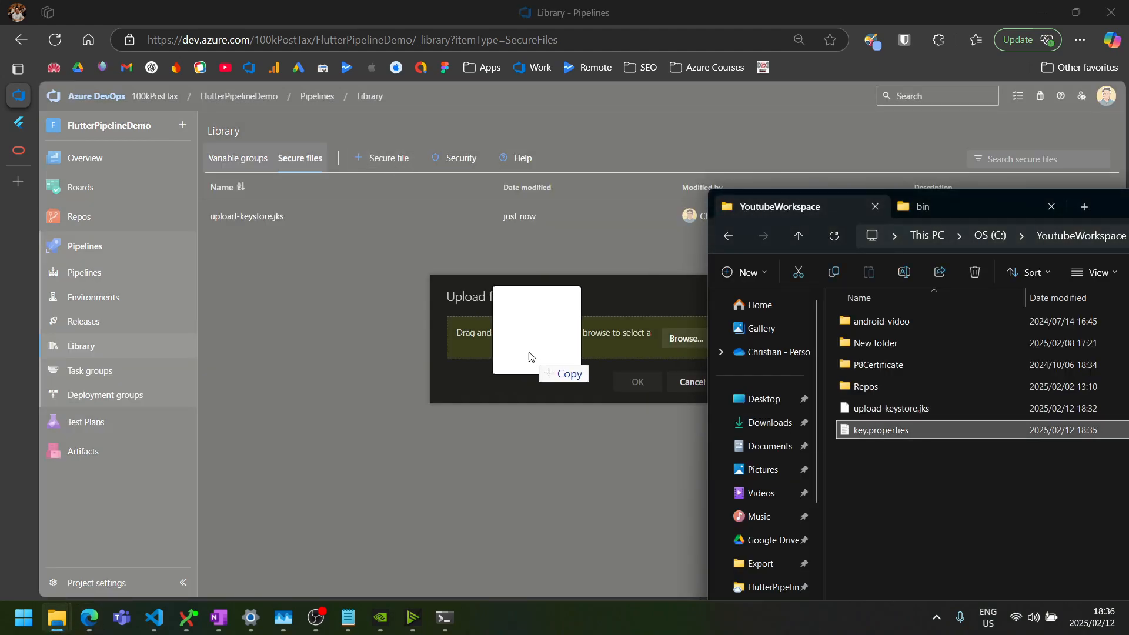
left_click(635, 382)
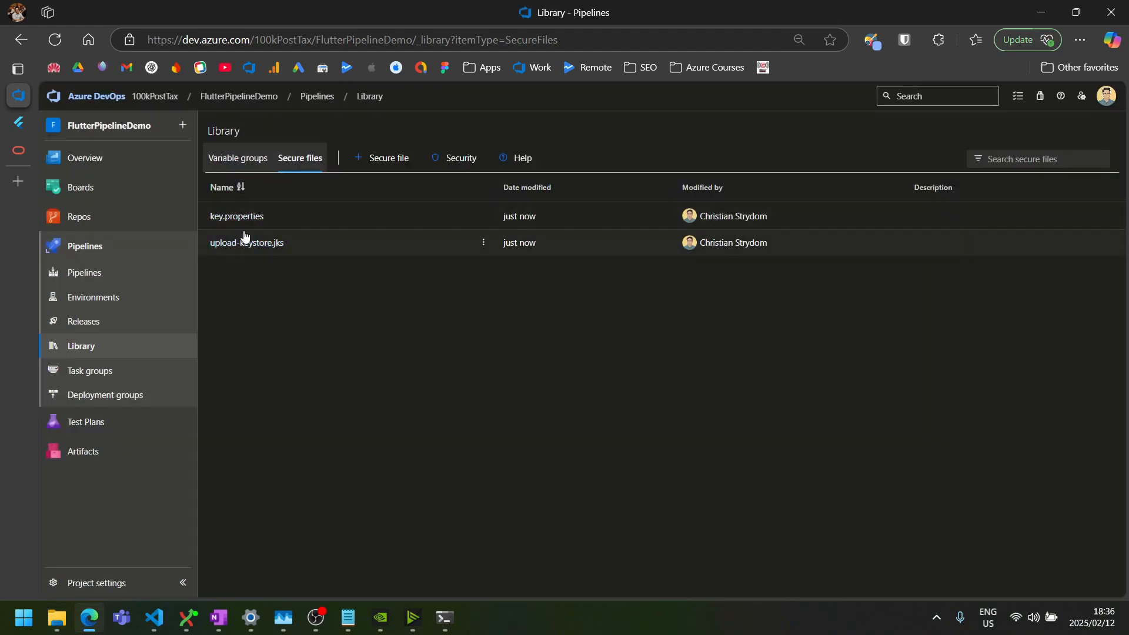
mouse_move(272, 224)
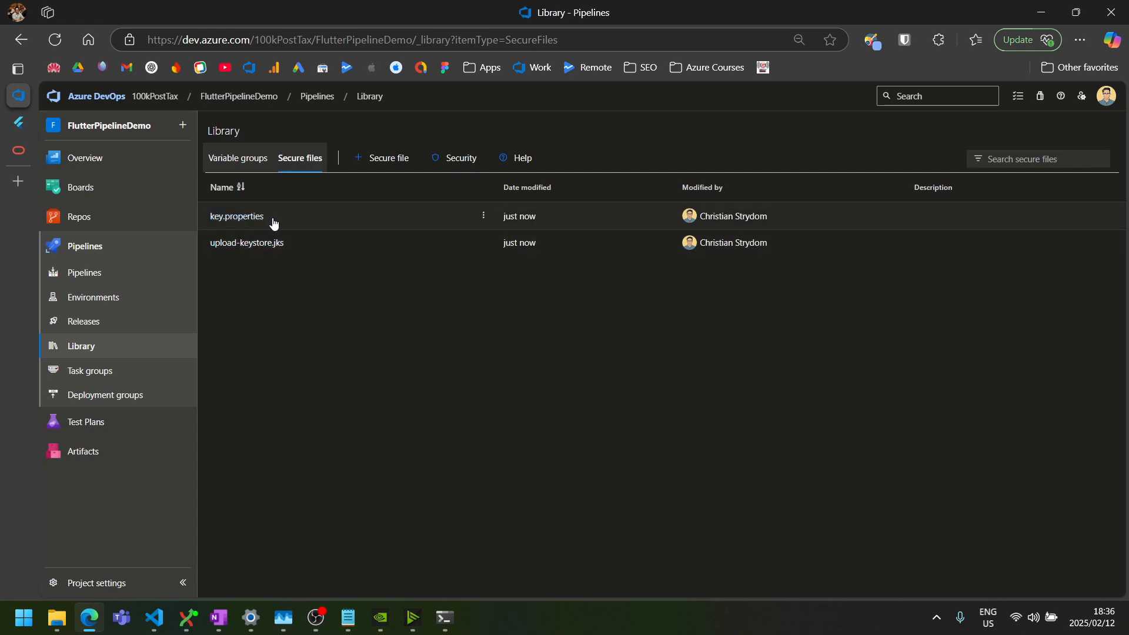
mouse_move(483, 215)
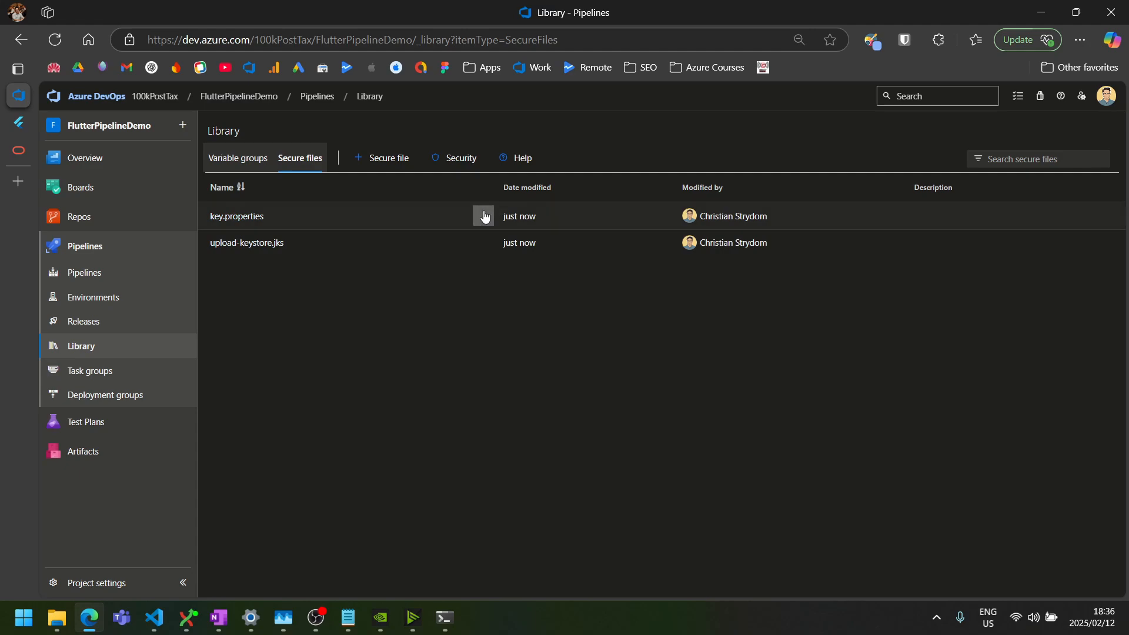
Step: Scroll Flutter's Android deployment page to the 'Configure signing in Gradle' keystoreProperties snippet
left_click(236, 216)
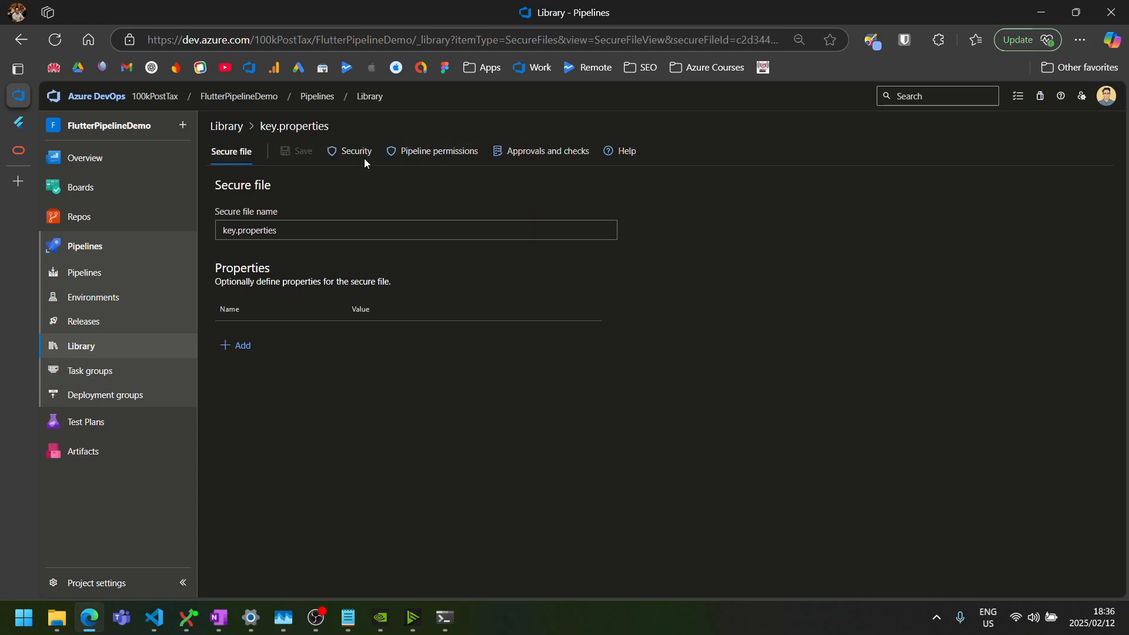
mouse_move(348, 278)
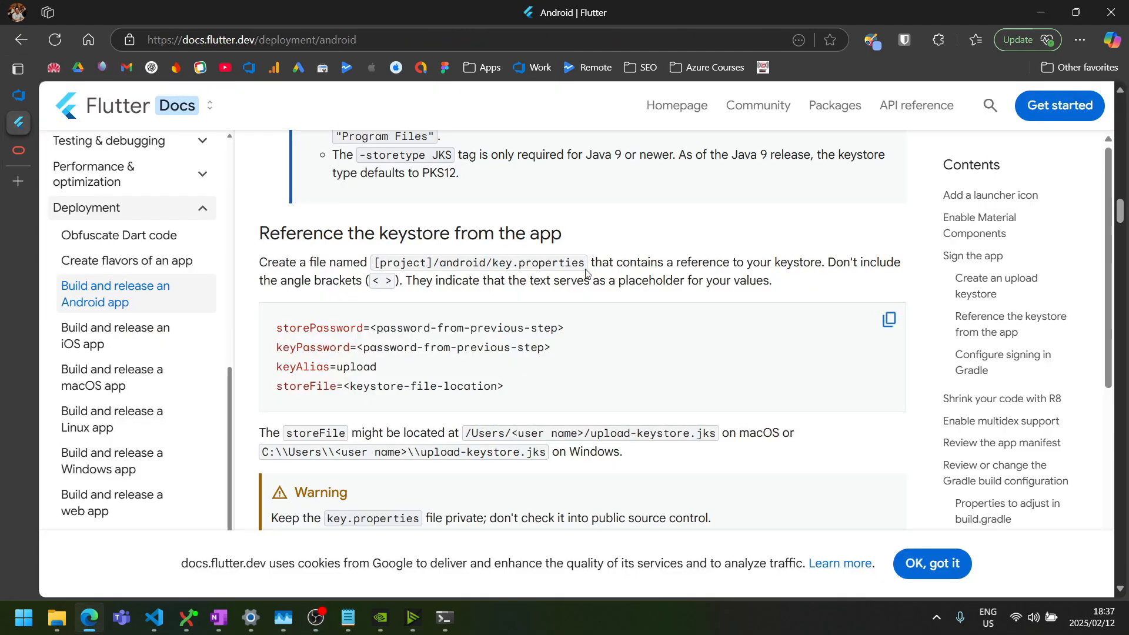
scroll("down", 3)
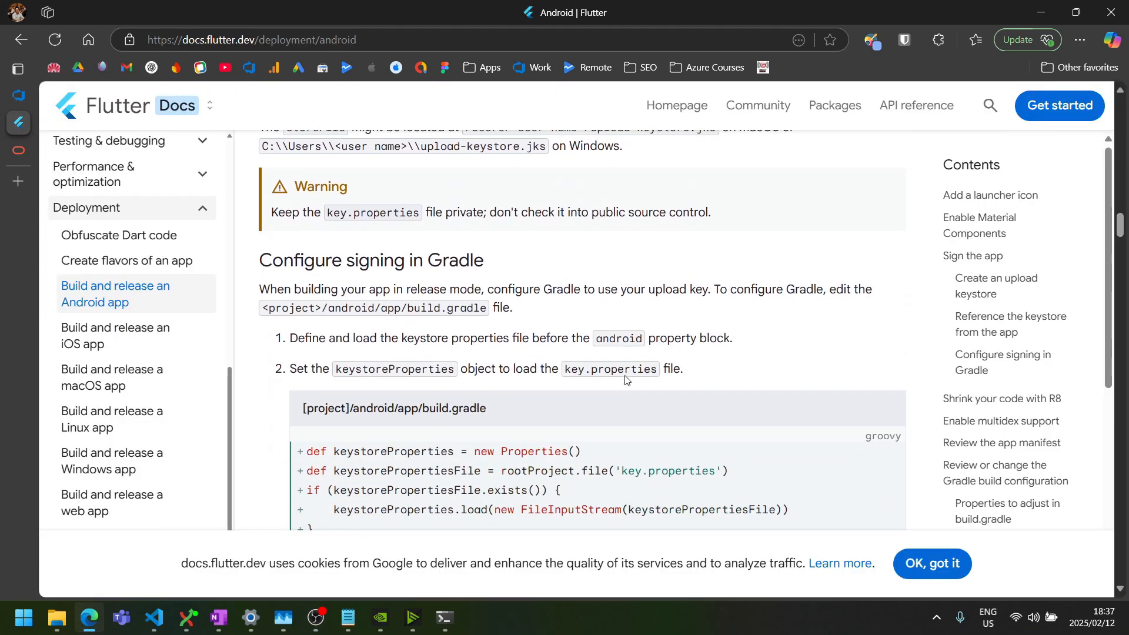
scroll("down", 3)
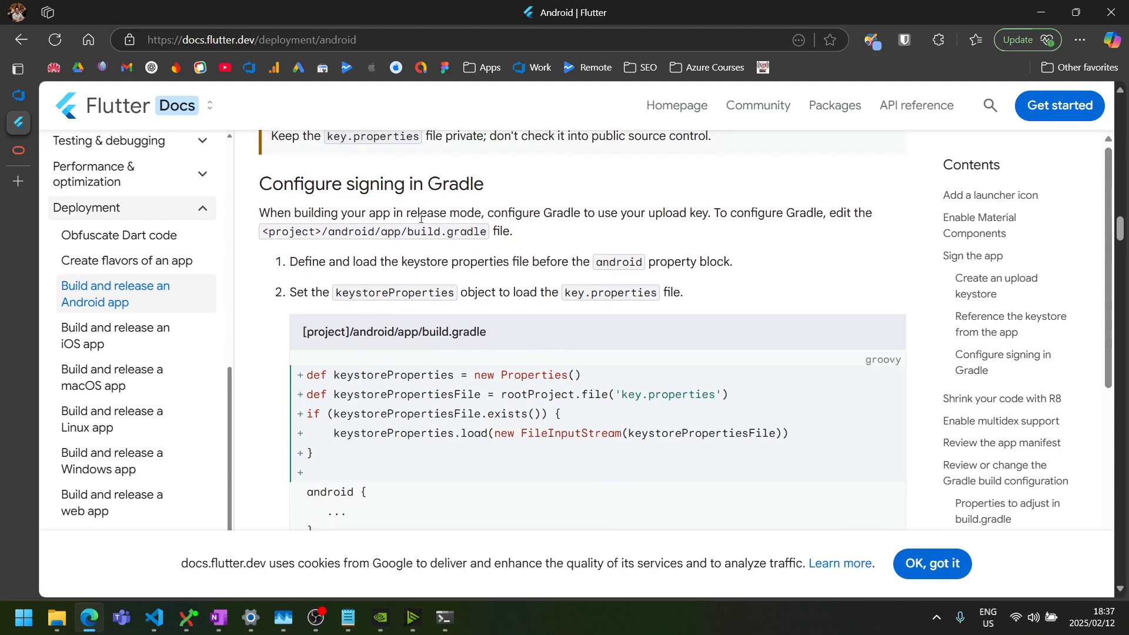
mouse_move(437, 254)
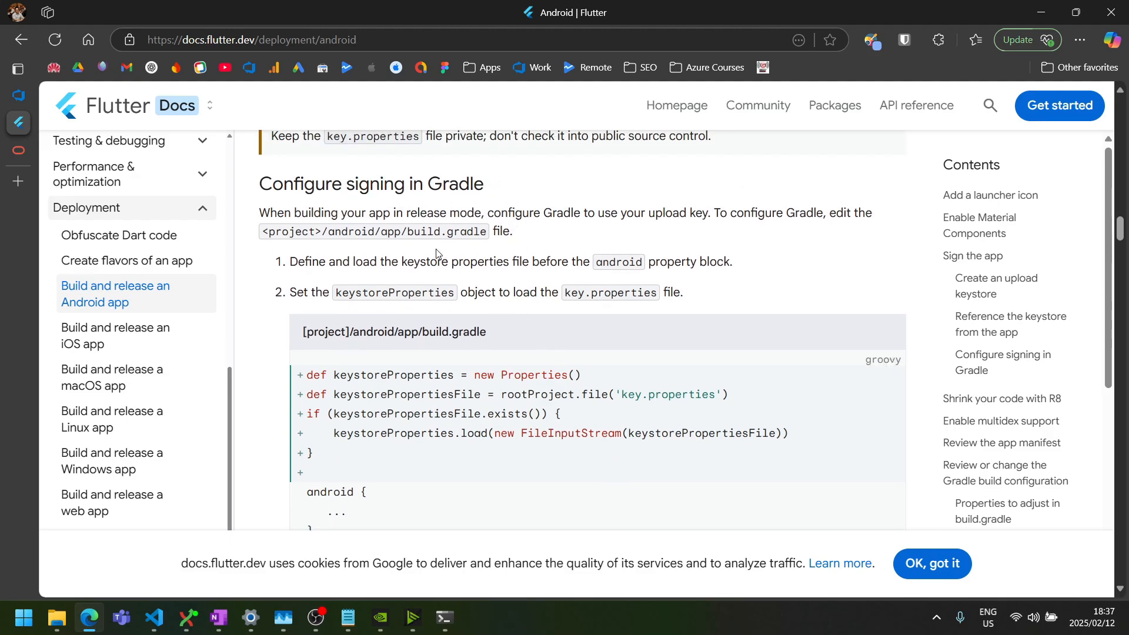
mouse_move(441, 243)
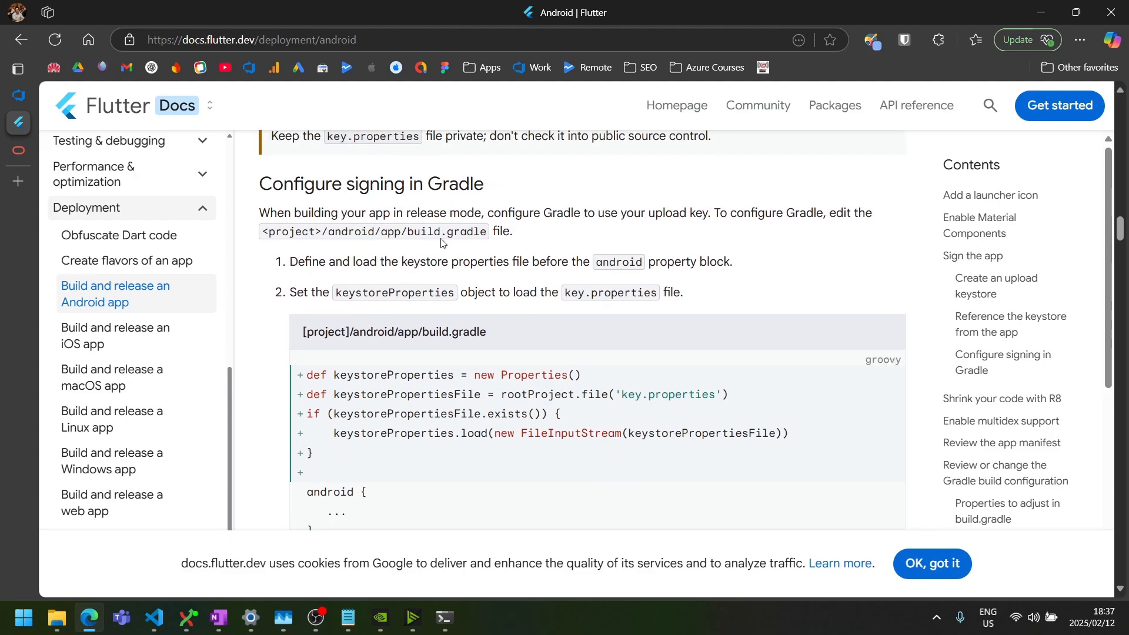
scroll("down", 3)
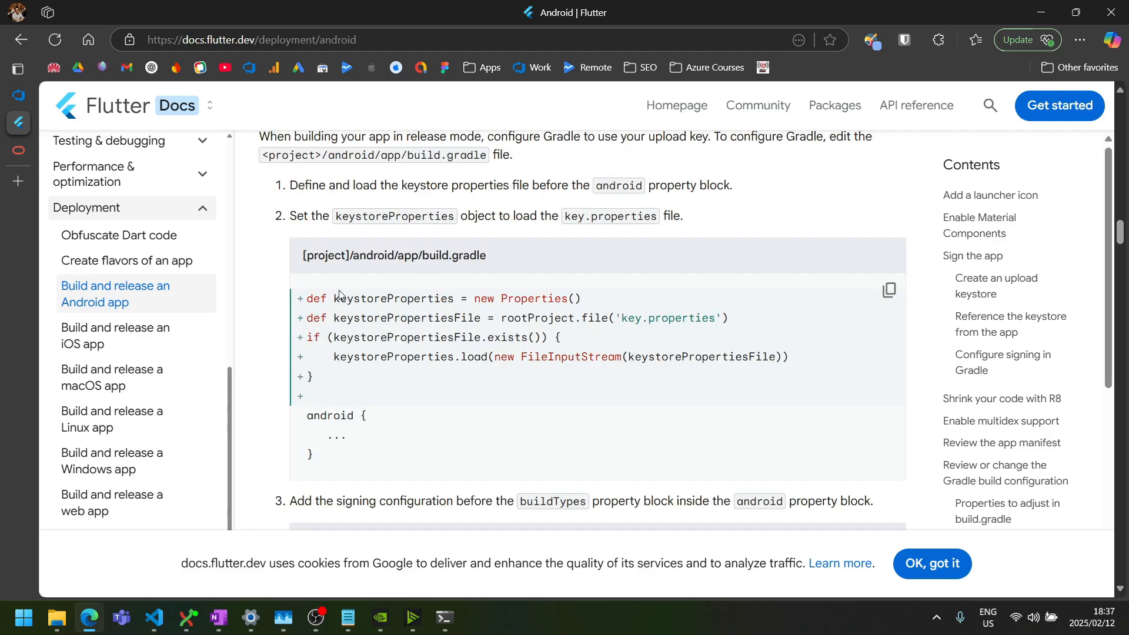
mouse_move(889, 291)
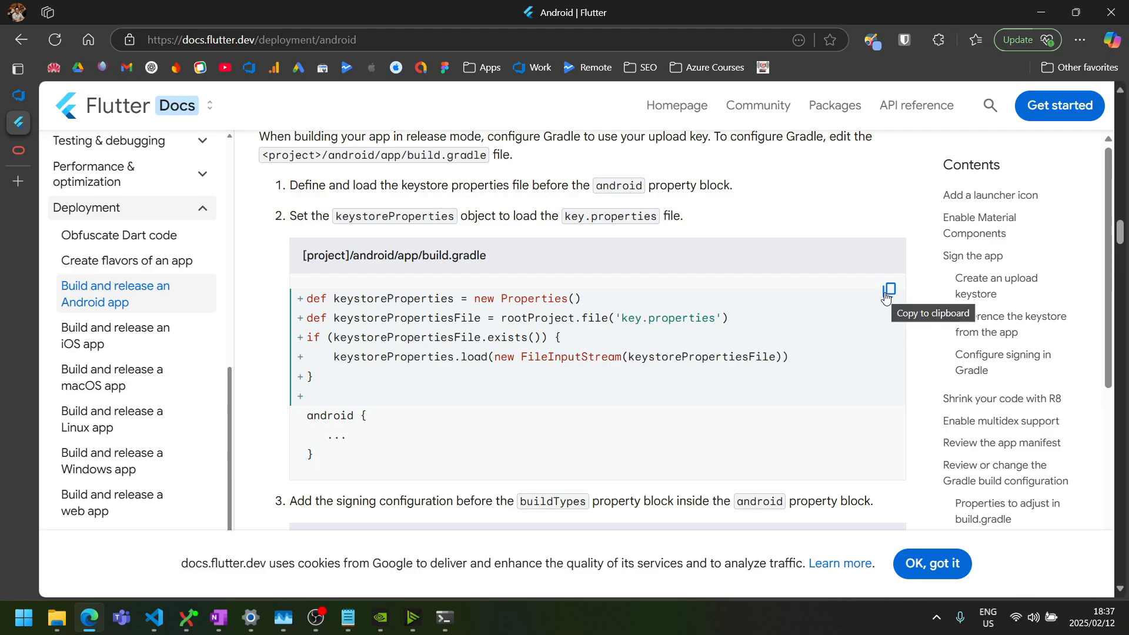
mouse_move(888, 297)
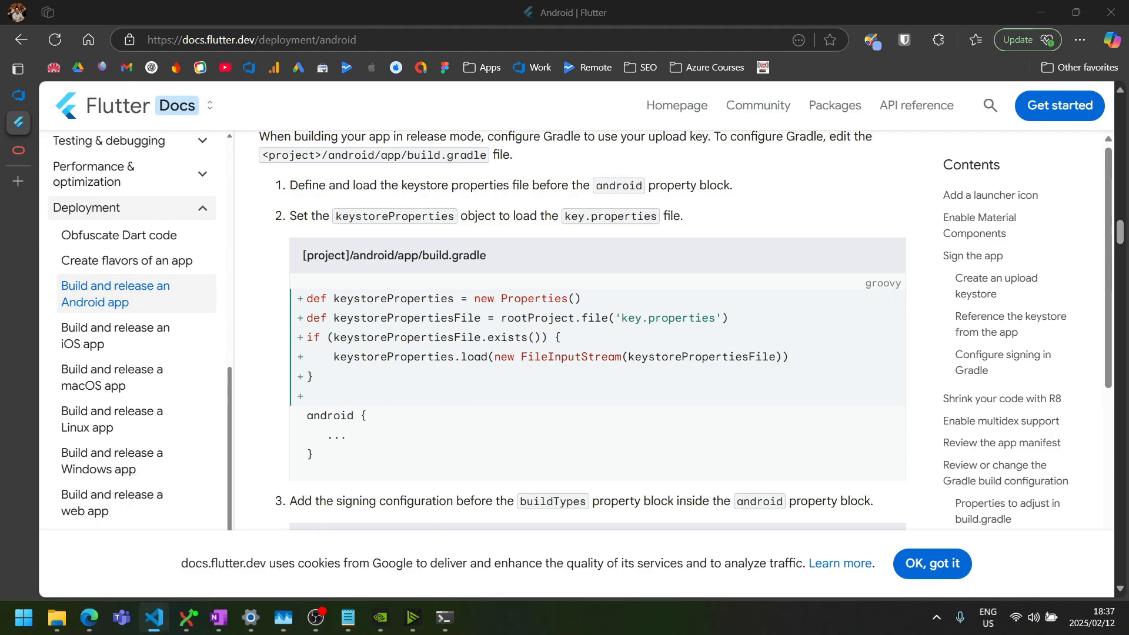
Step: Paste the keystoreProperties loading block above the android block in android/app/build.gradle
left_click(154, 618)
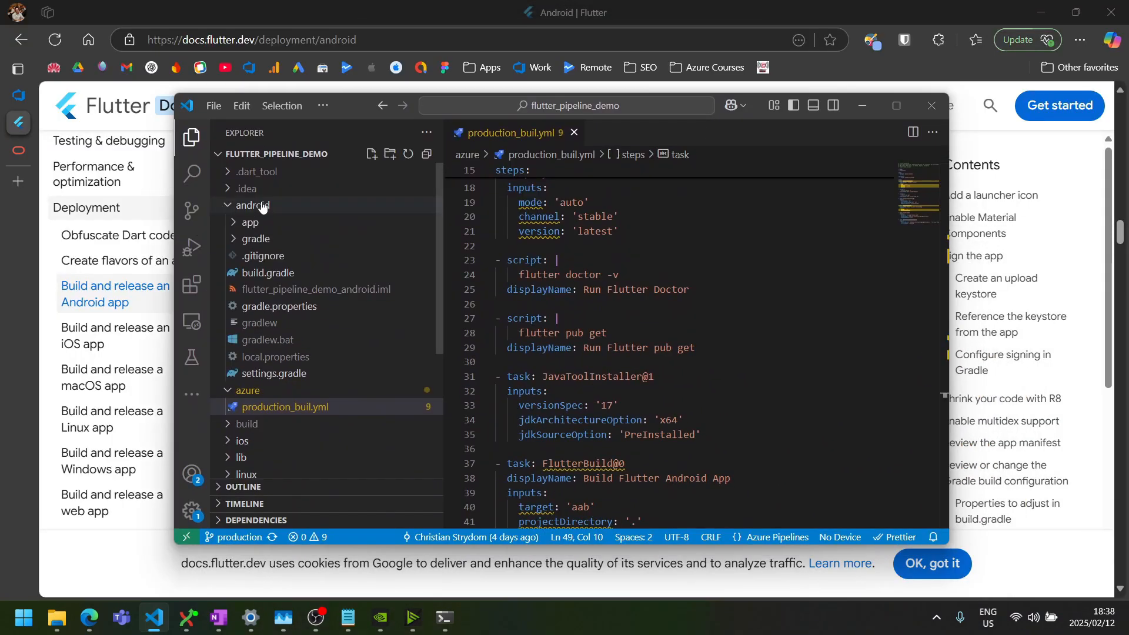
left_click(250, 205)
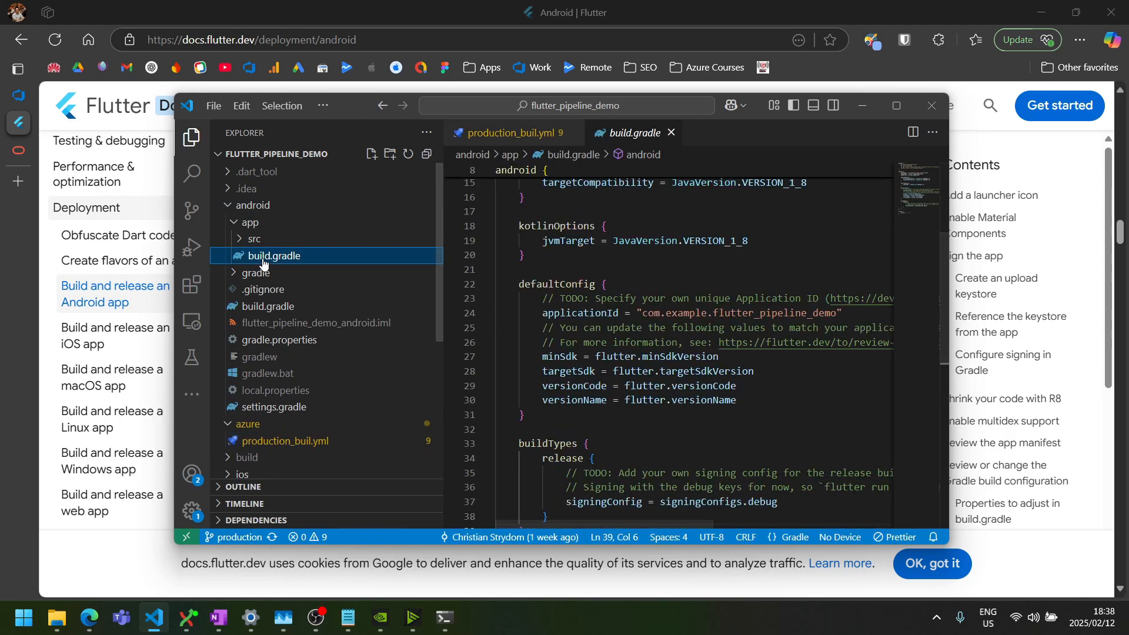
mouse_move(269, 306)
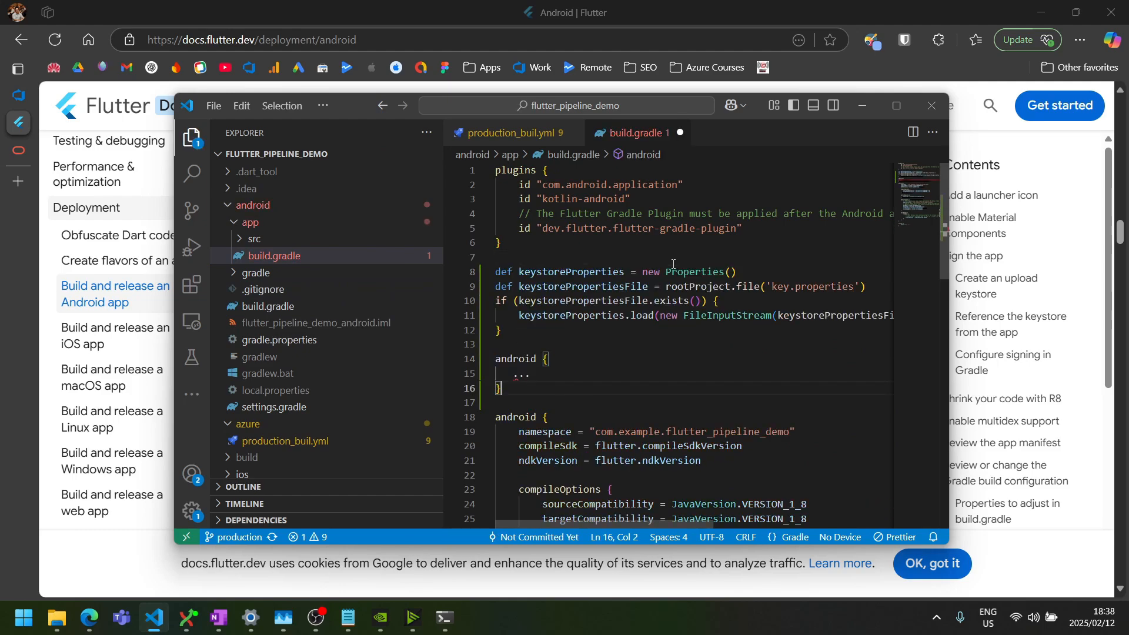
left_click(486, 358)
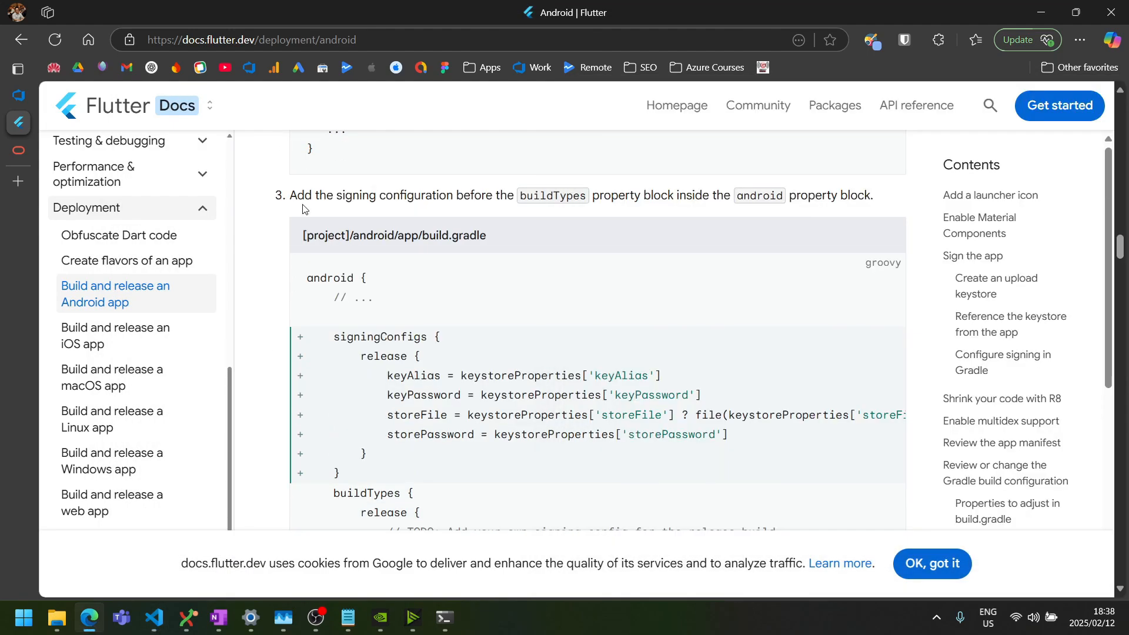
mouse_move(510, 196)
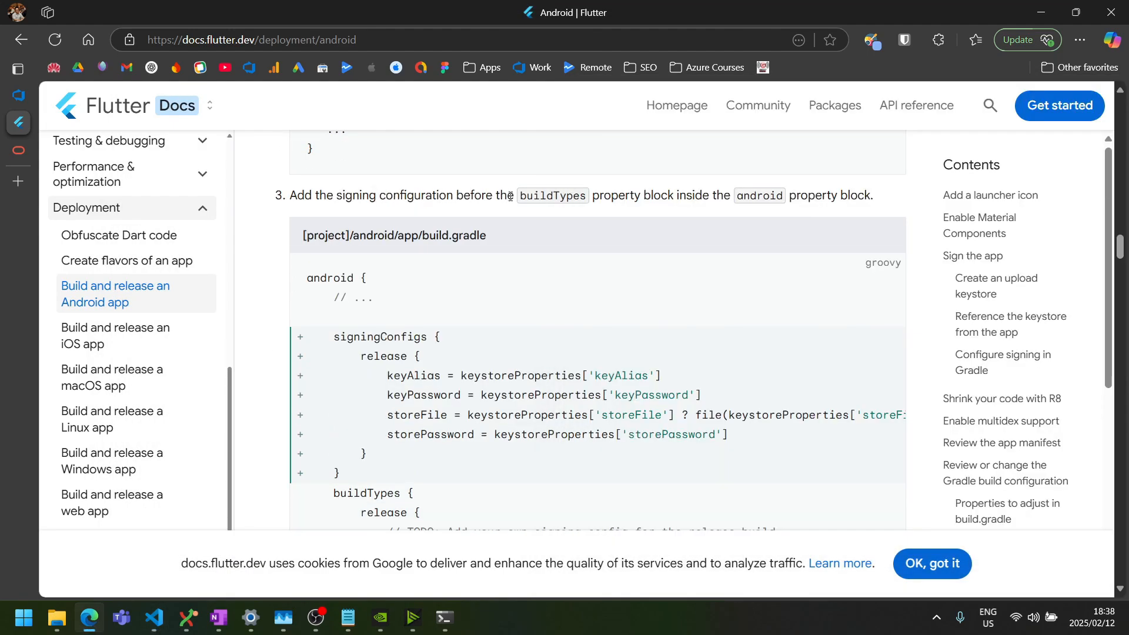
mouse_move(698, 195)
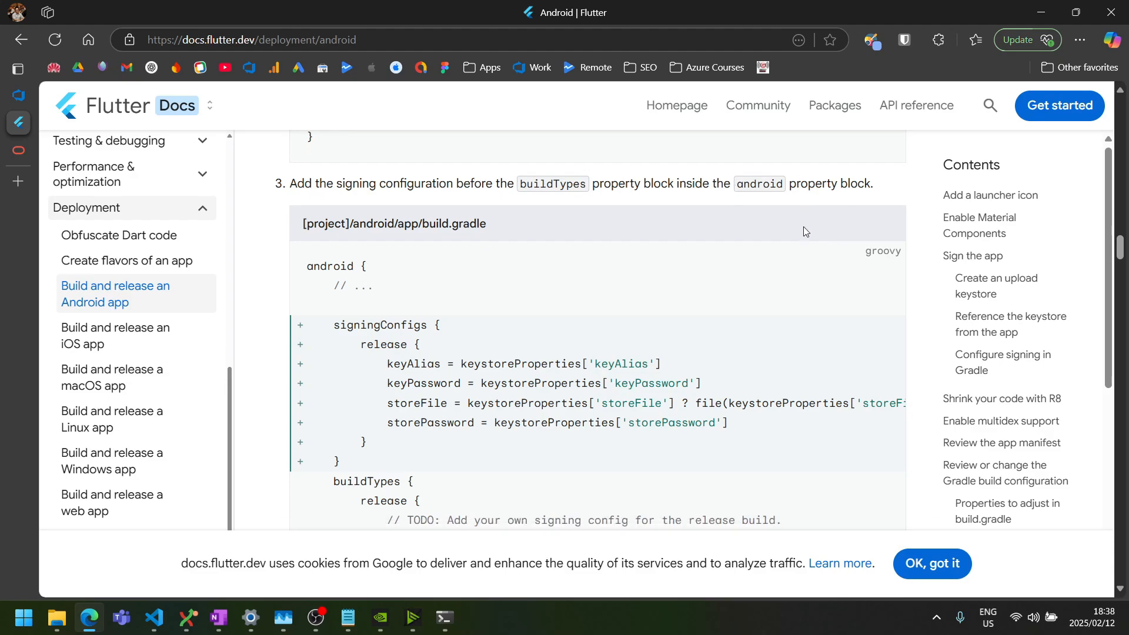
Step: Add the release signingConfigs block and signingConfigs.release to build.gradle's buildTypes
scroll("down", 3)
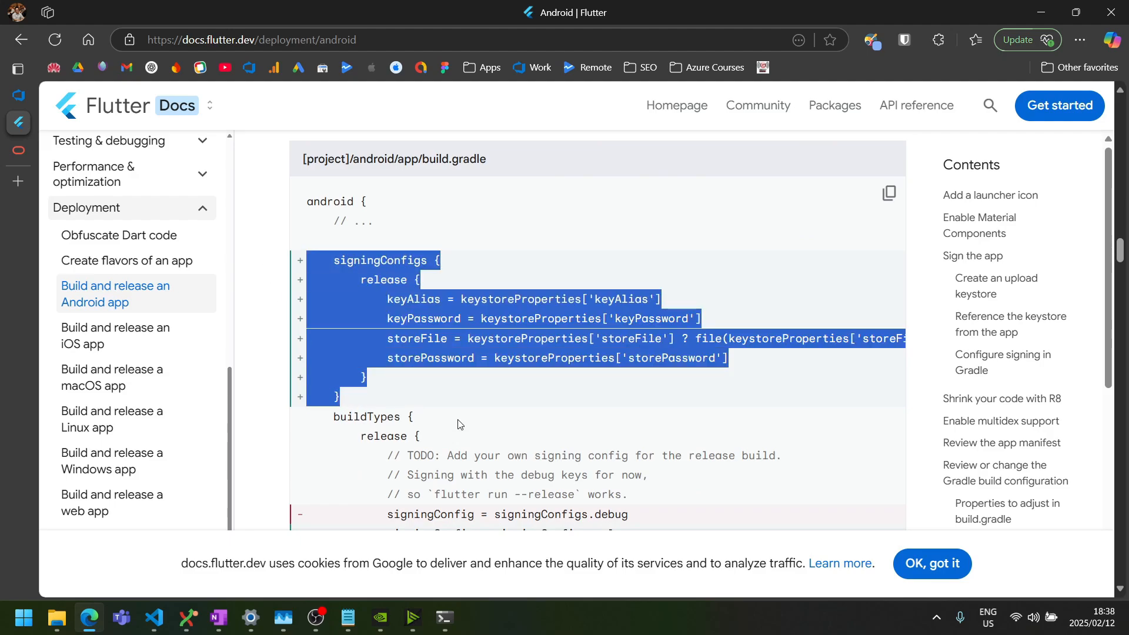
left_click(153, 618)
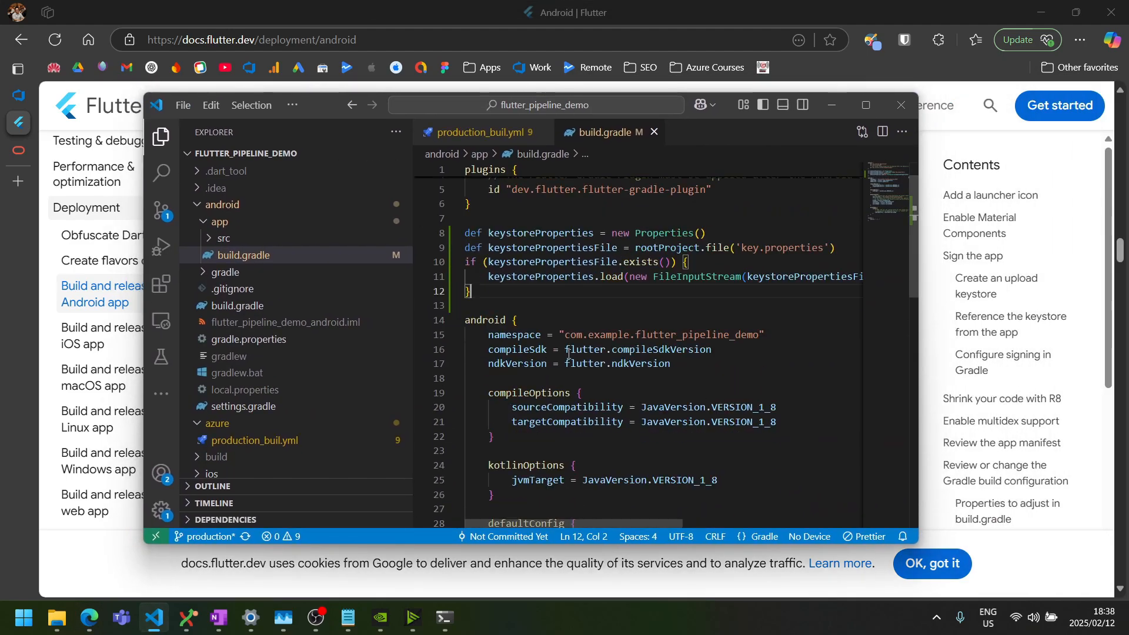
scroll("down", 3)
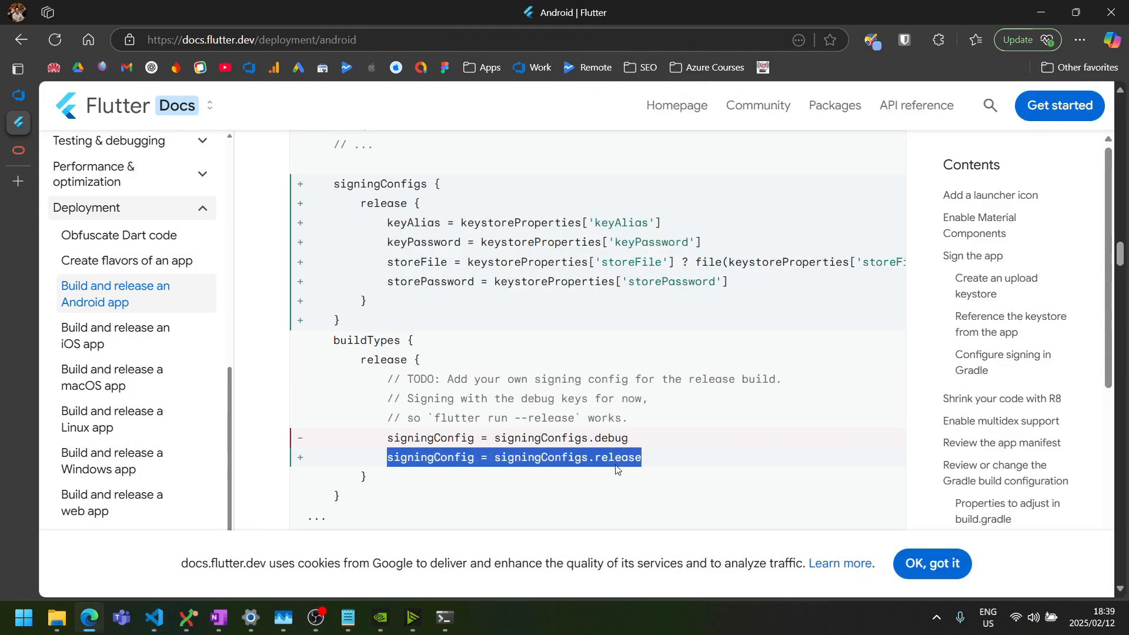
left_click(153, 618)
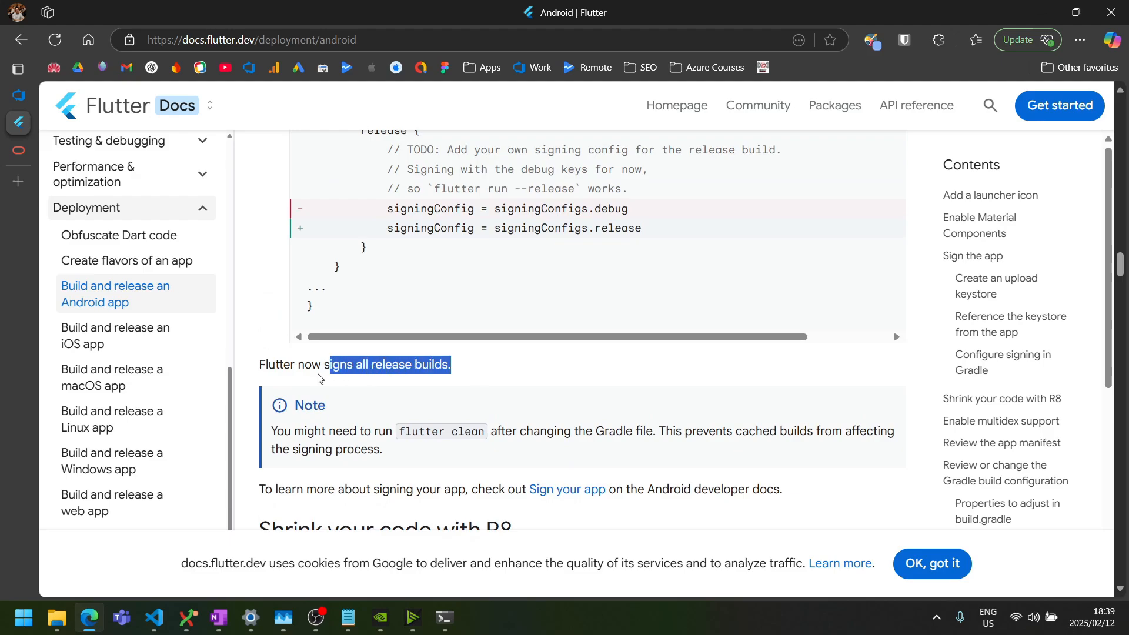
triple_click(352, 364)
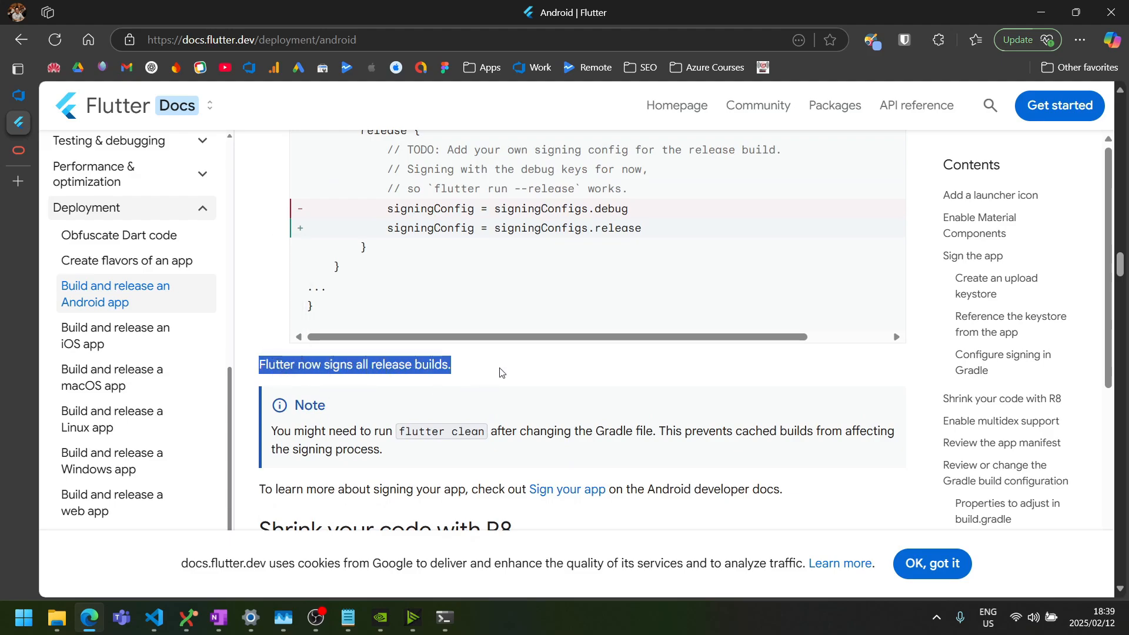
mouse_move(564, 381)
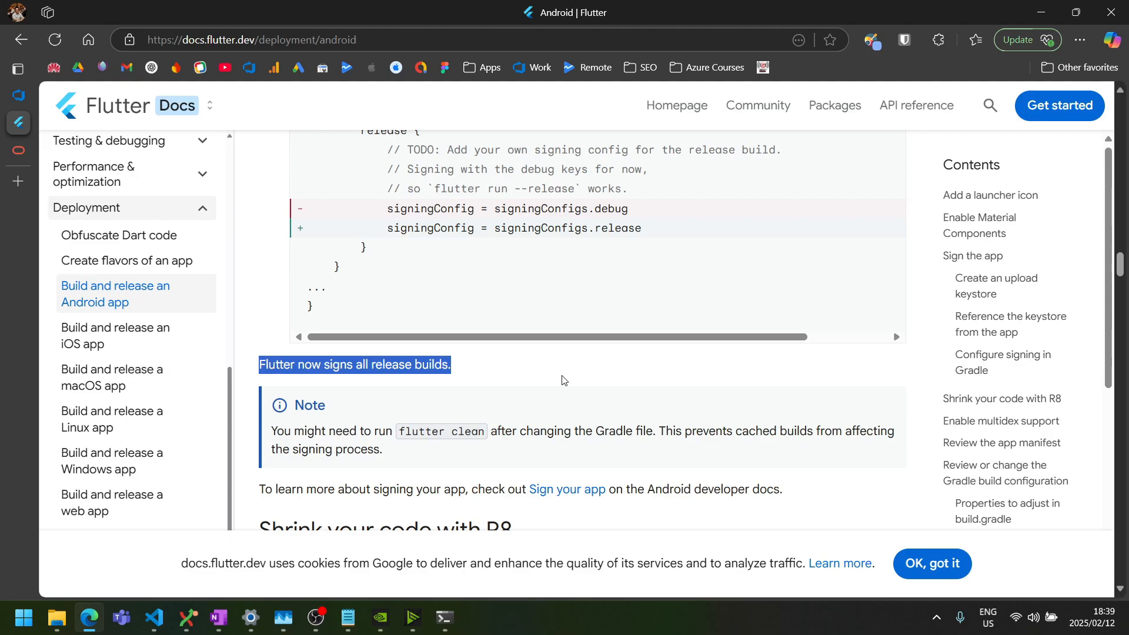
left_click(153, 618)
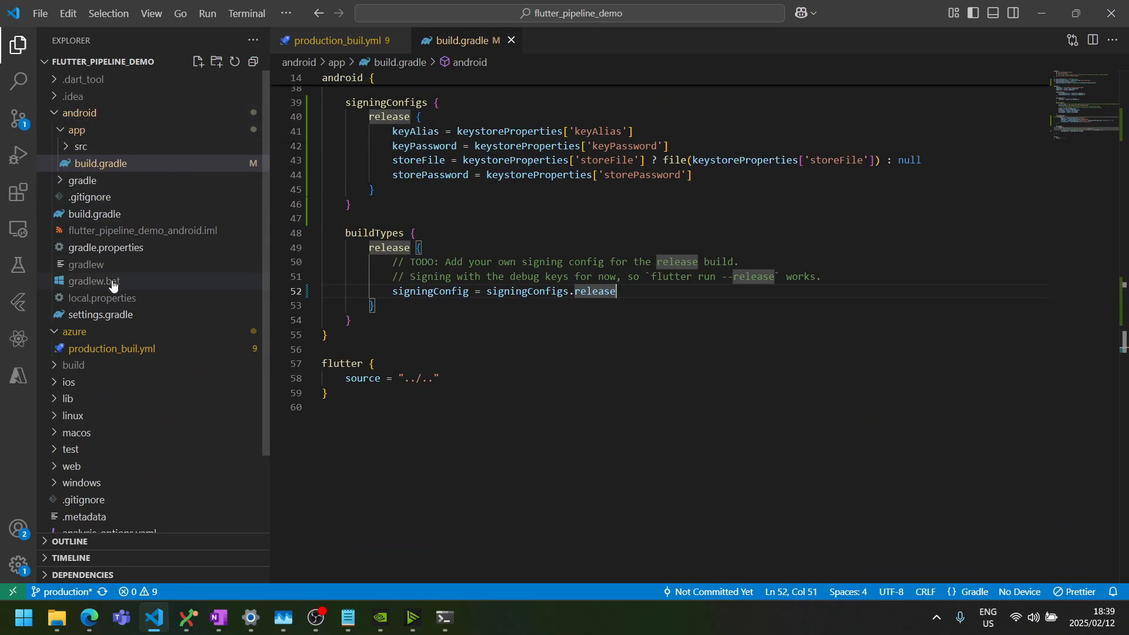
mouse_move(163, 190)
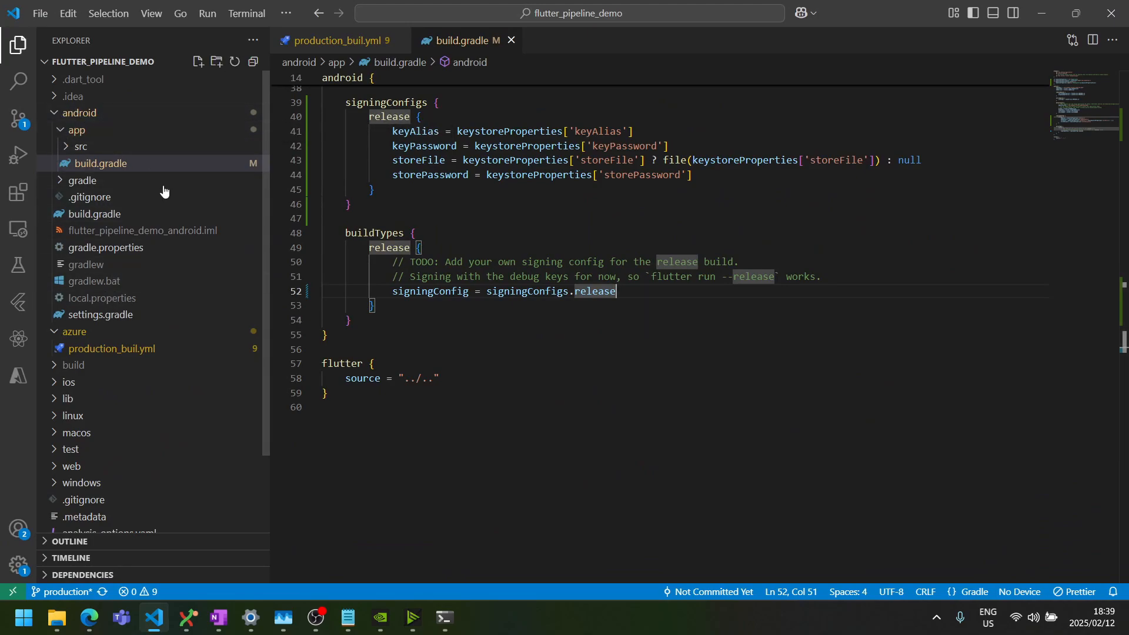
mouse_move(75, 131)
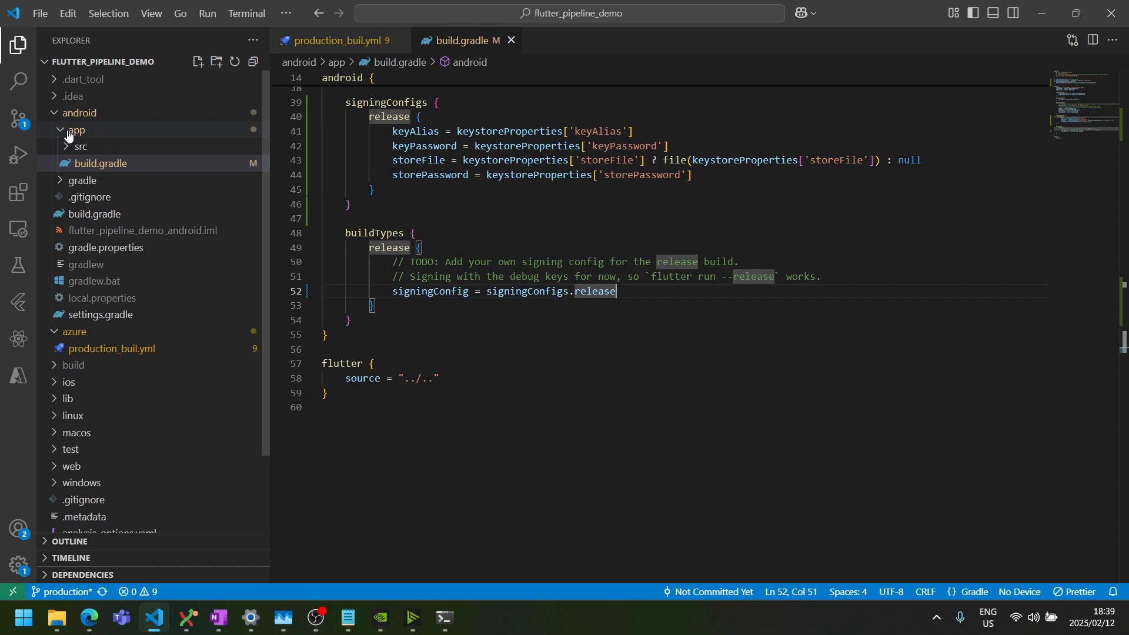
mouse_move(80, 113)
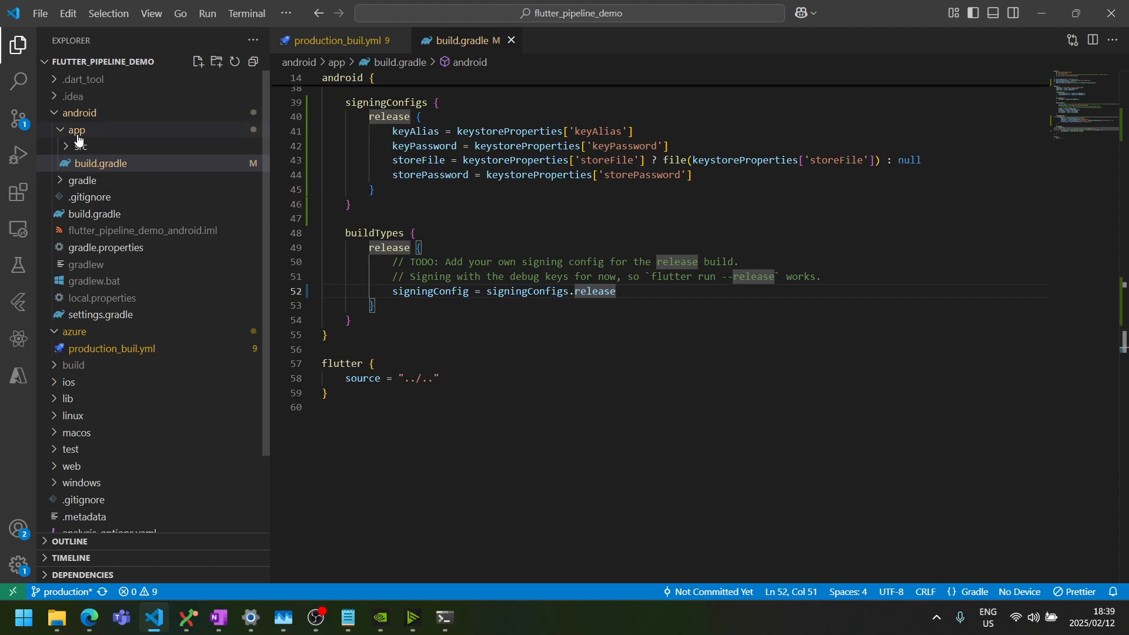
mouse_move(103, 140)
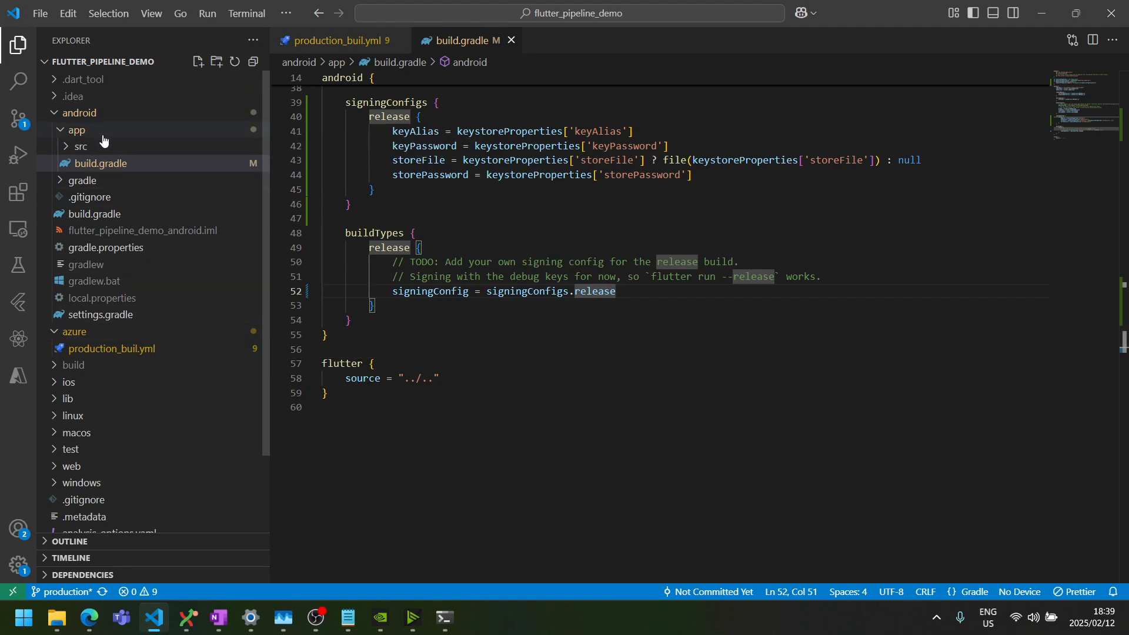
mouse_move(157, 493)
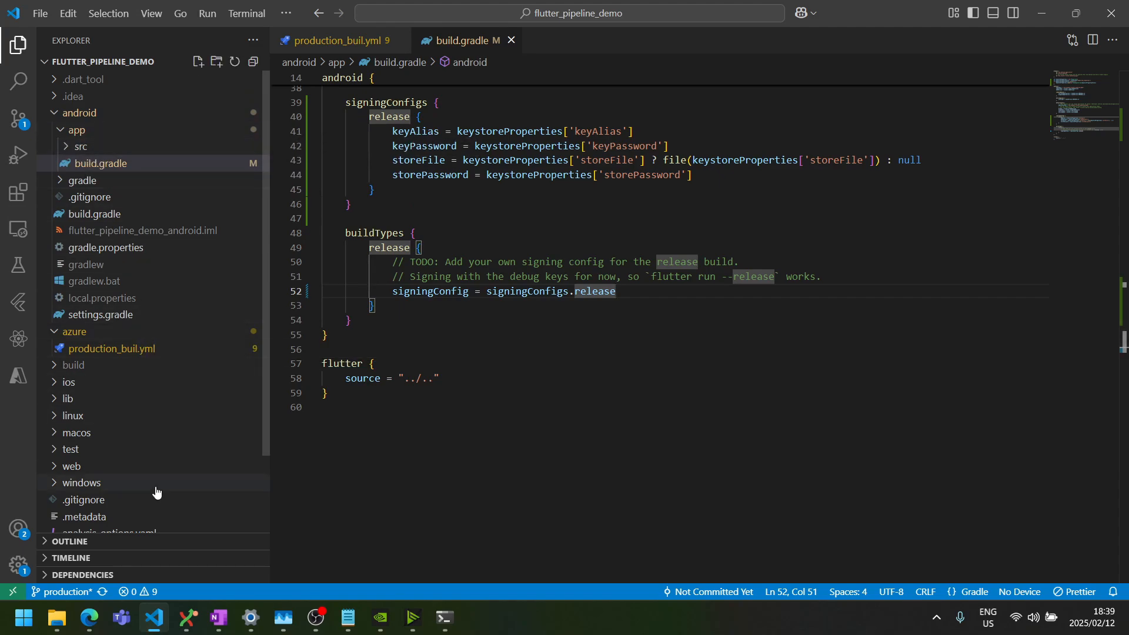
mouse_move(106, 247)
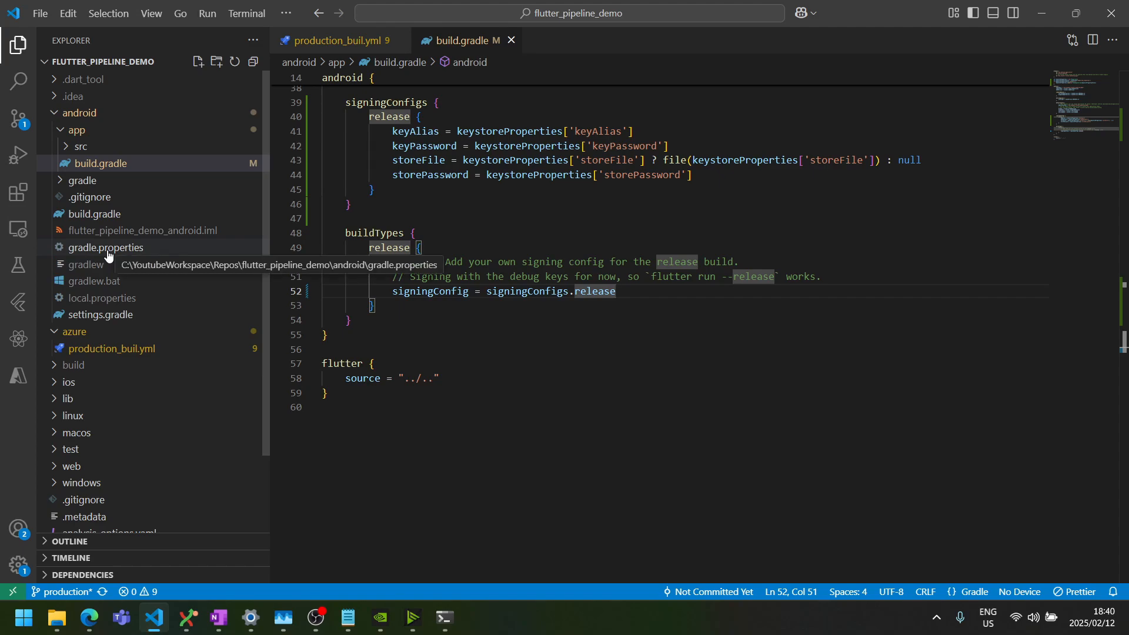
mouse_move(531, 243)
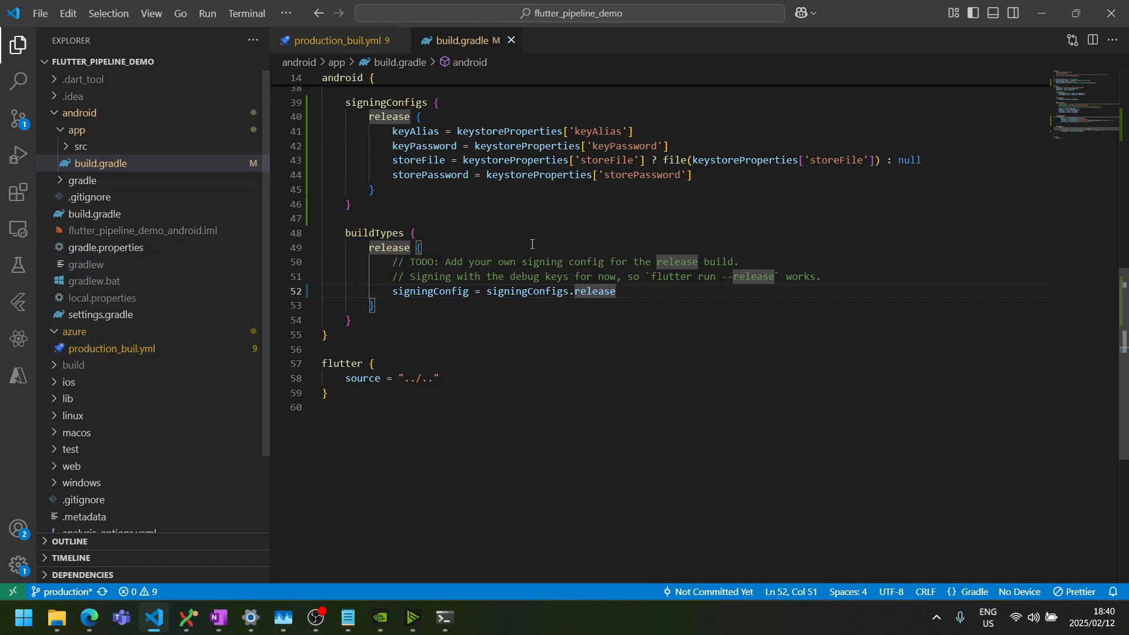
Step: Switch to the production_buil.yml tab showing the JavaToolInstaller and FlutterBuild steps
left_click(337, 40)
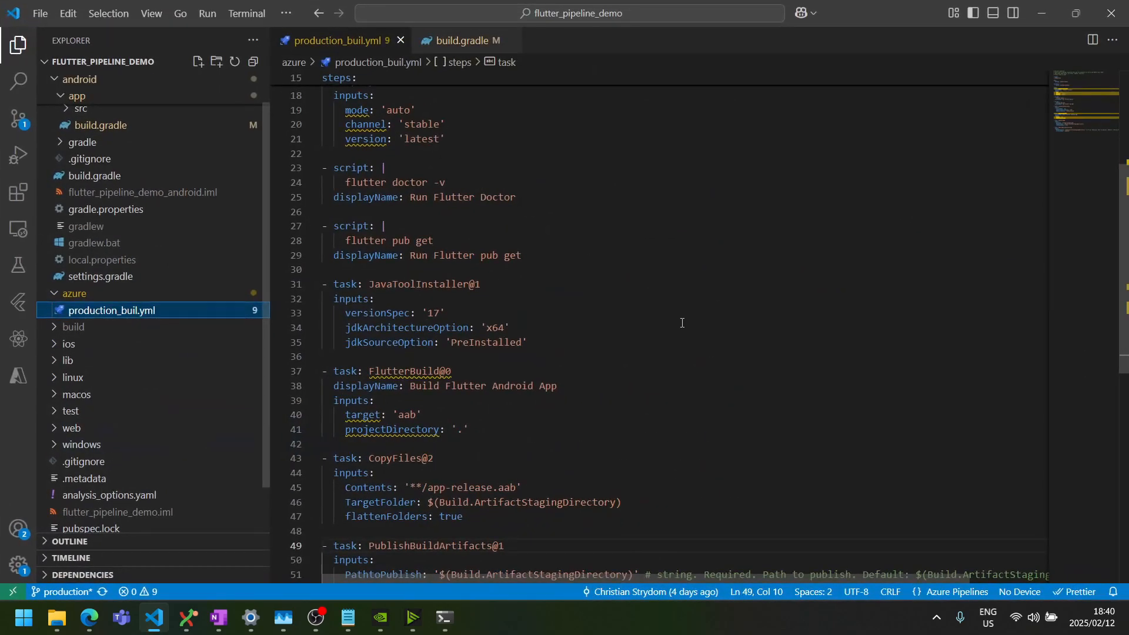
Step: Insert blank lines after the JavaToolInstaller task and search for DownloadSecureFile@
scroll("up", 3)
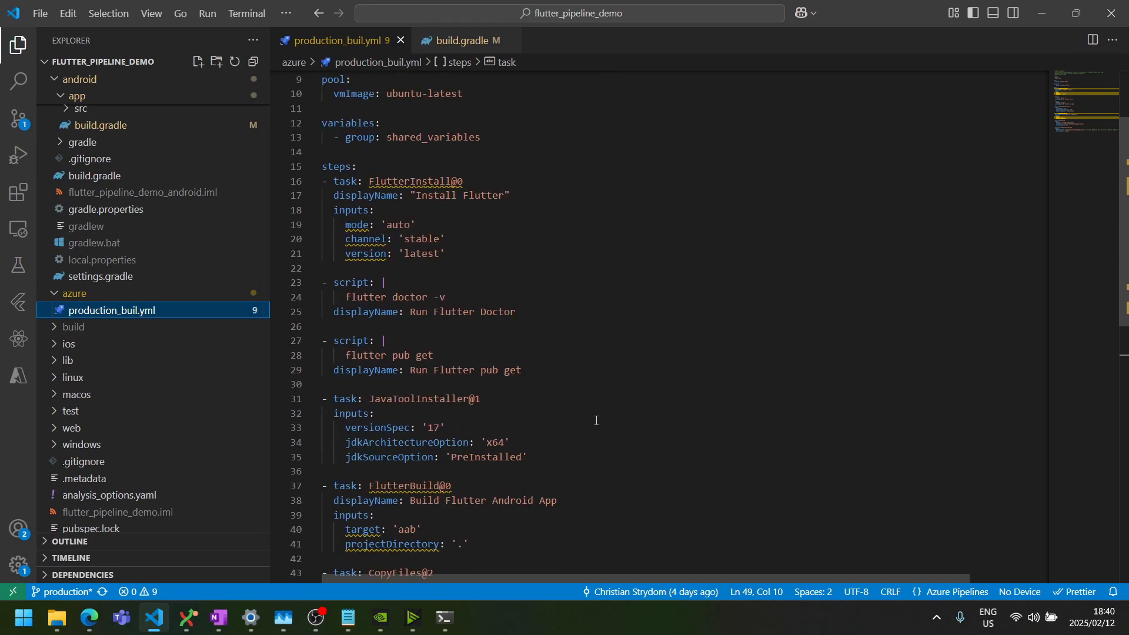
mouse_move(531, 298)
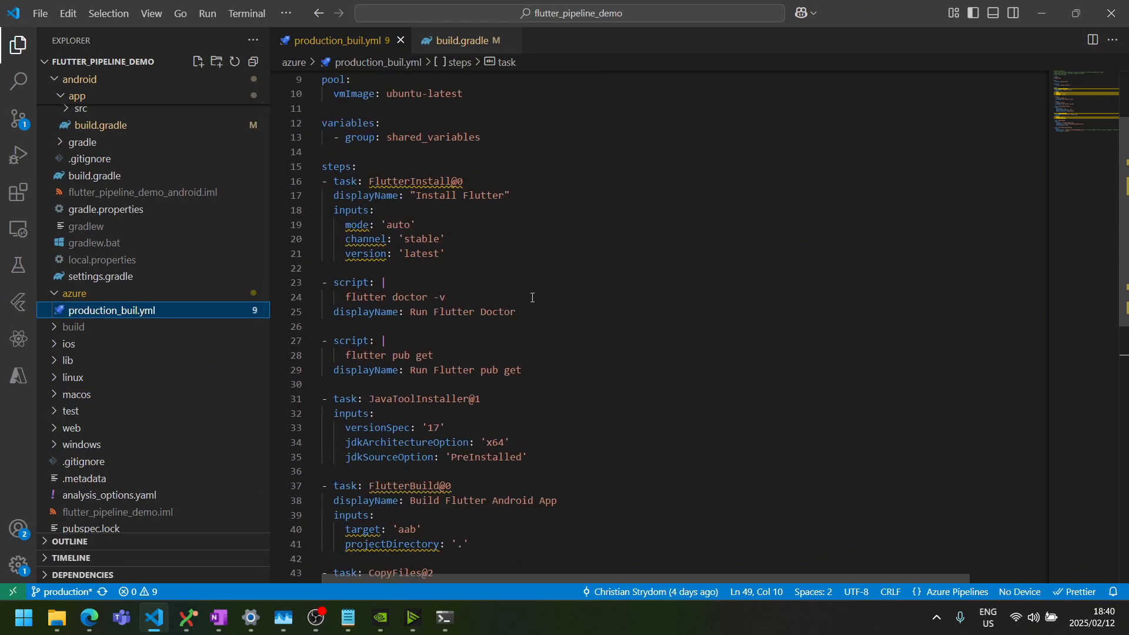
mouse_move(554, 321)
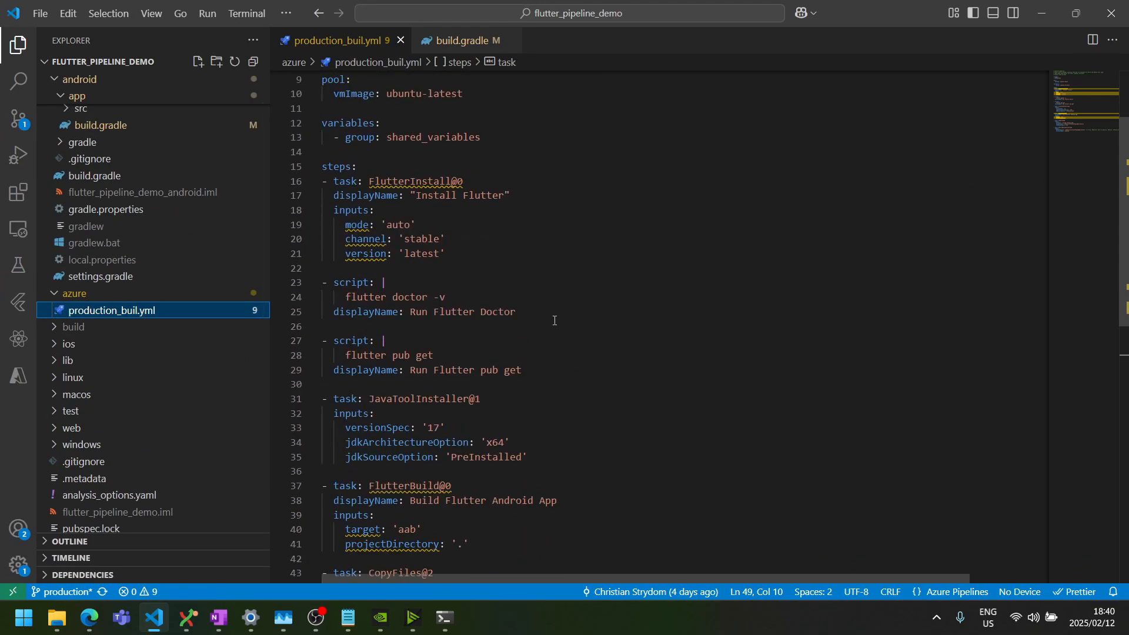
mouse_move(545, 405)
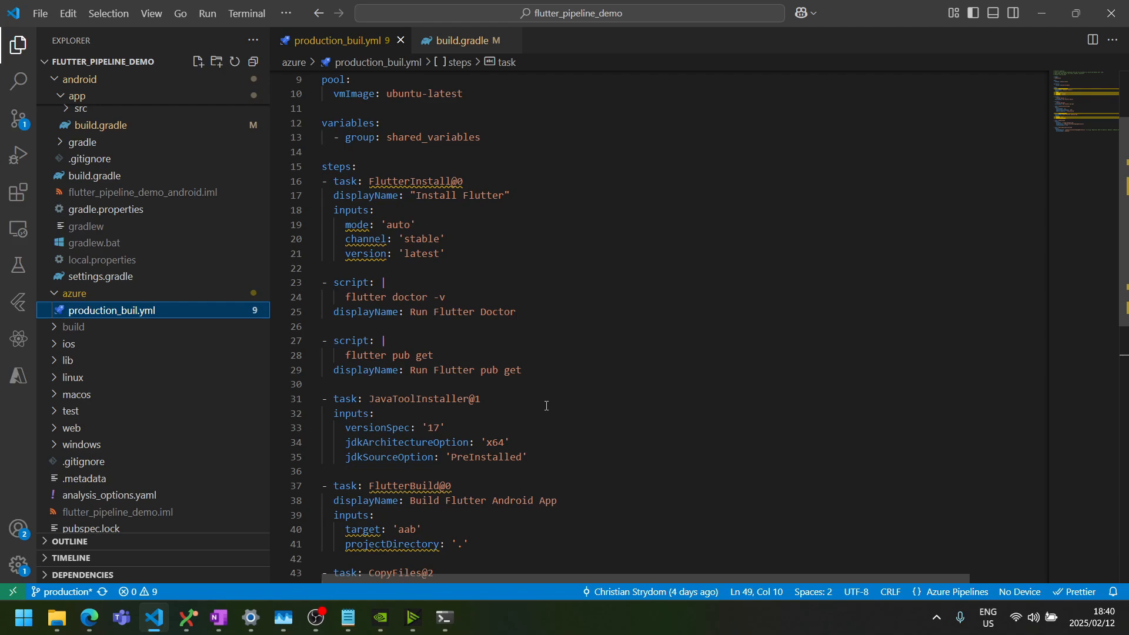
scroll("down", 3)
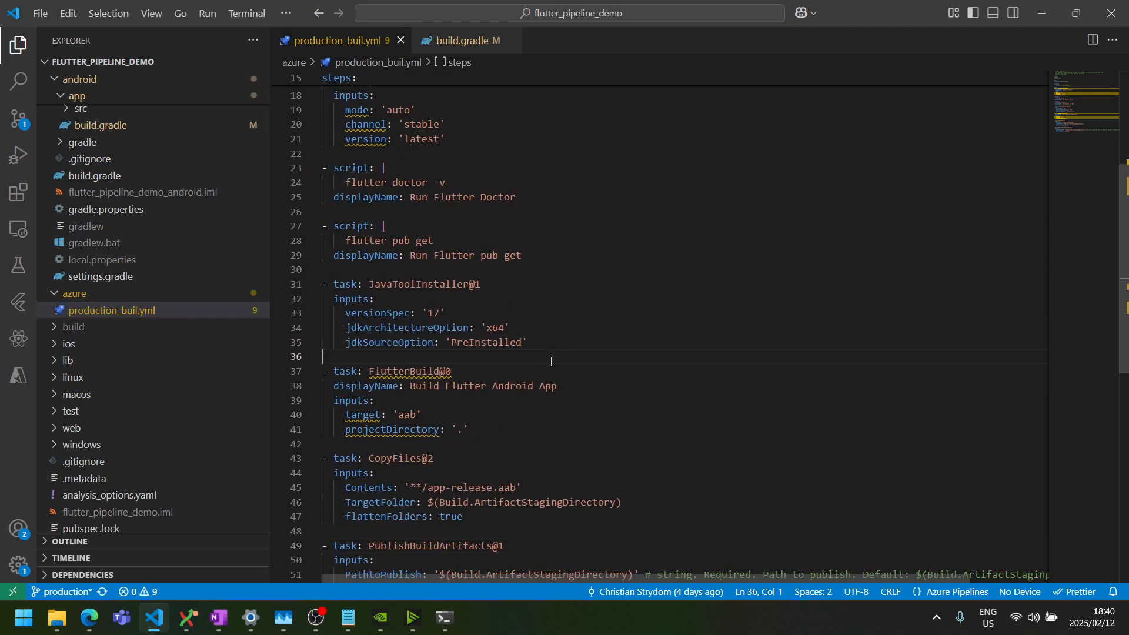
key("Enter")
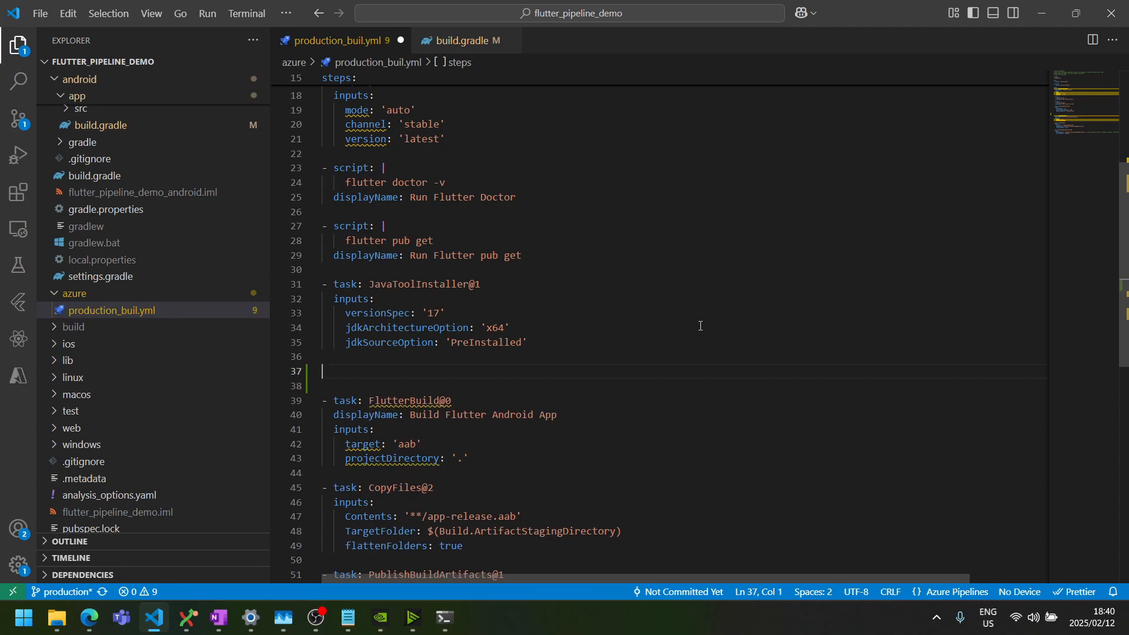
mouse_move(225, 460)
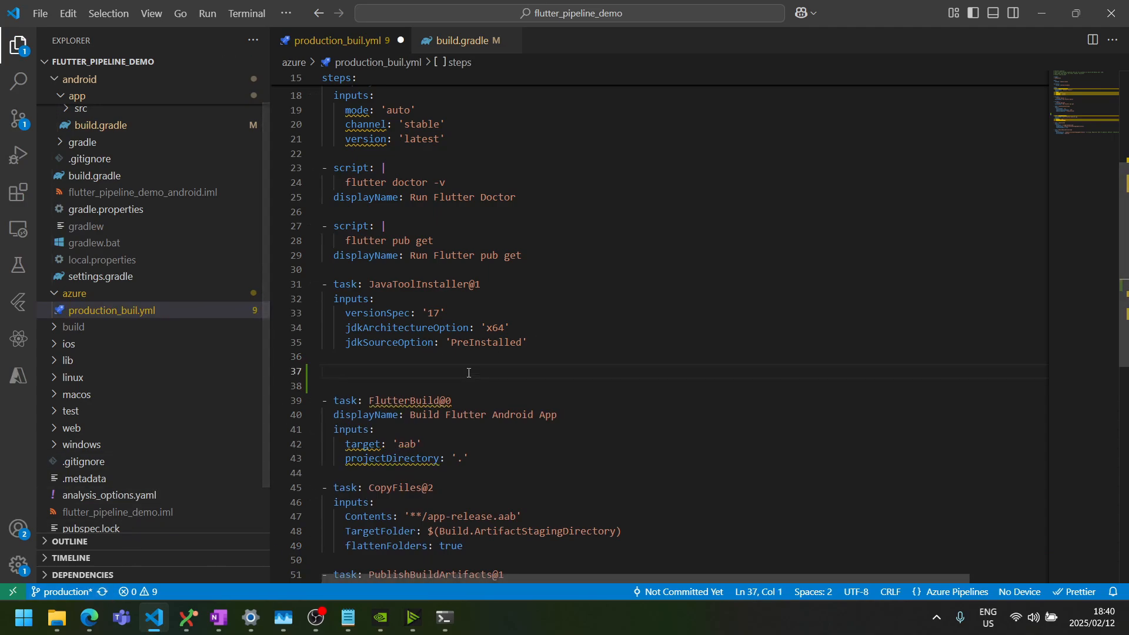
mouse_move(87, 622)
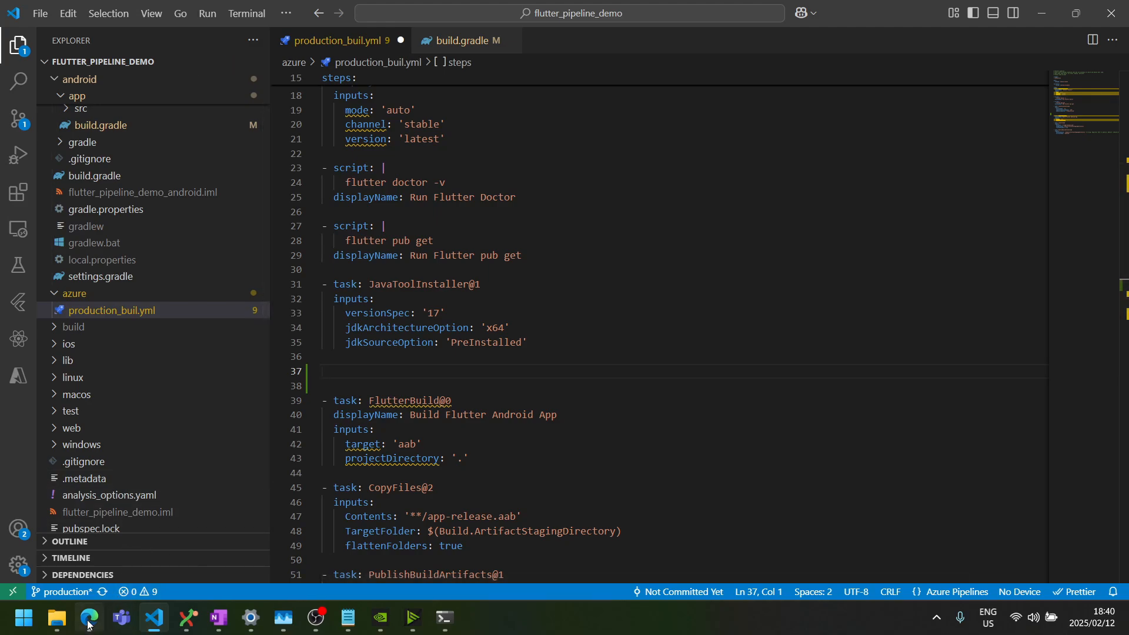
left_click(87, 617)
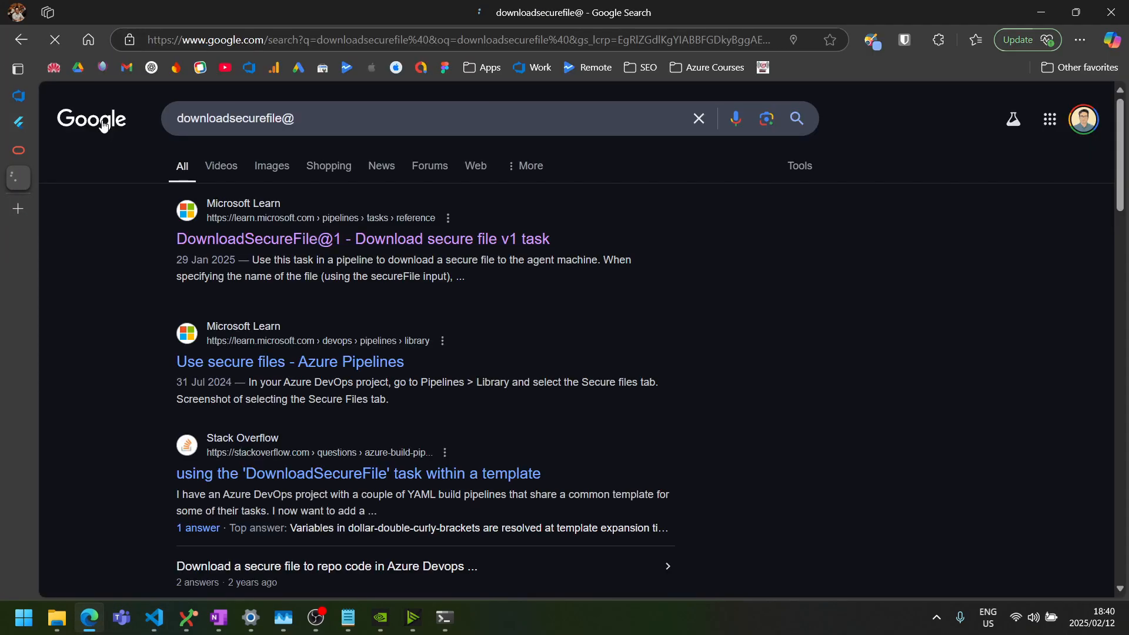
Step: Copy the DownloadSecureFile@1 task and its secureFile input from Microsoft Learn
left_click(362, 238)
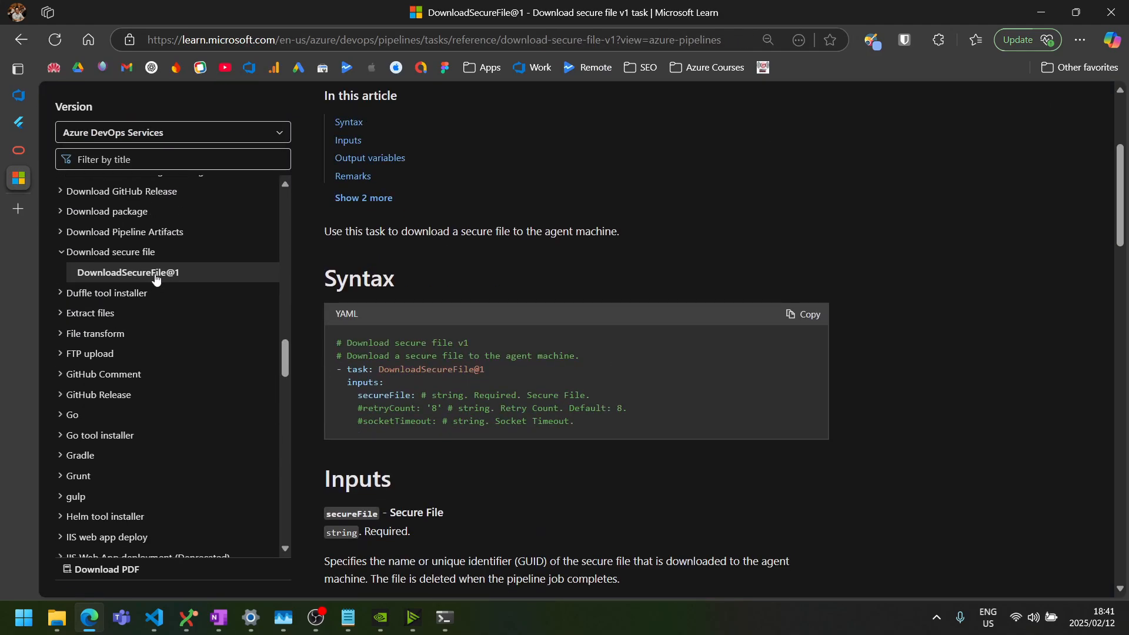
mouse_move(515, 388)
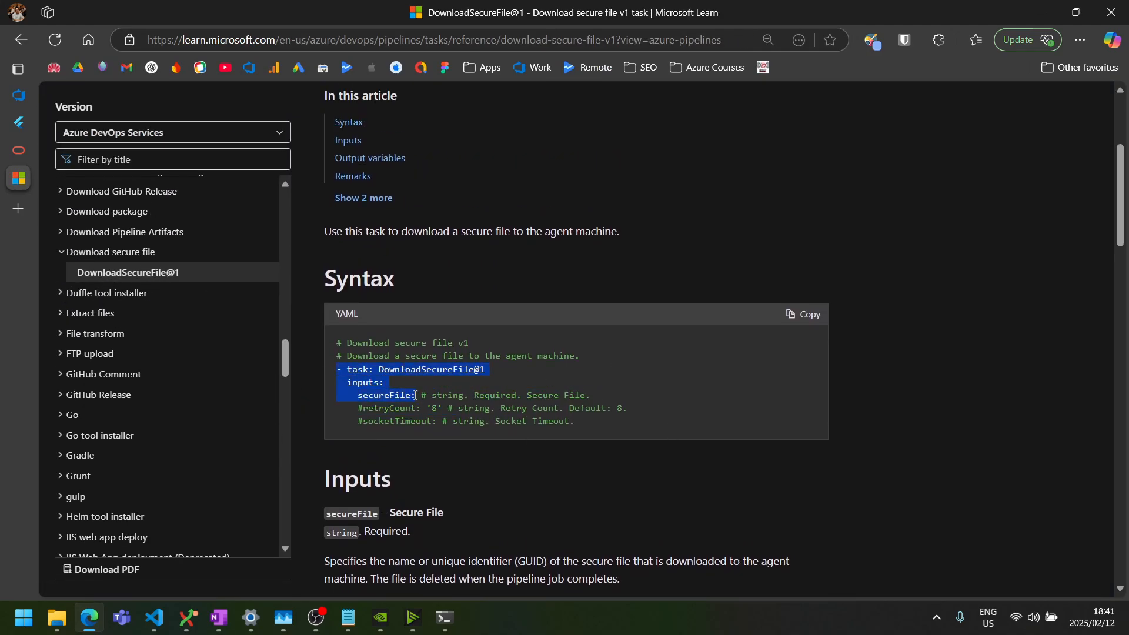
mouse_move(869, 337)
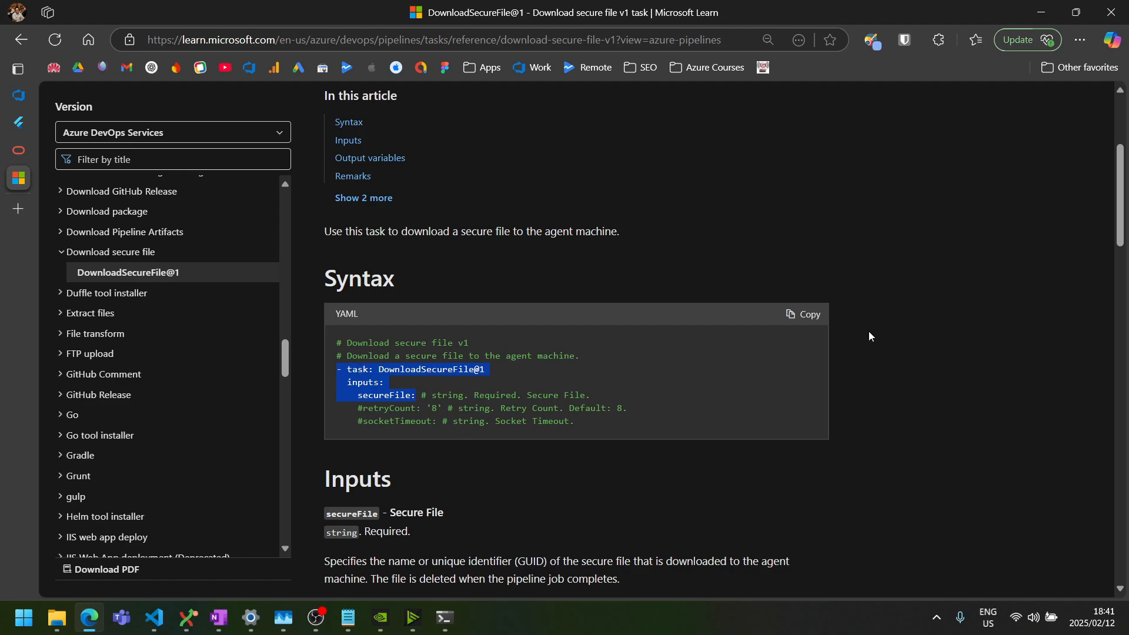
mouse_move(999, 21)
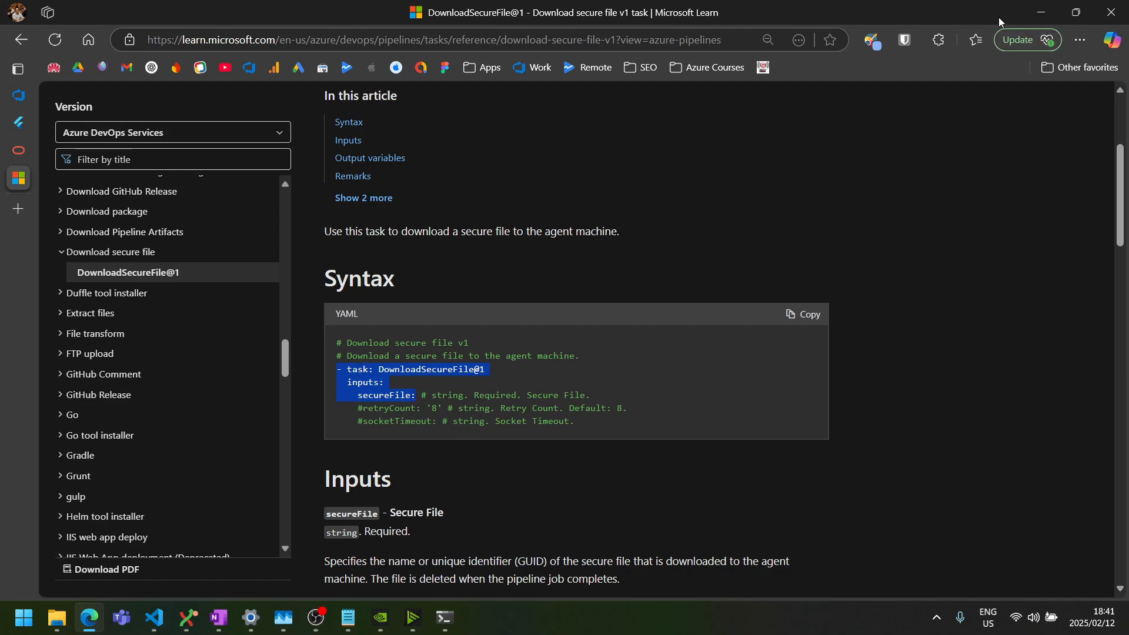
left_click(154, 617)
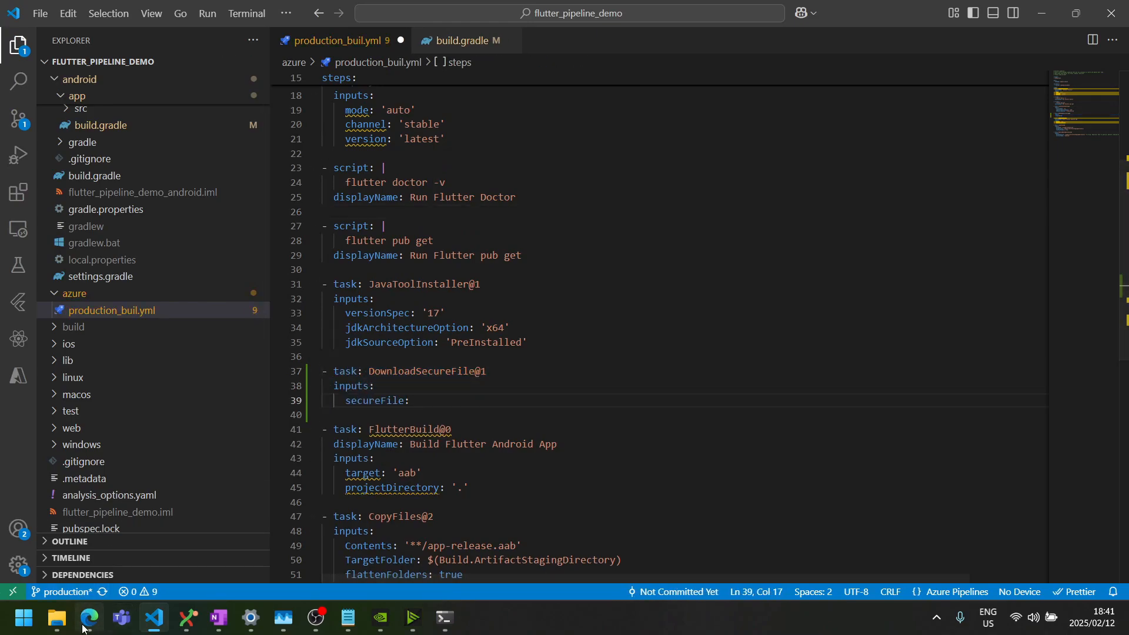
Step: Set the DownloadSecureFile@1 secureFile input to 'key.properties', matching the Library secure file
left_click(90, 623)
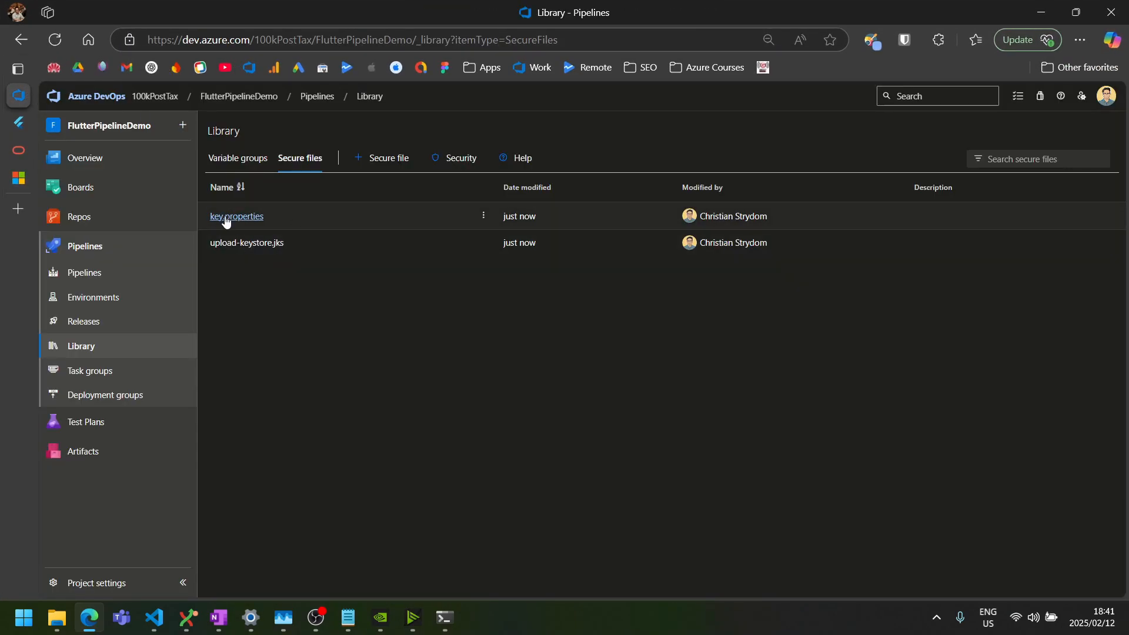
left_click(236, 216)
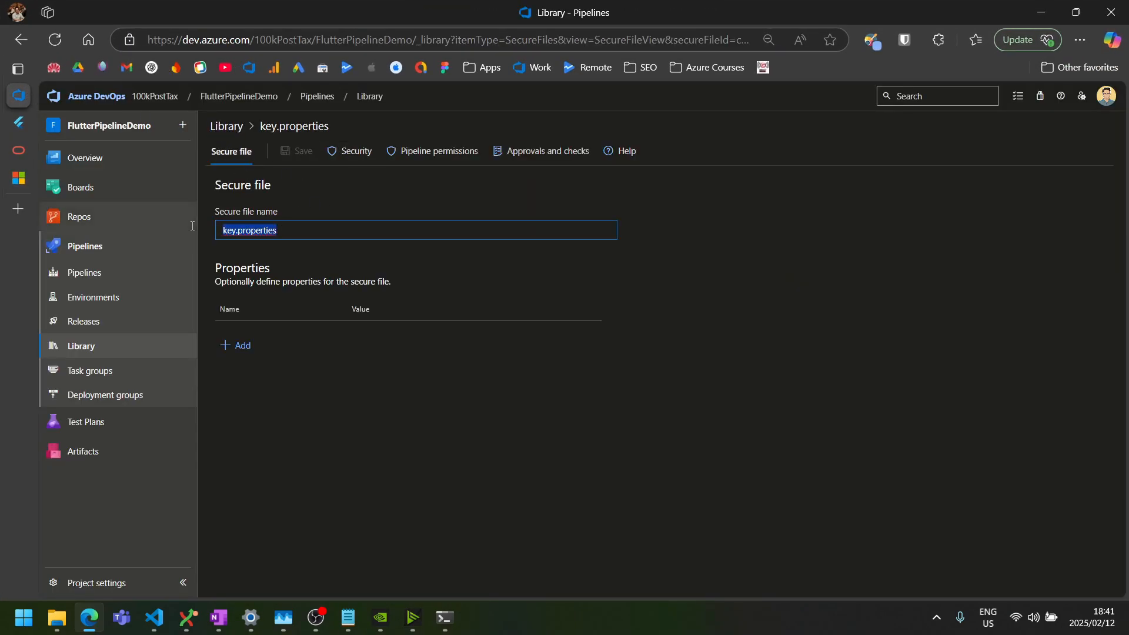
mouse_move(336, 607)
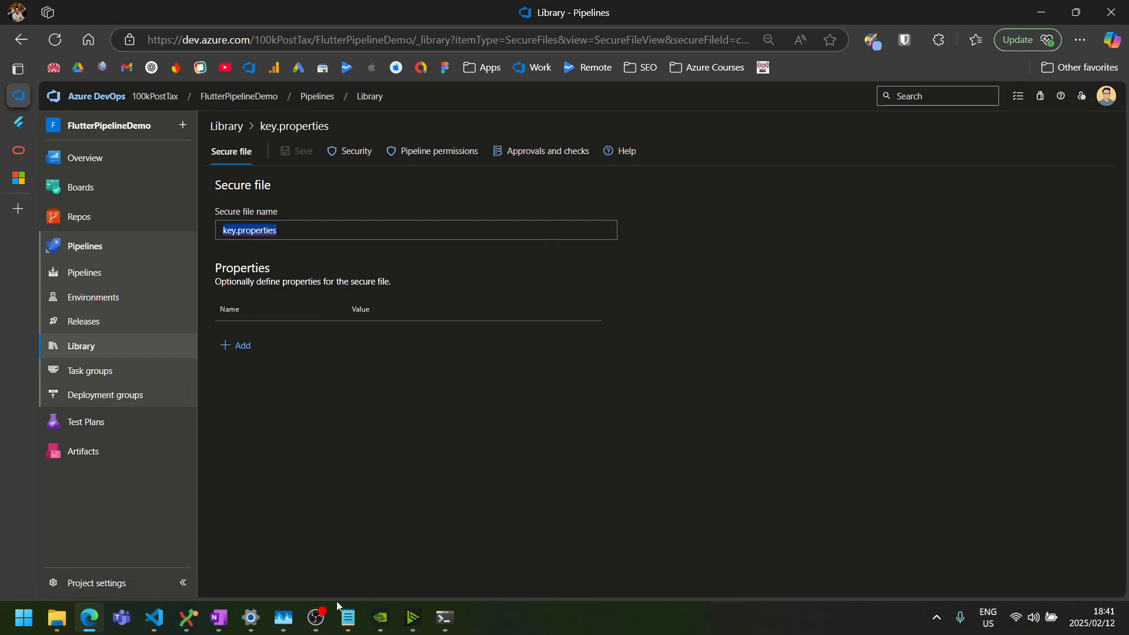
left_click(154, 623)
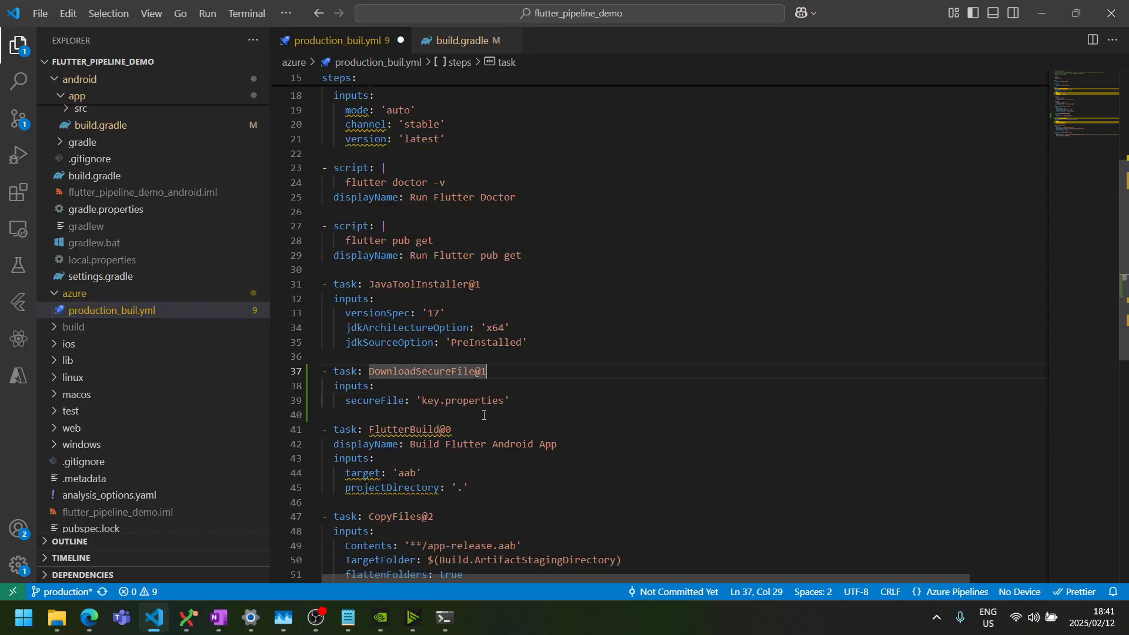
left_click(89, 622)
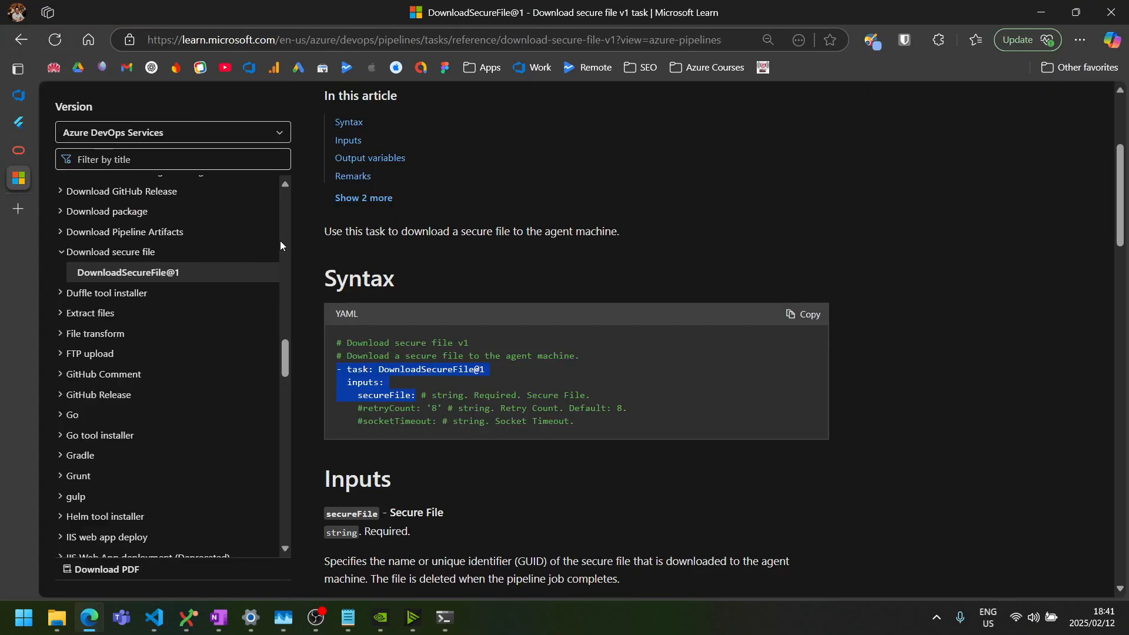
Step: Study Microsoft Learn's example for the task name and secureFilePath references
scroll("down", 3)
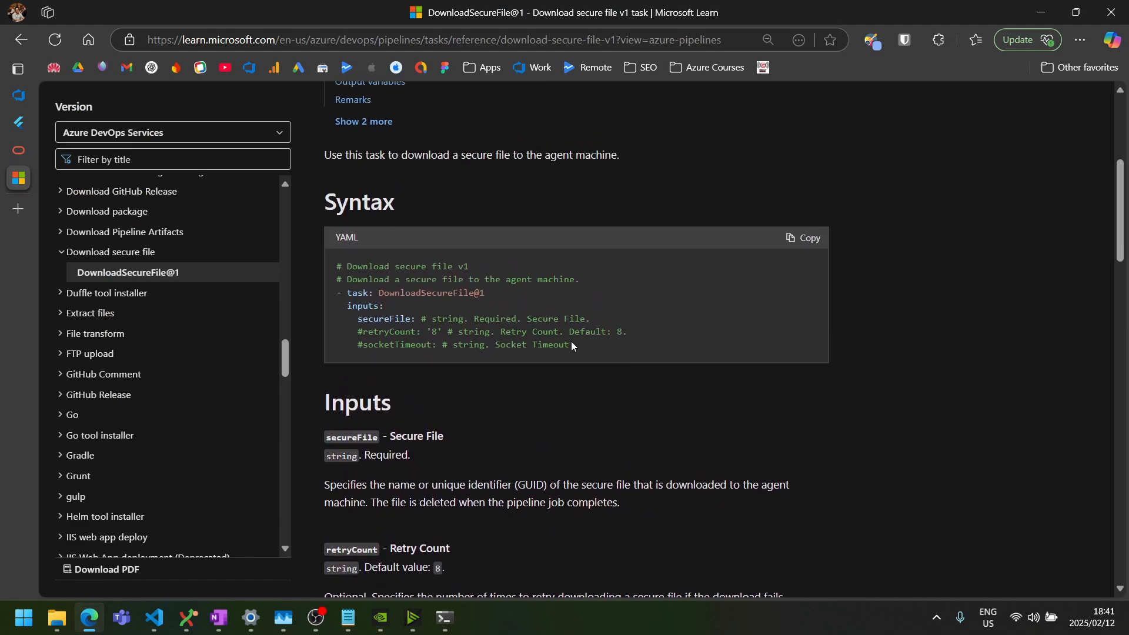
scroll("down", 3)
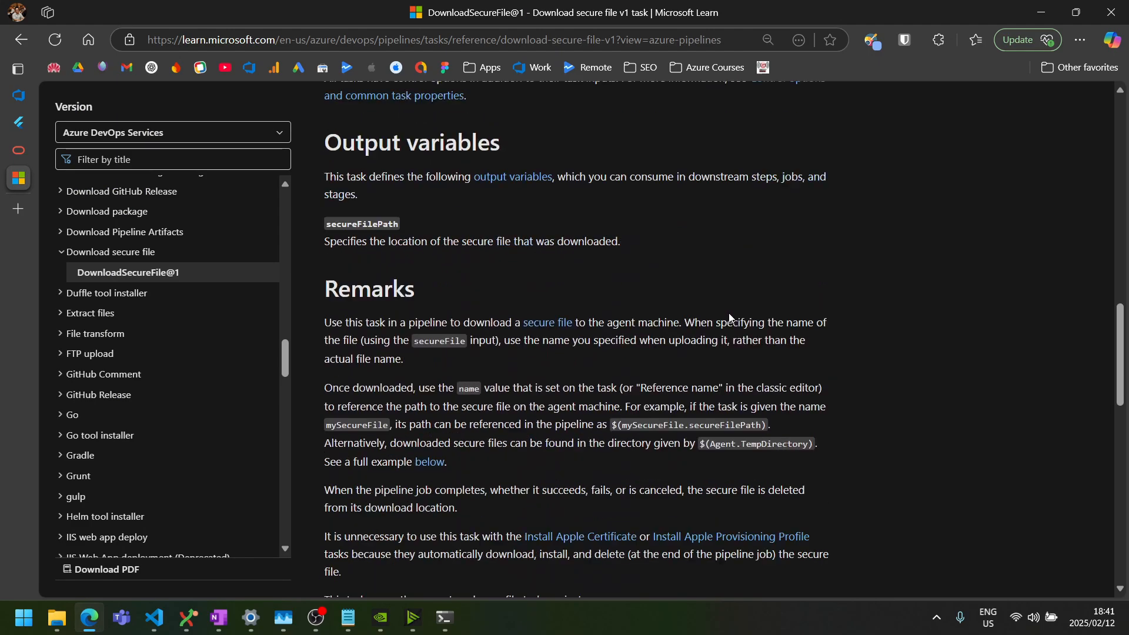
scroll("down", 3)
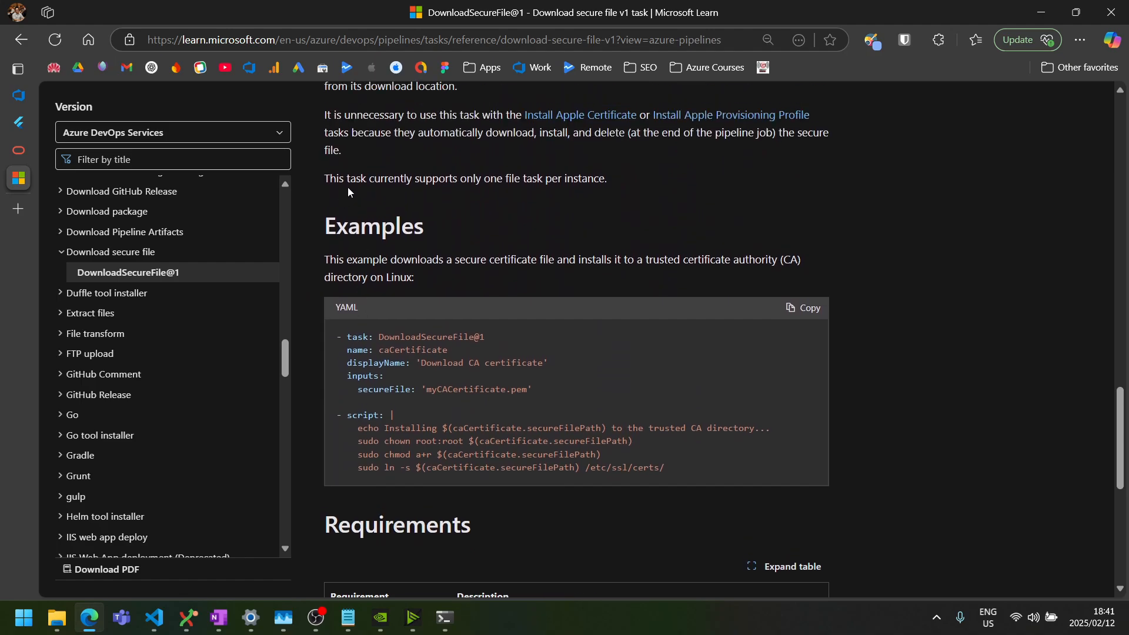
mouse_move(380, 354)
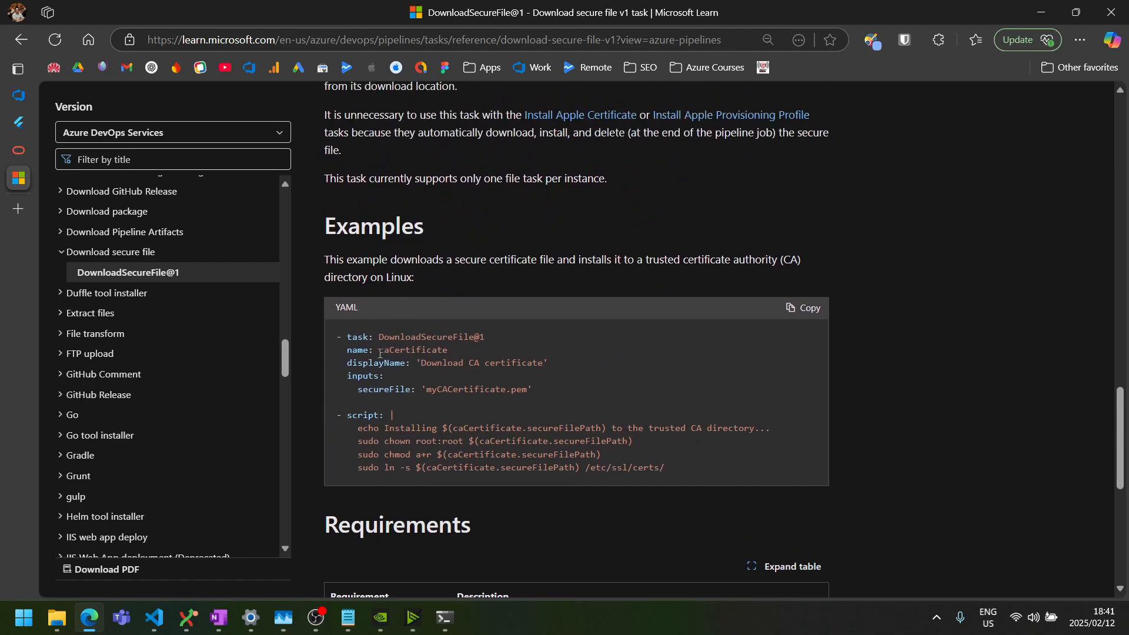
double_click(355, 351)
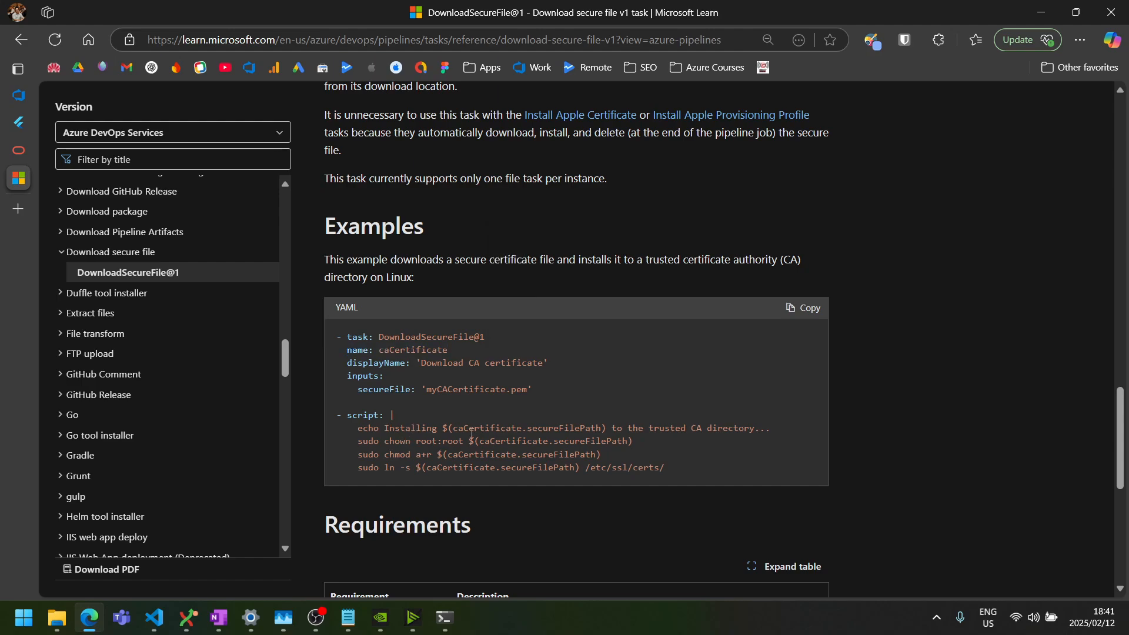
double_click(488, 428)
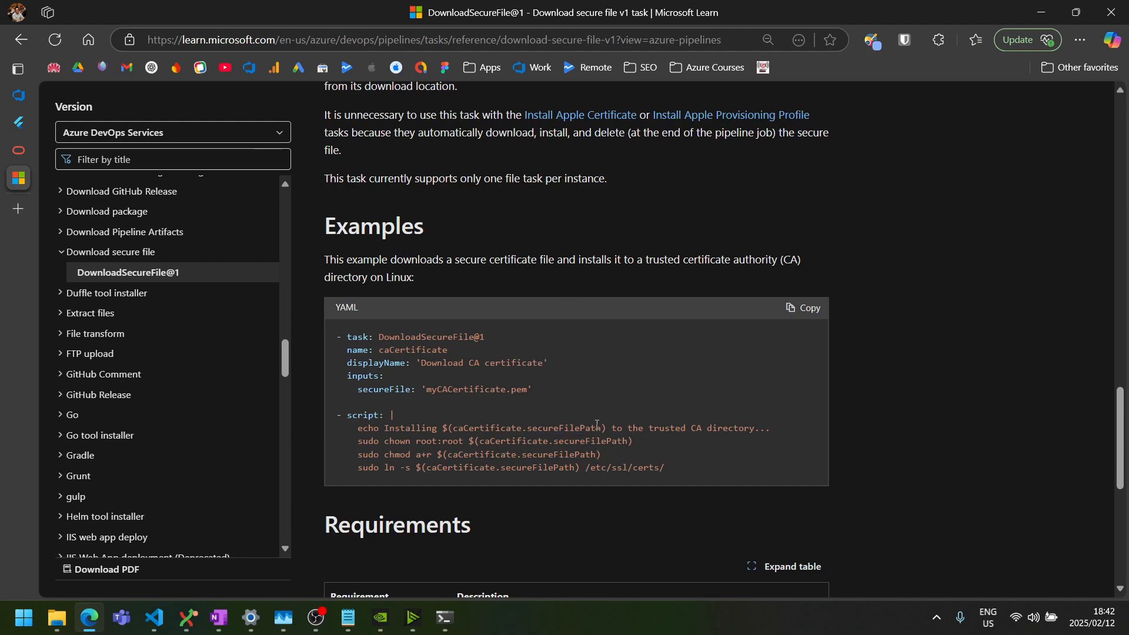
double_click(525, 428)
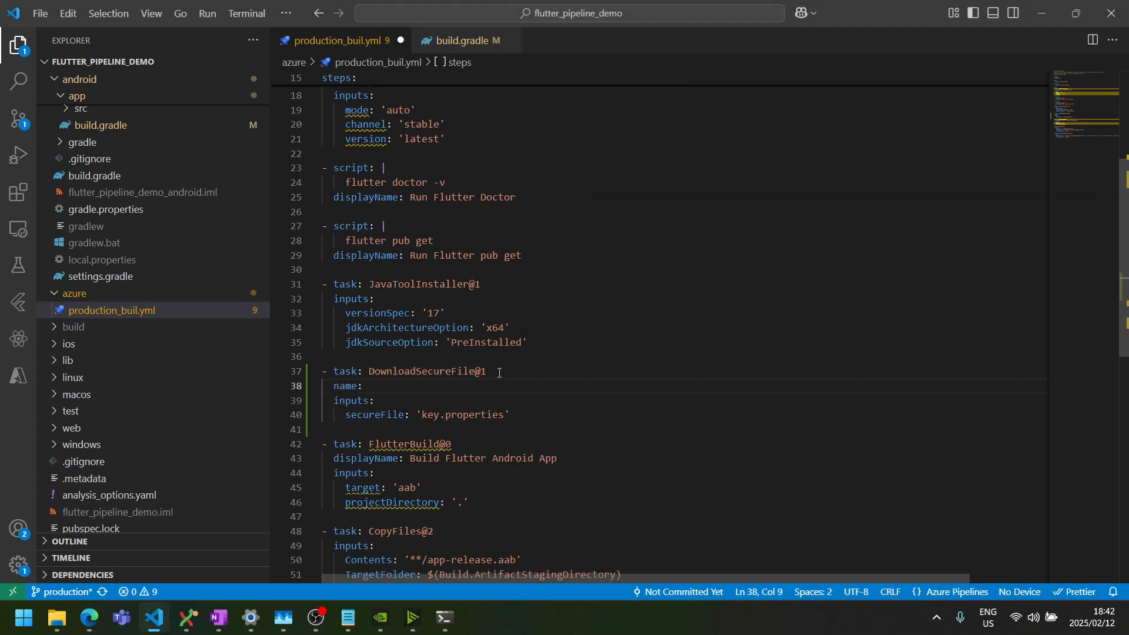
Step: Name the download step 'keyproperties' with a displayName, and duplicate it as 'keystore' for upload-keystore.jks
type("kepproperties")
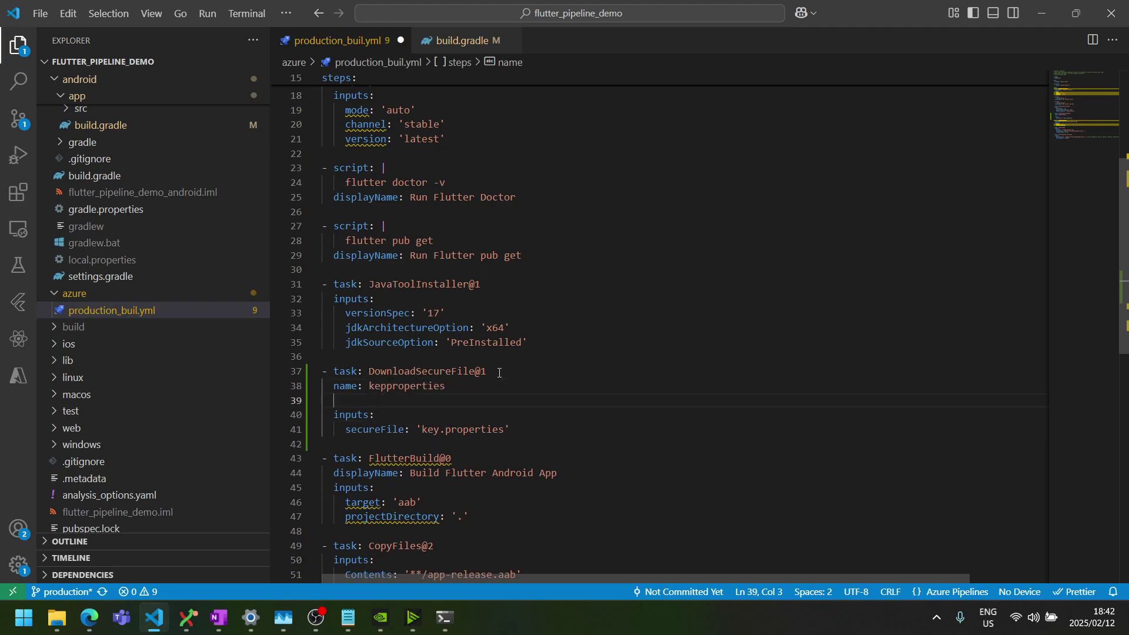
type("displayName: Download key.properties file")
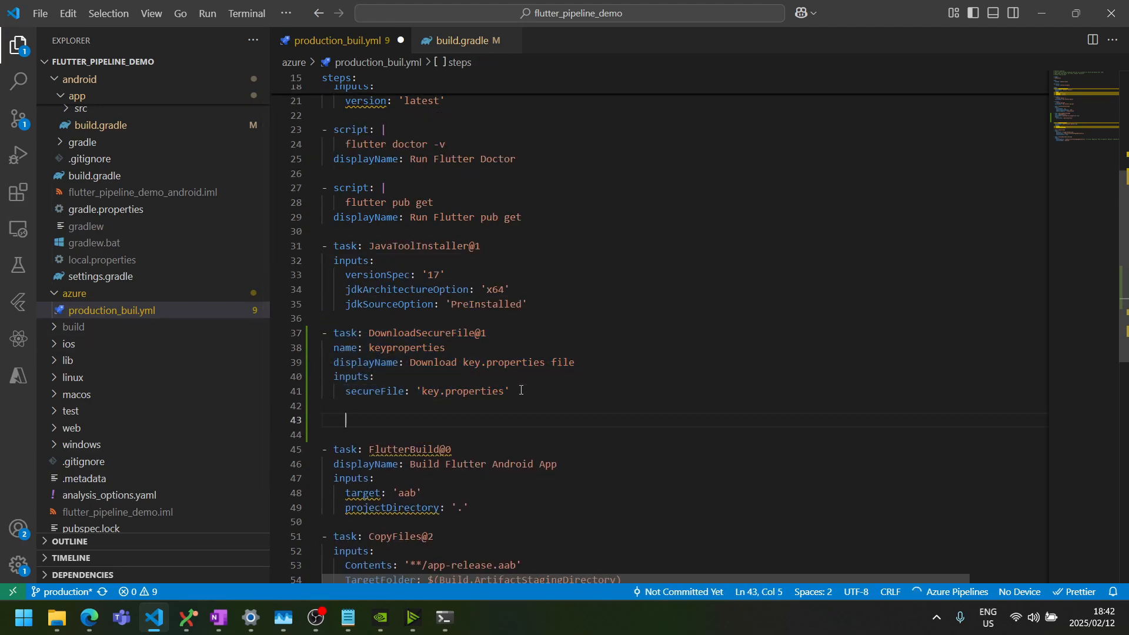
key("ctrl+v")
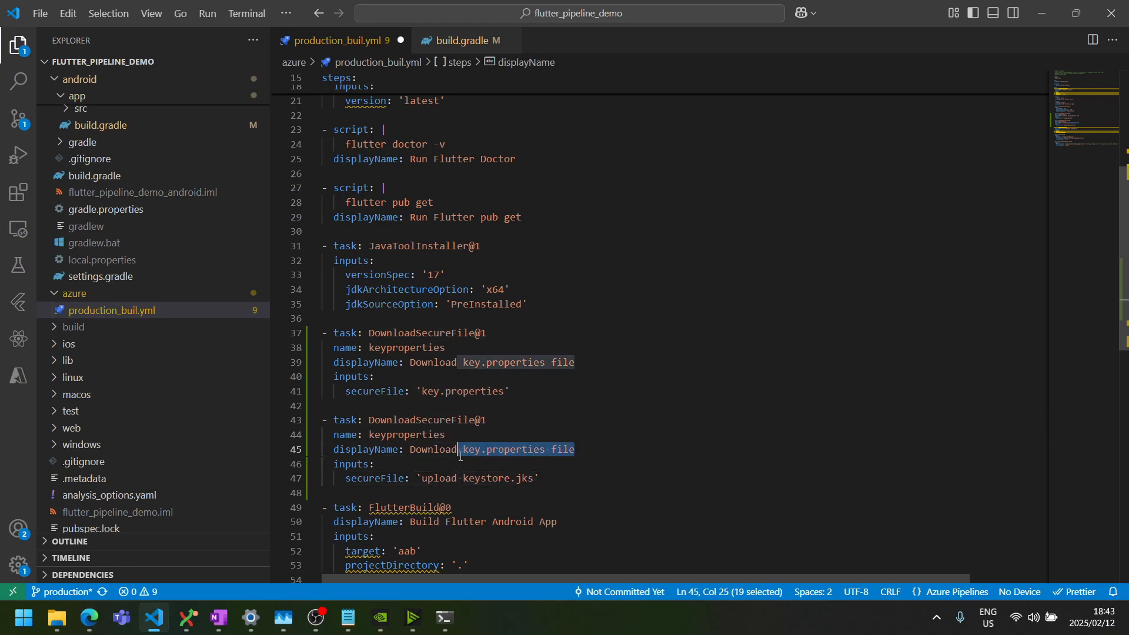
type("keystore")
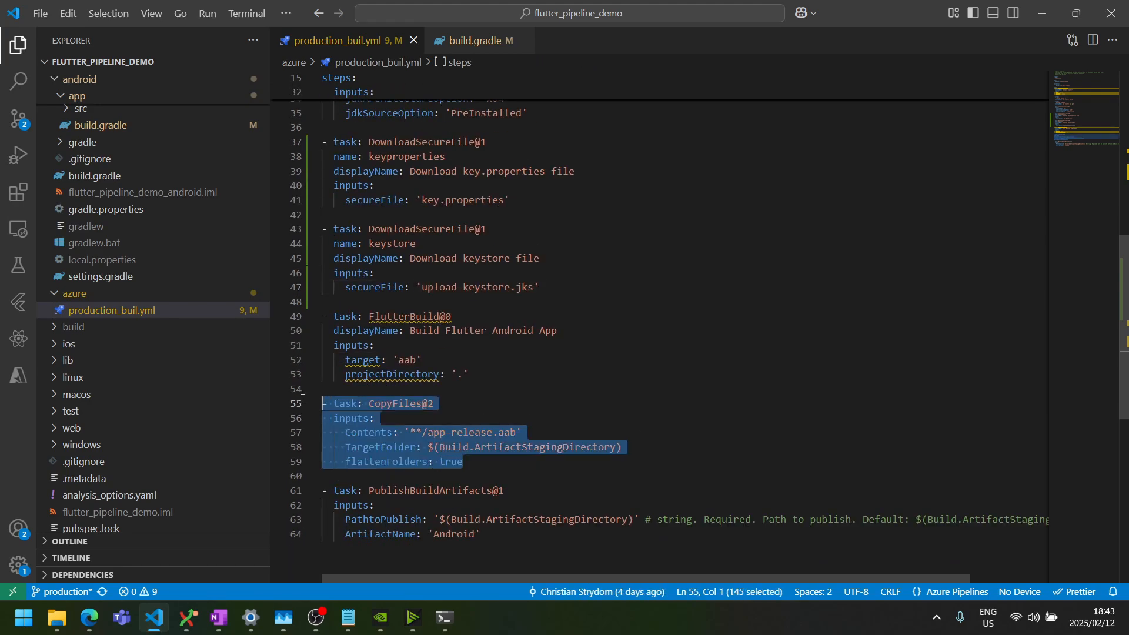
Step: Write the script command cp $(keyproperties.secureFilePath) $(Build.SourcesDirectory) after the keystore step
scroll("up", 3)
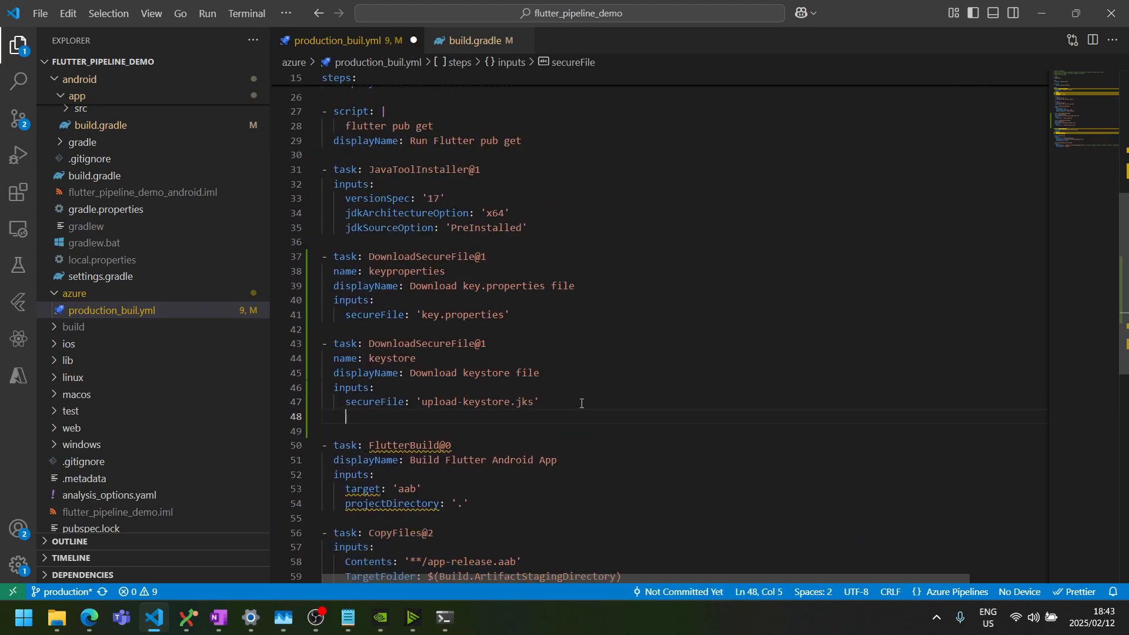
key("enter")
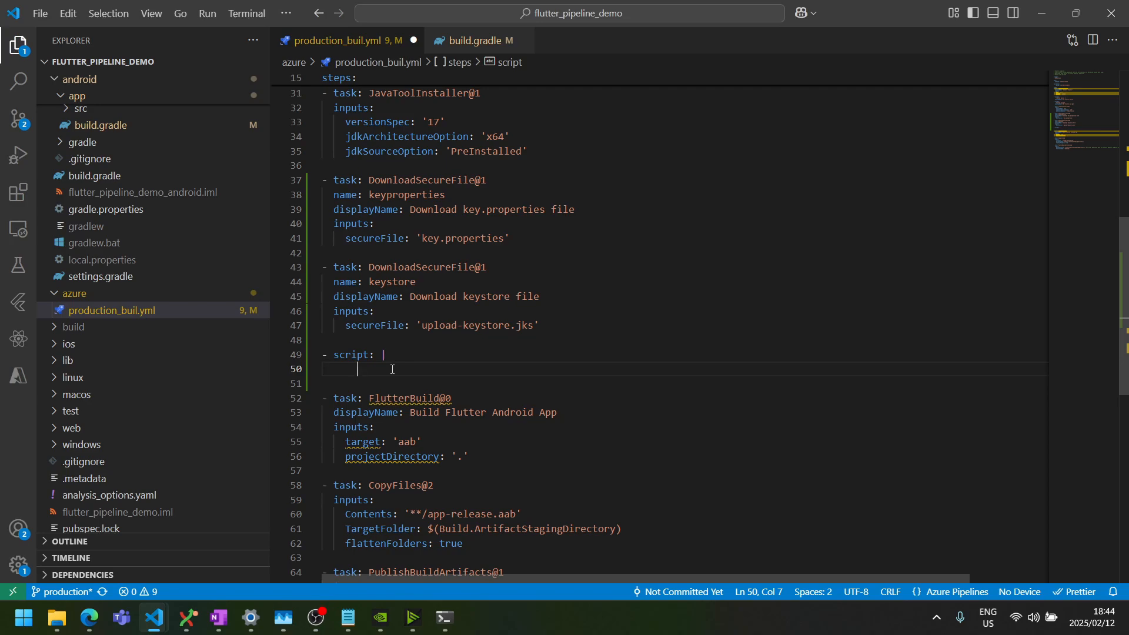
type("cp")
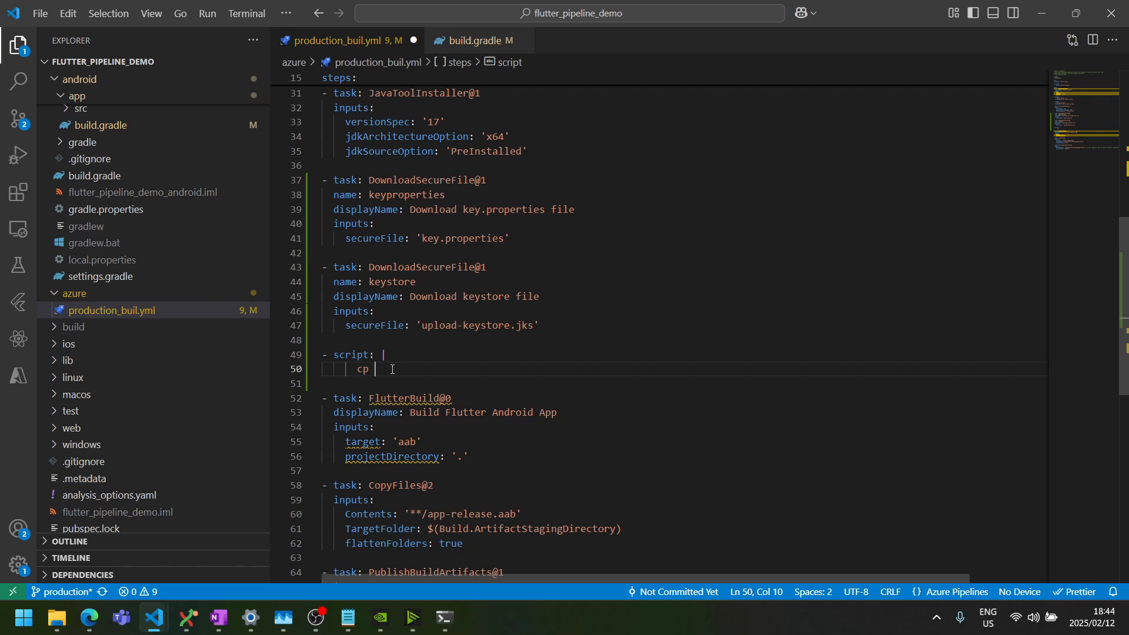
double_click(406, 195)
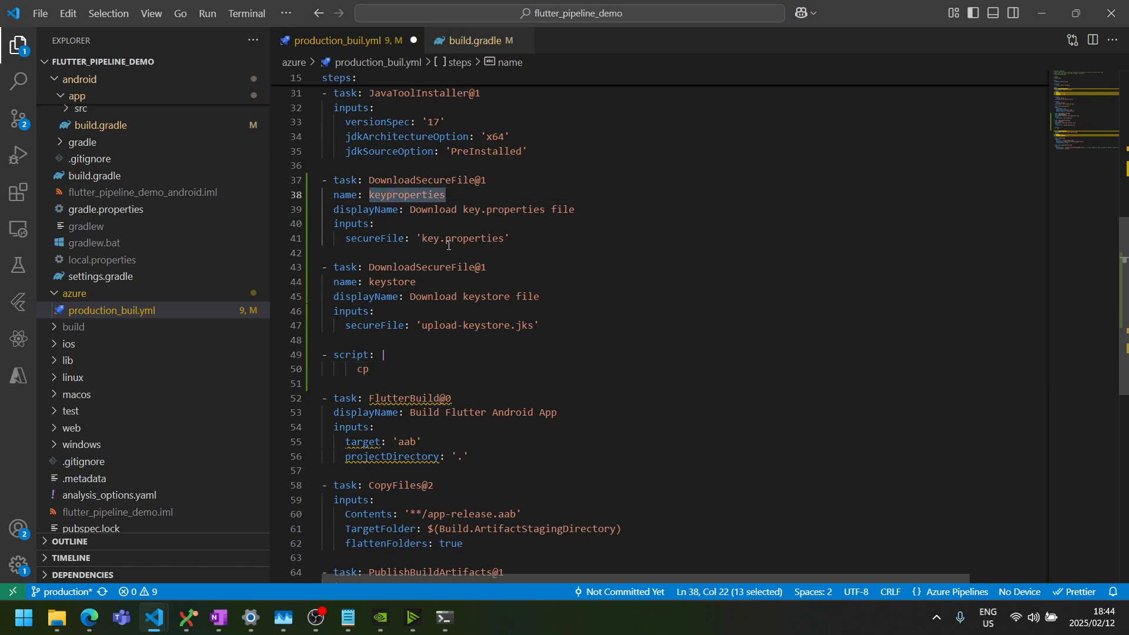
mouse_move(395, 352)
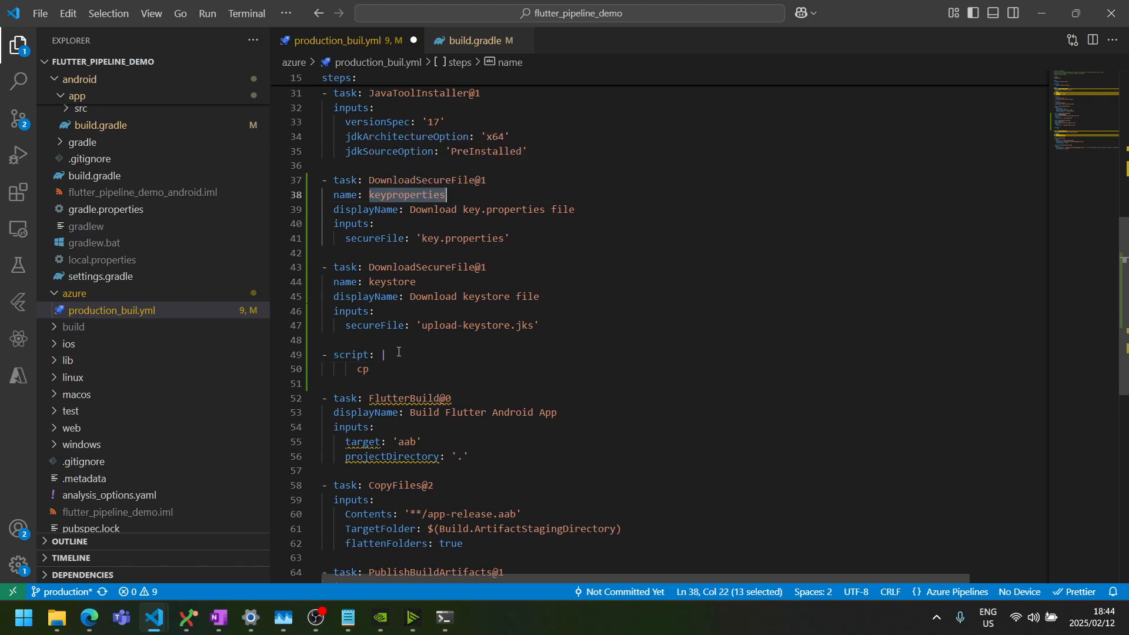
left_click(369, 368)
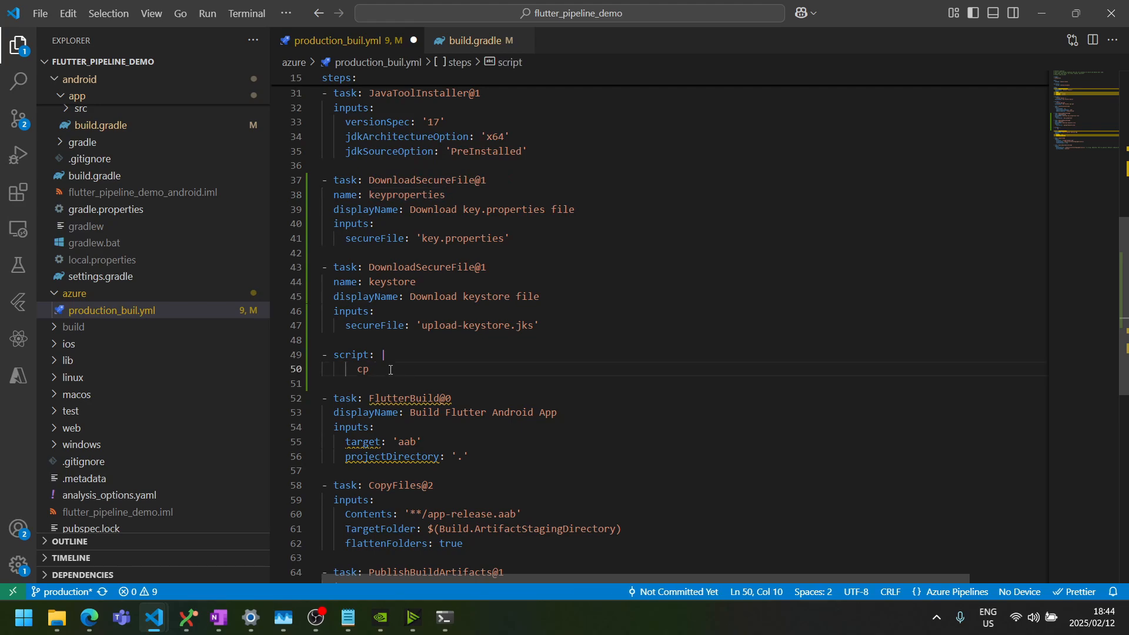
type("$(keyproperties")
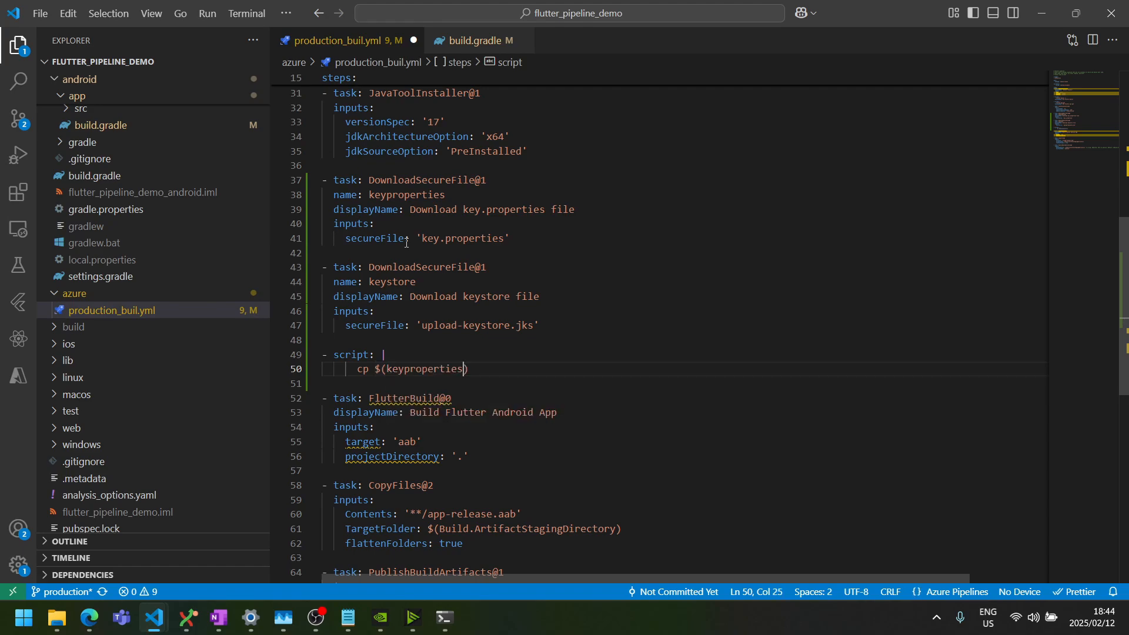
mouse_move(673, 315)
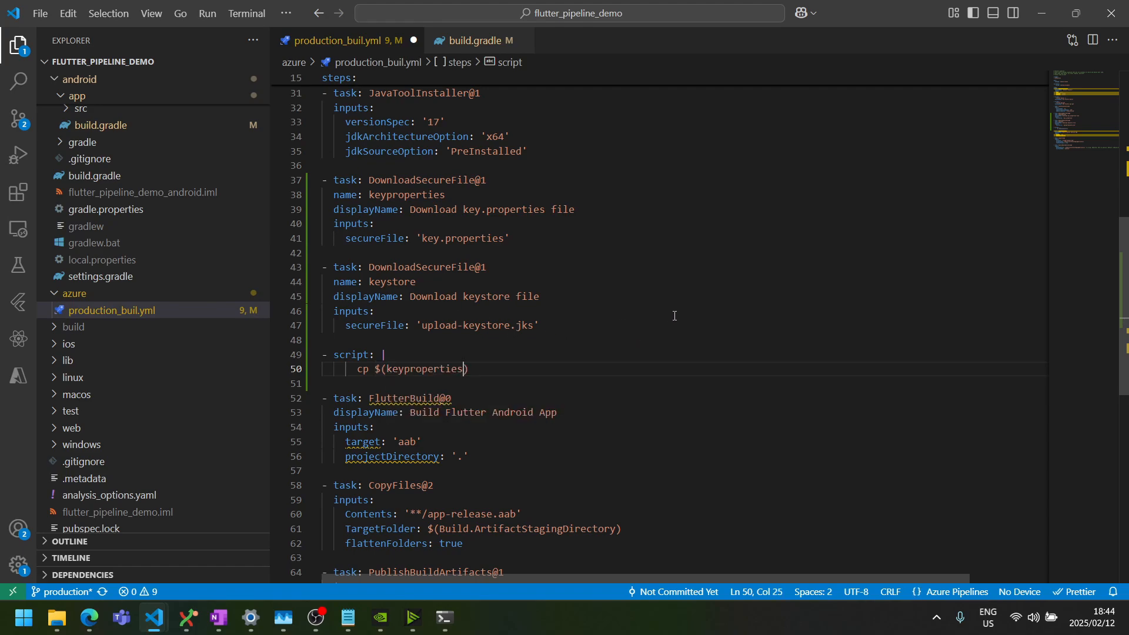
type(".secureFilePath")
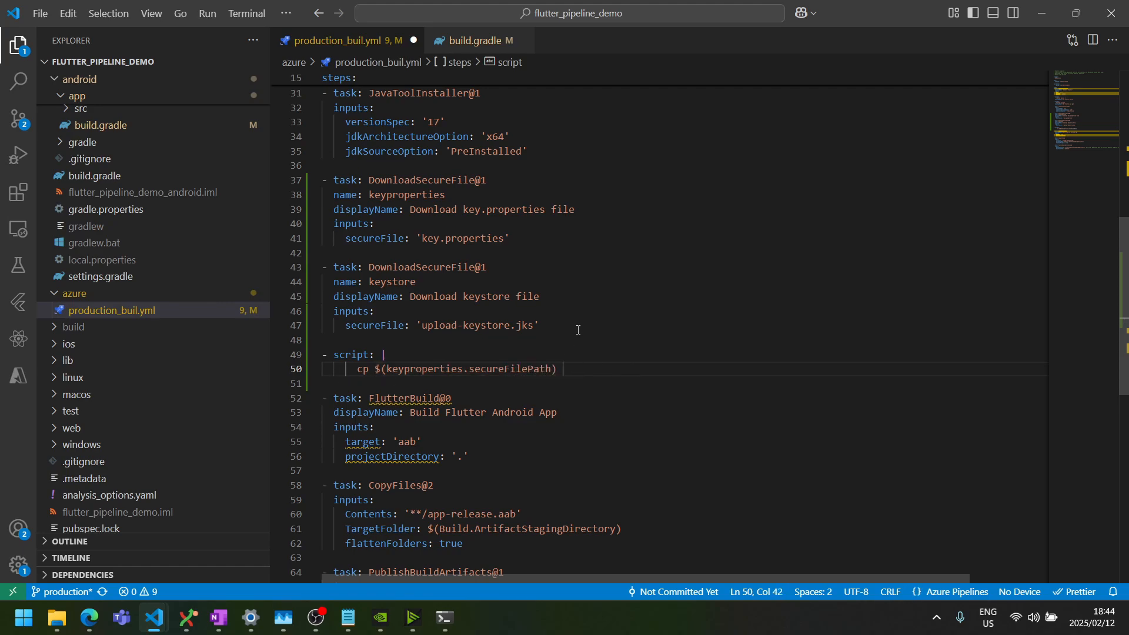
type("$(")
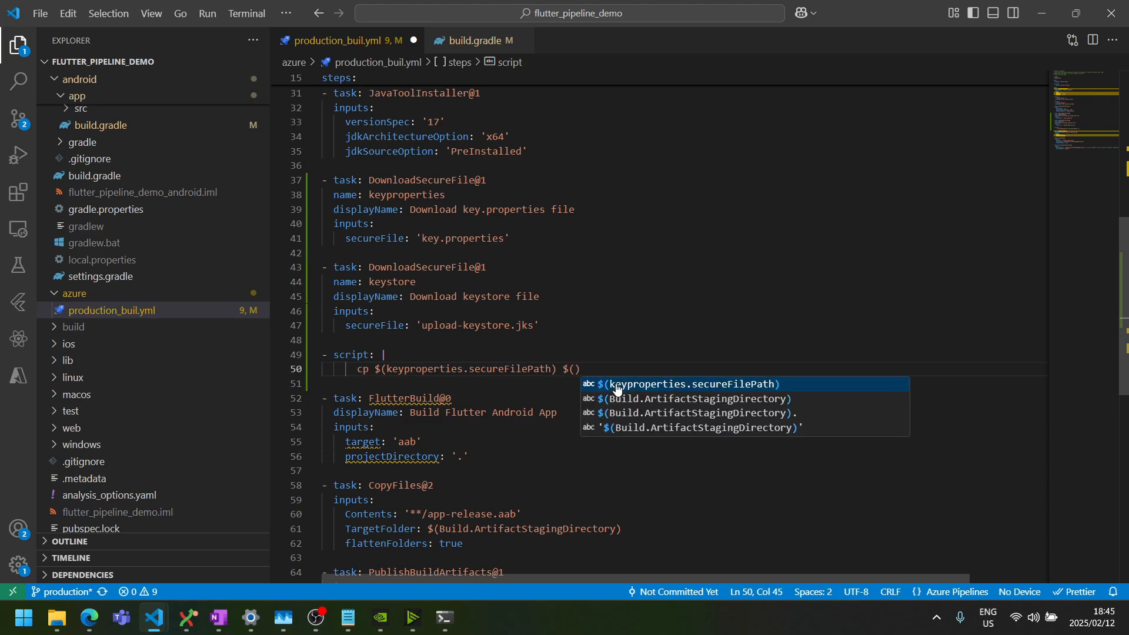
key("Backspace")
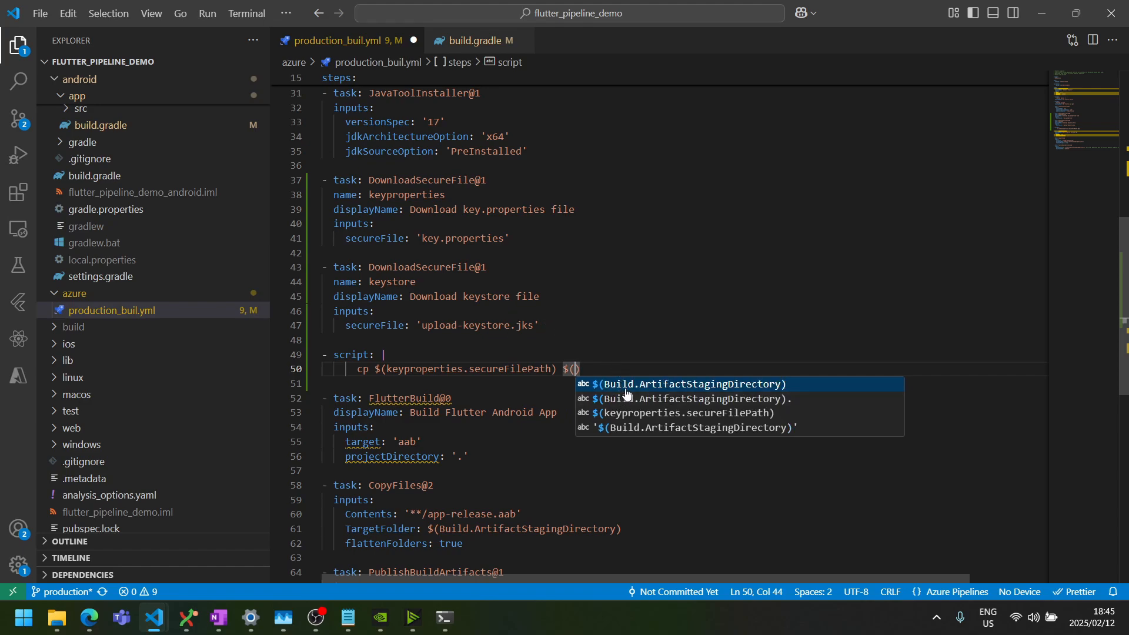
mouse_move(733, 369)
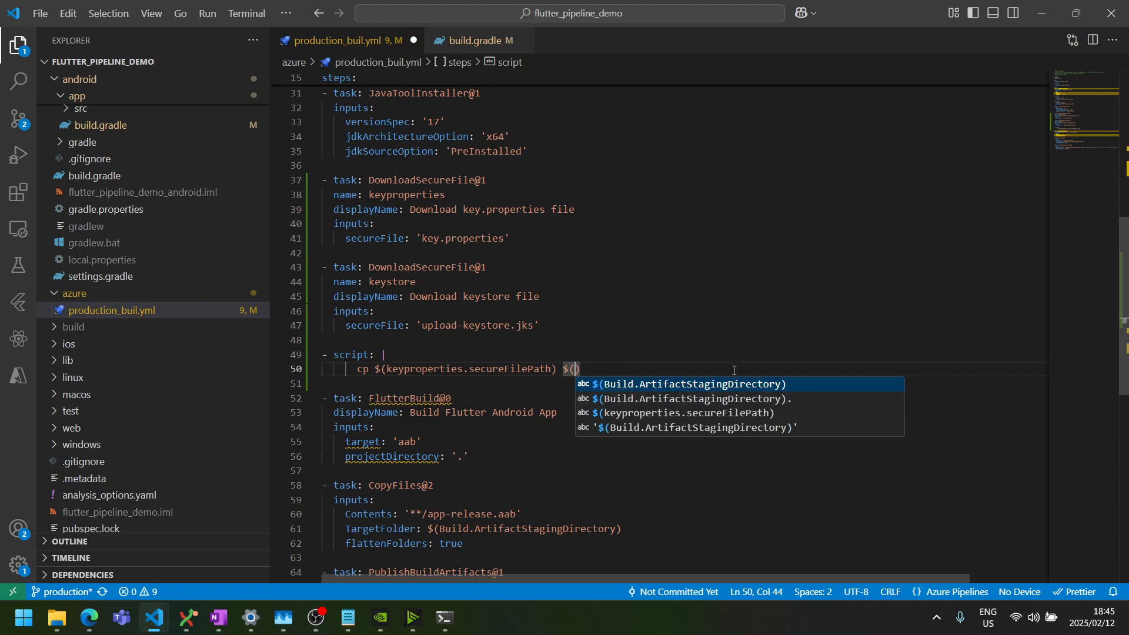
type("Build.SourcesDirectory")
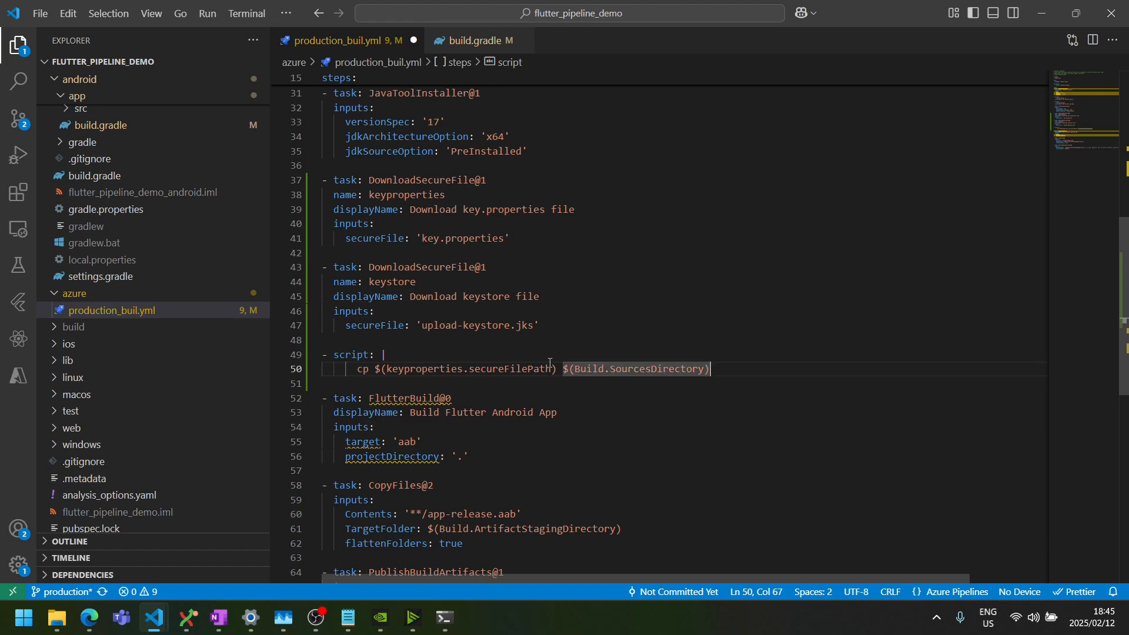
scroll("up", 3)
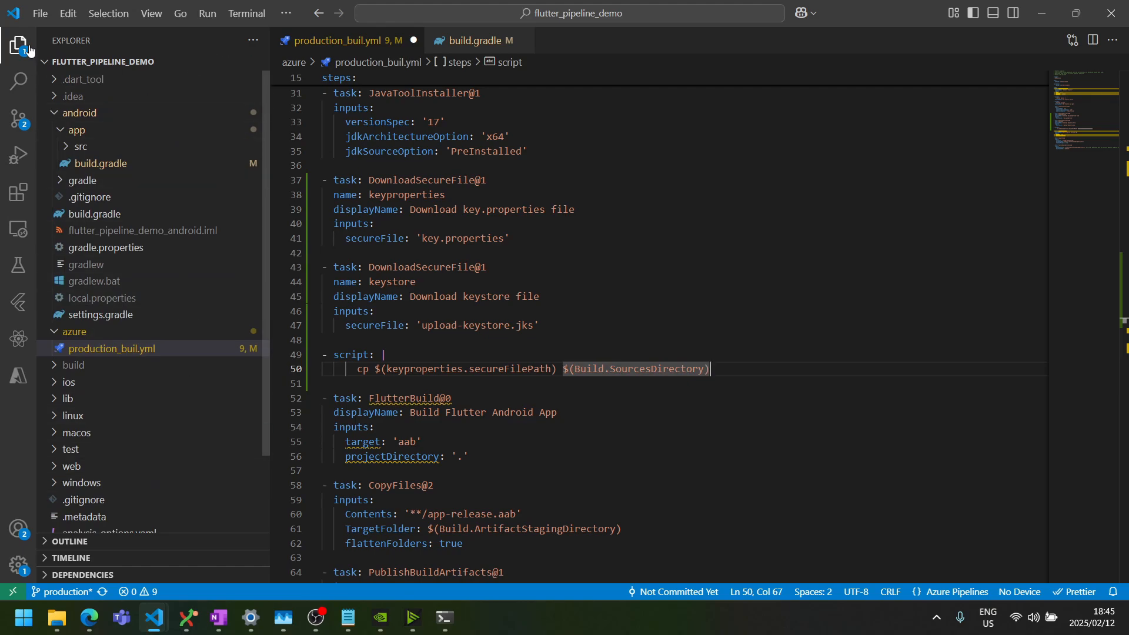
mouse_move(725, 354)
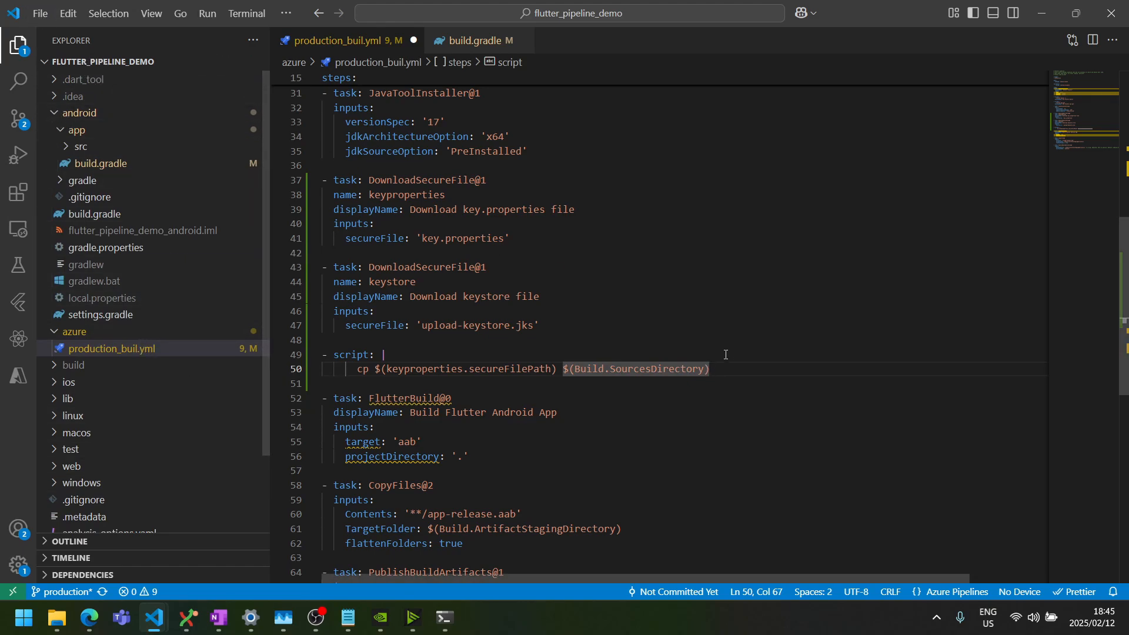
Step: Add copy lines putting key.properties in android/ and upload-keystore.jks in android/app/
type("/android/")
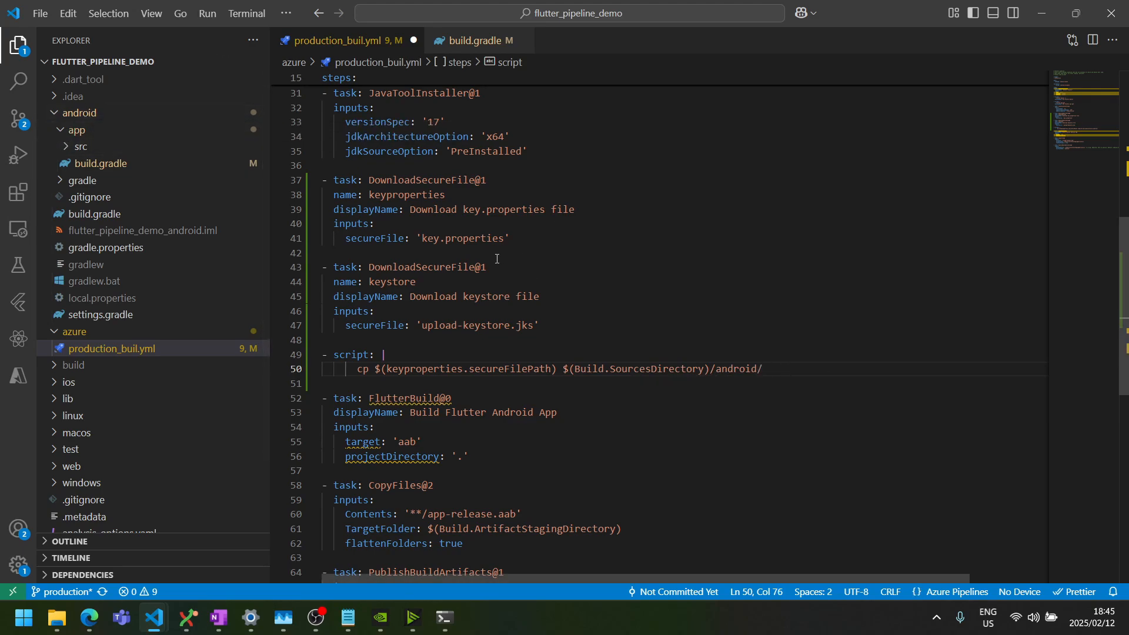
double_click(460, 238)
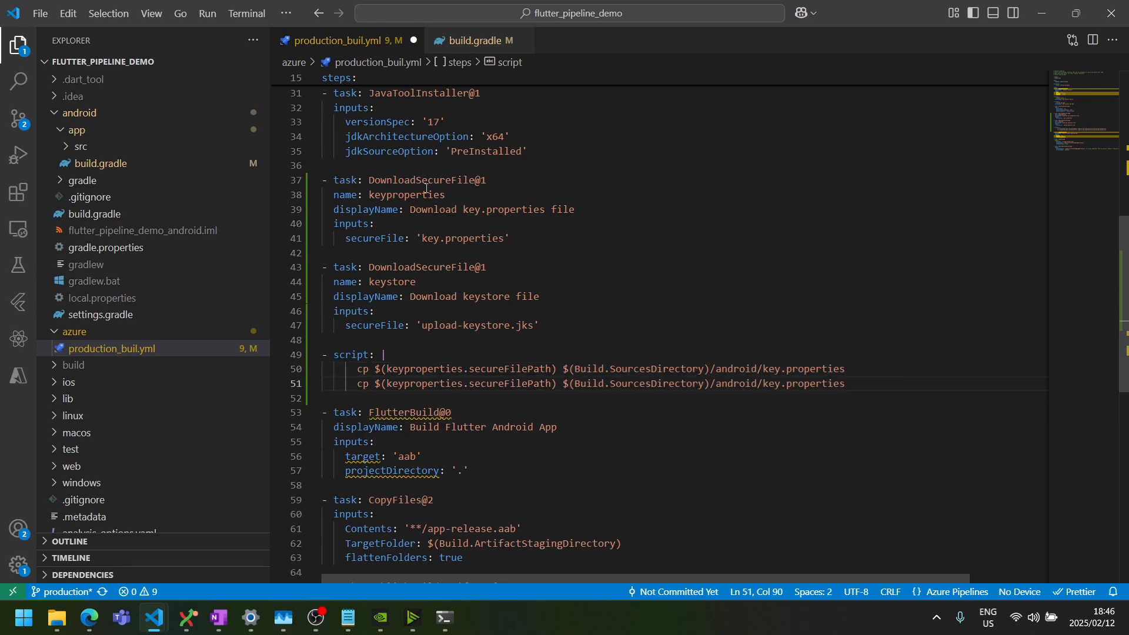
double_click(392, 282)
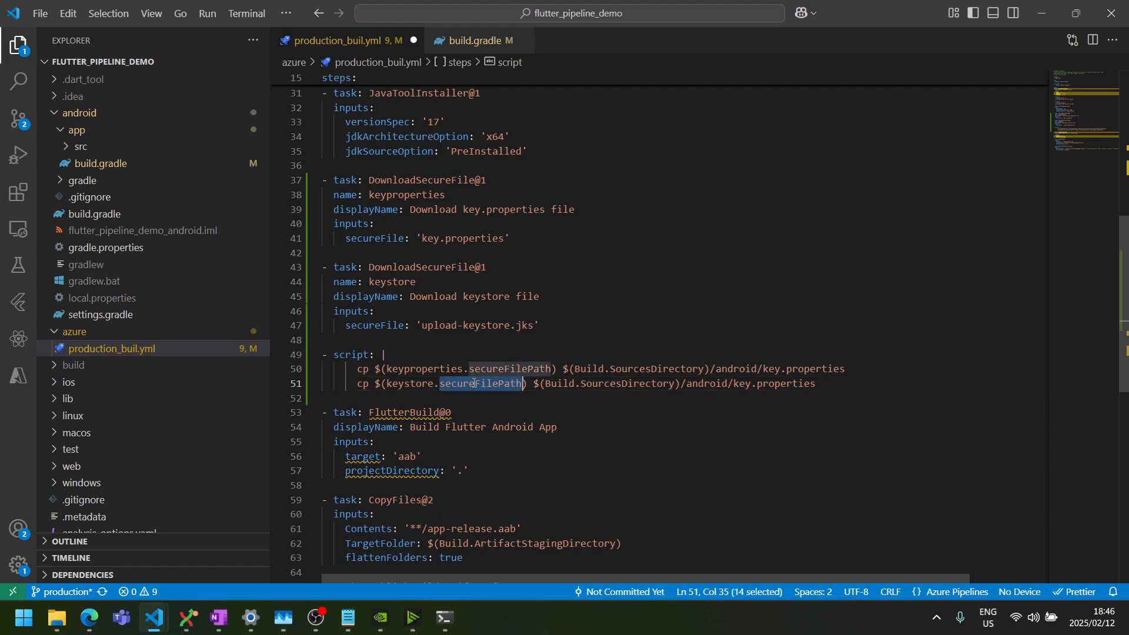
mouse_move(662, 383)
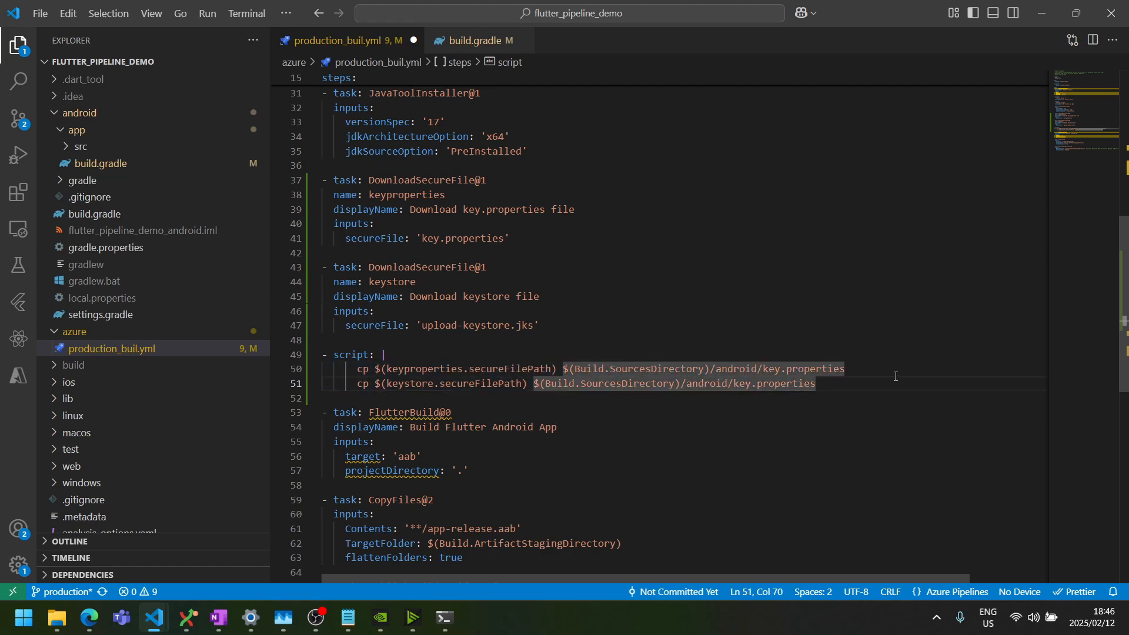
type("app/")
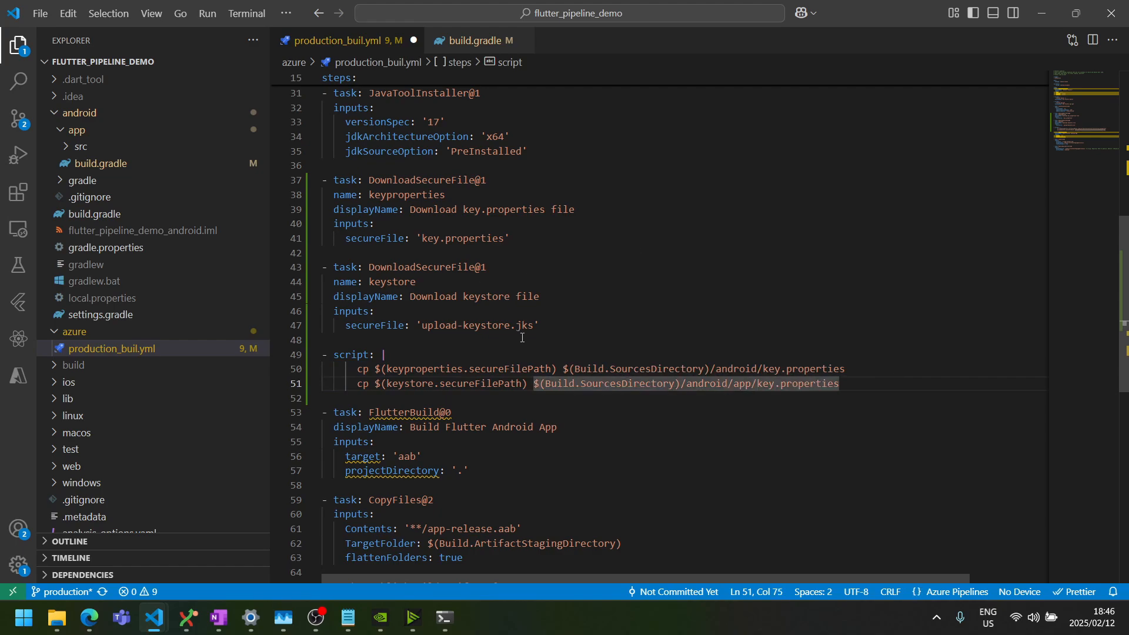
double_click(475, 324)
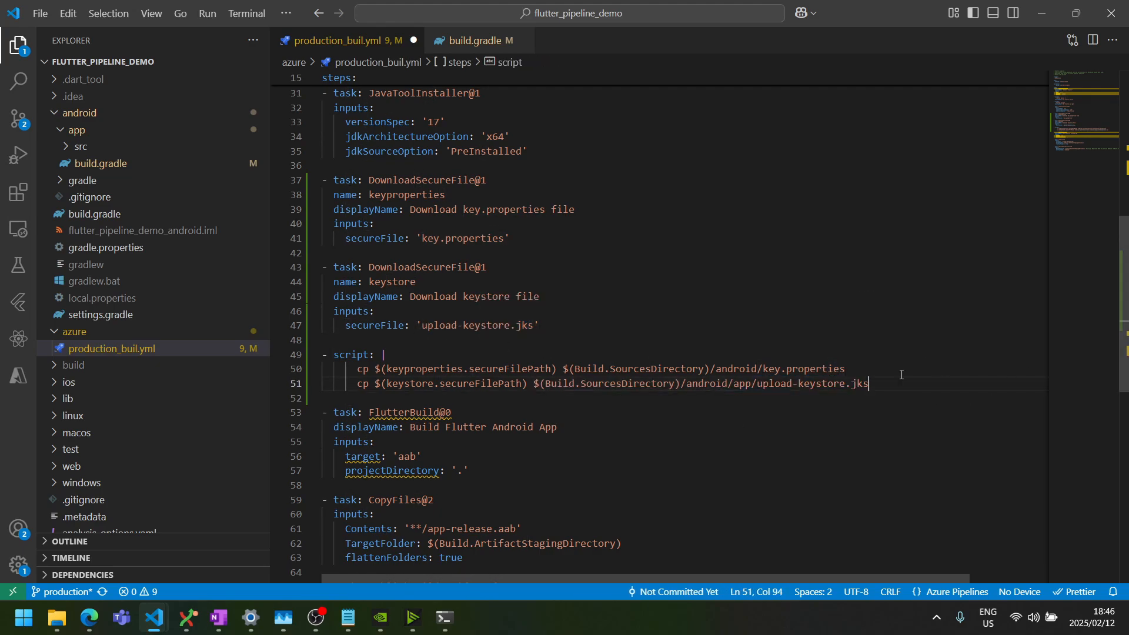
key("Enter")
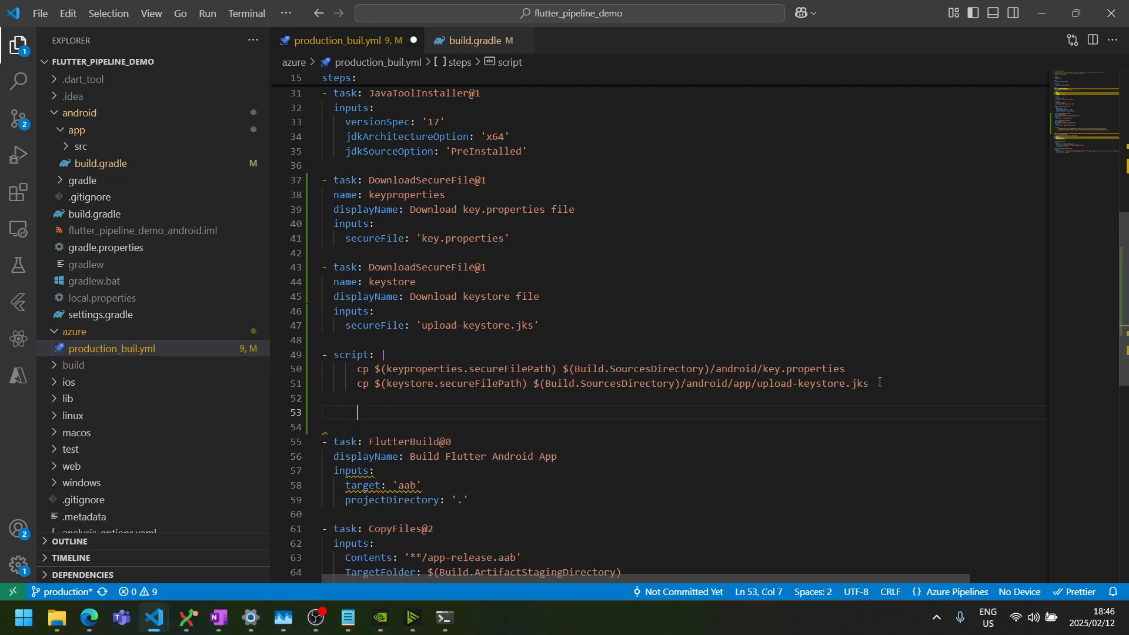
Step: Add an echo line printing the Android folder contents via $(ls $(Build.SourcesDirectory)/android)
type("echo")
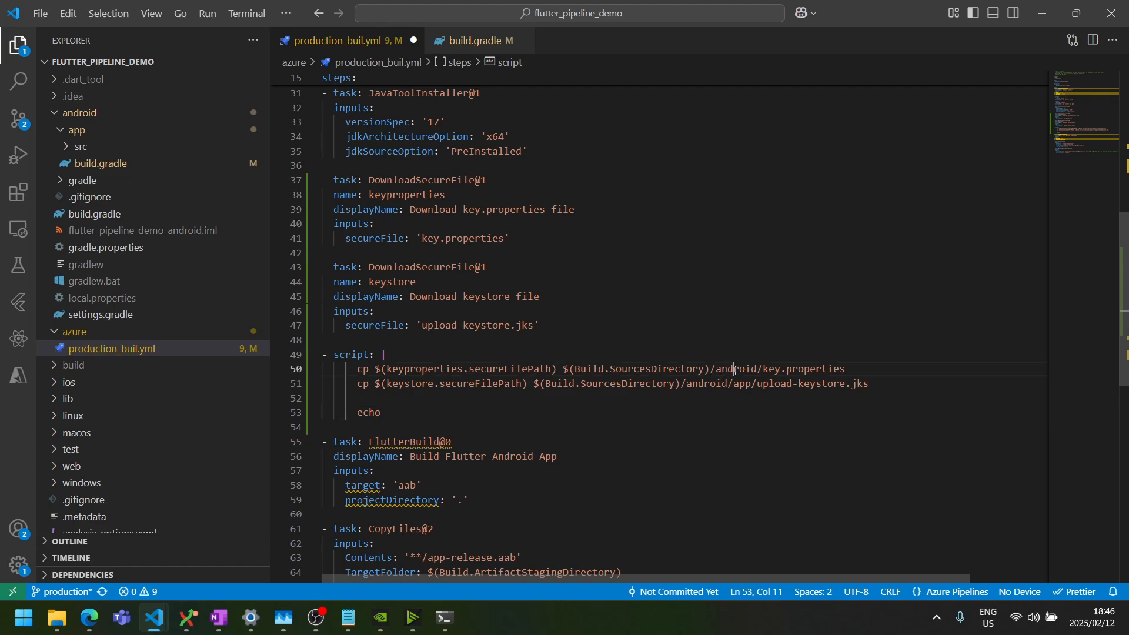
left_click(383, 412)
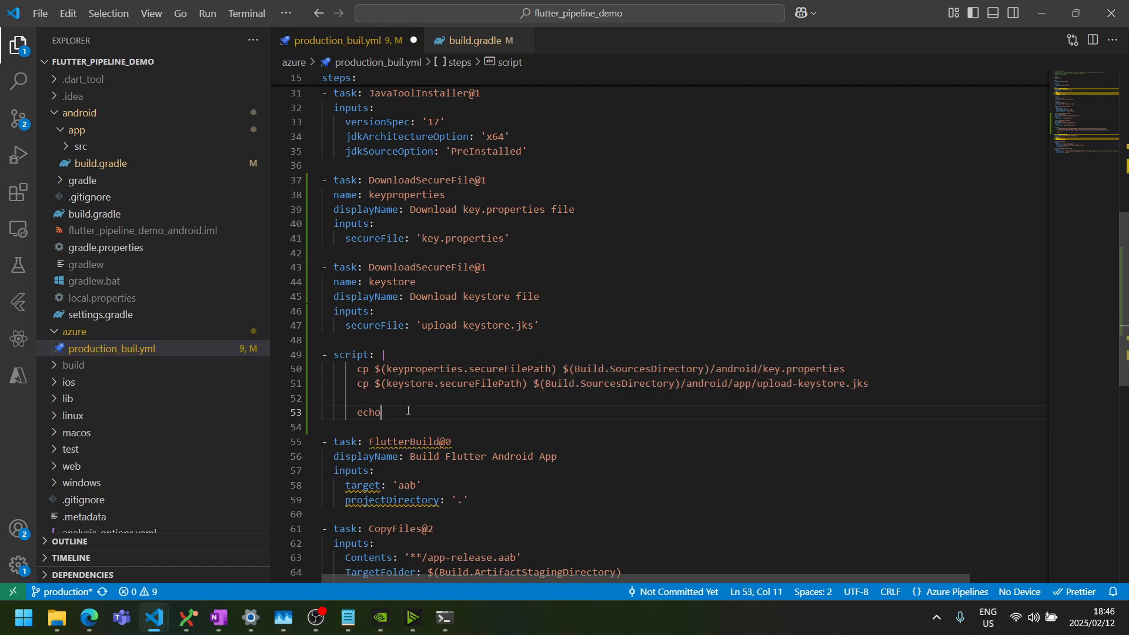
double_click(368, 412)
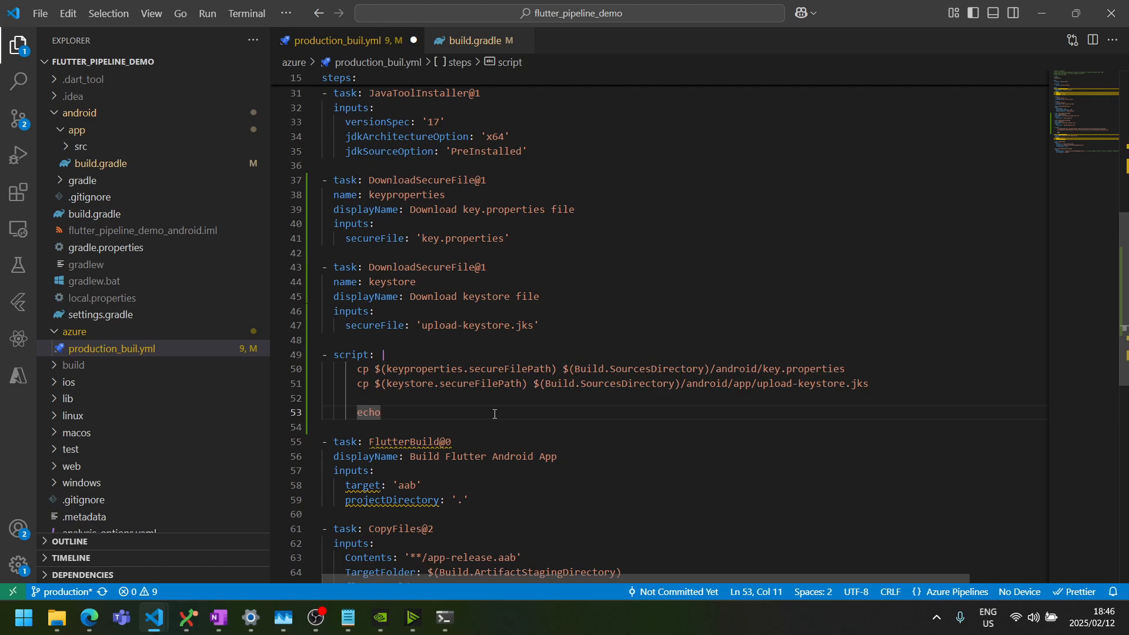
type("Androi")
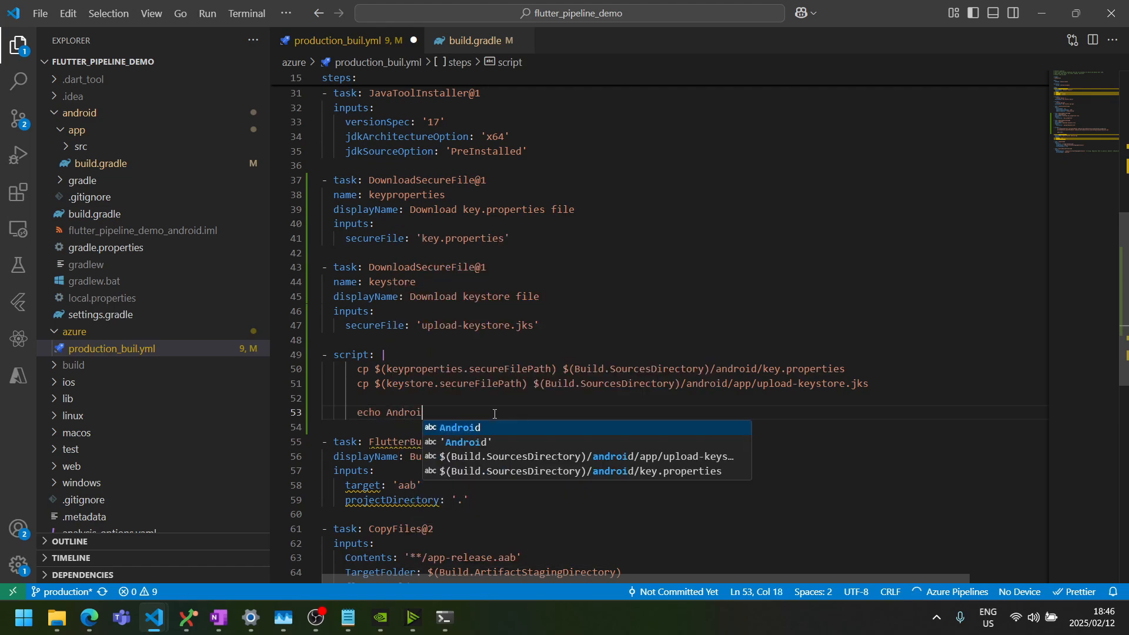
type("folder contents:")
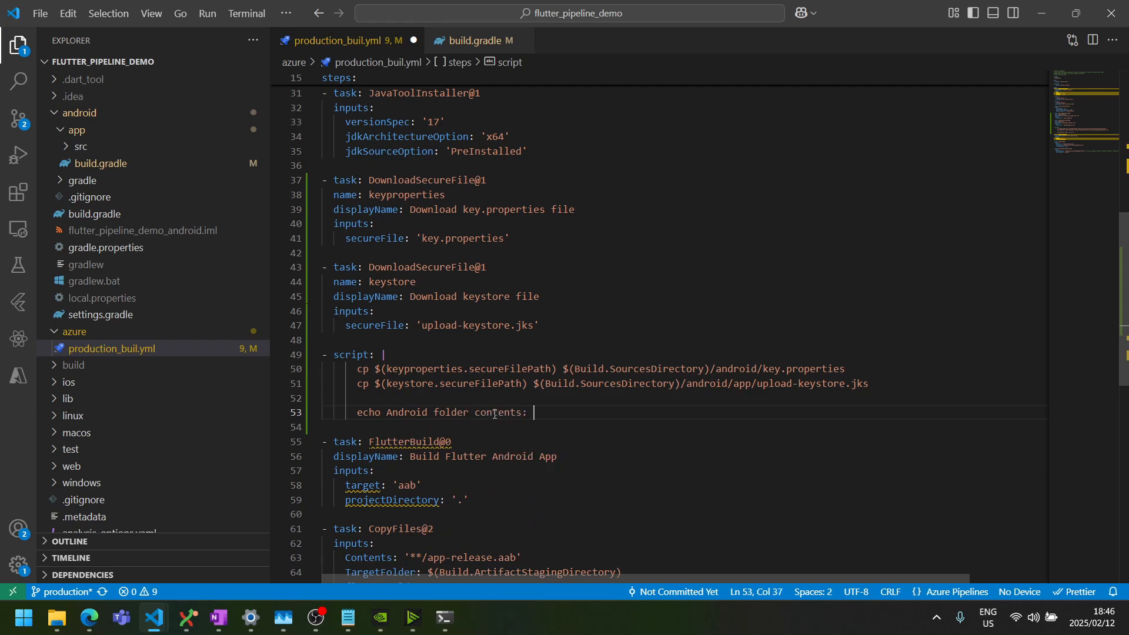
type("l")
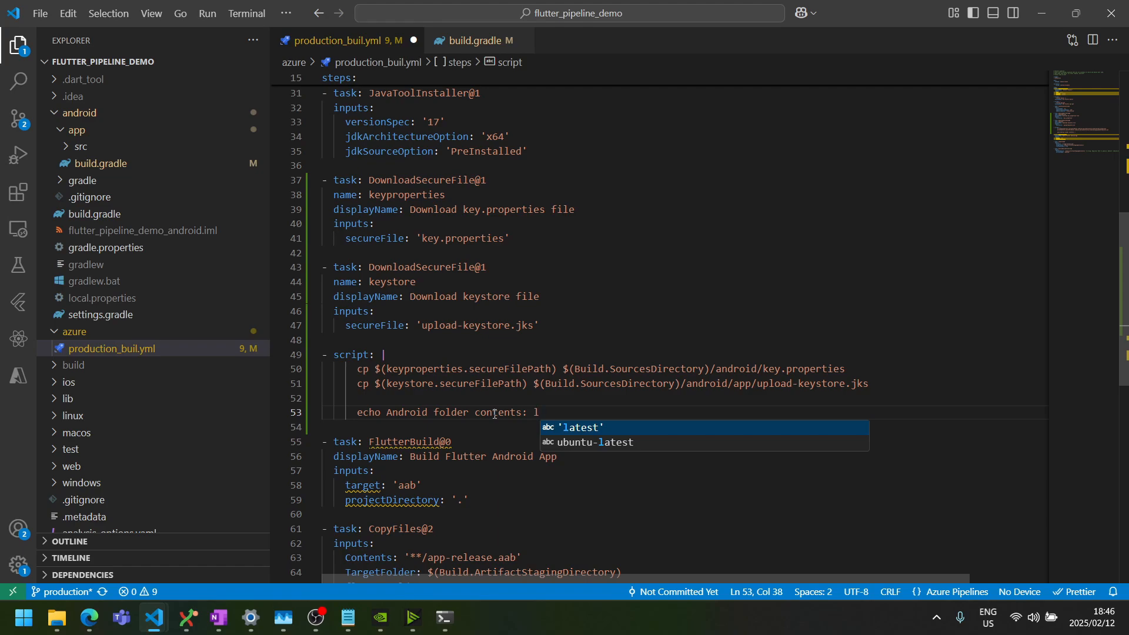
type("s")
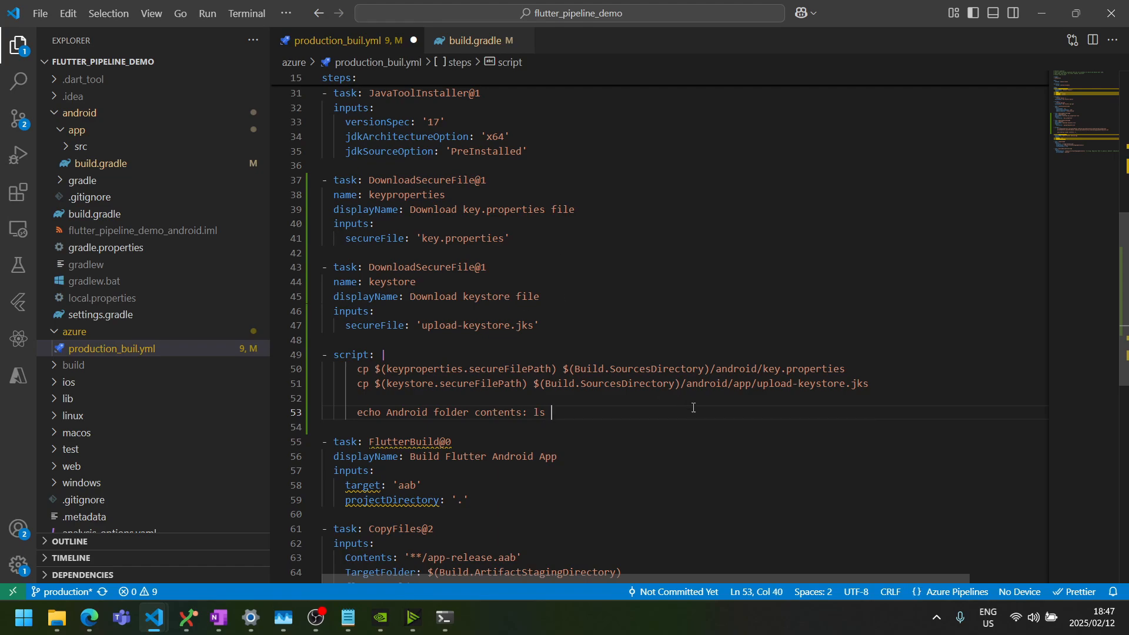
mouse_move(518, 416)
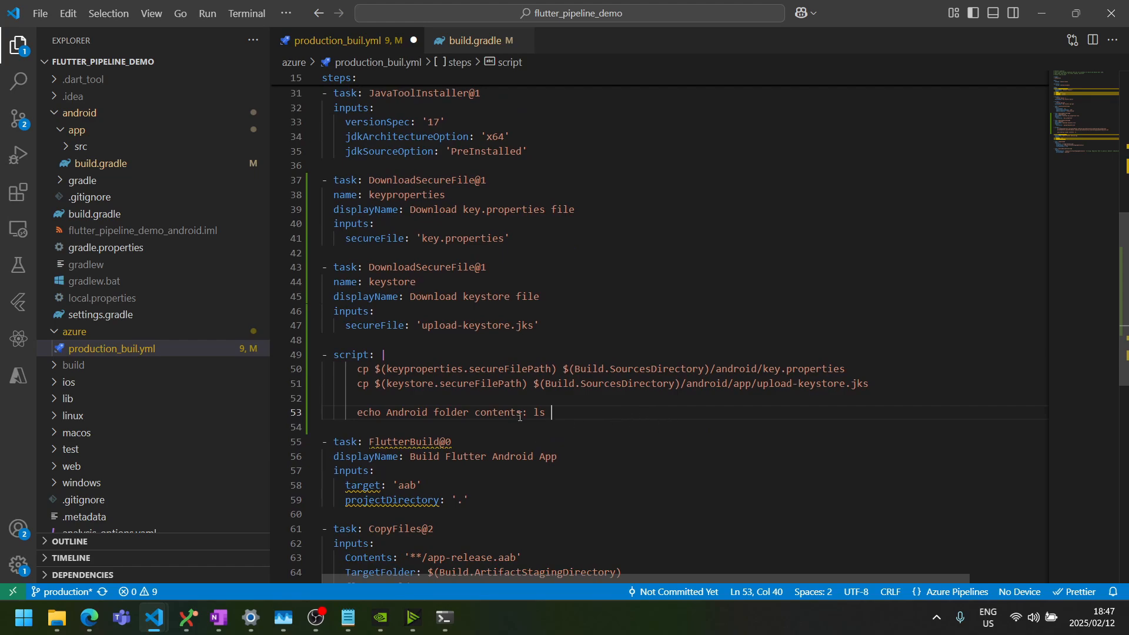
mouse_move(525, 412)
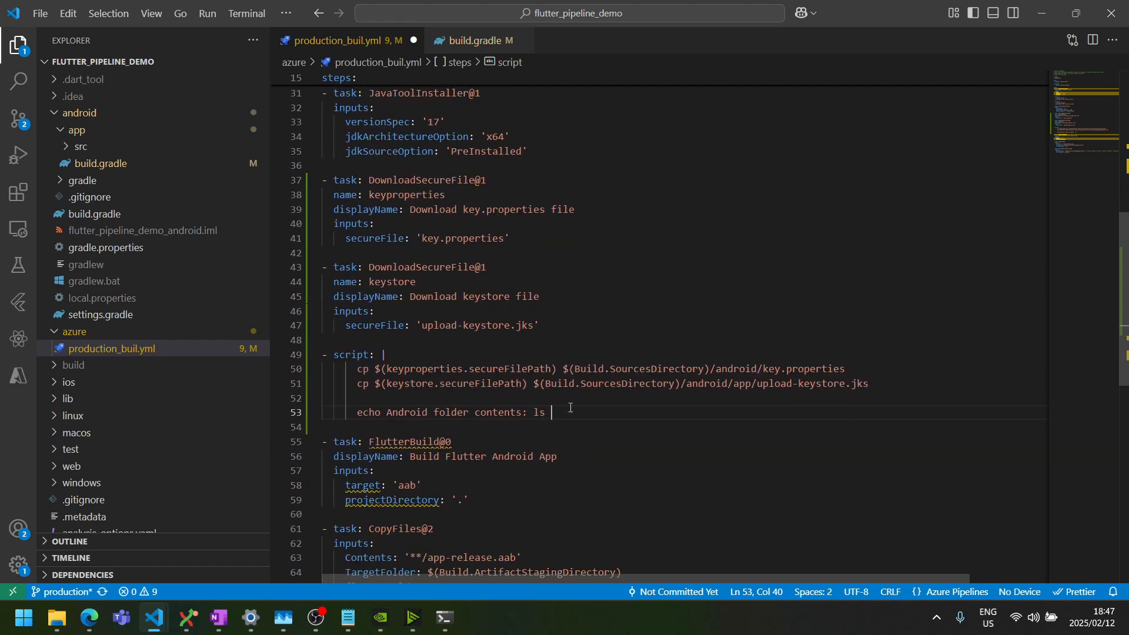
mouse_move(584, 413)
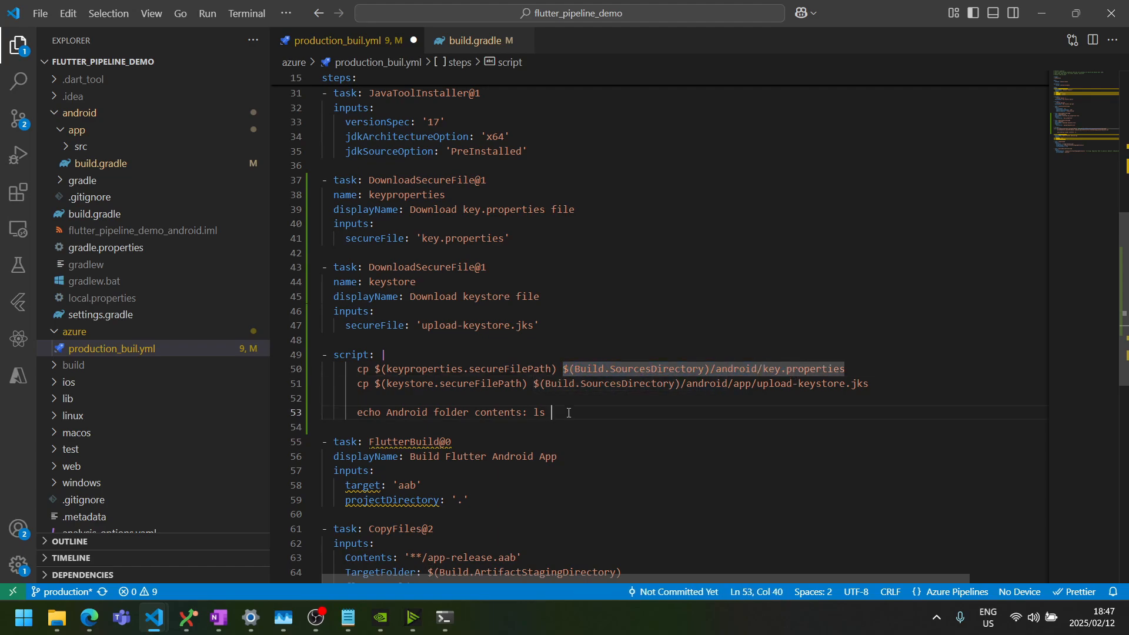
type("$(Build.SourcesDirectory)/android")
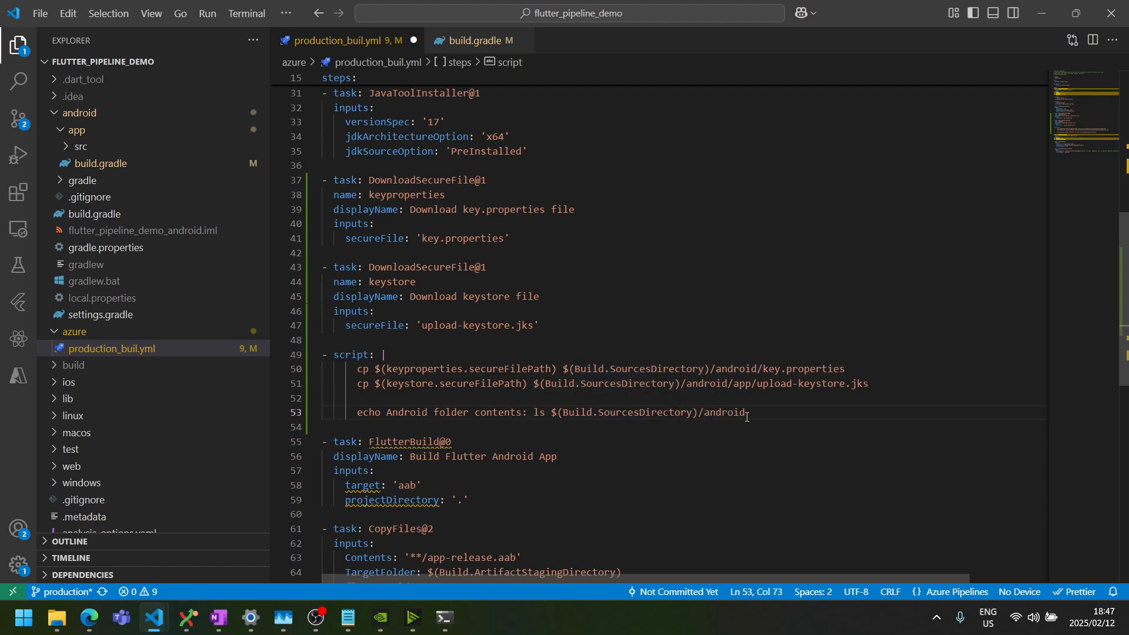
double_click(496, 413)
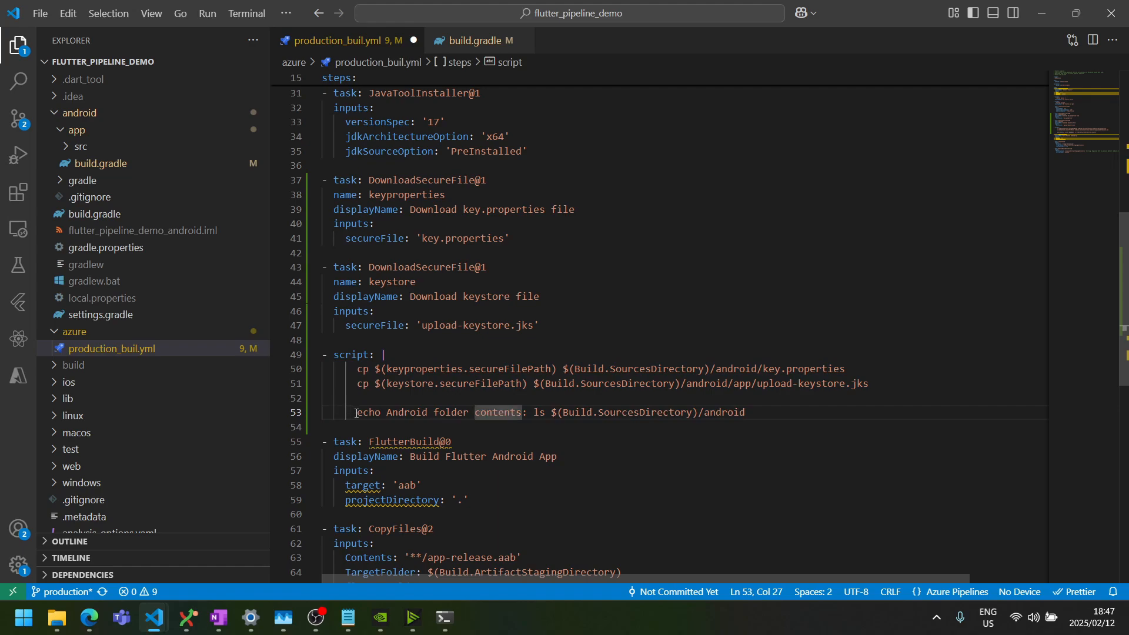
left_click(360, 412)
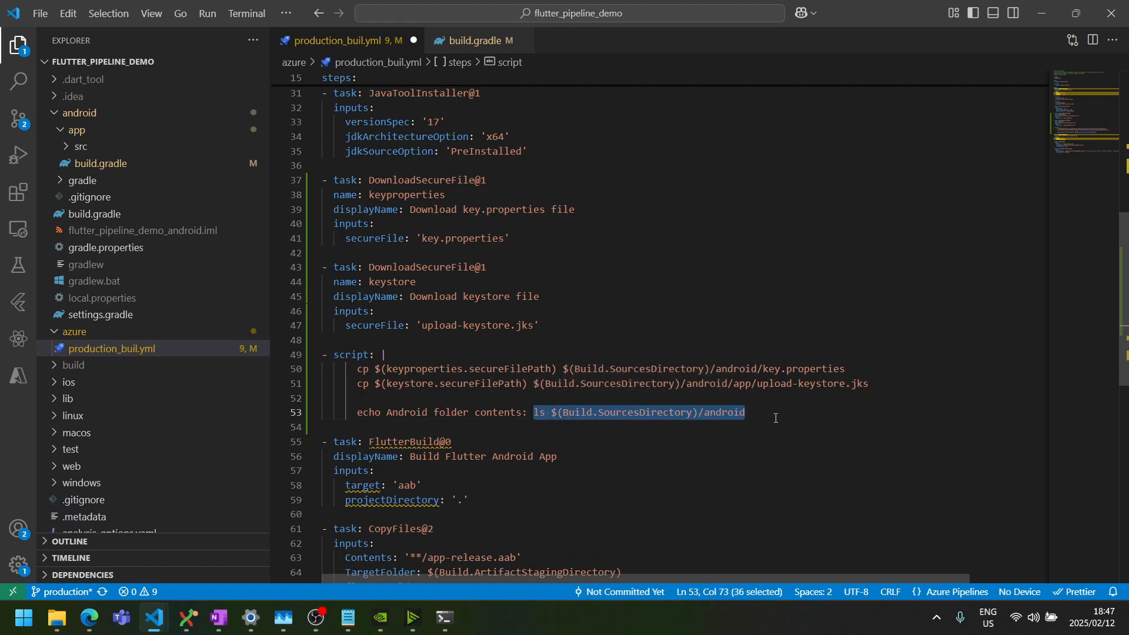
mouse_move(682, 417)
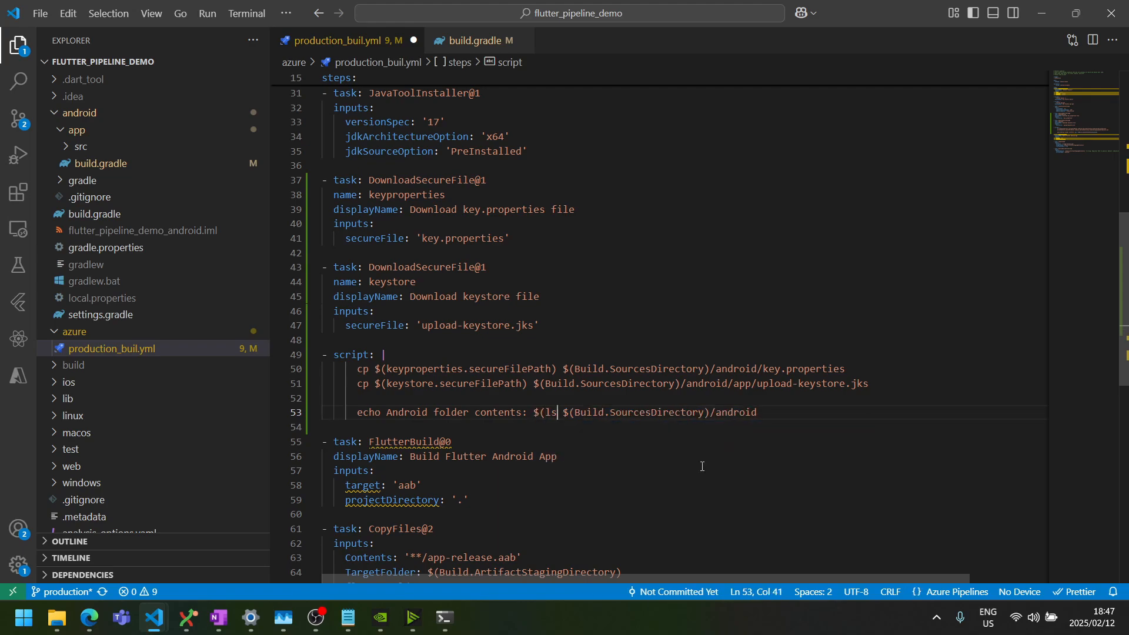
type(")")
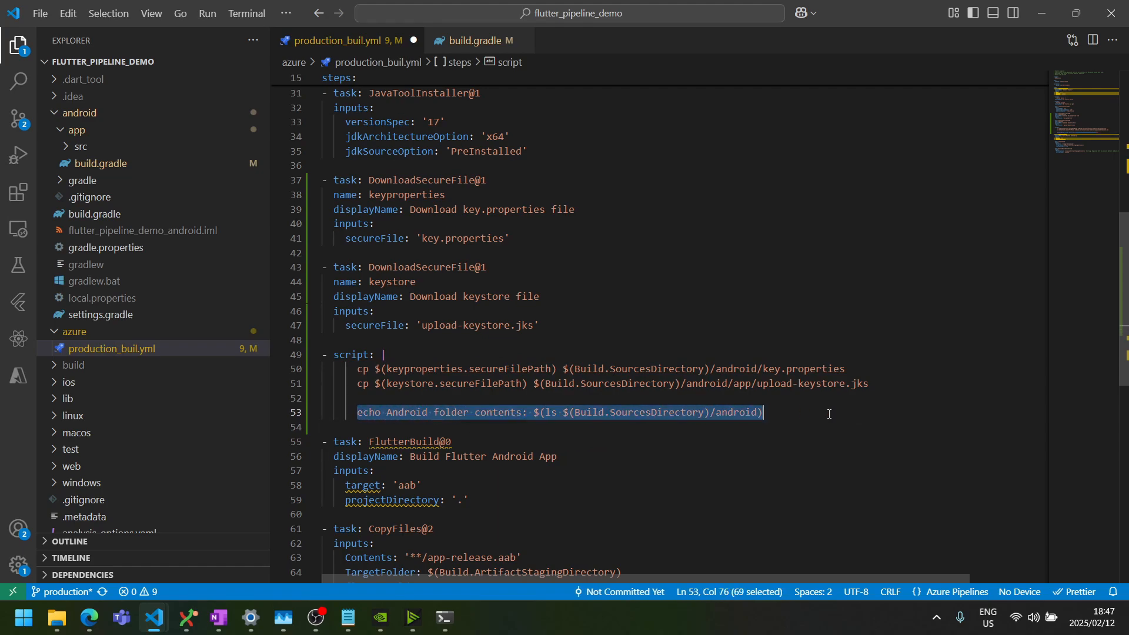
Step: Duplicate that echo to print App folder contents for android/app
left_click(782, 412)
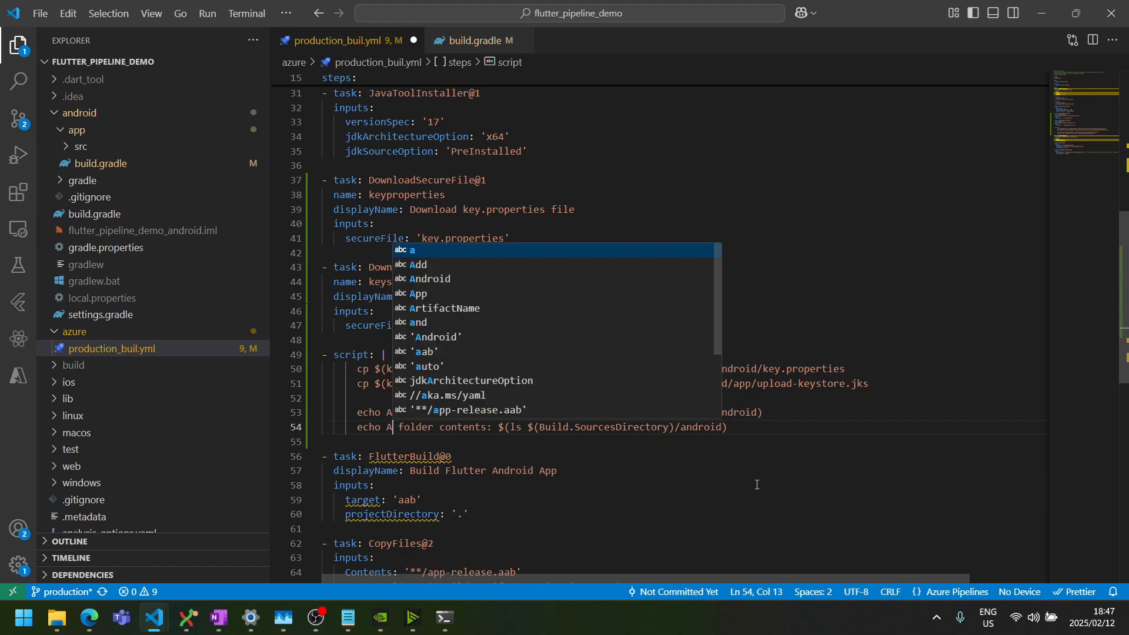
type("pp")
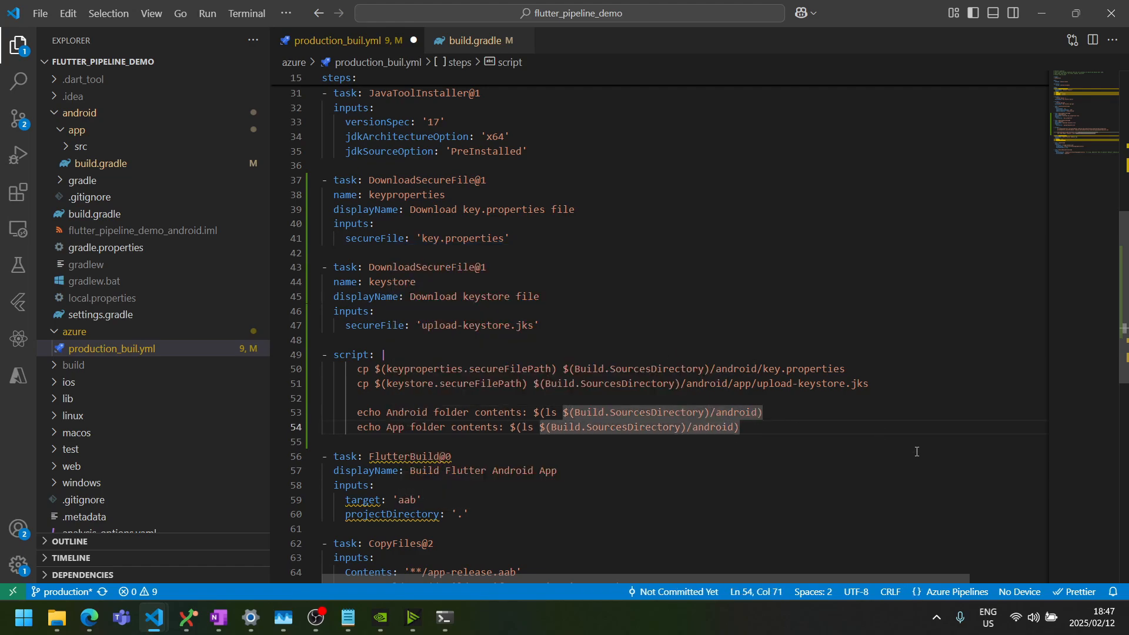
type("/app")
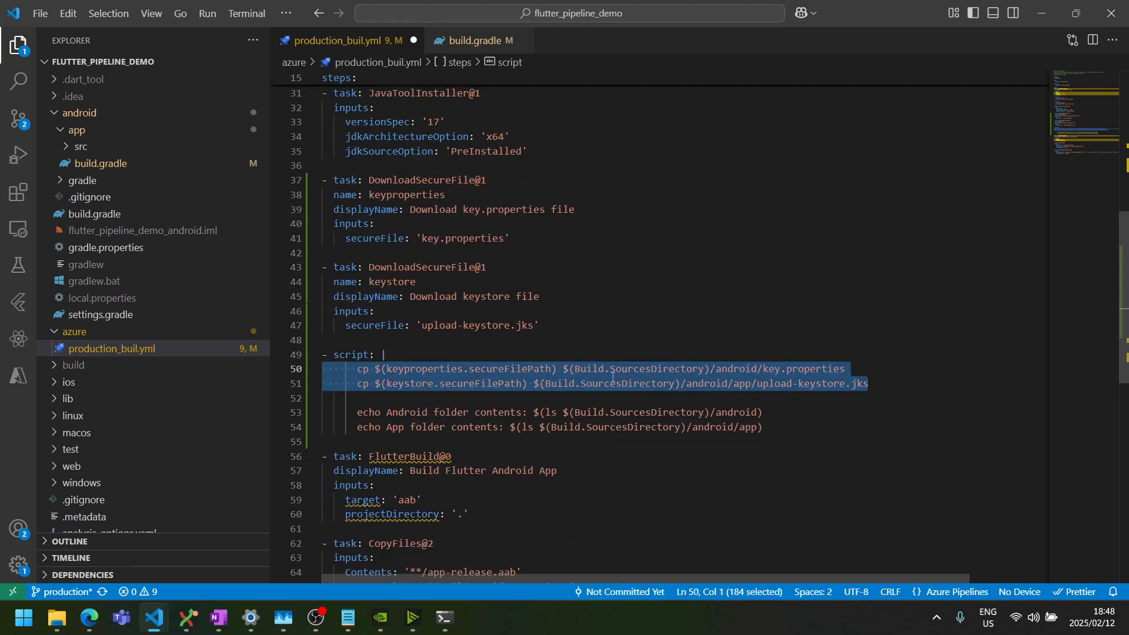
mouse_move(687, 356)
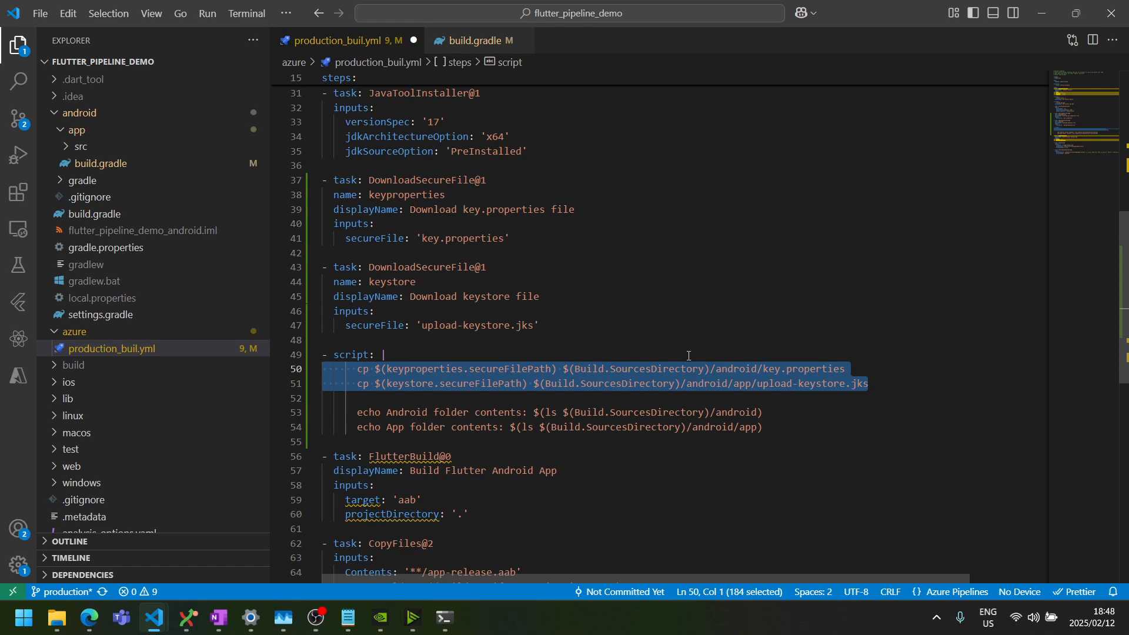
scroll("down", 3)
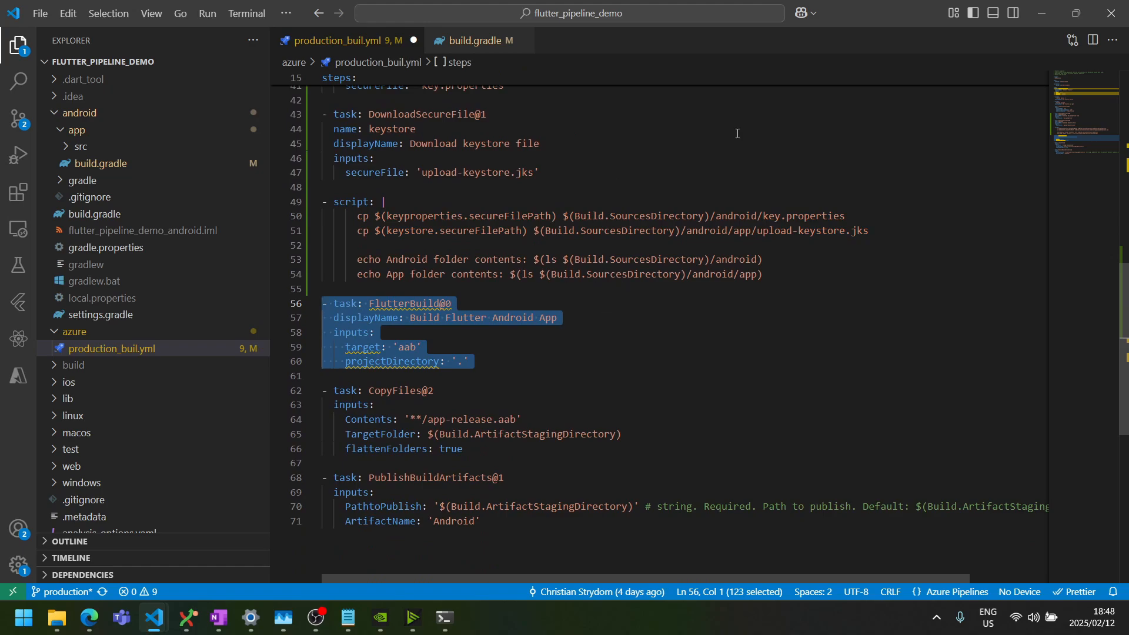
mouse_move(693, 167)
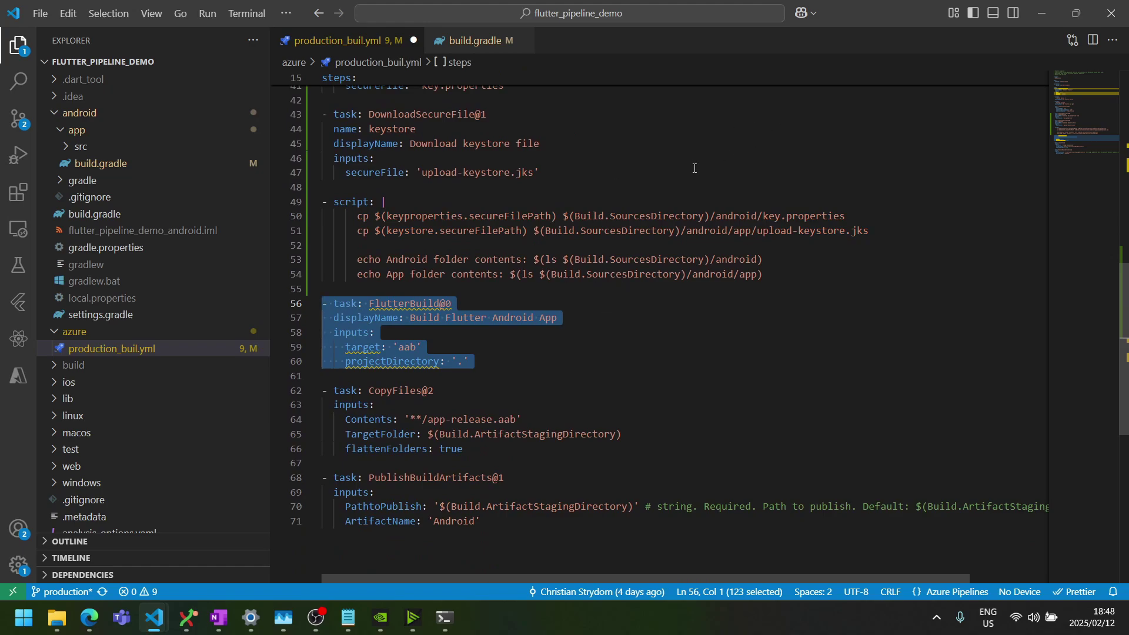
Step: Commit and push both edited pipeline files to production with the key.properties/keystore message
scroll("up", 3)
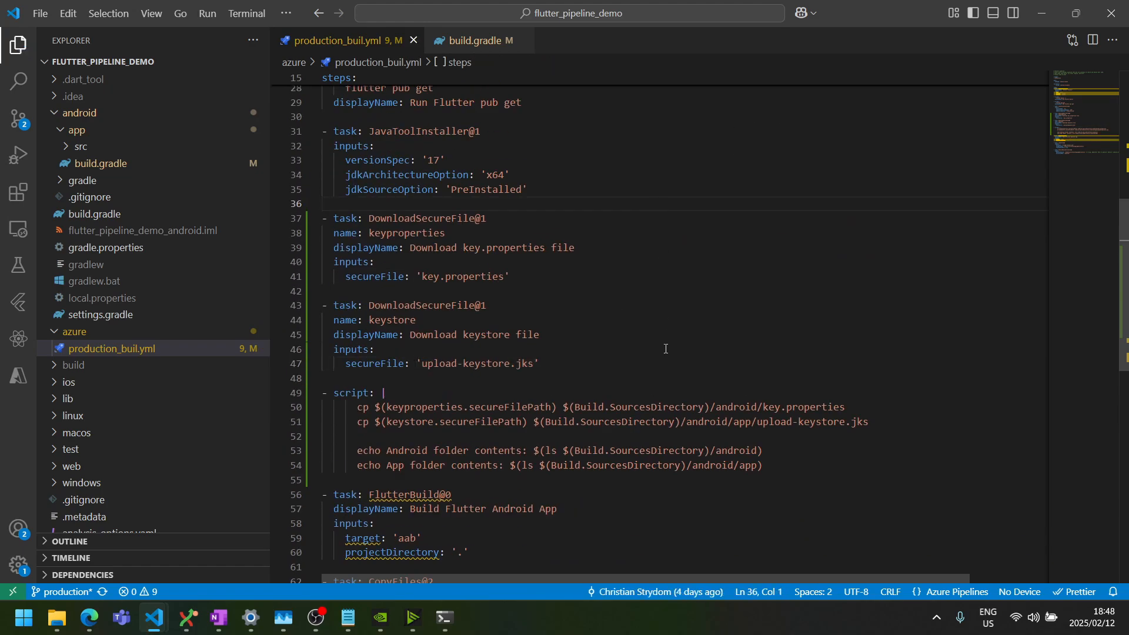
mouse_move(190, 622)
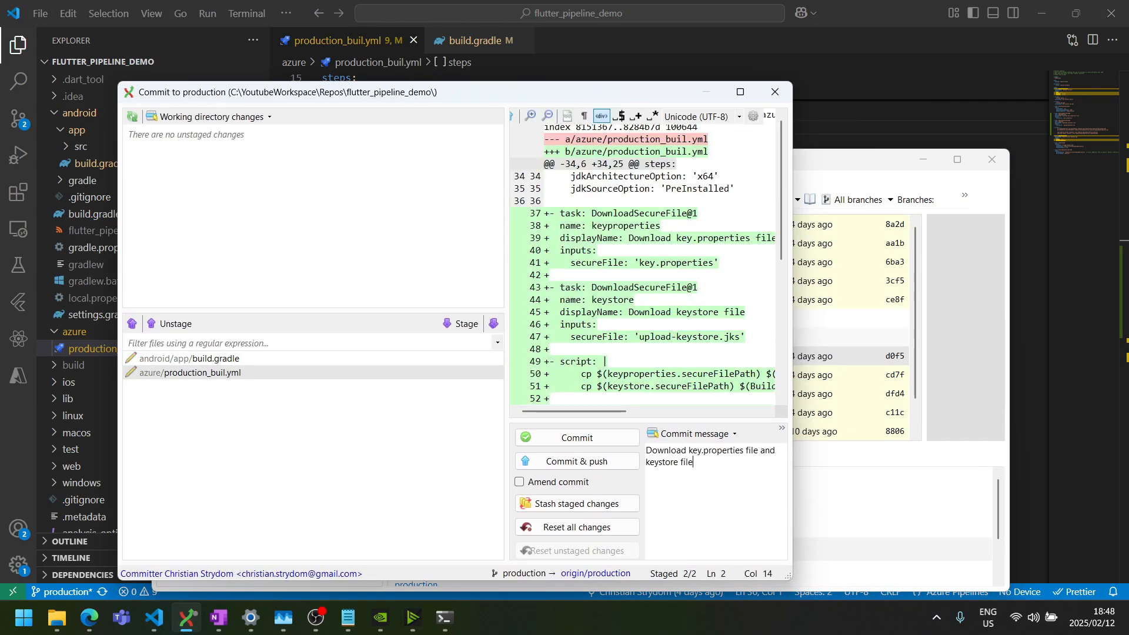
left_click(577, 461)
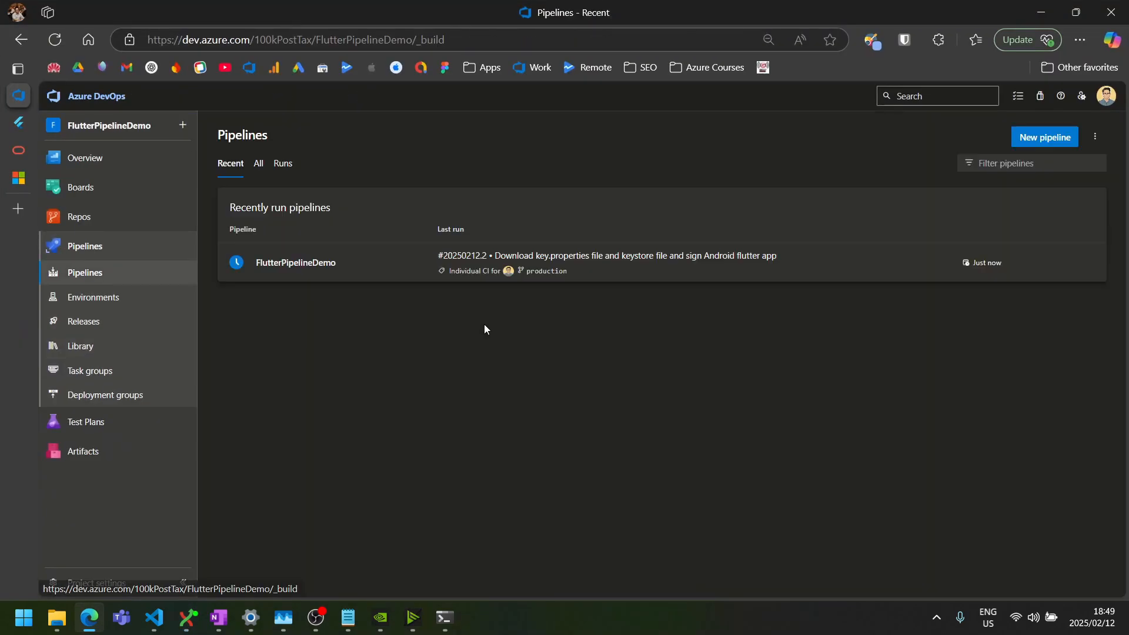
Step: Permit run #20250212.2 to use the upload-keystore.jks and key.properties secure files
left_click(605, 256)
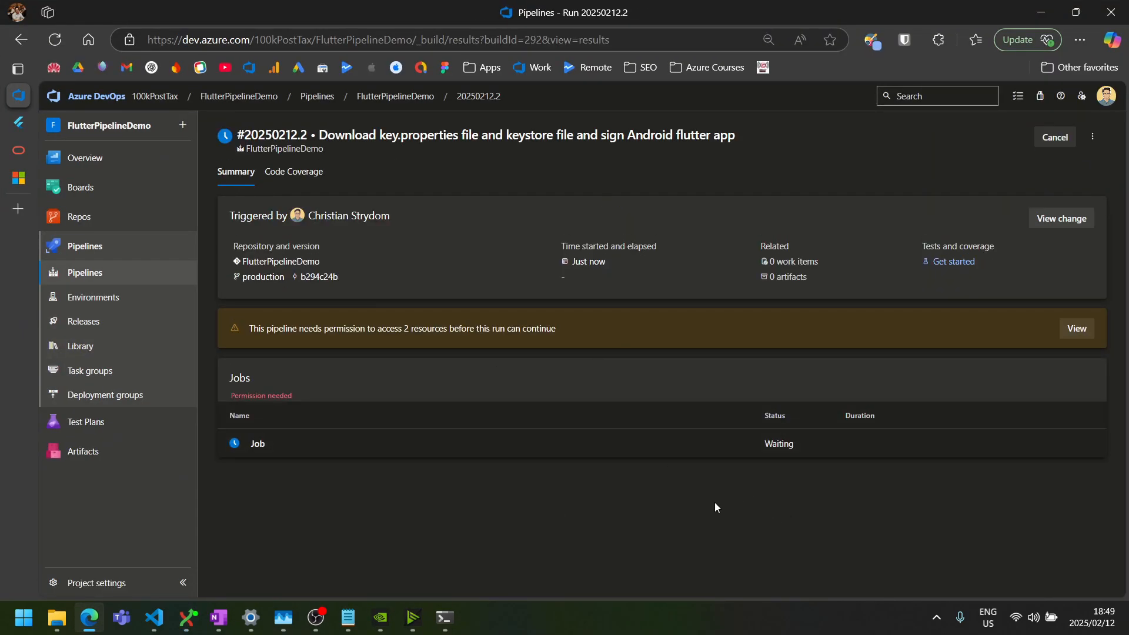
mouse_move(282, 404)
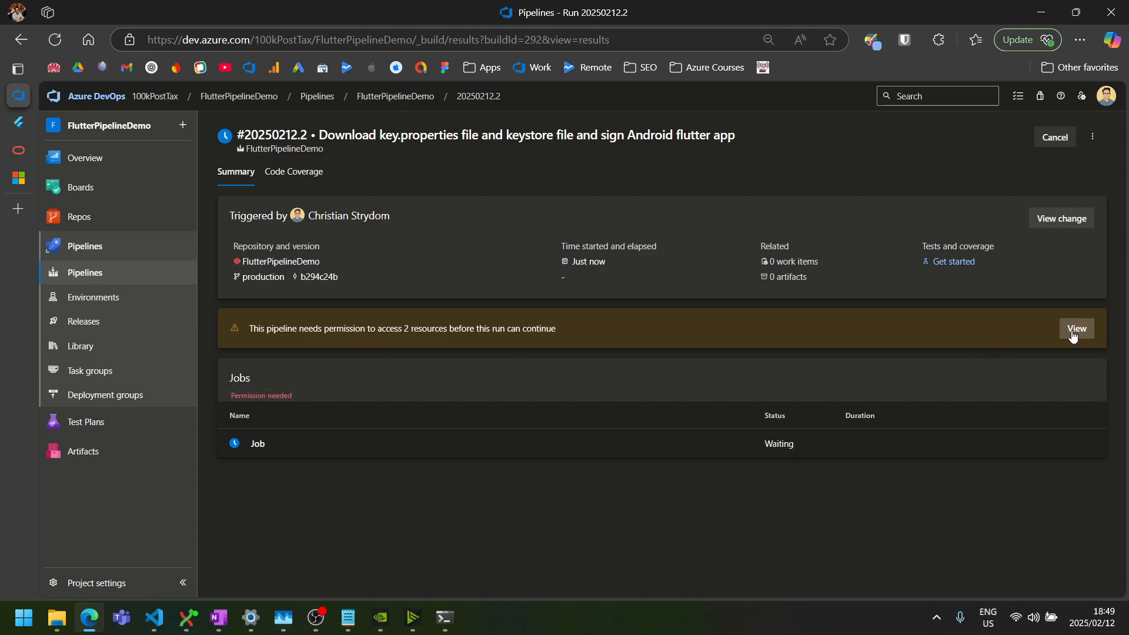
left_click(1076, 329)
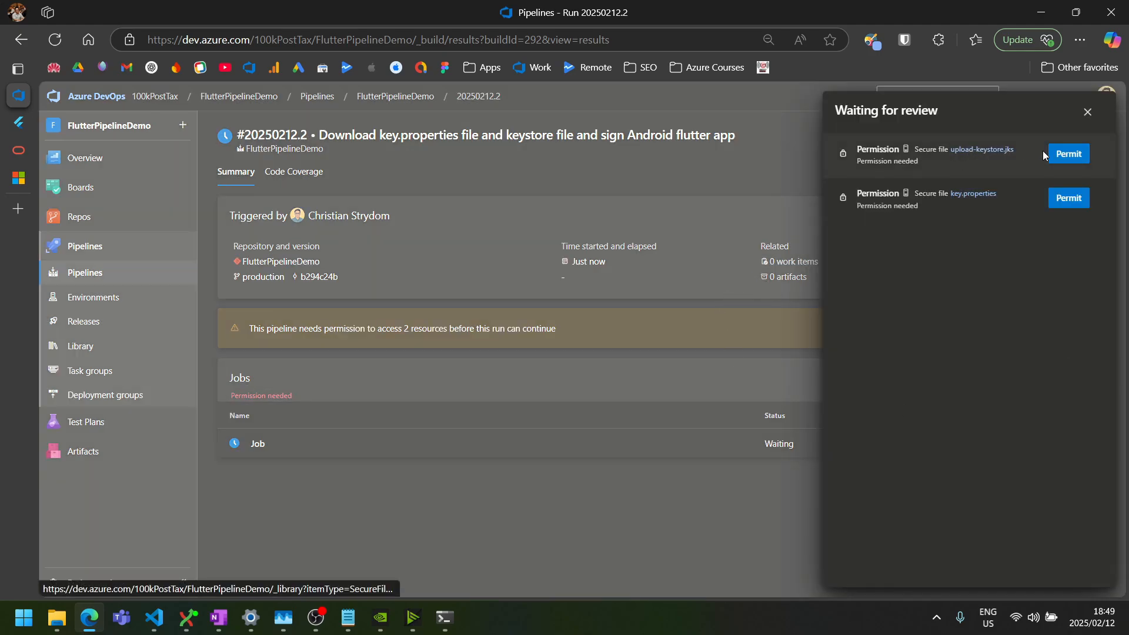
mouse_move(732, 364)
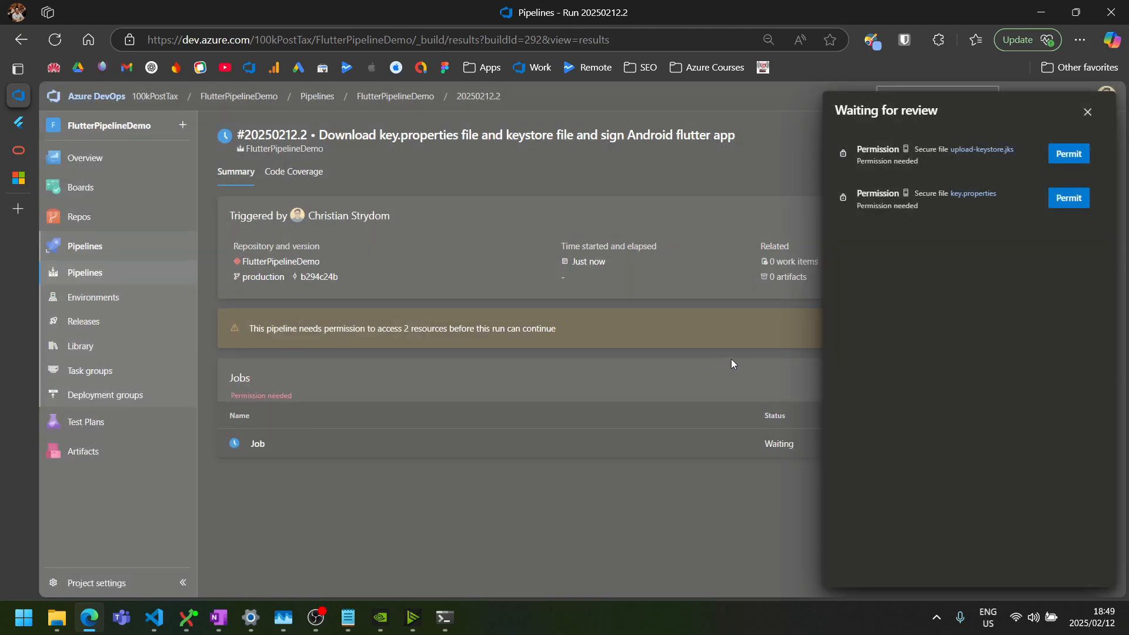
left_click(1068, 154)
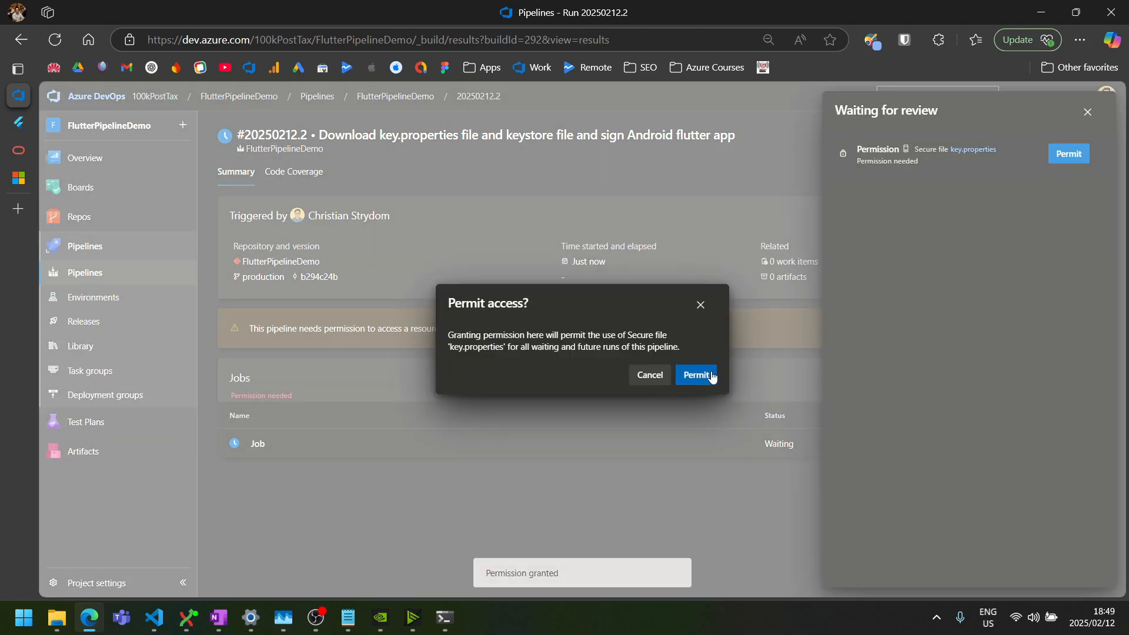
left_click(695, 375)
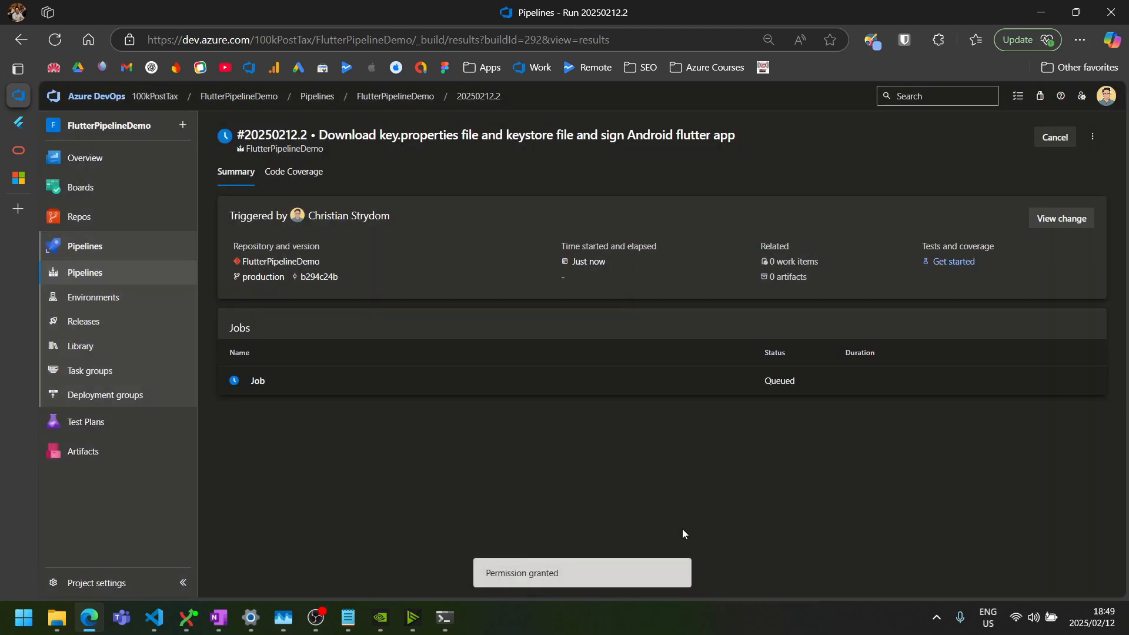
mouse_move(757, 490)
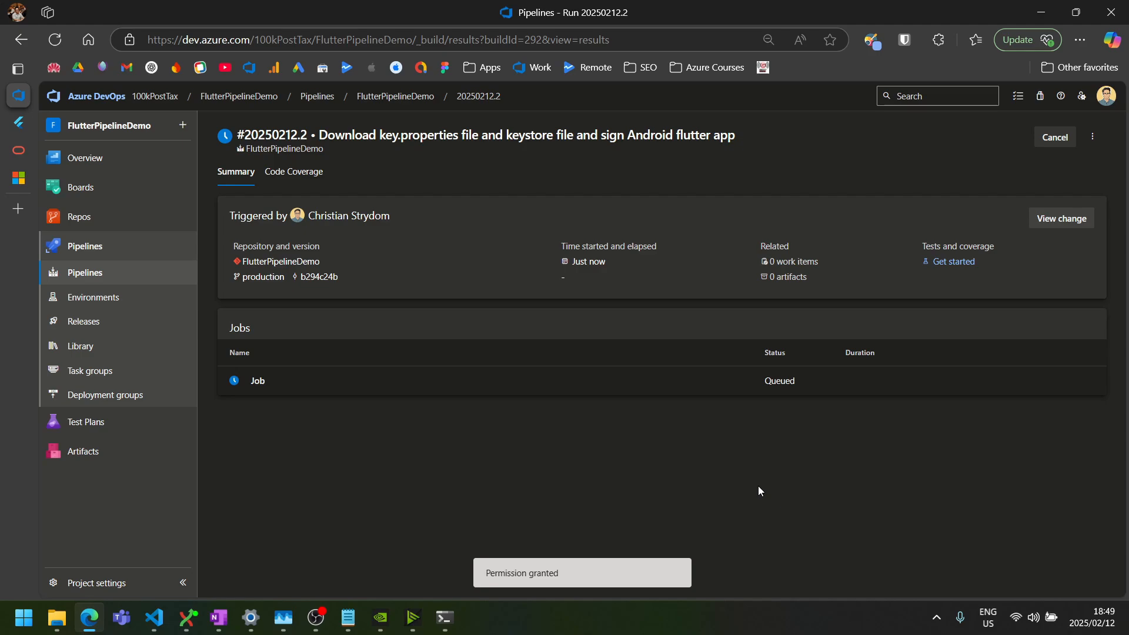
left_click(256, 381)
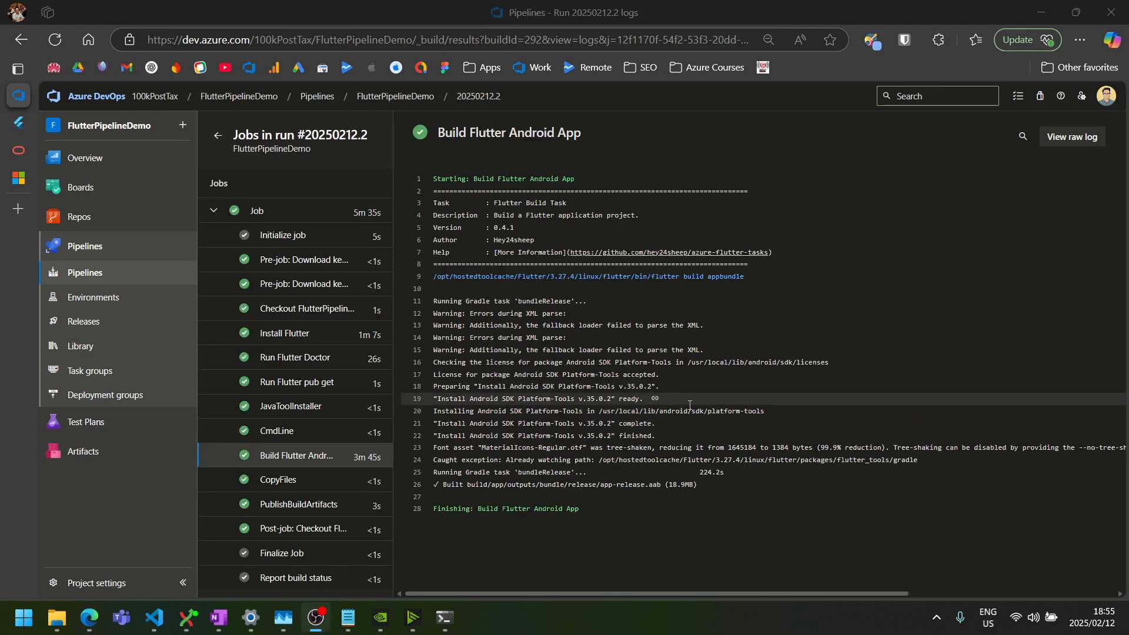
mouse_move(378, 417)
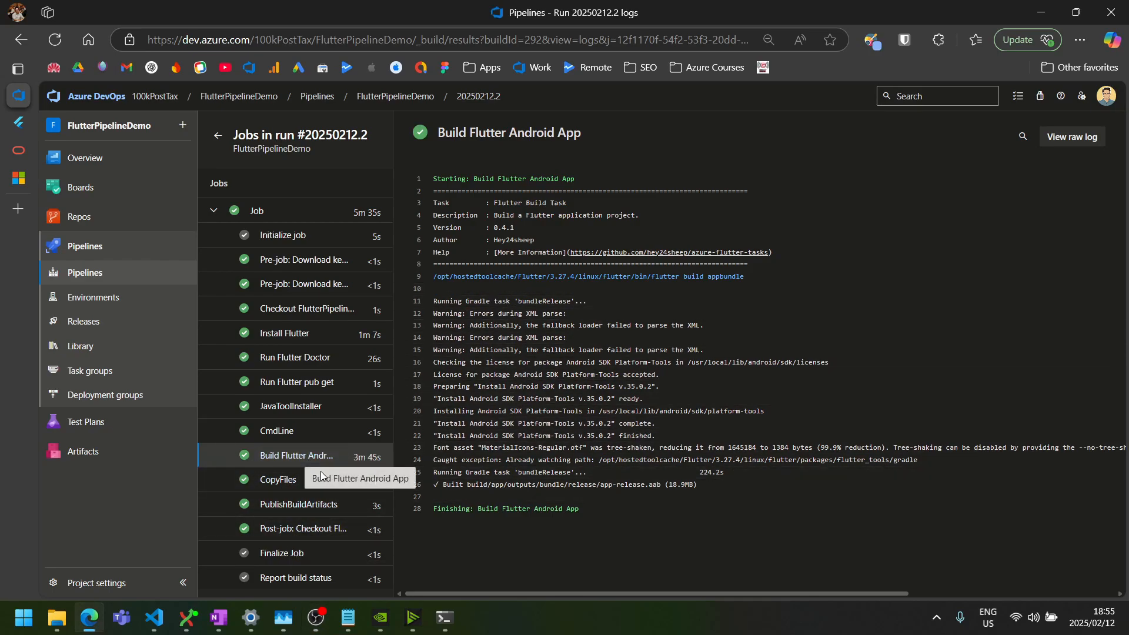
mouse_move(504, 266)
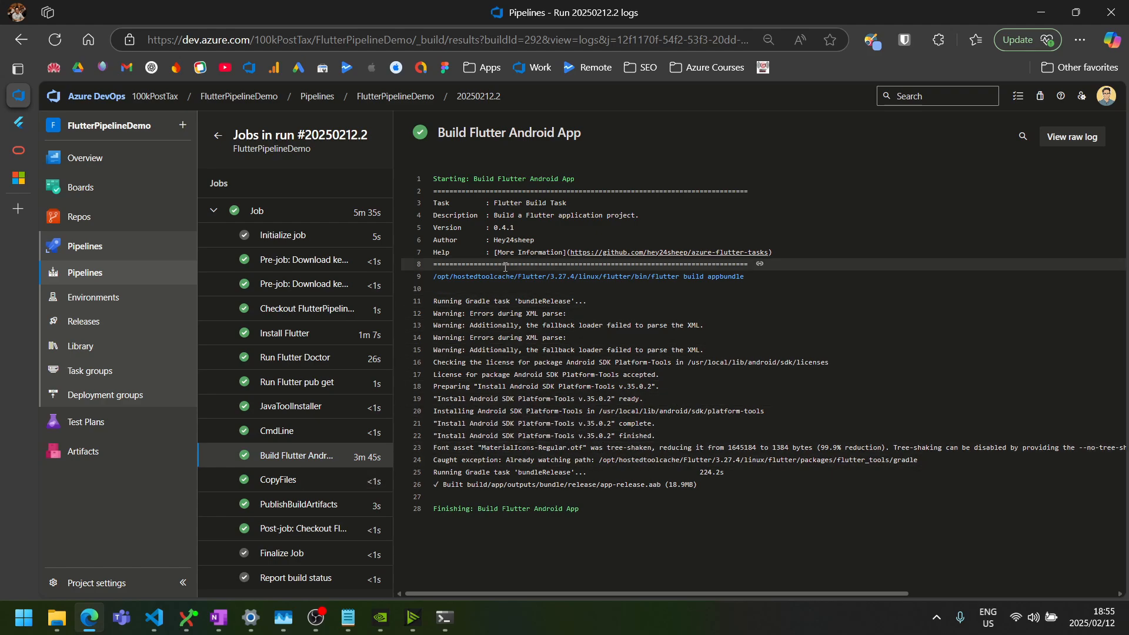
mouse_move(217, 137)
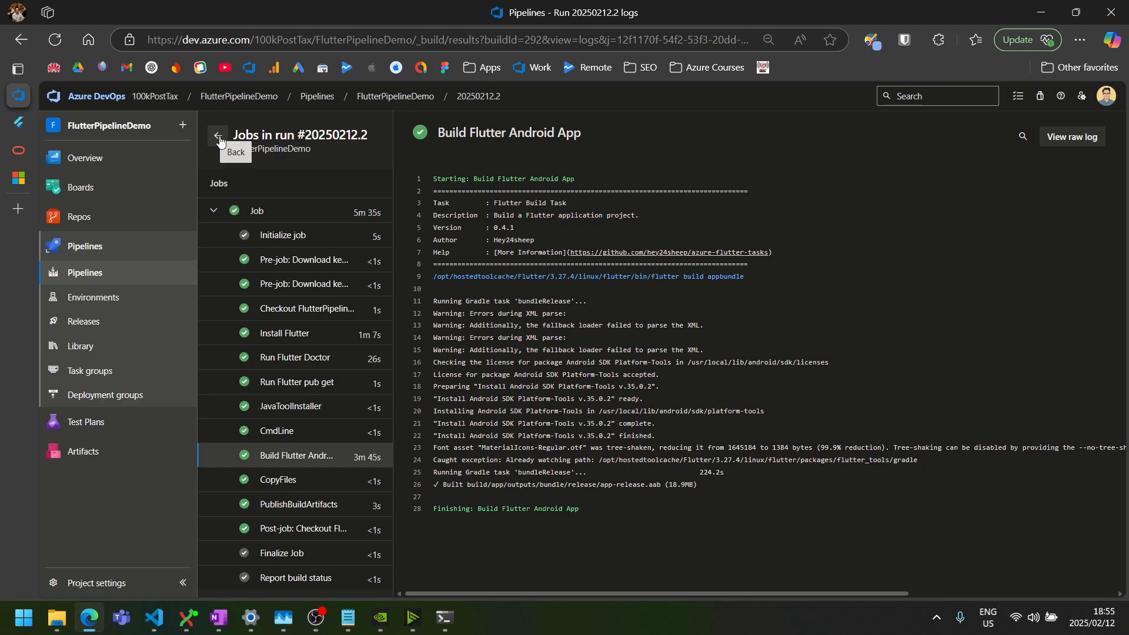
Step: Go back from the Build Flutter Android App log to run #20250212.2's summary
left_click(217, 137)
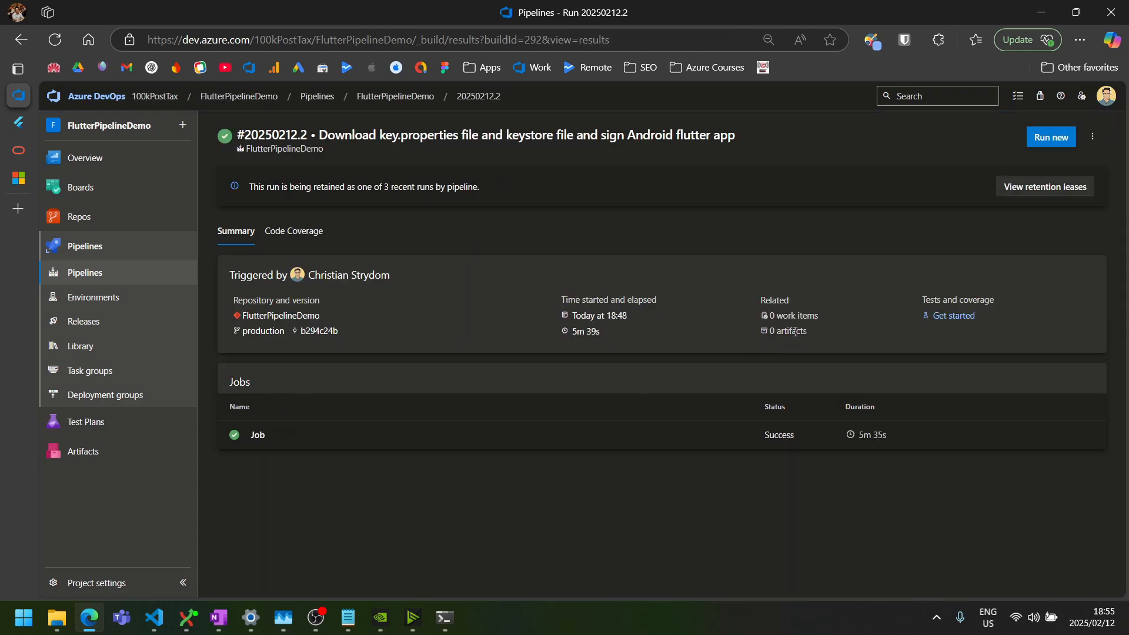
Step: Open run #20250212.2's published artifacts and expand Android to reach app-release.aab
left_click(785, 331)
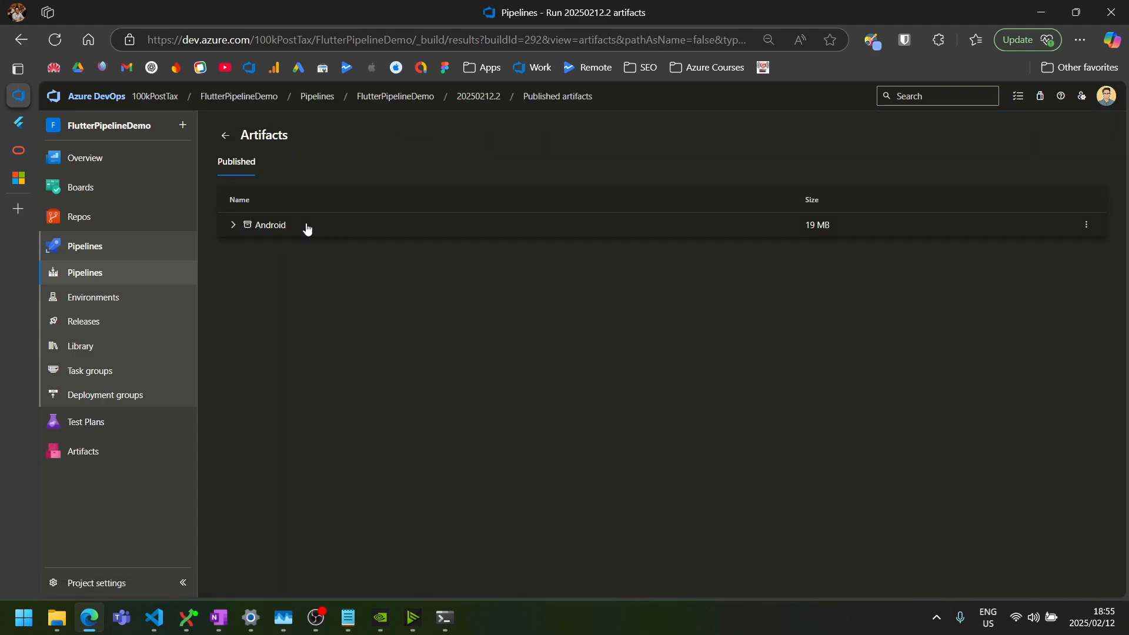
left_click(233, 225)
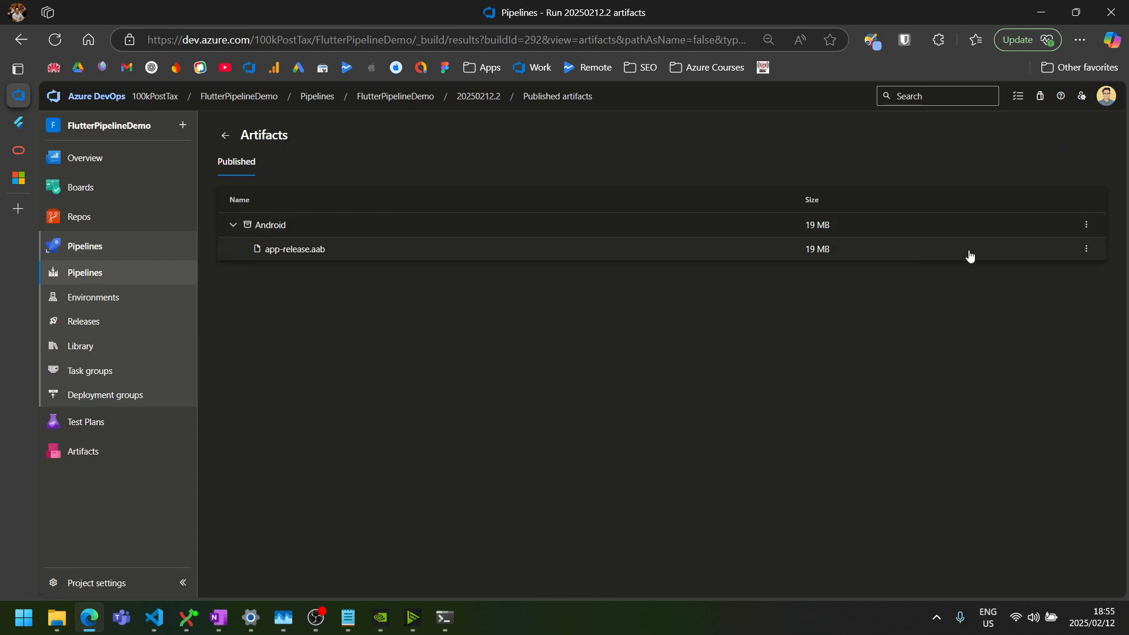
mouse_move(654, 140)
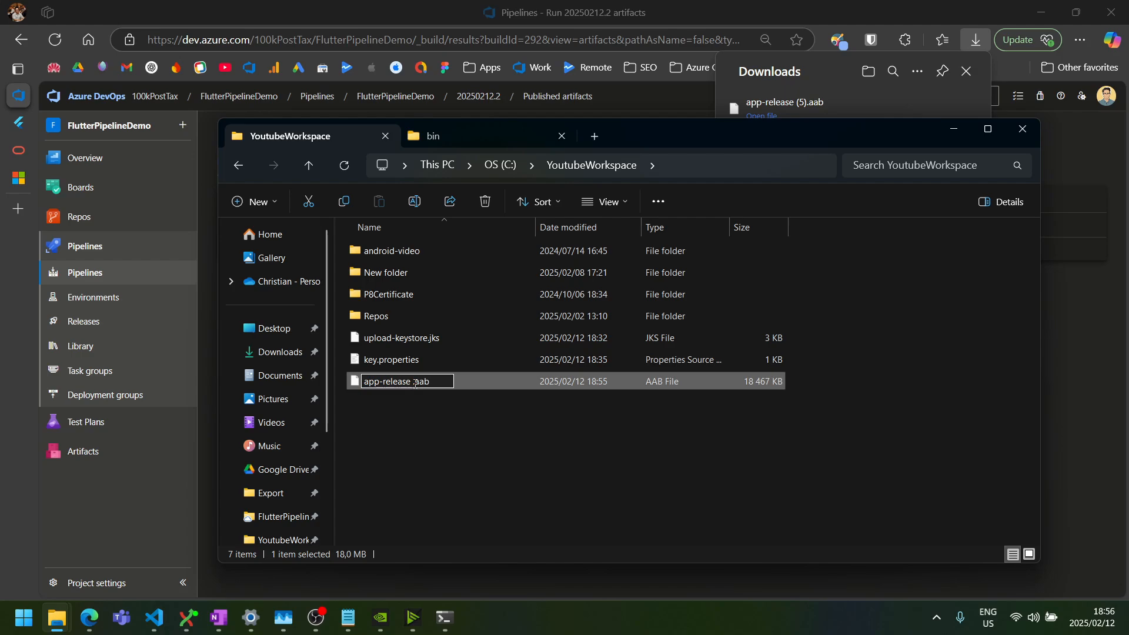
Step: Save the download as app-release.aab in C:\YoutubeWorkspace
key("Return")
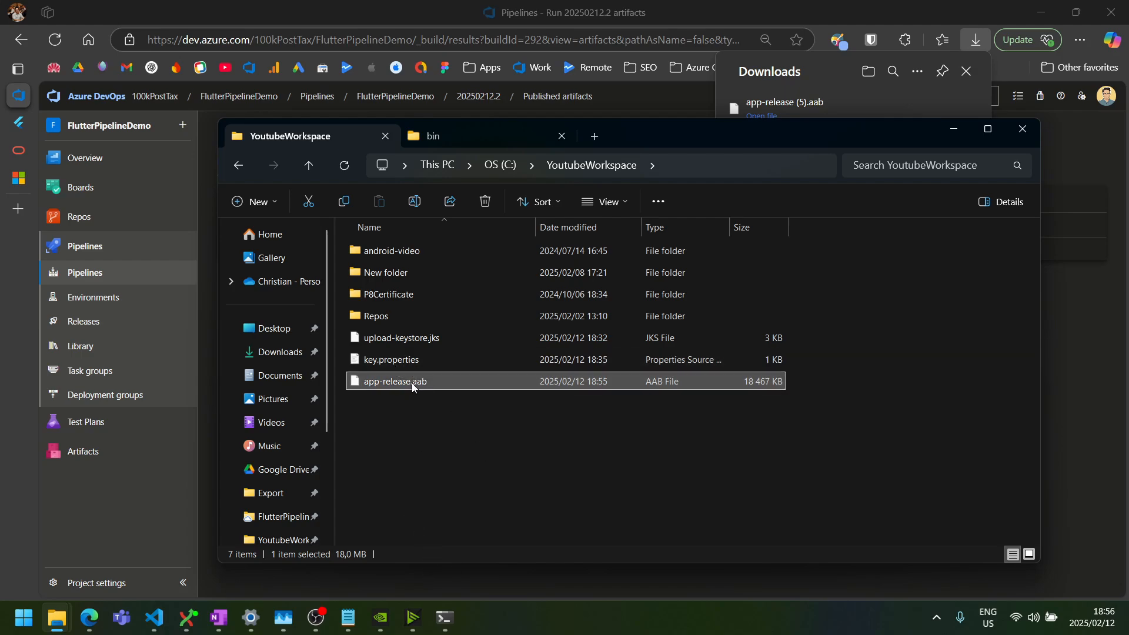
mouse_move(445, 618)
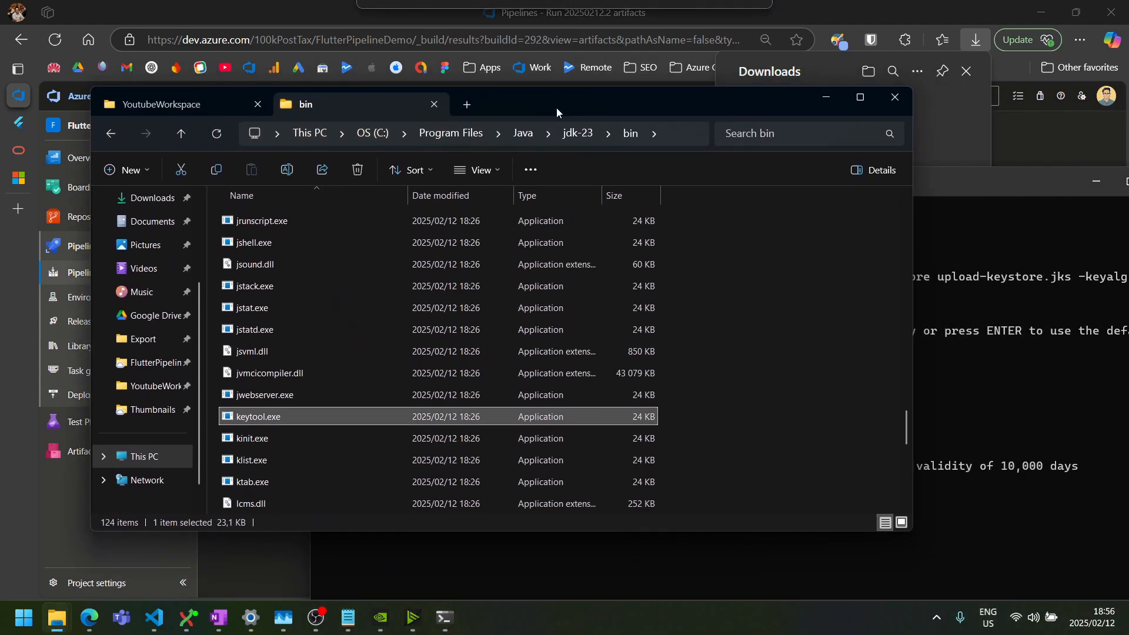
Step: Run keytool -printcert -jarfile on C:\YoutubeWorkspace\app-release.aab to check its signer
left_click(445, 617)
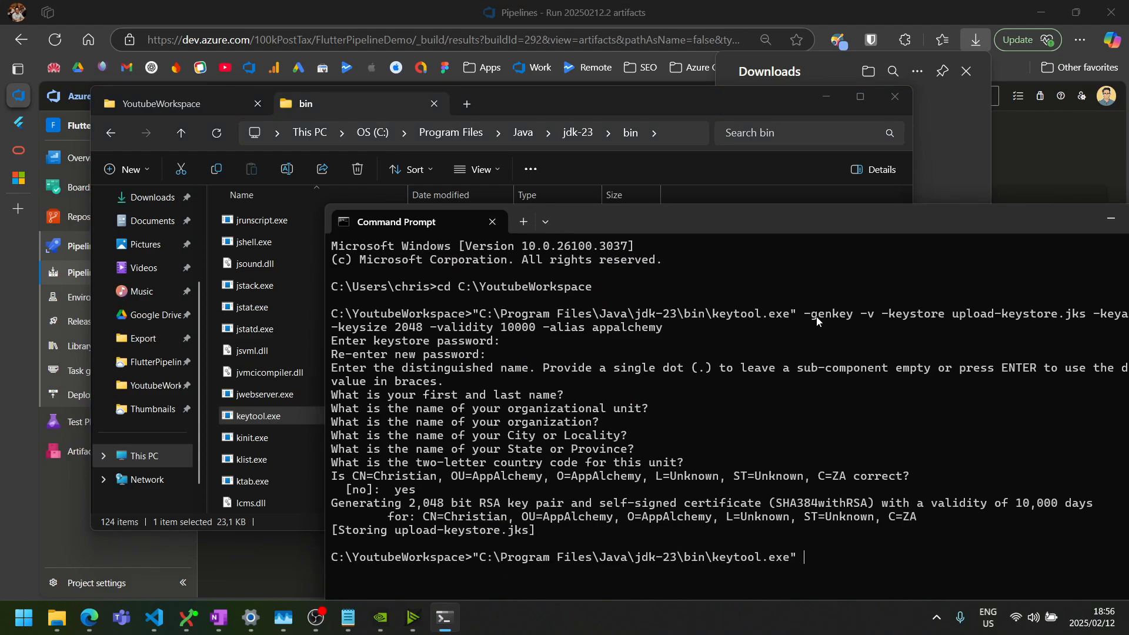
type("-pri")
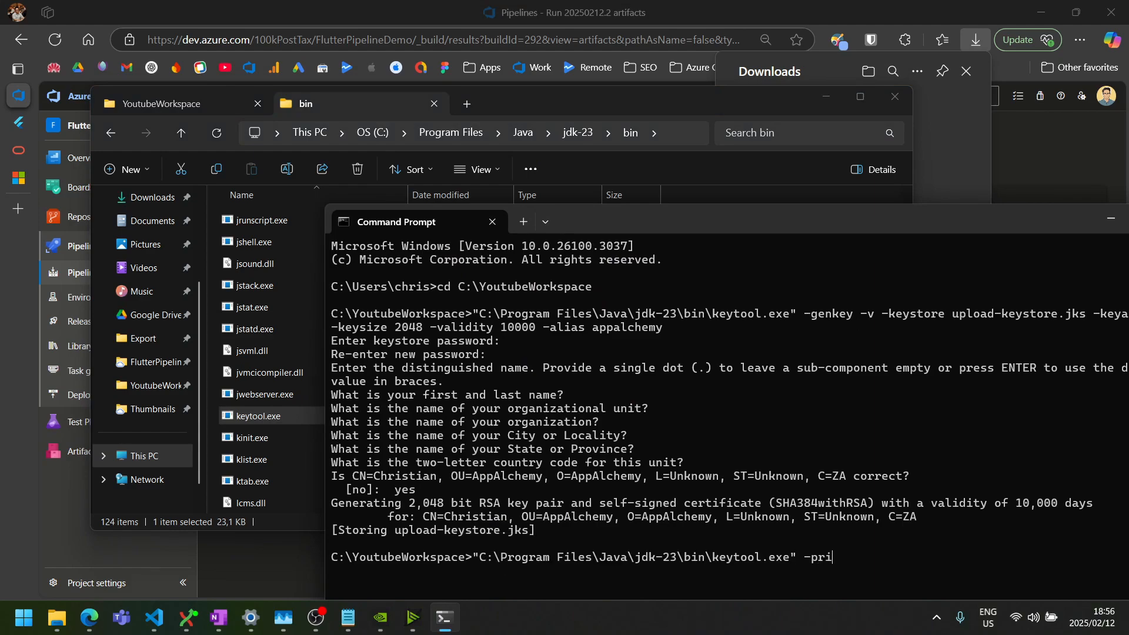
type("ntcert")
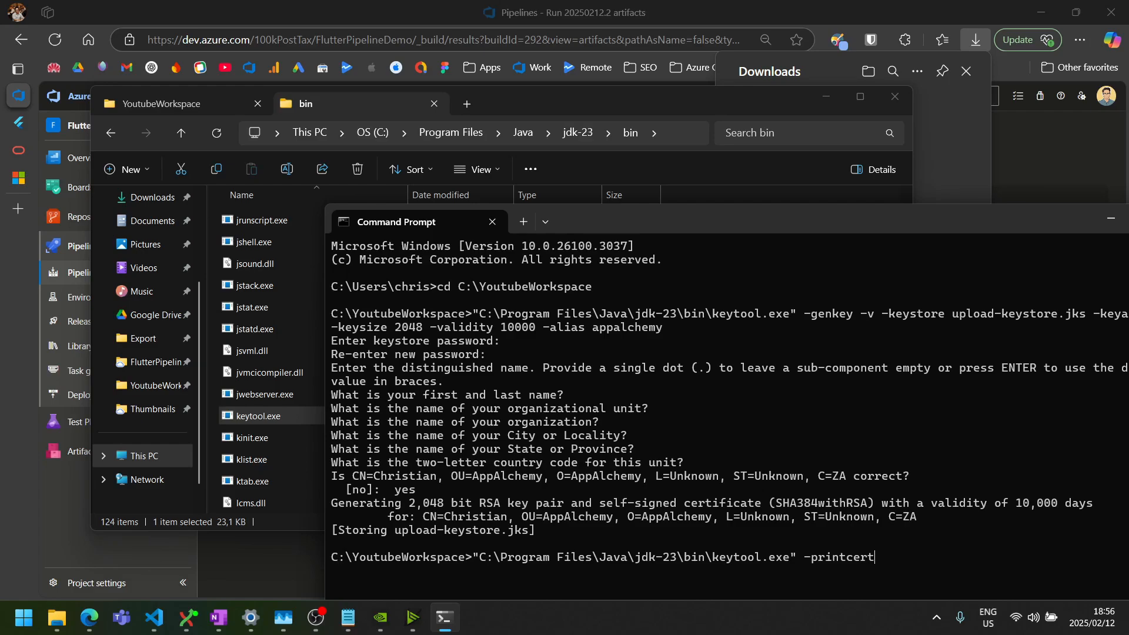
type("-jar")
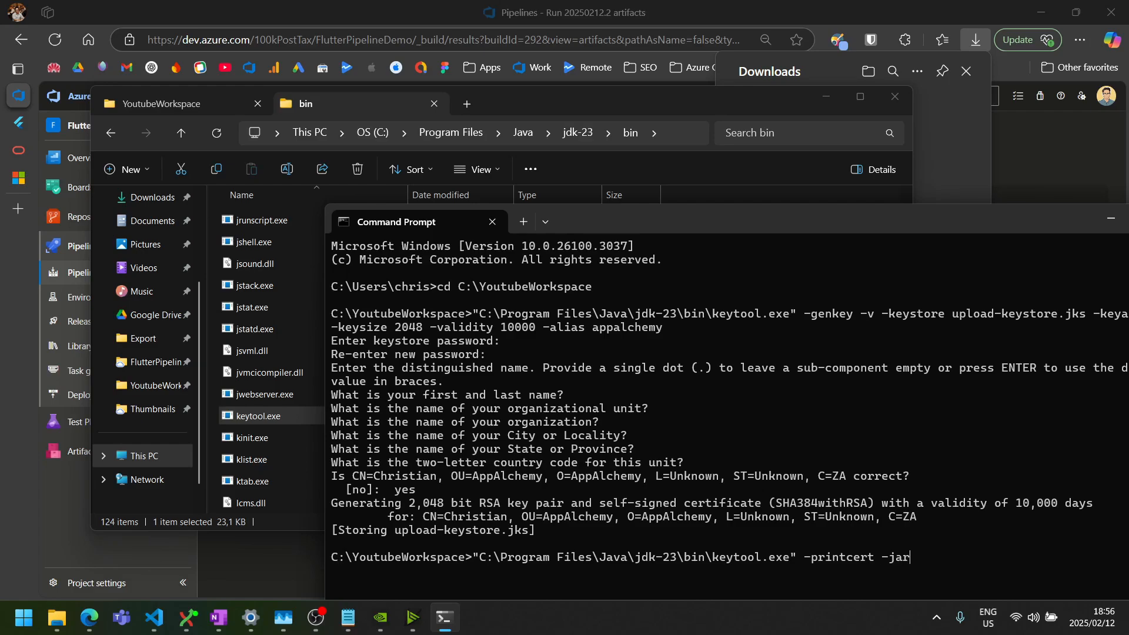
type("file")
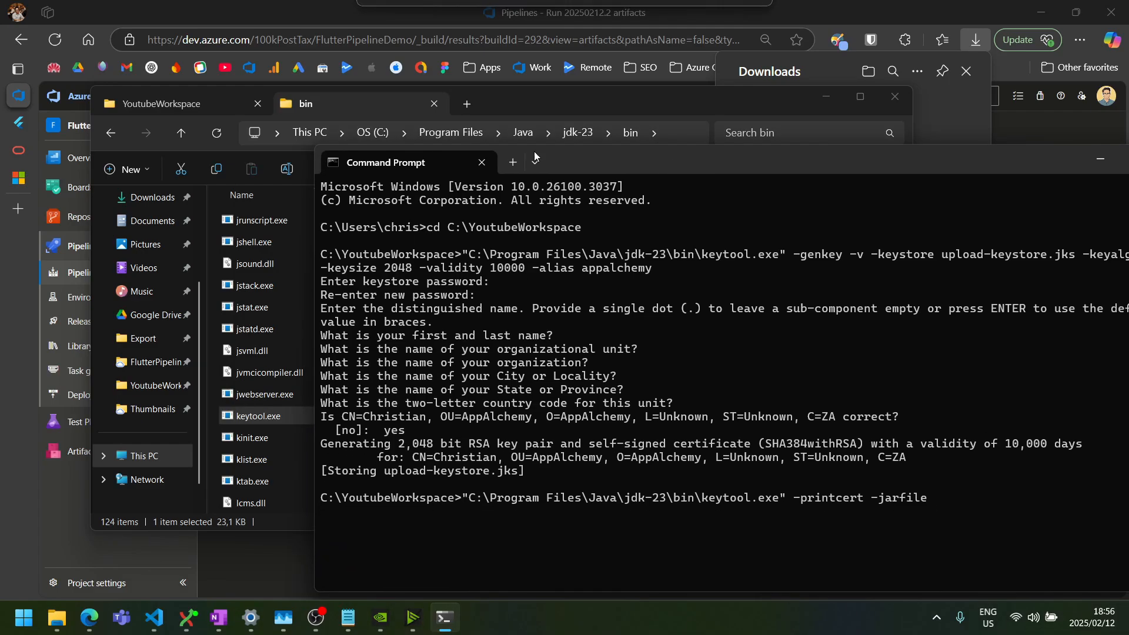
left_click(163, 102)
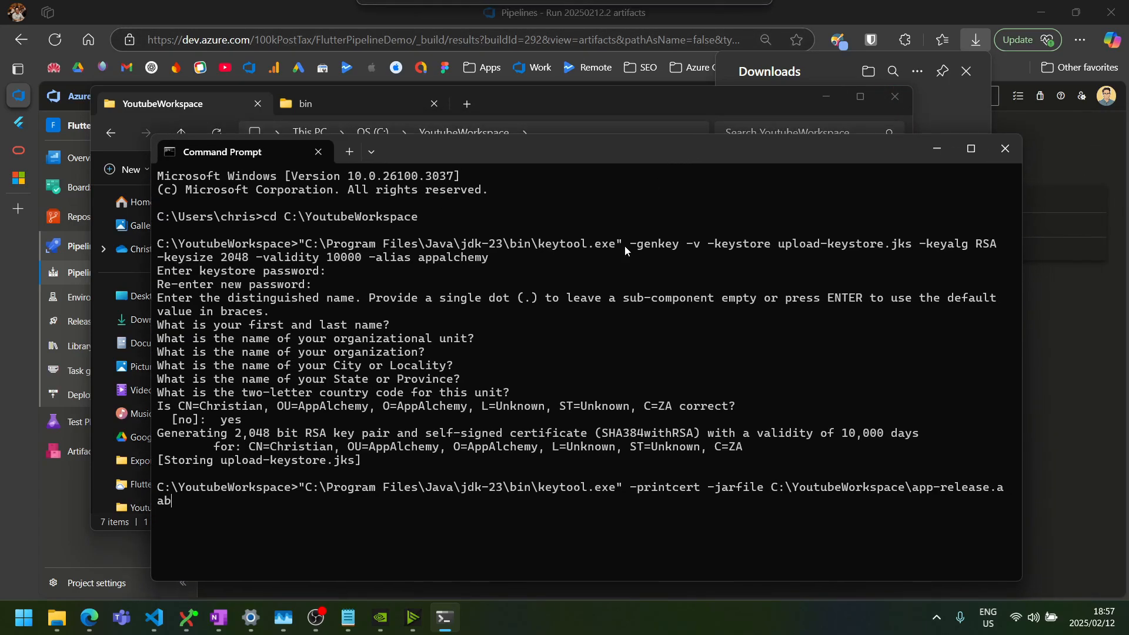
mouse_move(303, 500)
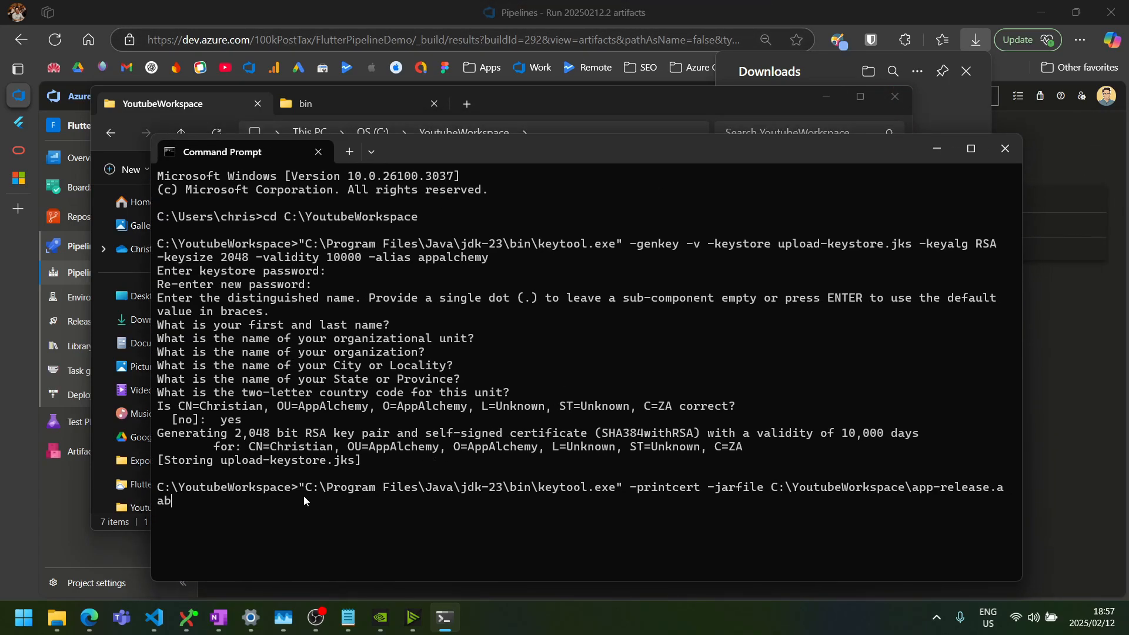
key("Return")
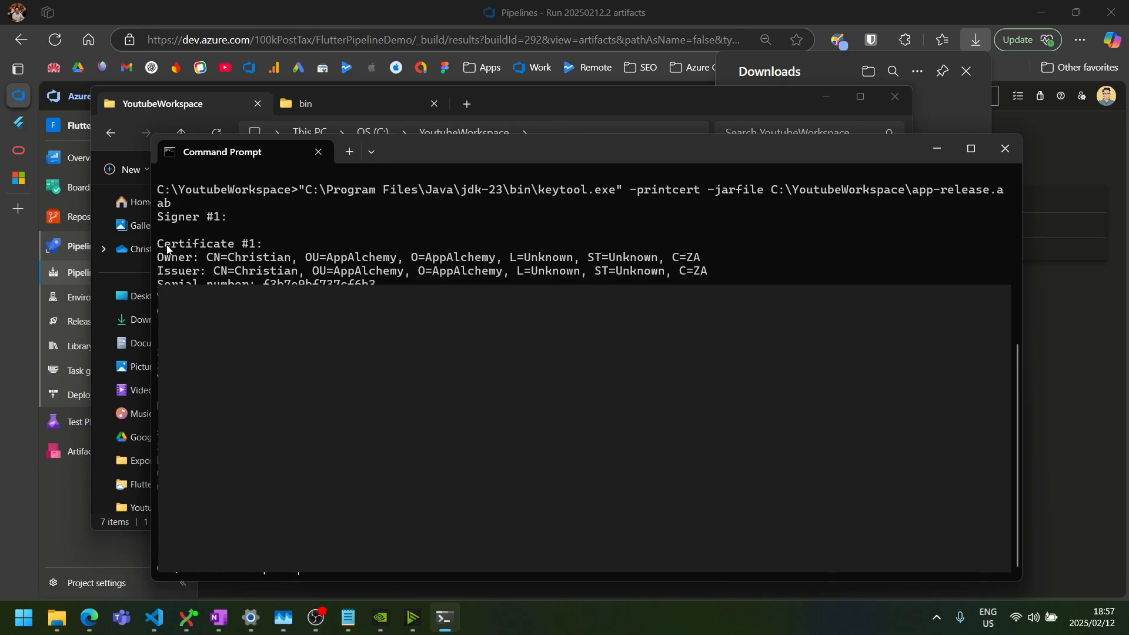
mouse_move(167, 252)
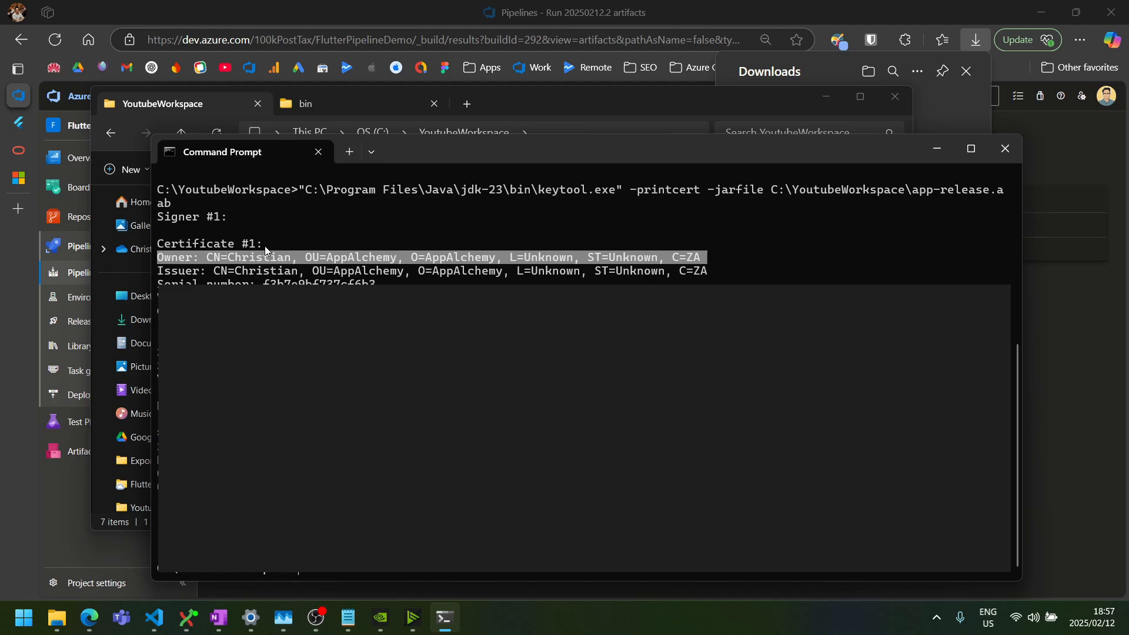
mouse_move(257, 258)
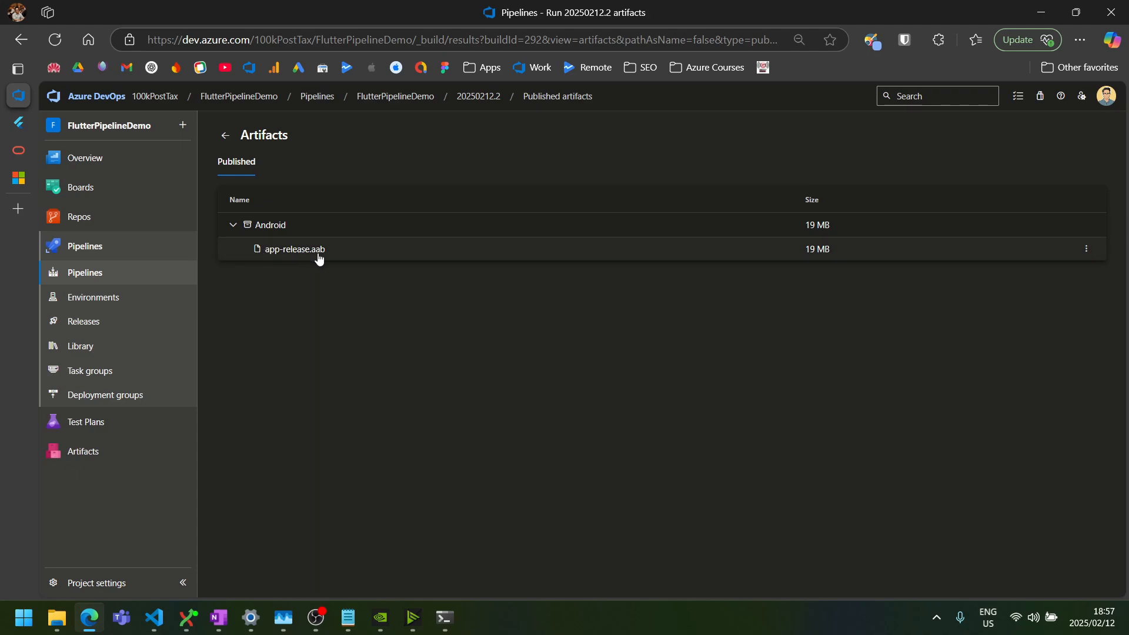
mouse_move(322, 251)
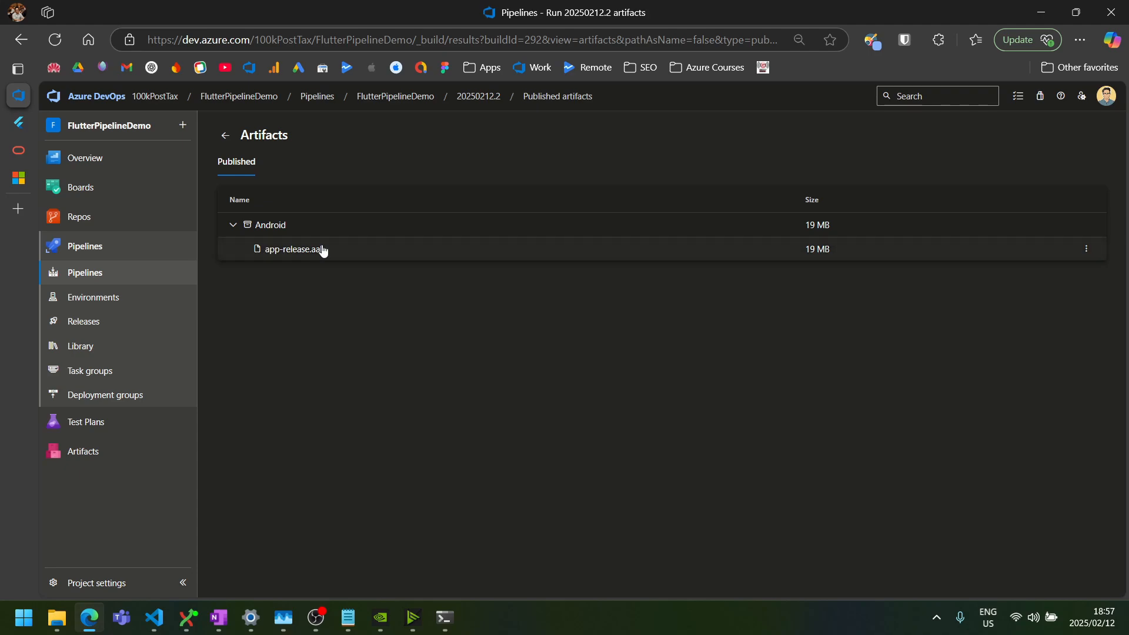
mouse_move(300, 210)
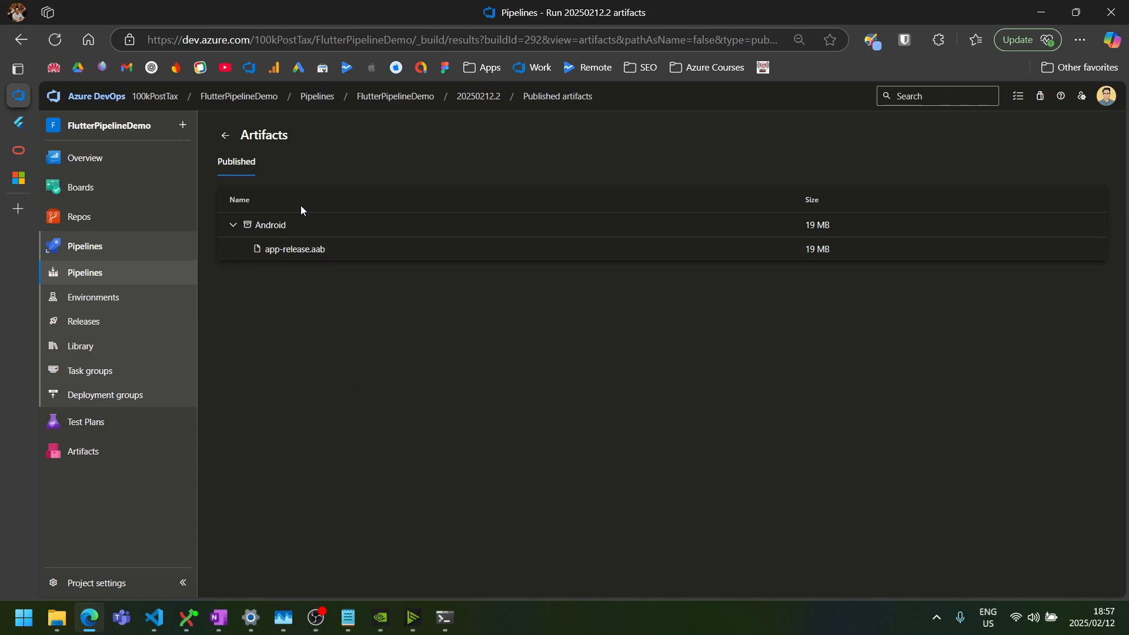
mouse_move(154, 617)
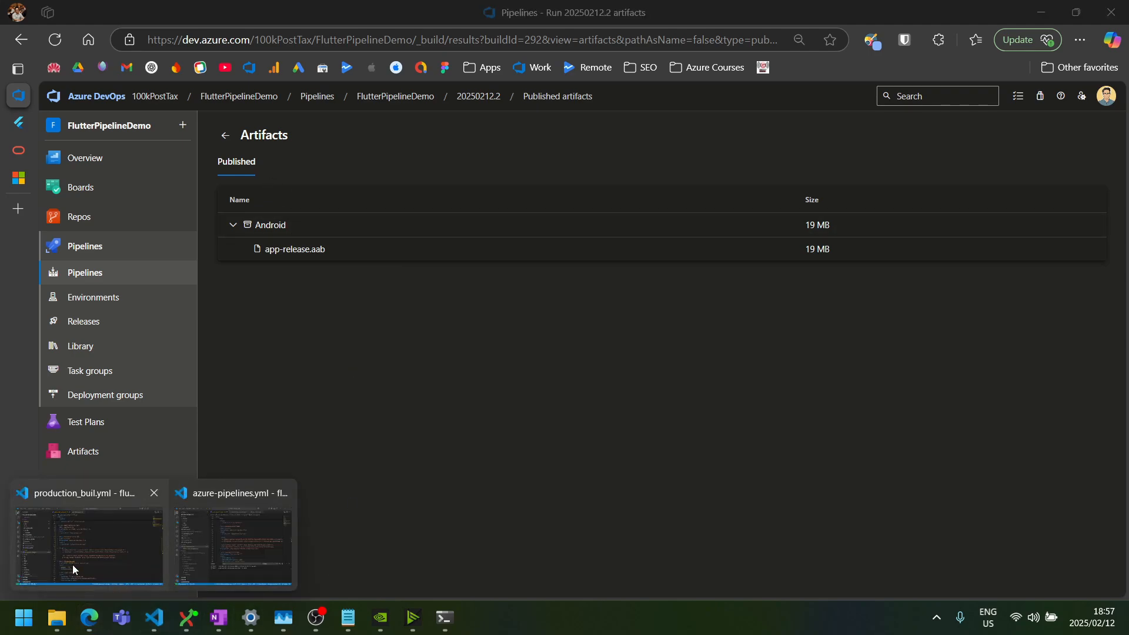
Step: Return to run #20250212.2's summary and view its step-by-step job log
left_click(88, 543)
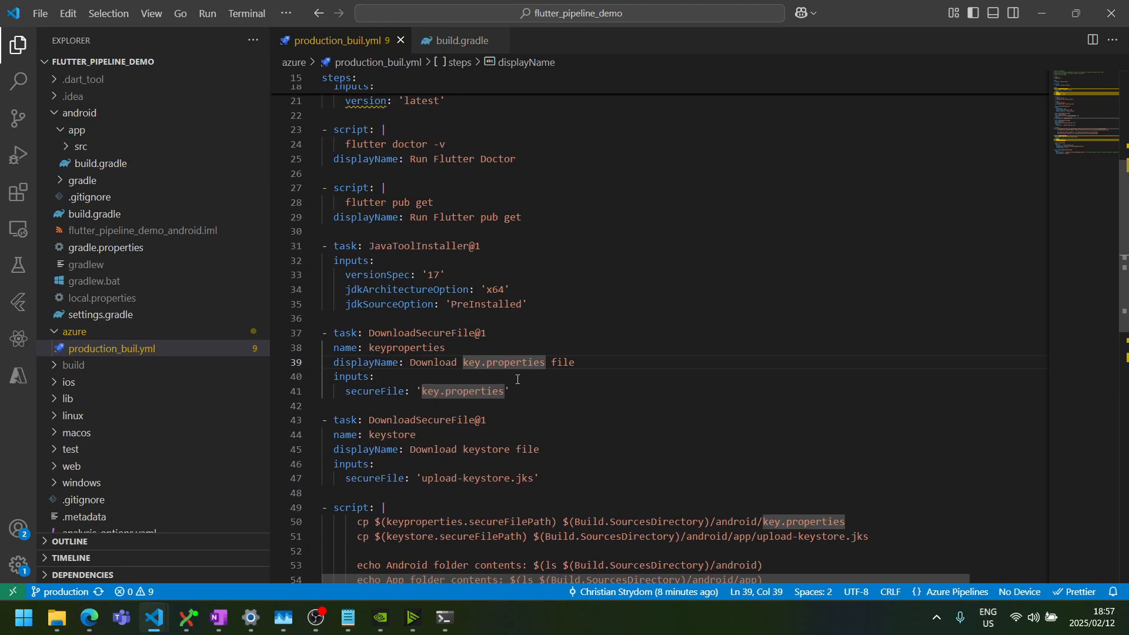
left_click(88, 622)
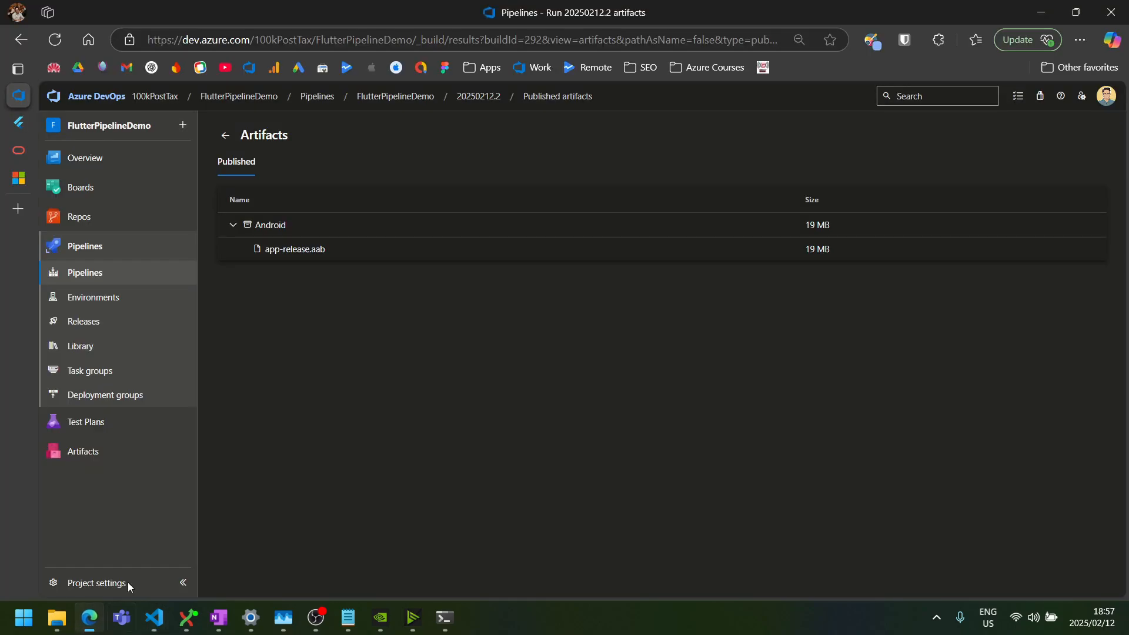
left_click(225, 136)
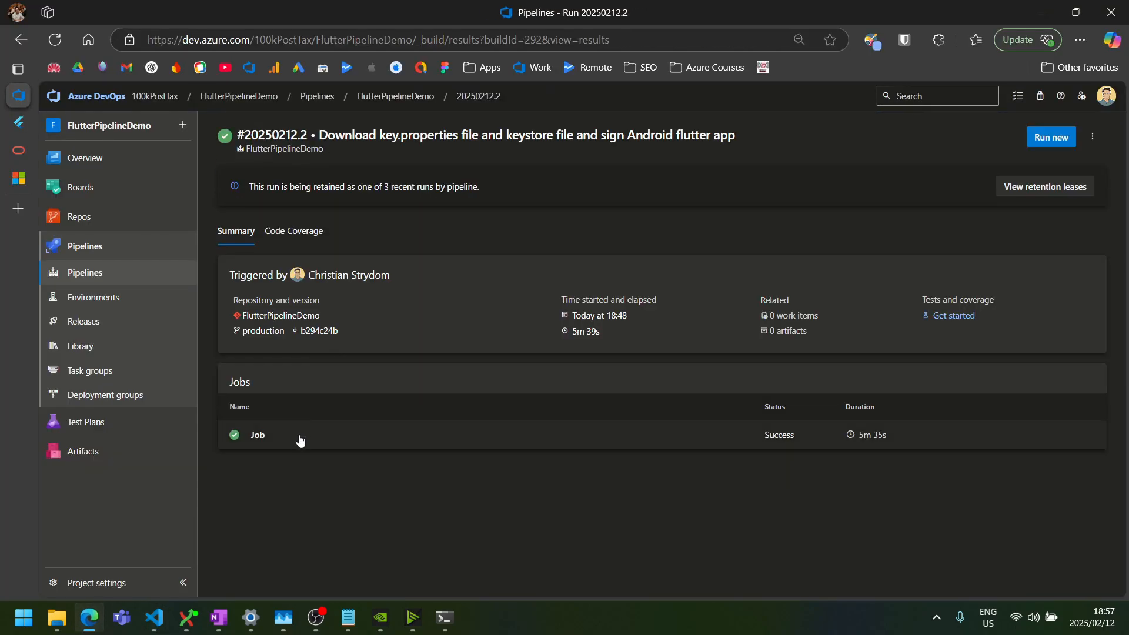
left_click(257, 434)
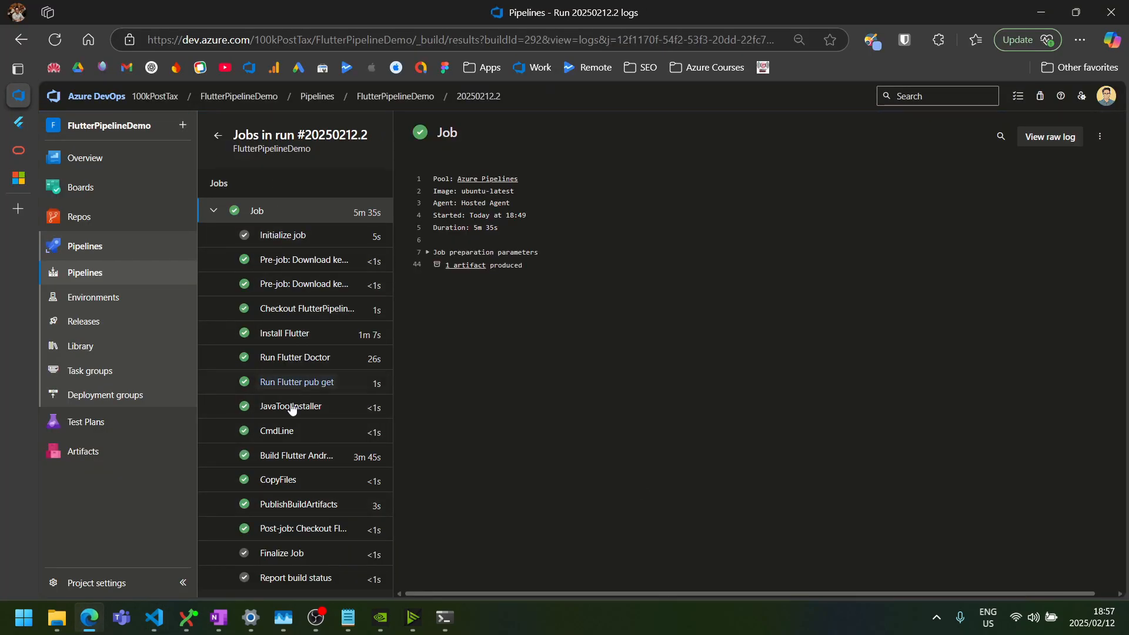
mouse_move(276, 431)
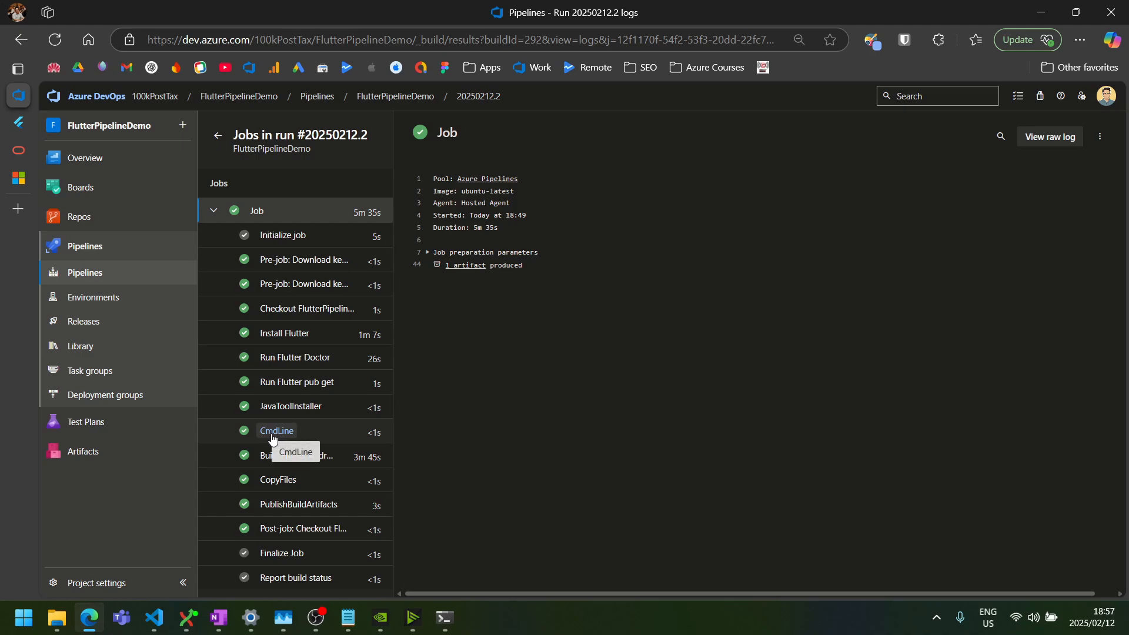
mouse_move(277, 478)
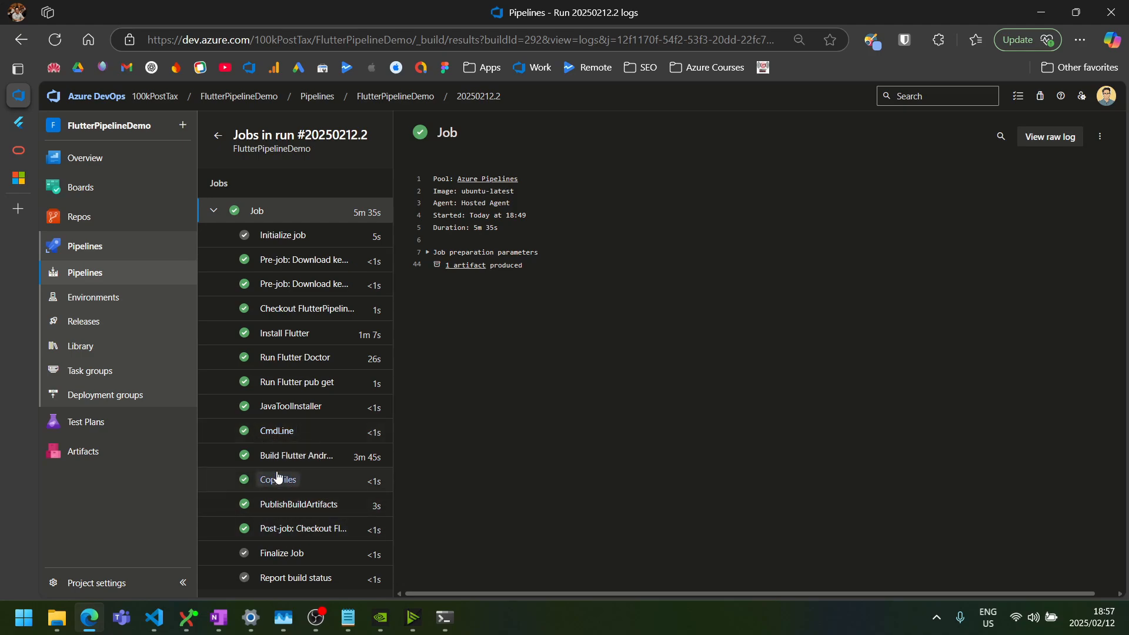
mouse_move(475, 153)
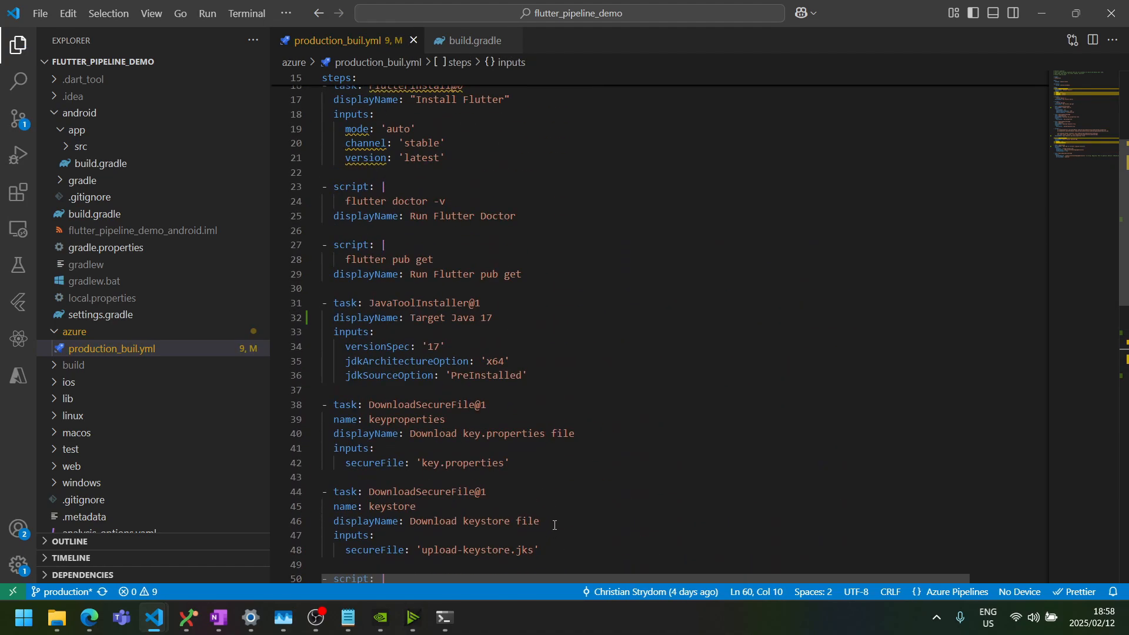
Step: Select lines 16–29 (Flutter install, doctor, pub get) and bring up the azure folder's context menu
scroll("up", 3)
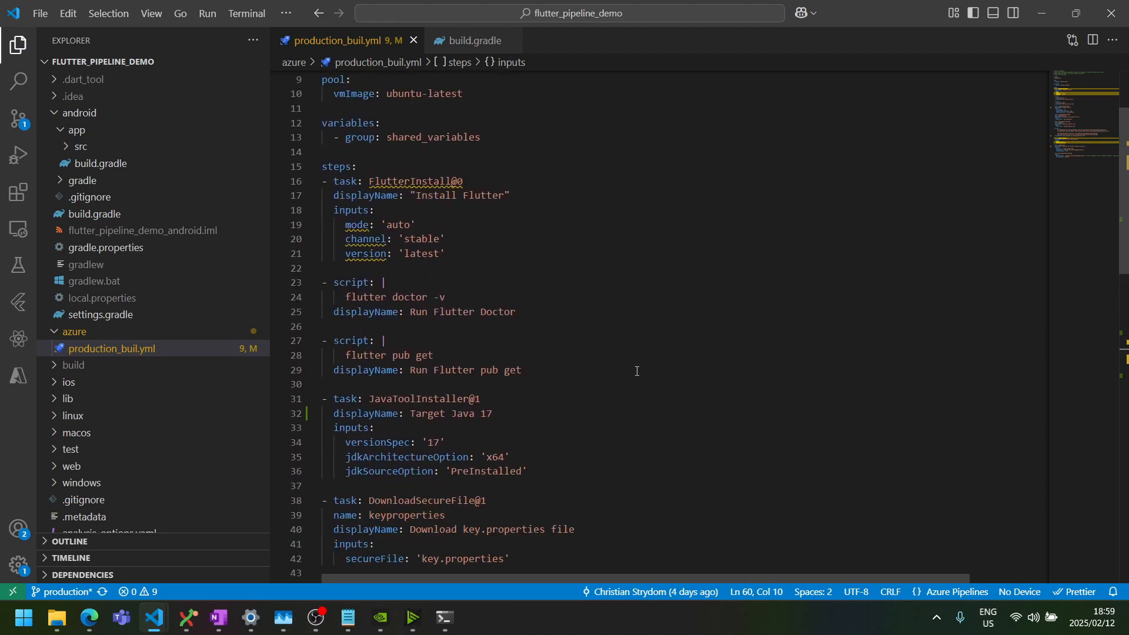
scroll("down", 3)
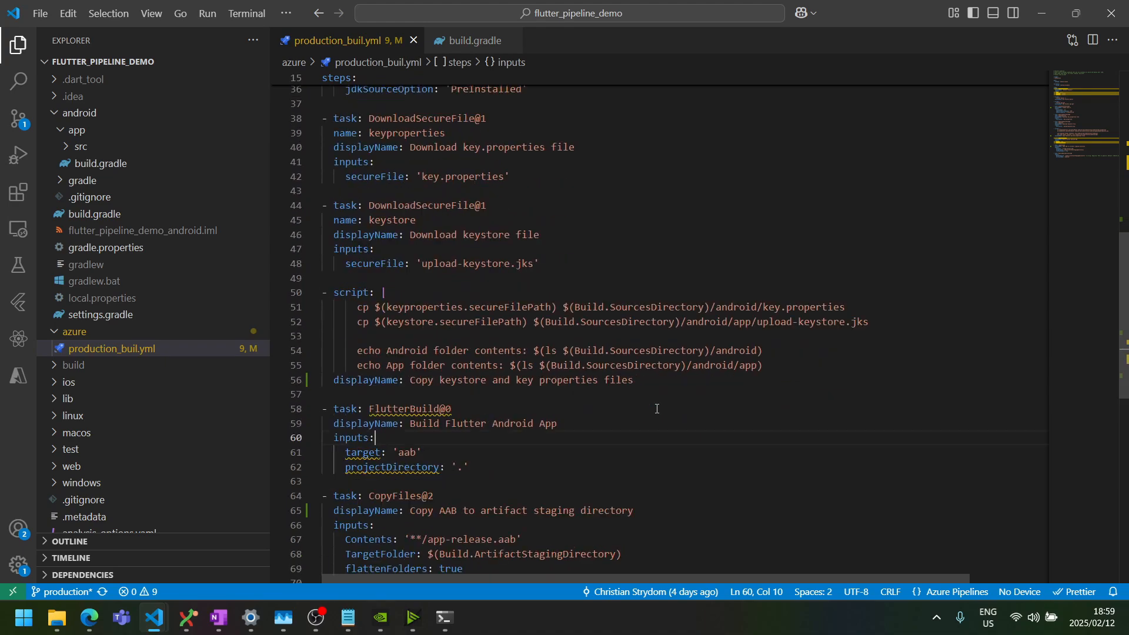
scroll("up", 3)
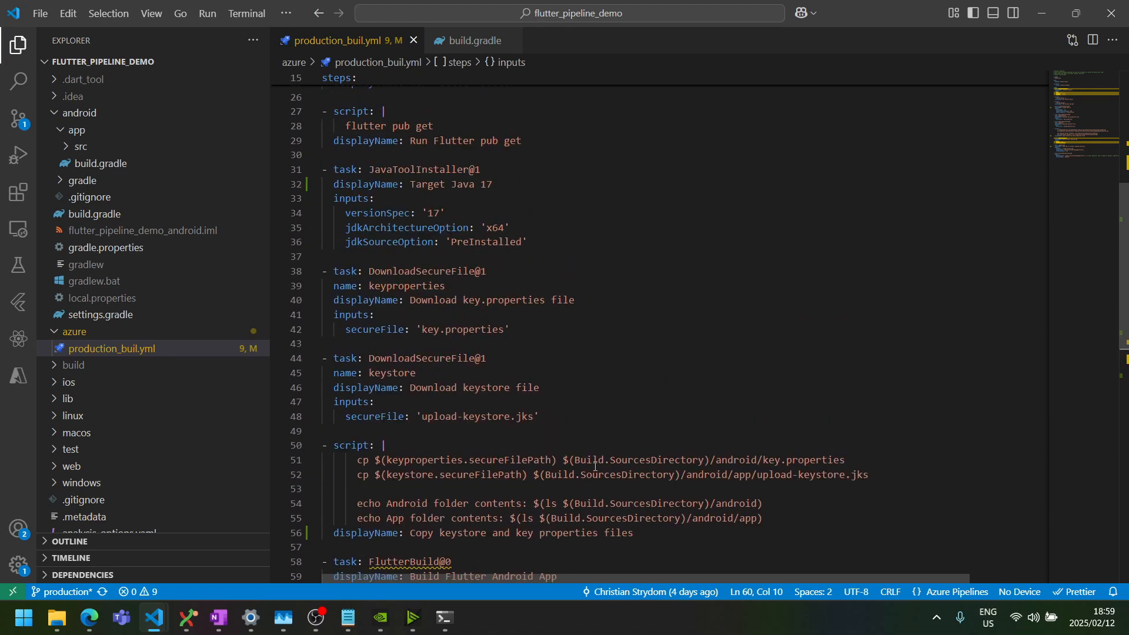
mouse_move(595, 467)
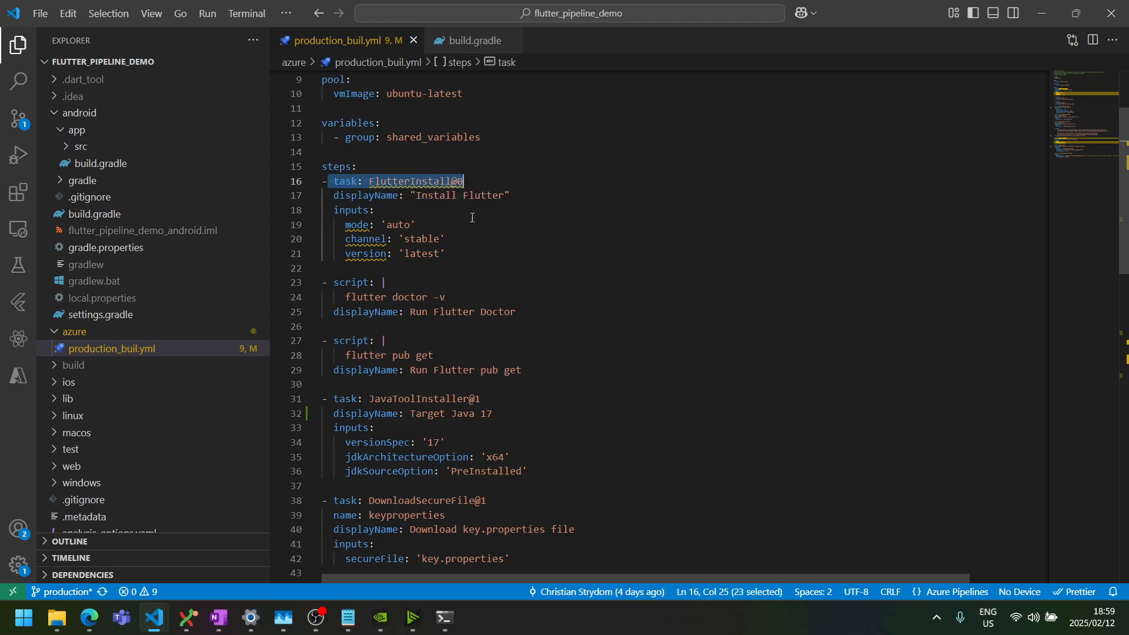
left_click(481, 369)
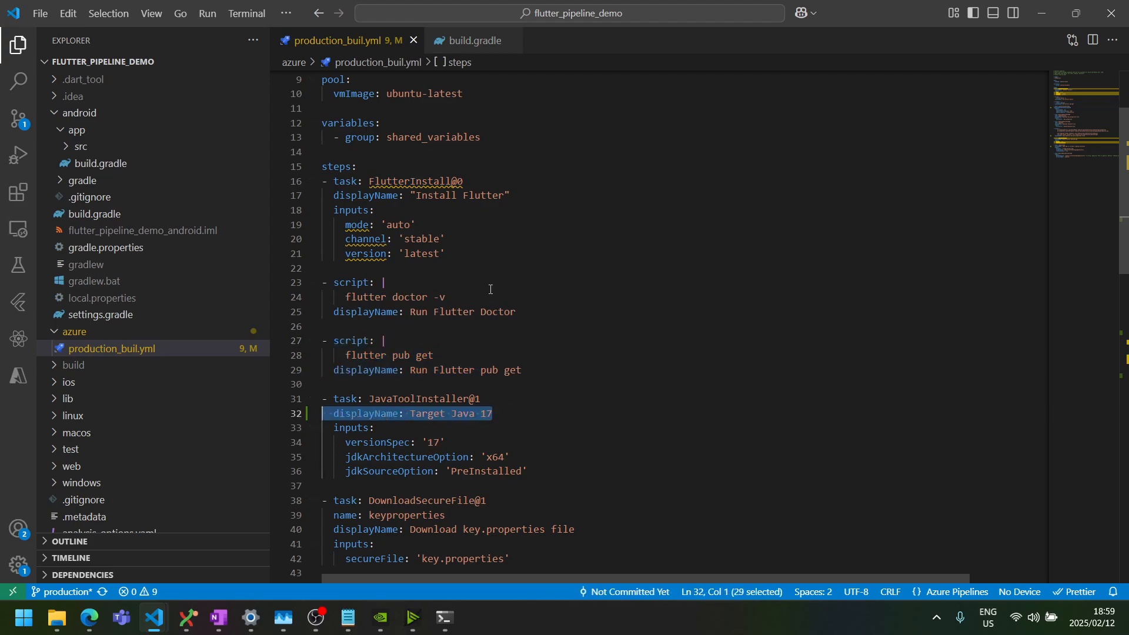
left_click(382, 282)
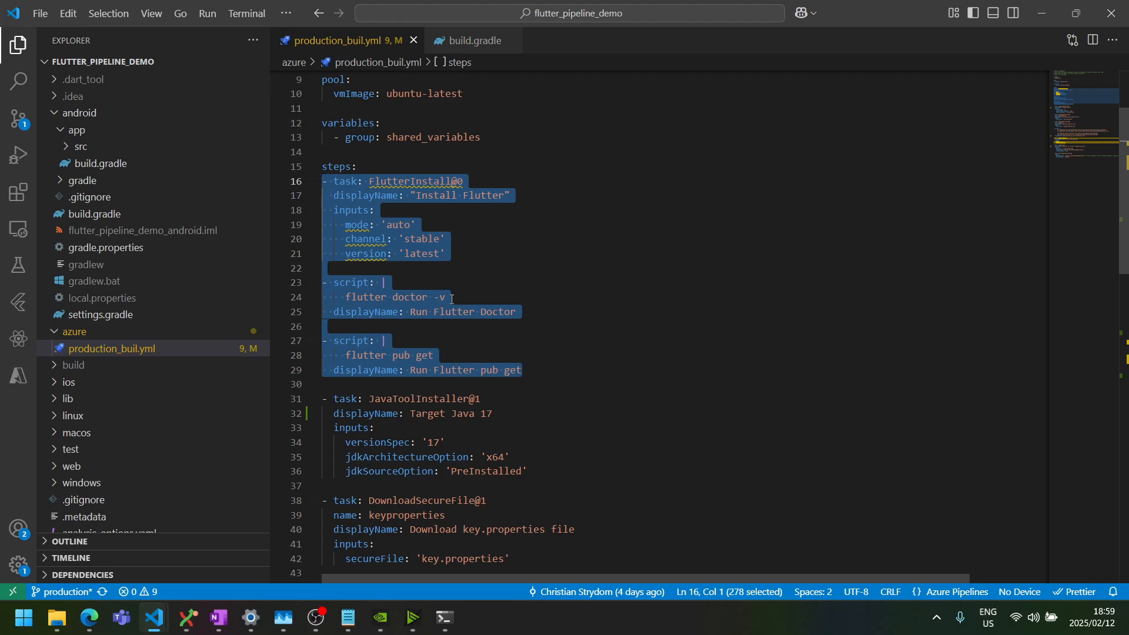
mouse_move(434, 282)
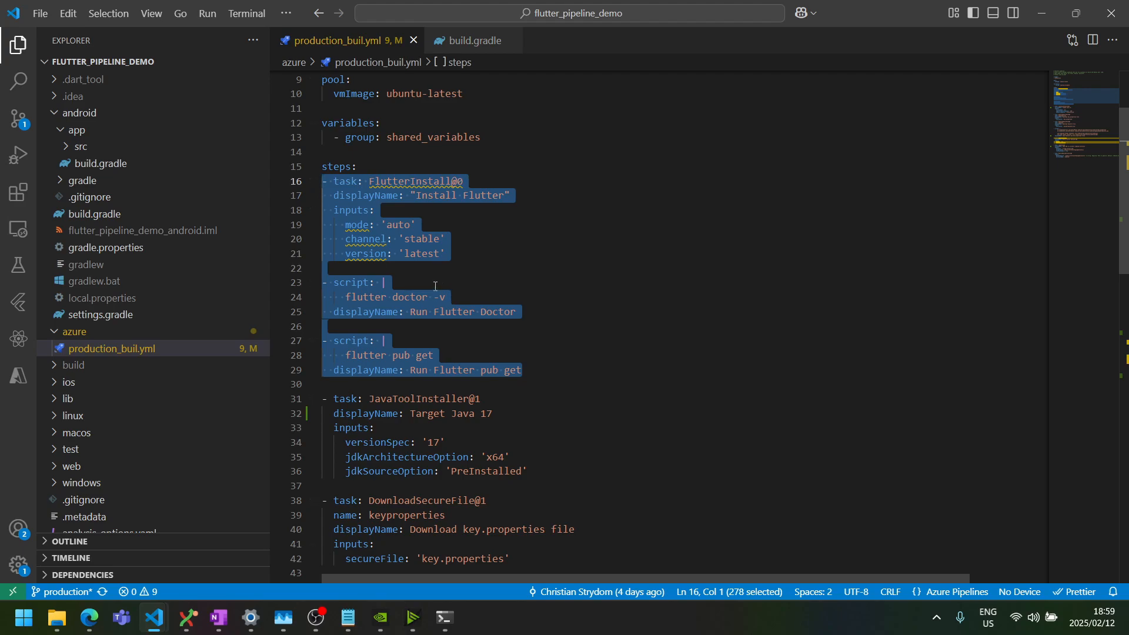
mouse_move(210, 363)
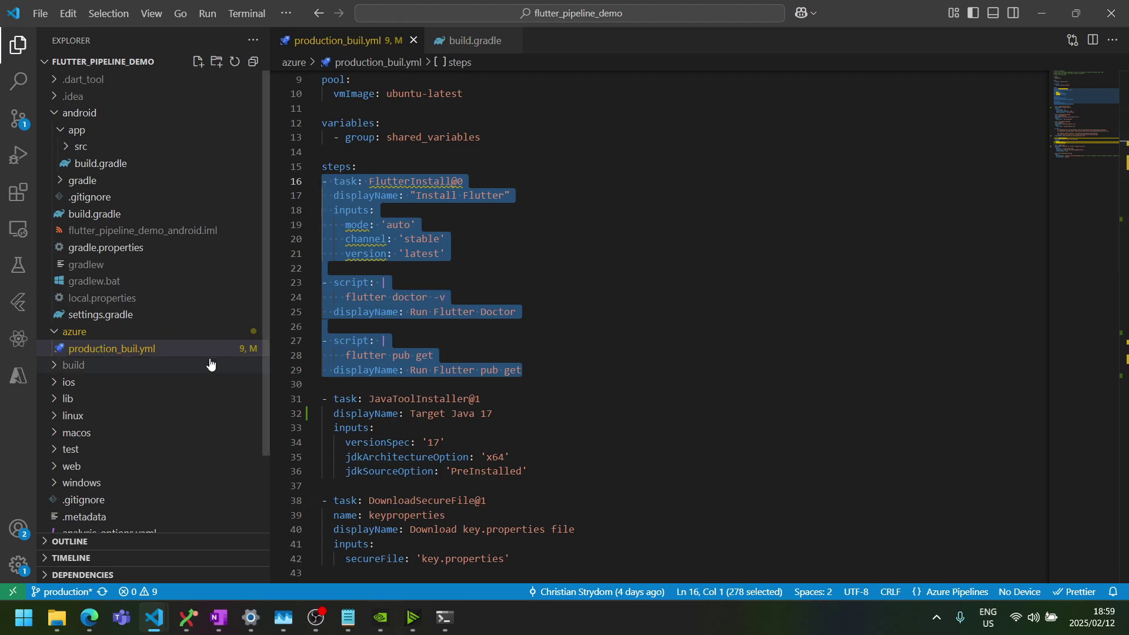
mouse_move(74, 332)
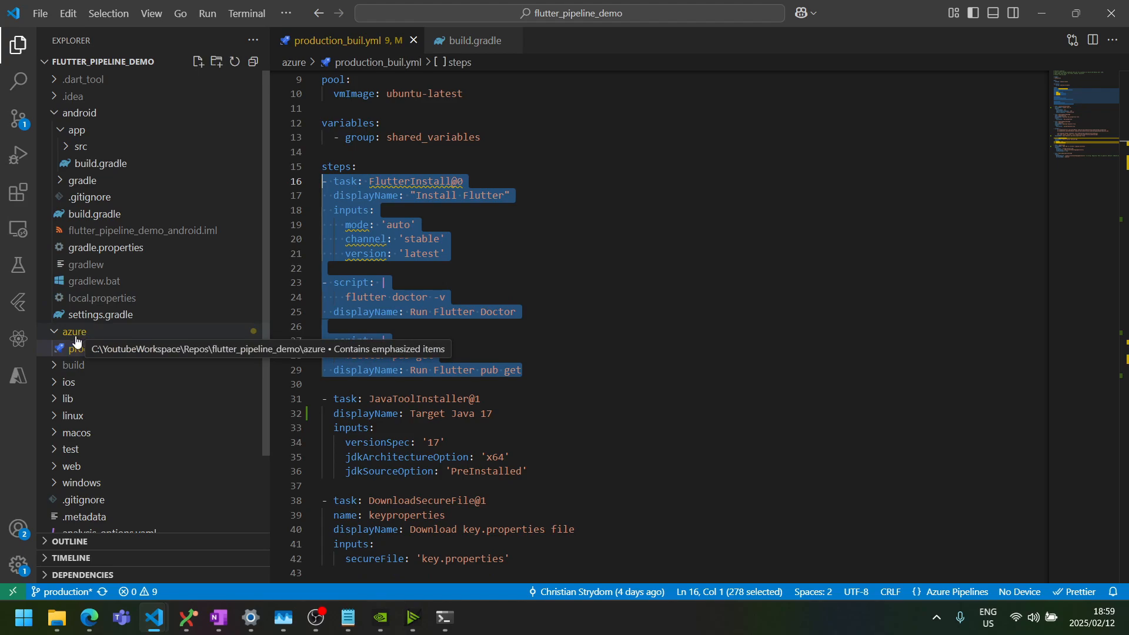
right_click(74, 331)
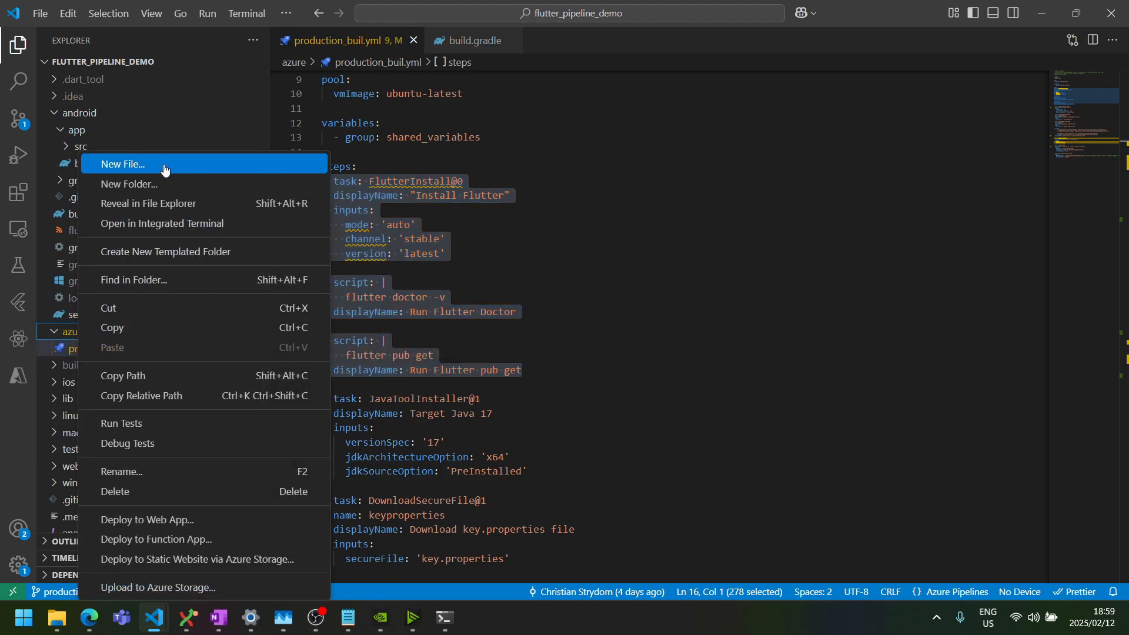
Step: Create a new setup_flutter.yml file in the azure folder
left_click(122, 164)
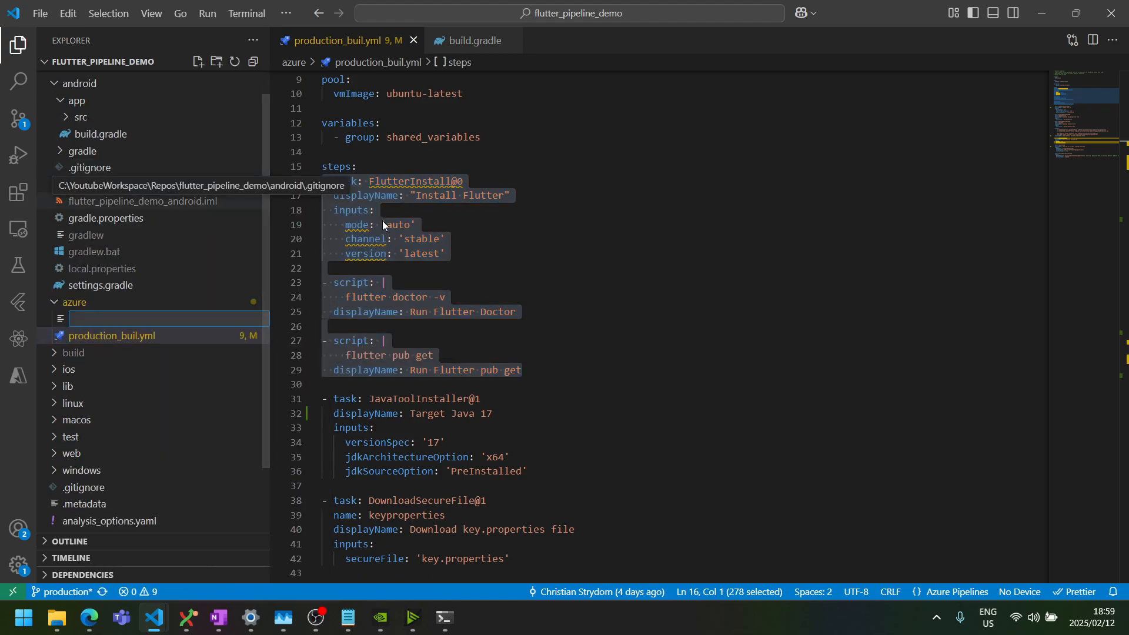
type("setup_flutter.yml")
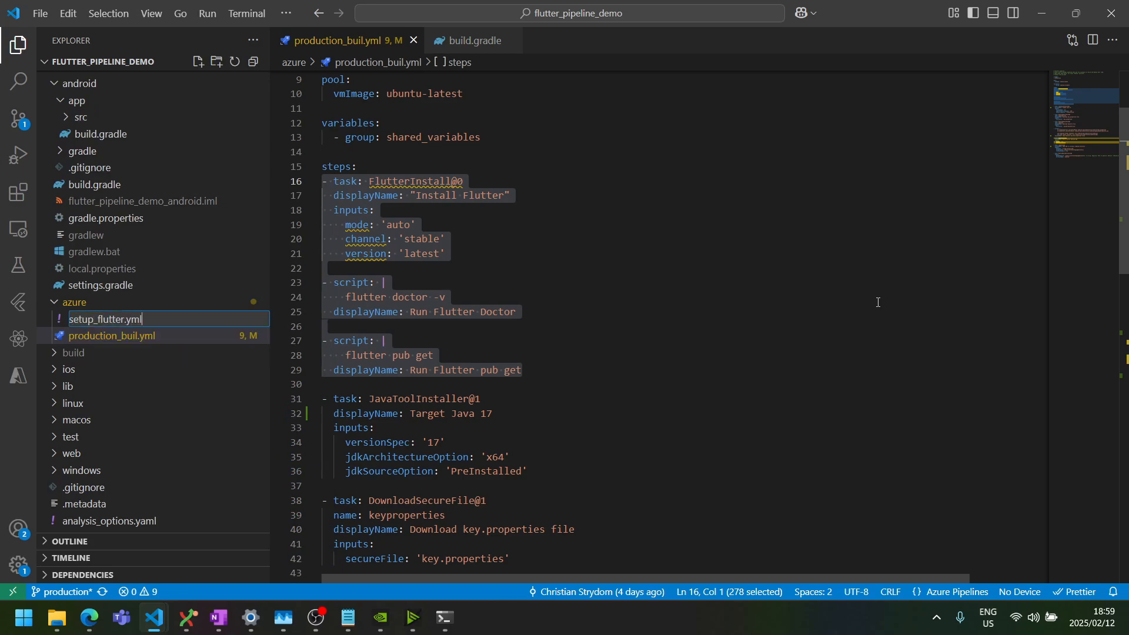
left_click(545, 369)
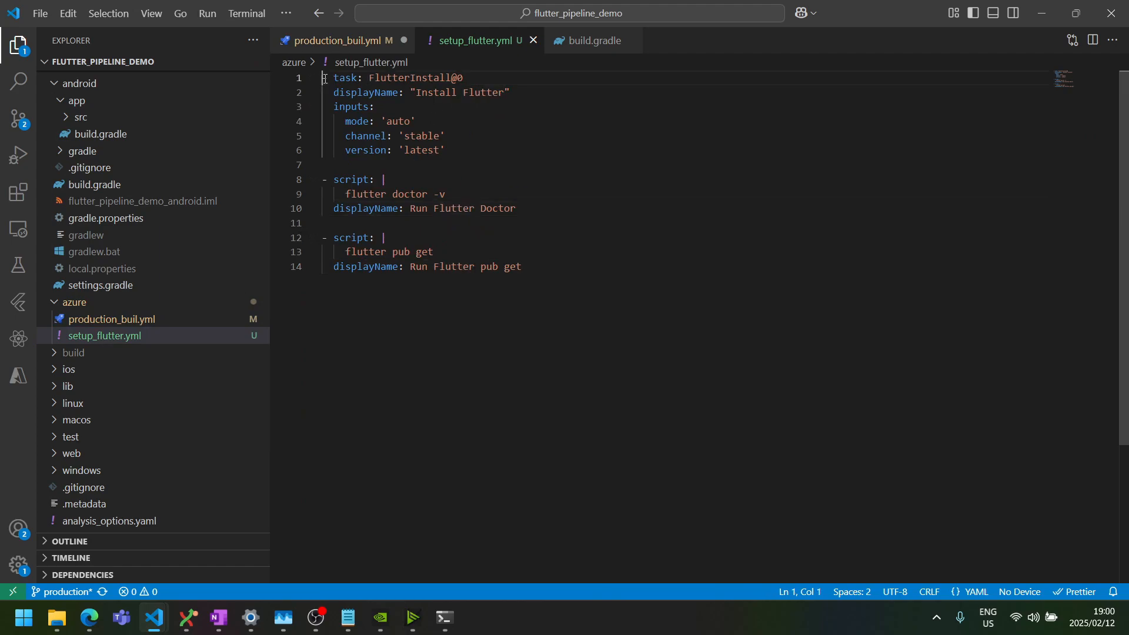
Step: Add a 'steps:' header and set the file's language mode to Azure Pipelines
type("s")
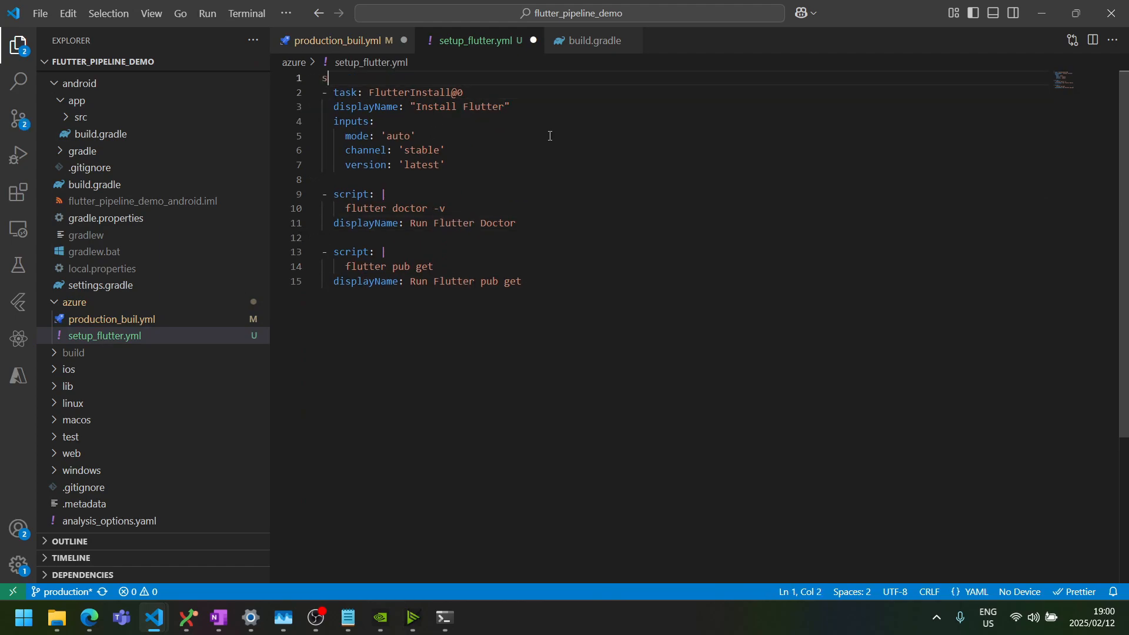
type("teps:")
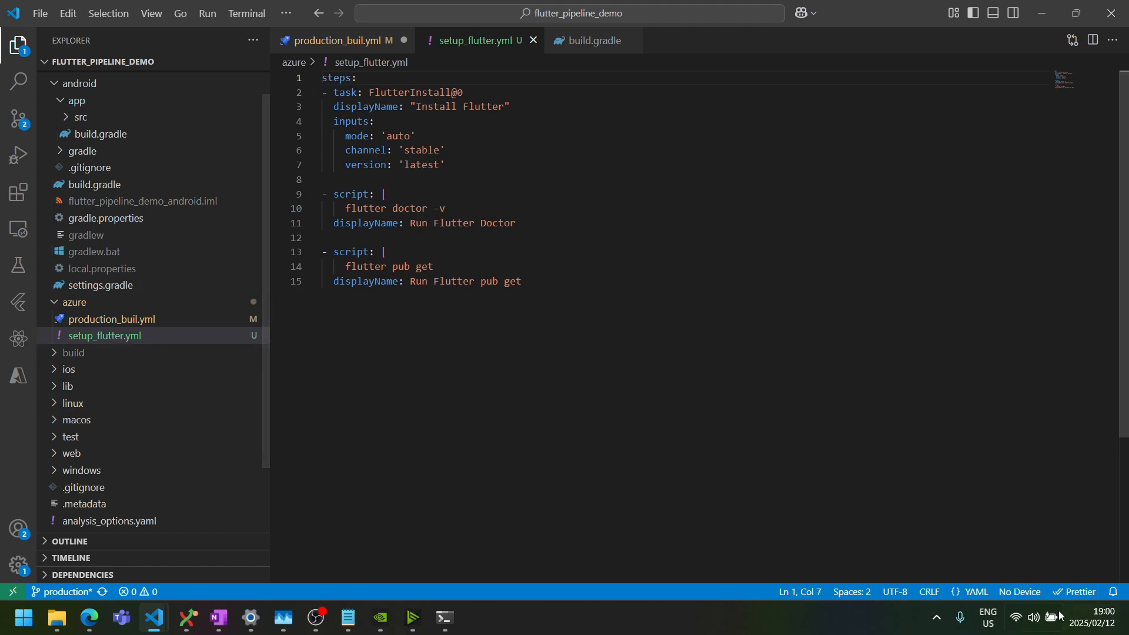
left_click(976, 591)
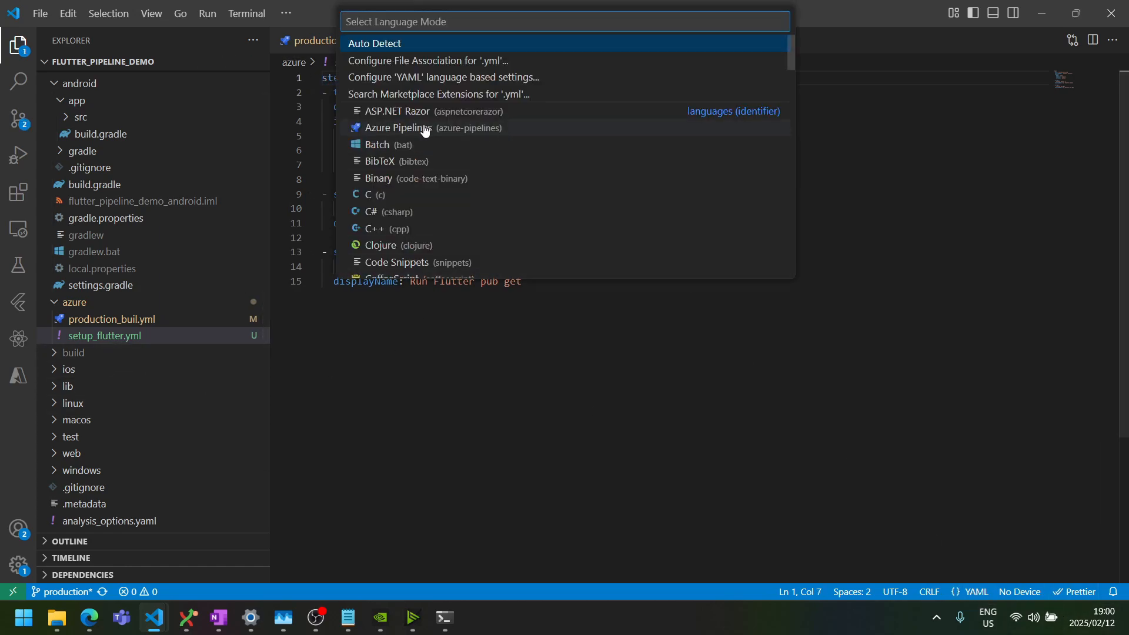
left_click(408, 127)
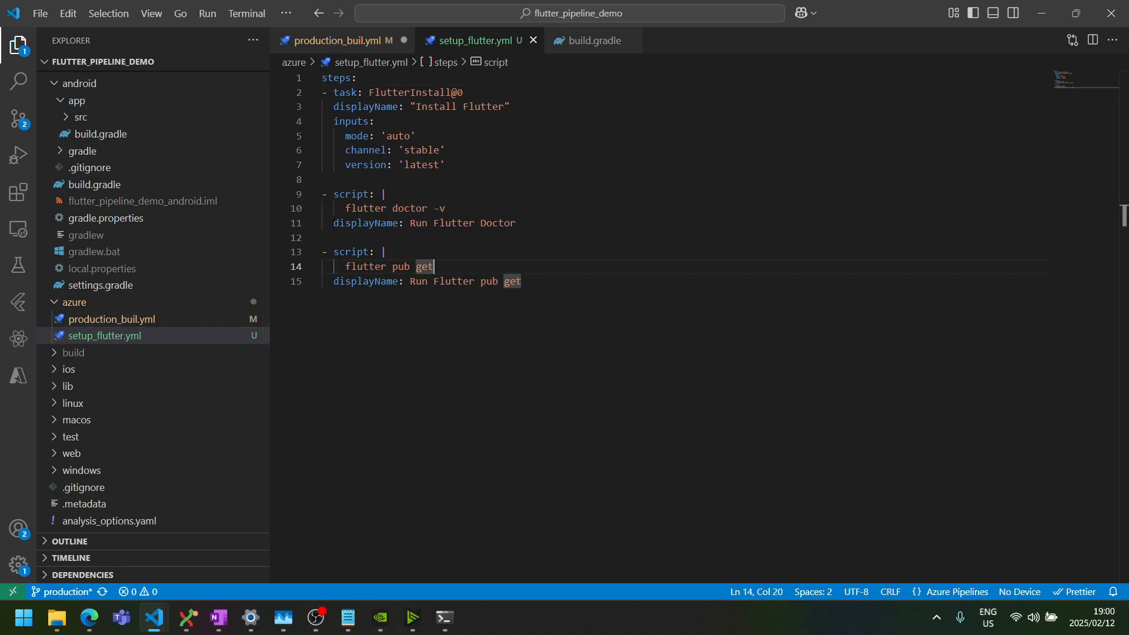
left_click(335, 41)
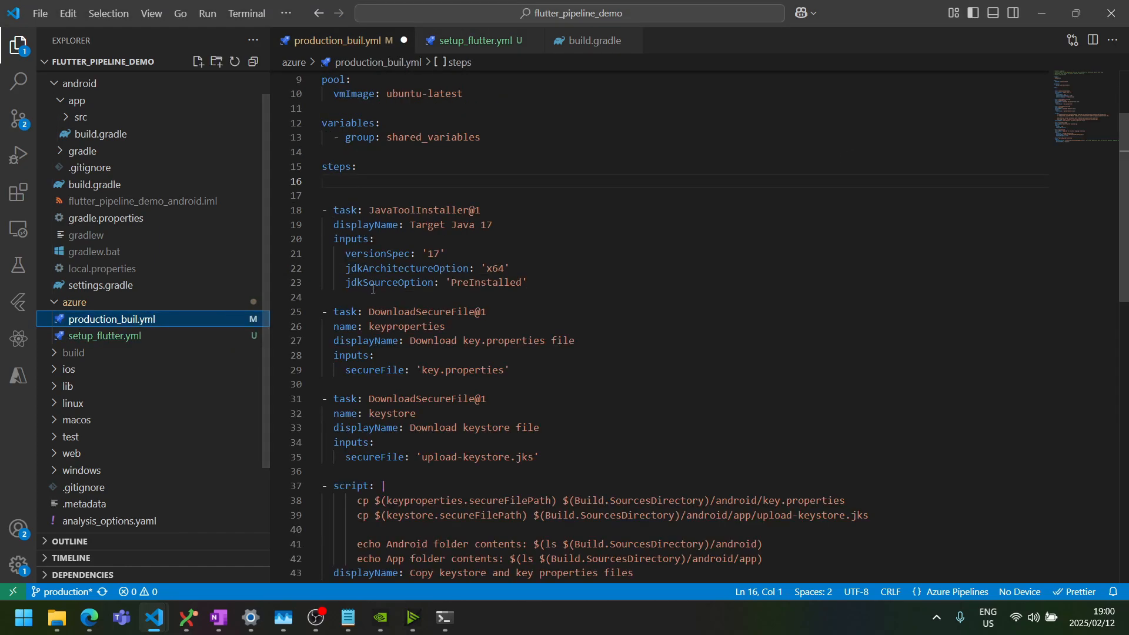
Step: Add '- template: setup_flutter.yml' under steps in production_buil.yml
left_click(363, 182)
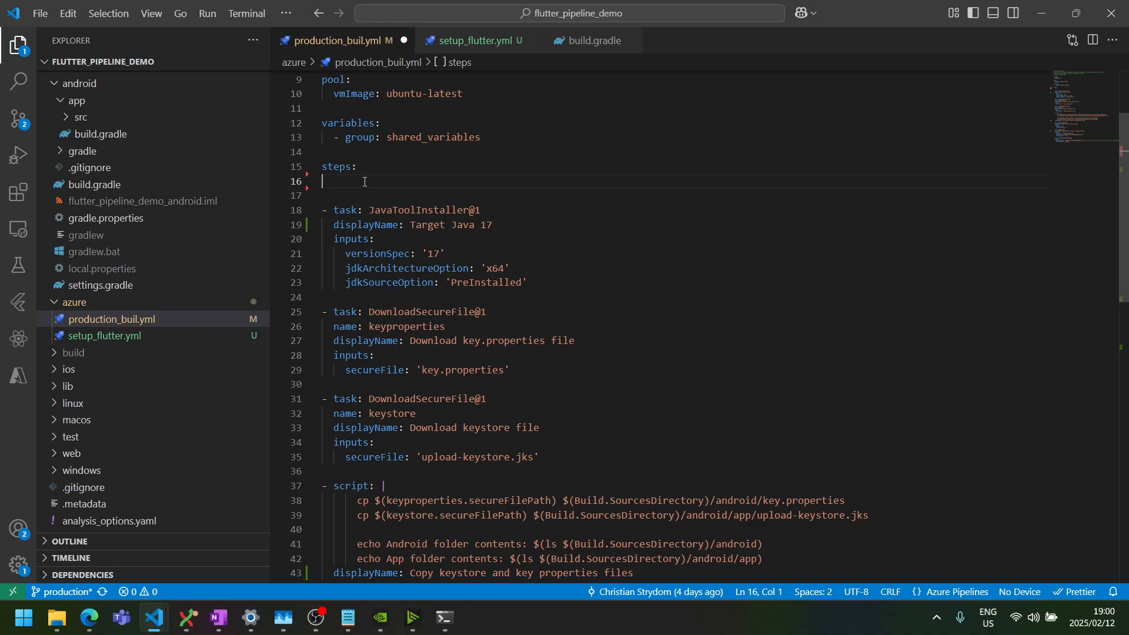
type("- template:")
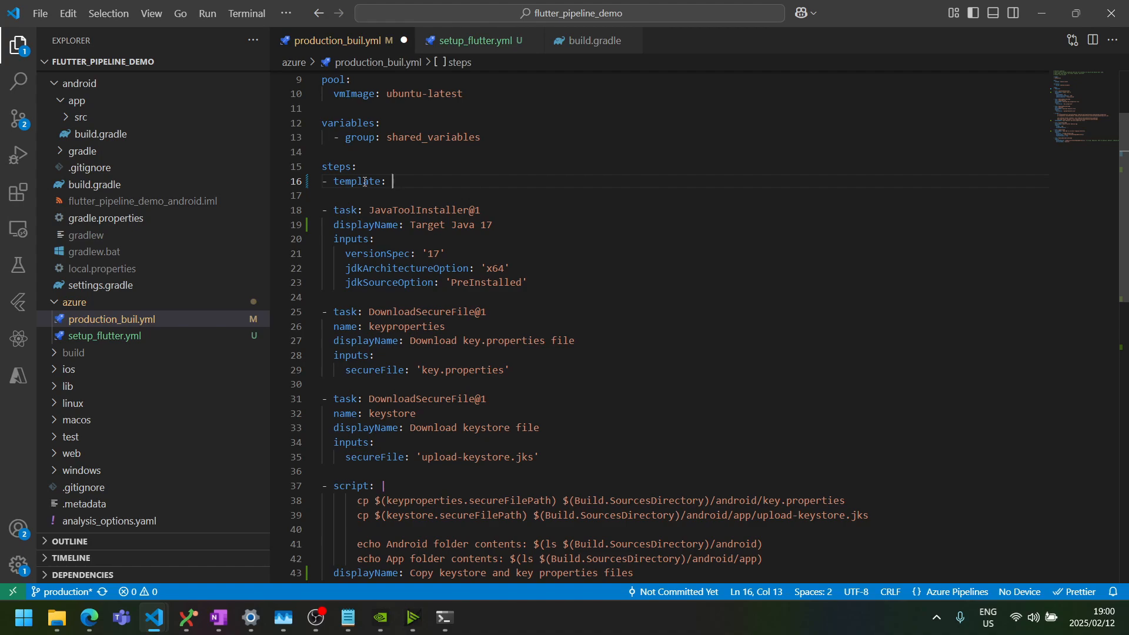
type("setup_flutter.yml")
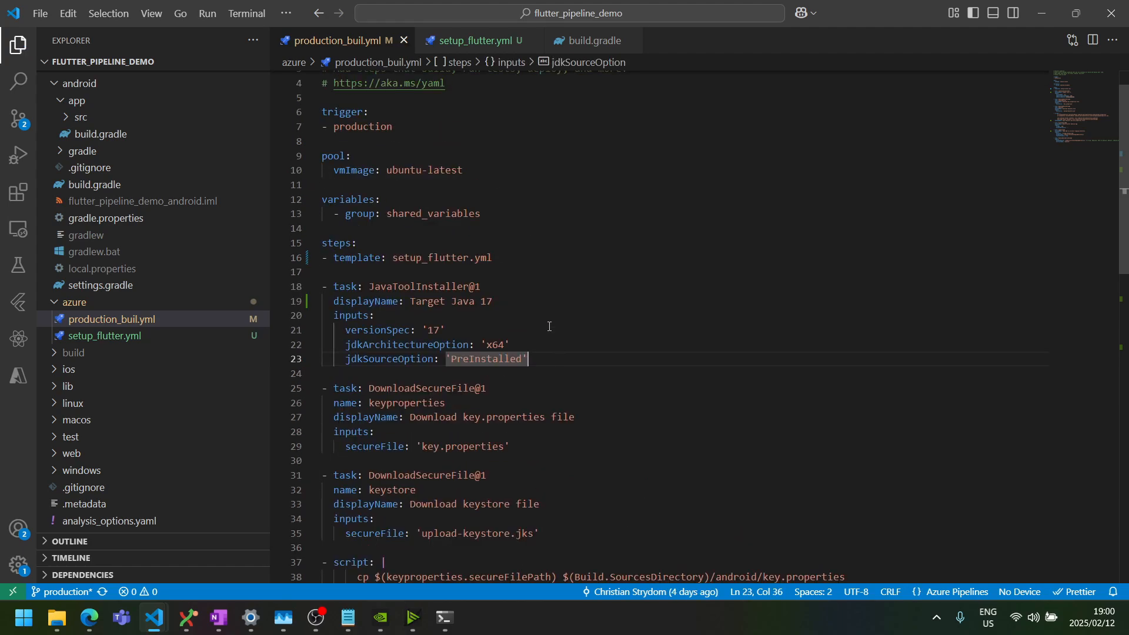
scroll("up", 3)
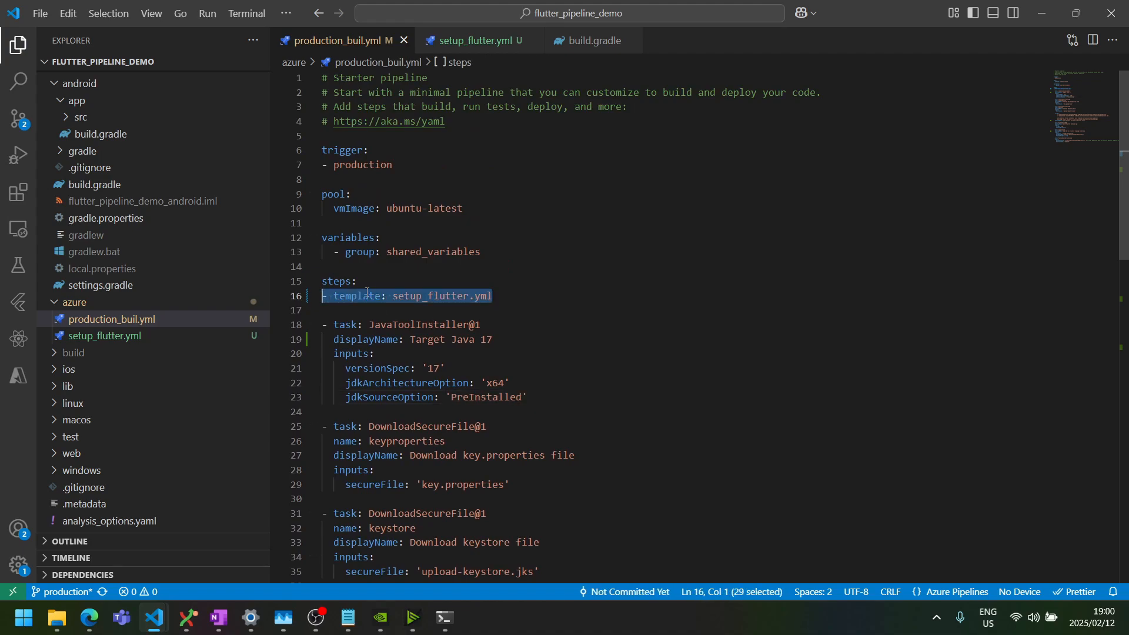
scroll("down", 3)
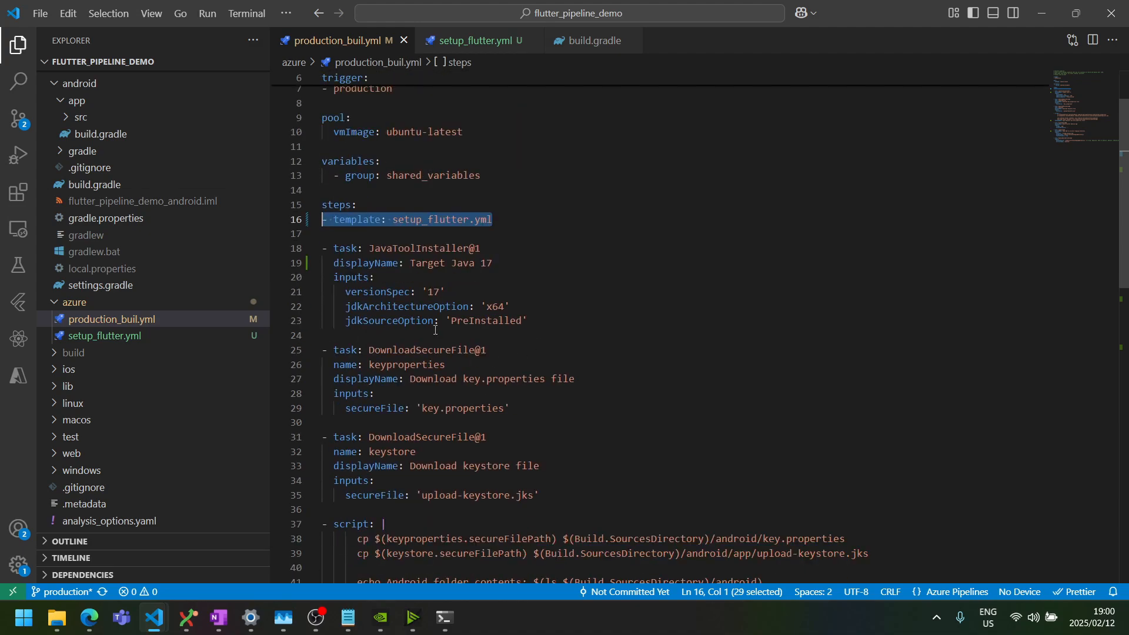
left_click(538, 220)
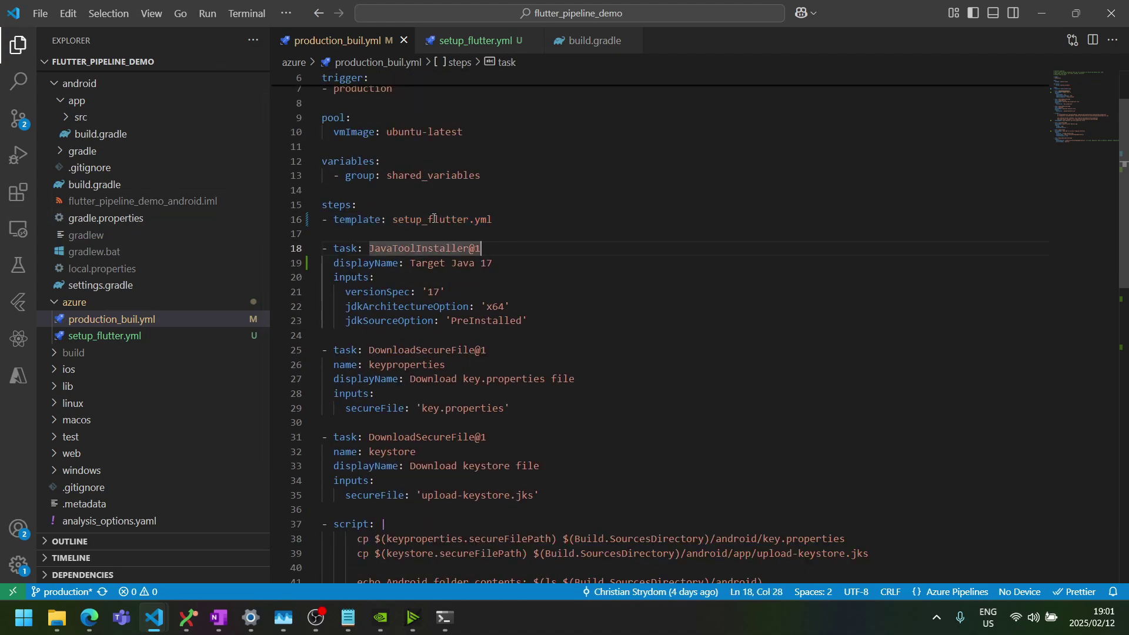
mouse_move(601, 442)
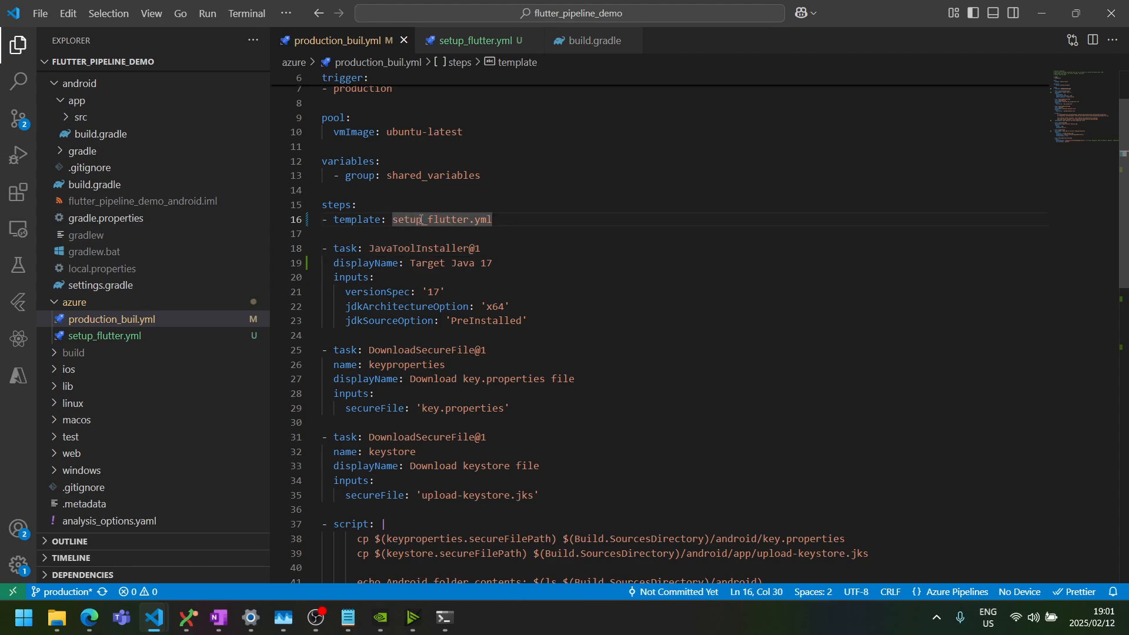
Step: Review the setup_flutter.yml template, then commit and push the pipeline changes in Git Extensions
left_click(471, 41)
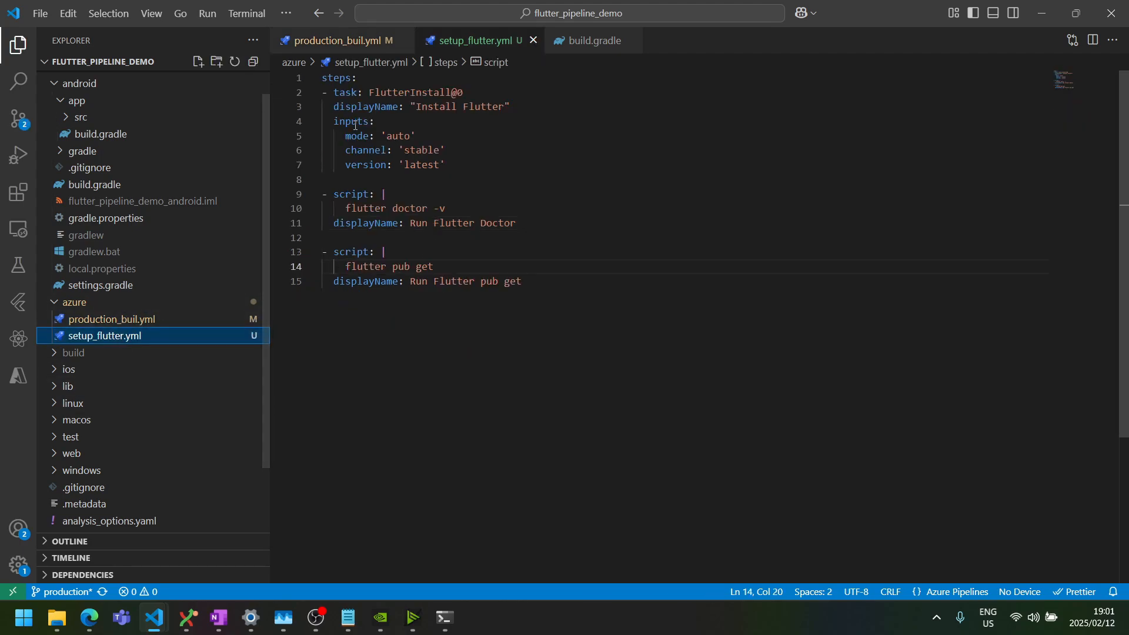
mouse_move(458, 135)
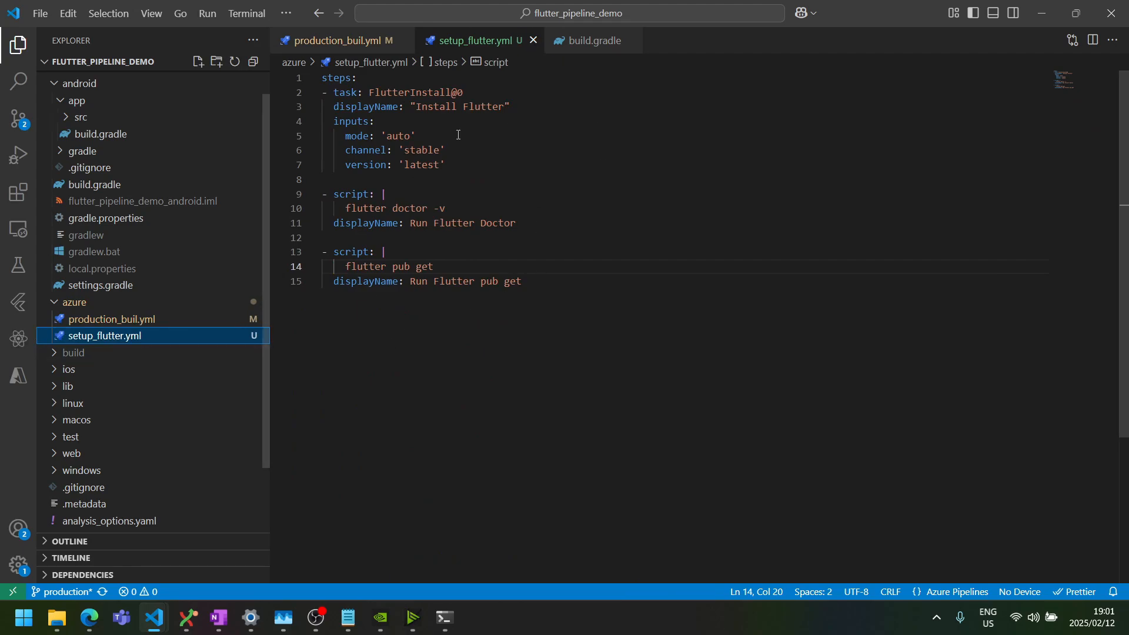
left_click(342, 41)
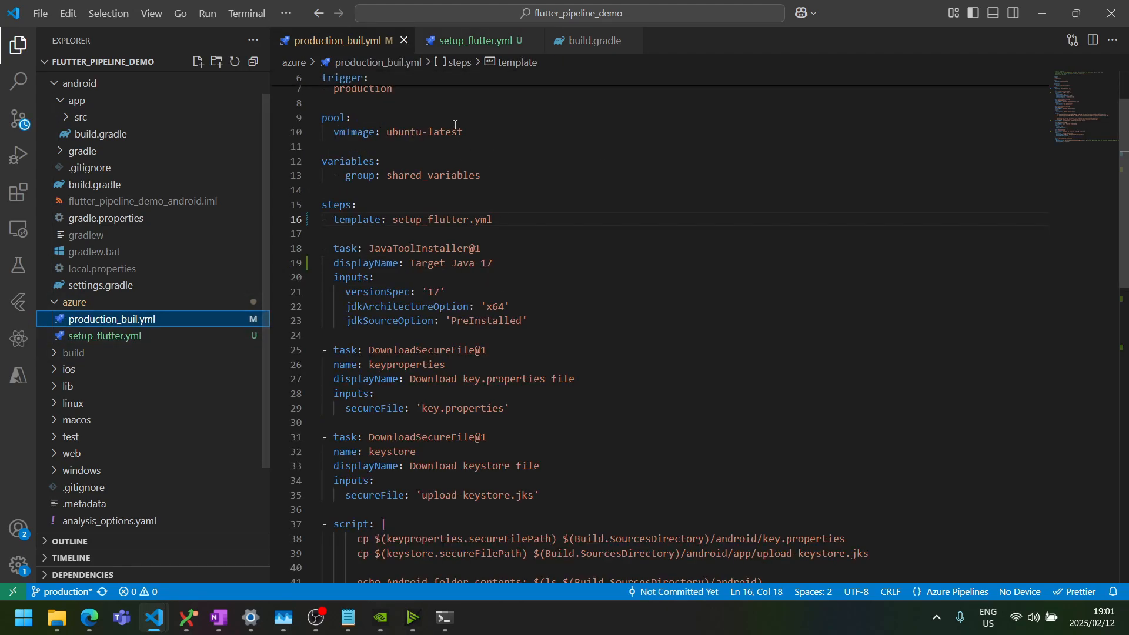
mouse_move(619, 362)
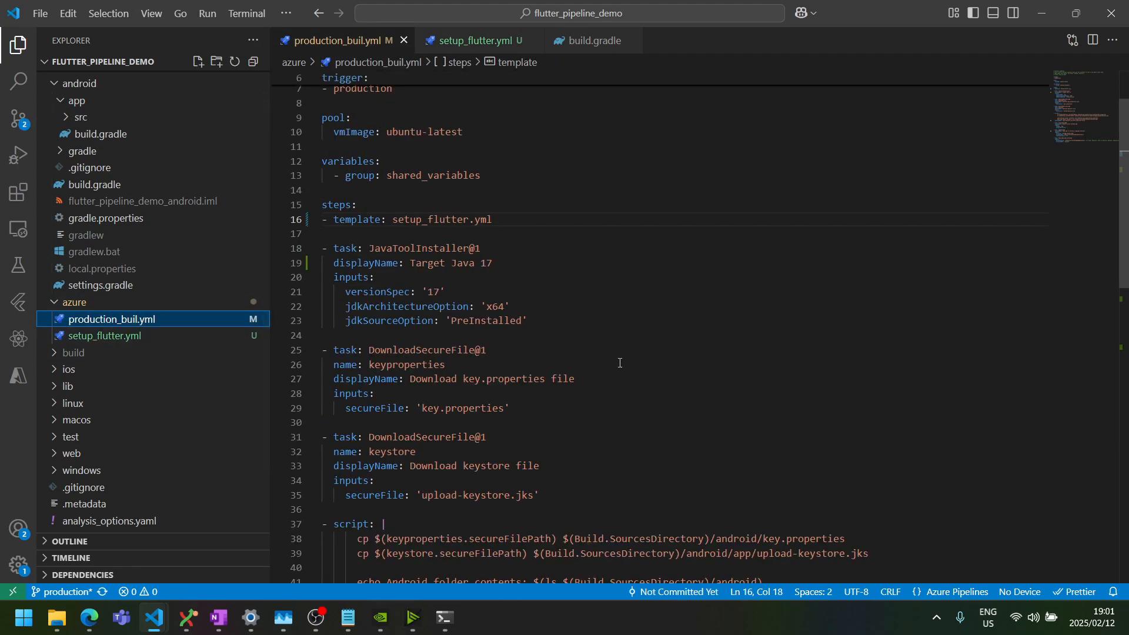
mouse_move(616, 214)
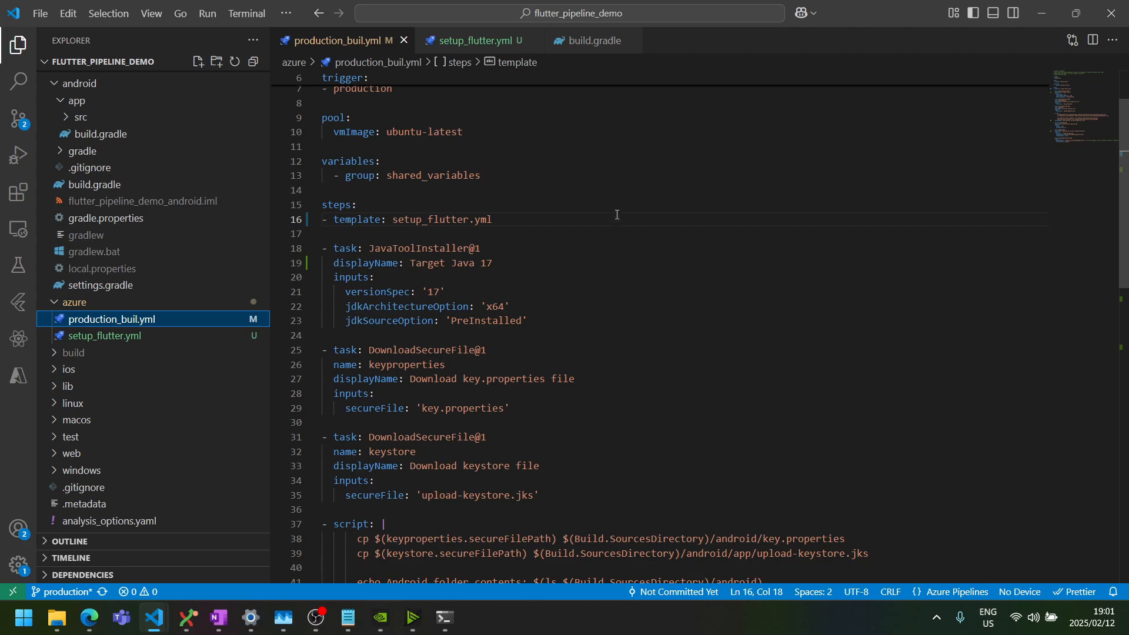
left_click(185, 617)
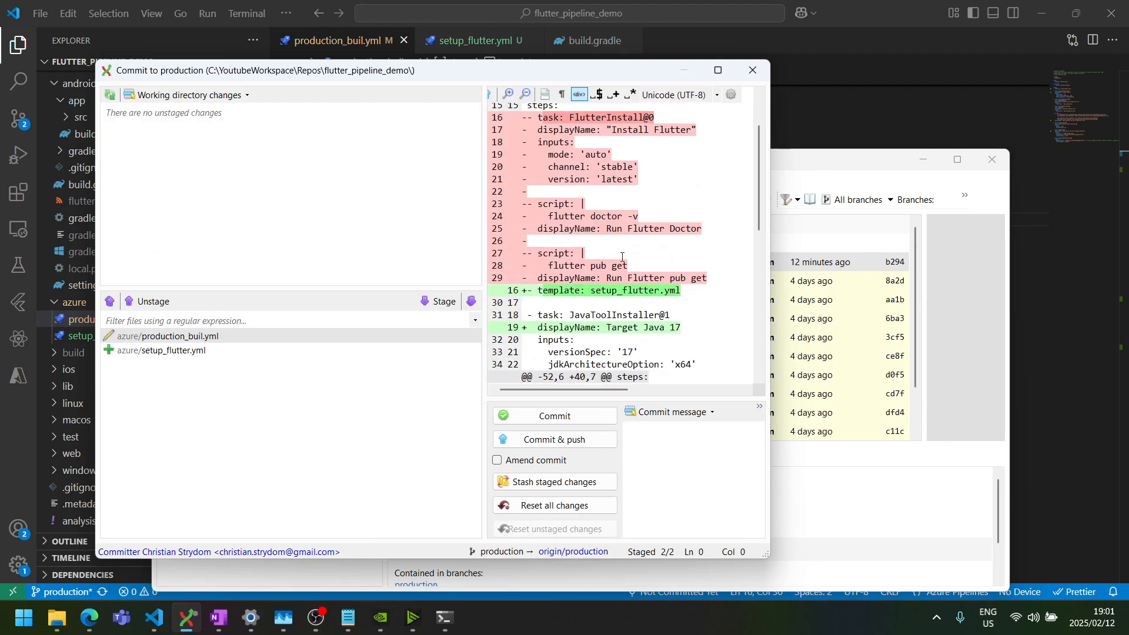
left_click(554, 440)
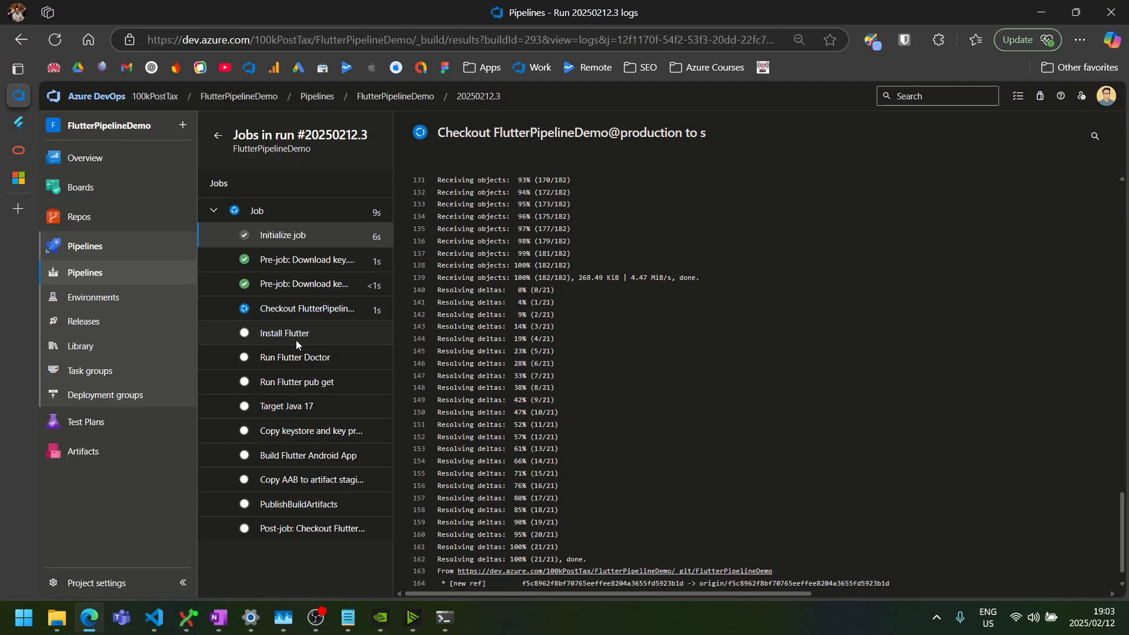
Step: View the Install Flutter step log of run 20250212.3
left_click(284, 333)
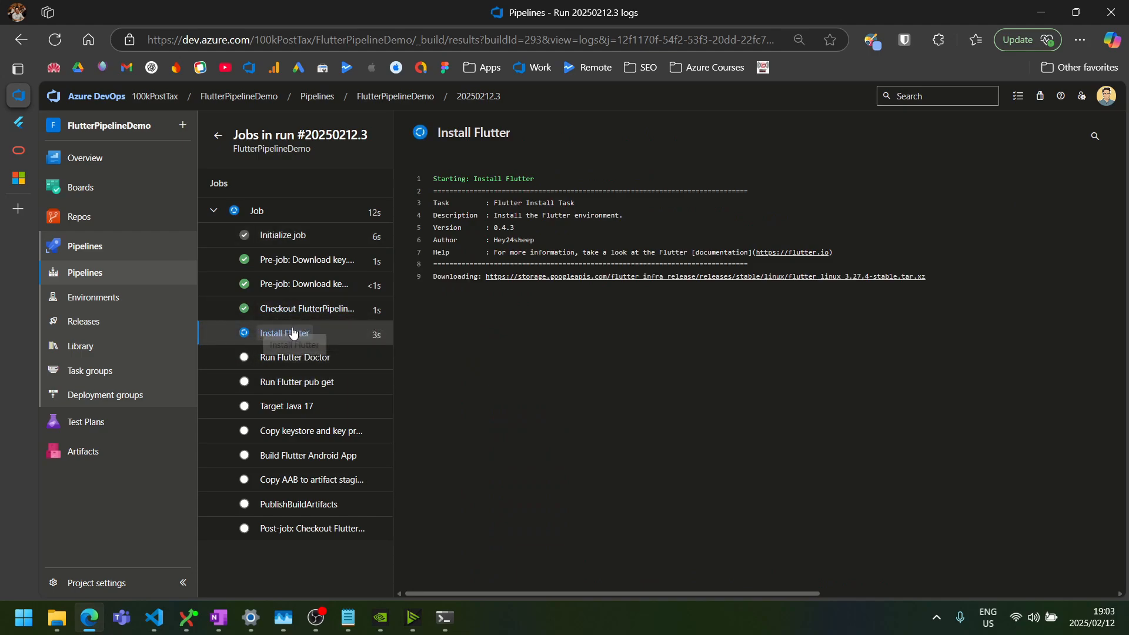
mouse_move(295, 382)
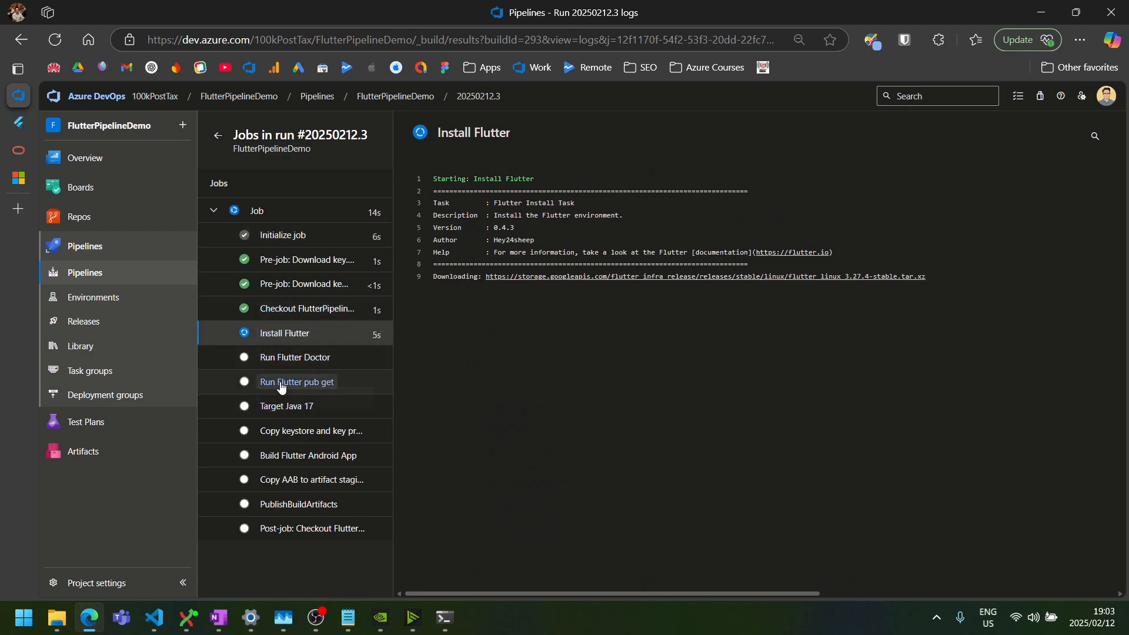
mouse_move(295, 382)
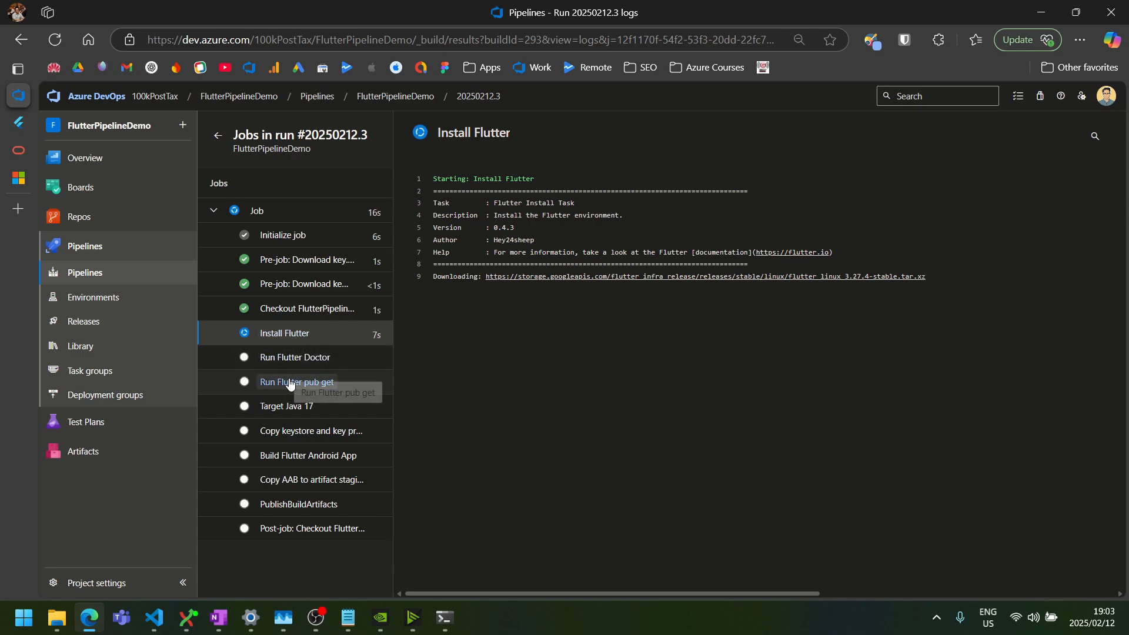
mouse_move(260, 342)
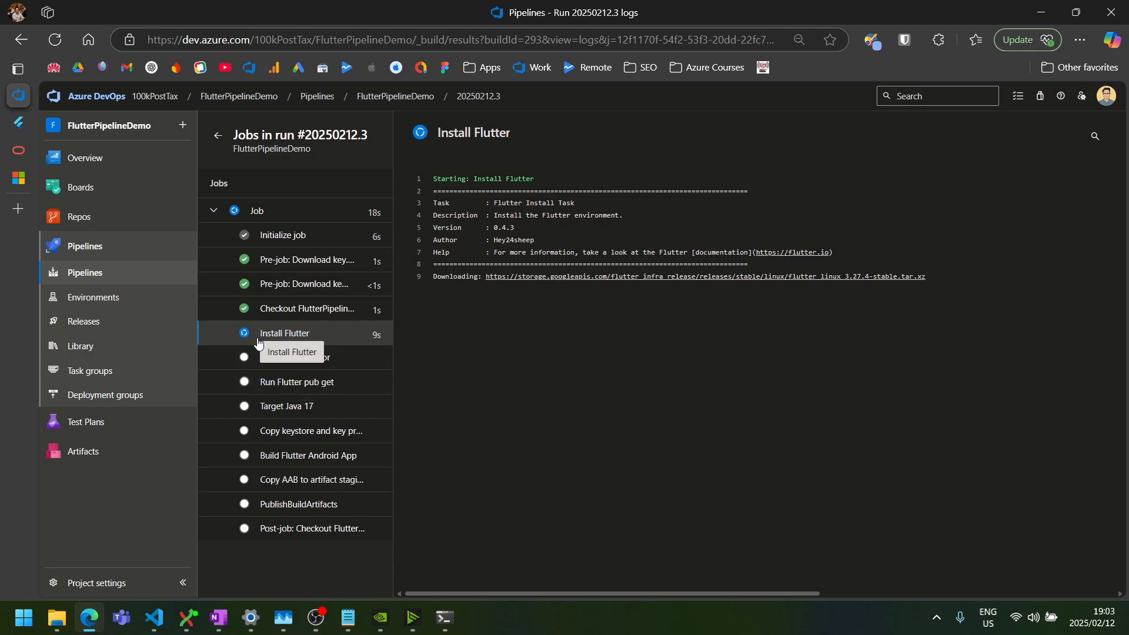